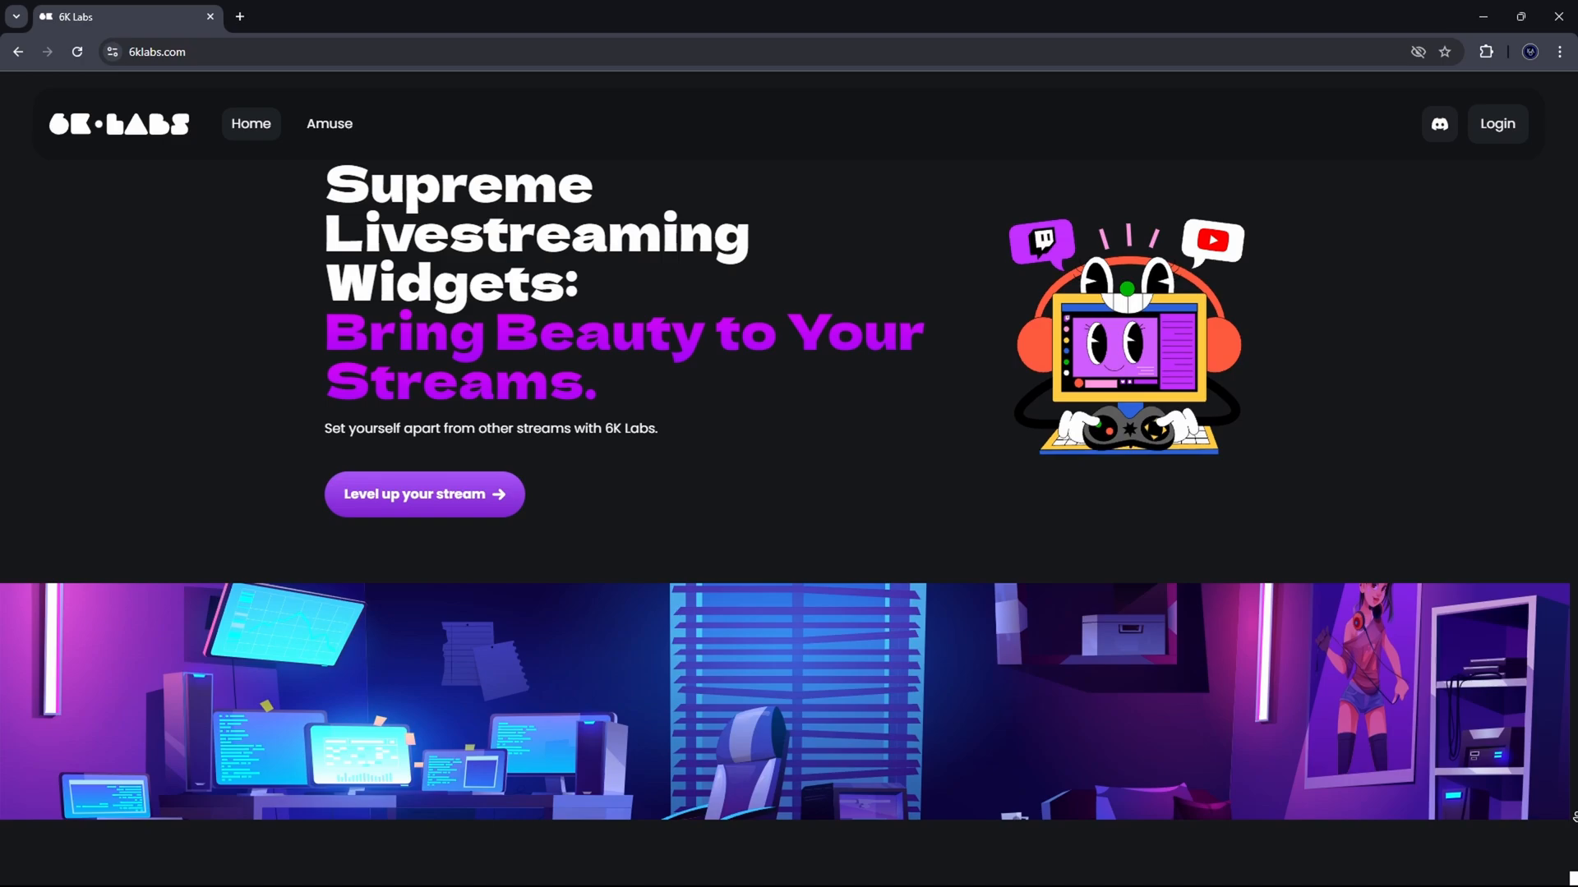
Step: Log in to 6K Labs with Sign in with Twitch to reach the profile dashboard
{"action": "scroll", "scroll_direction": "down", "scroll_amount": 3}
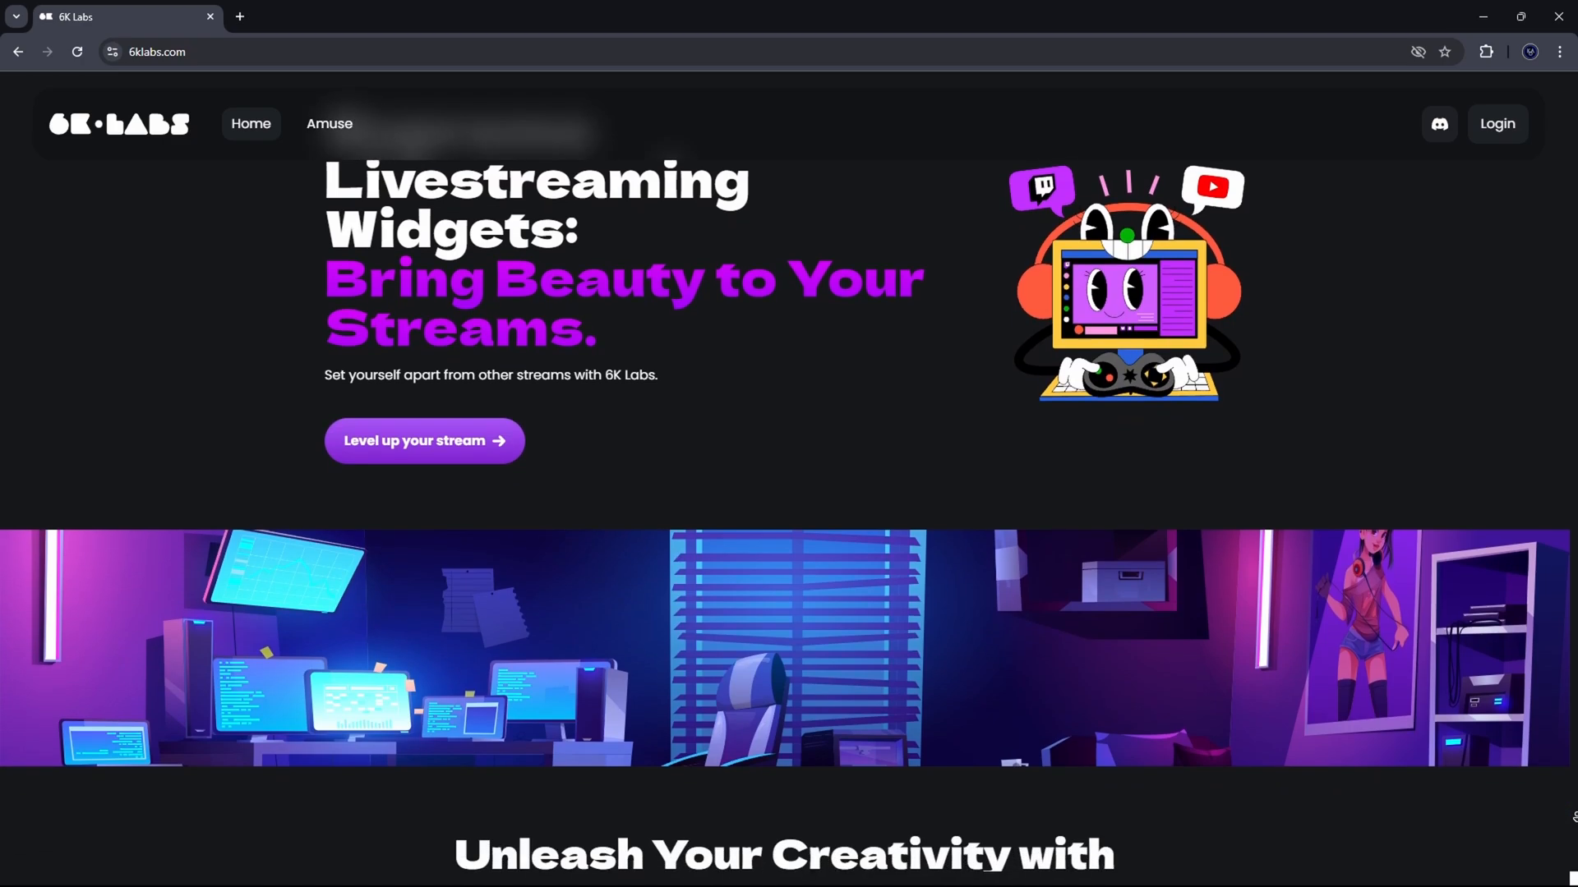
{"action": "scroll", "scroll_direction": "down", "scroll_amount": 3}
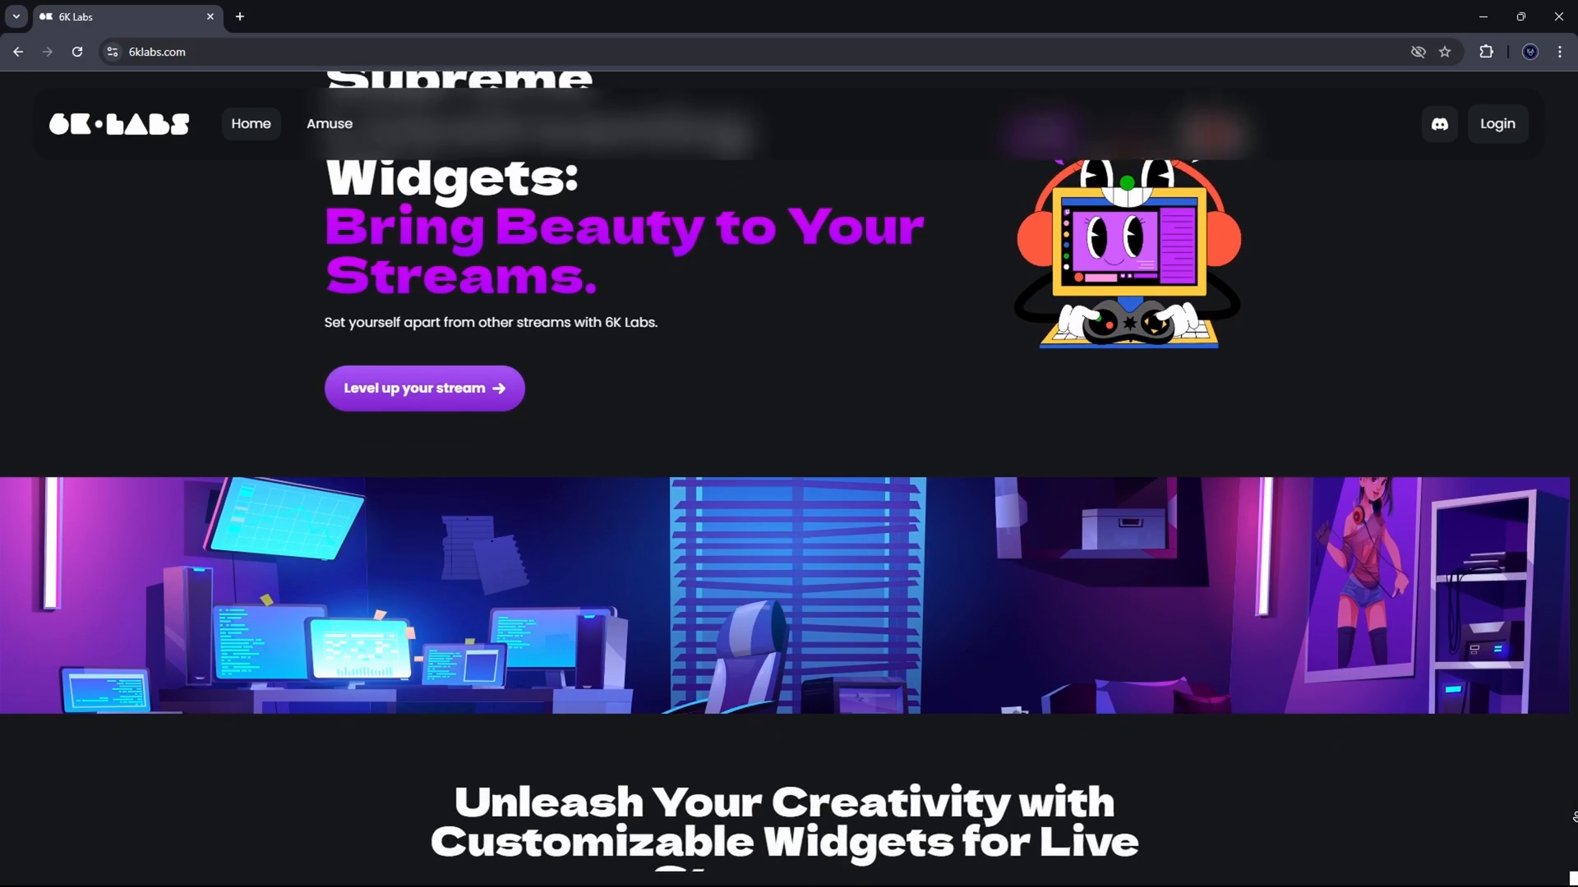
{"action": "scroll", "scroll_direction": "down", "scroll_amount": 3}
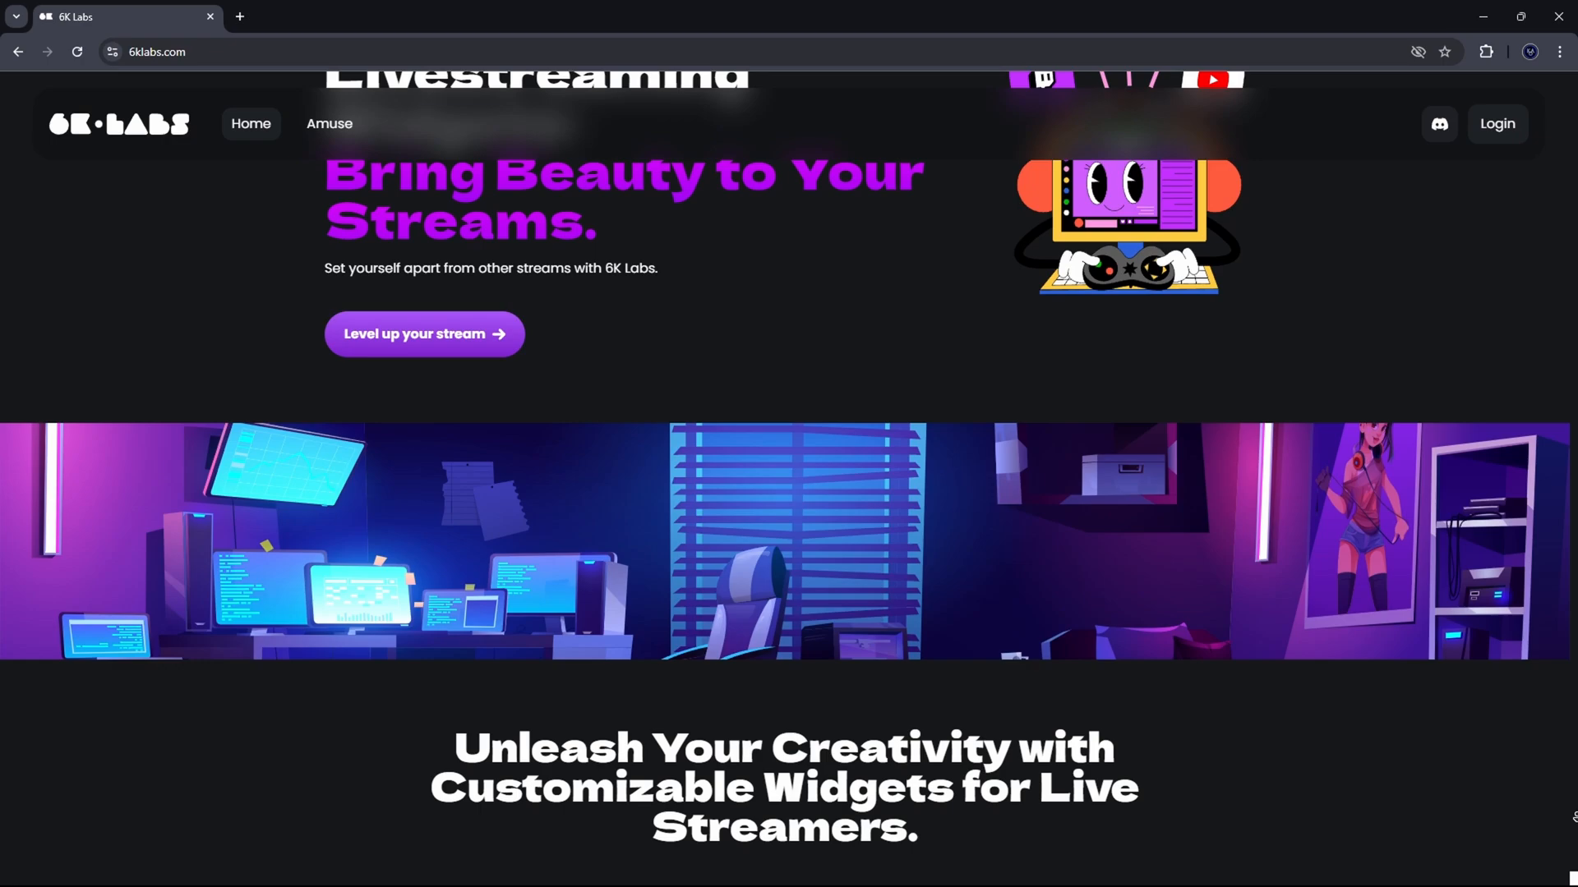
{"action": "scroll", "scroll_direction": "down", "scroll_amount": 3}
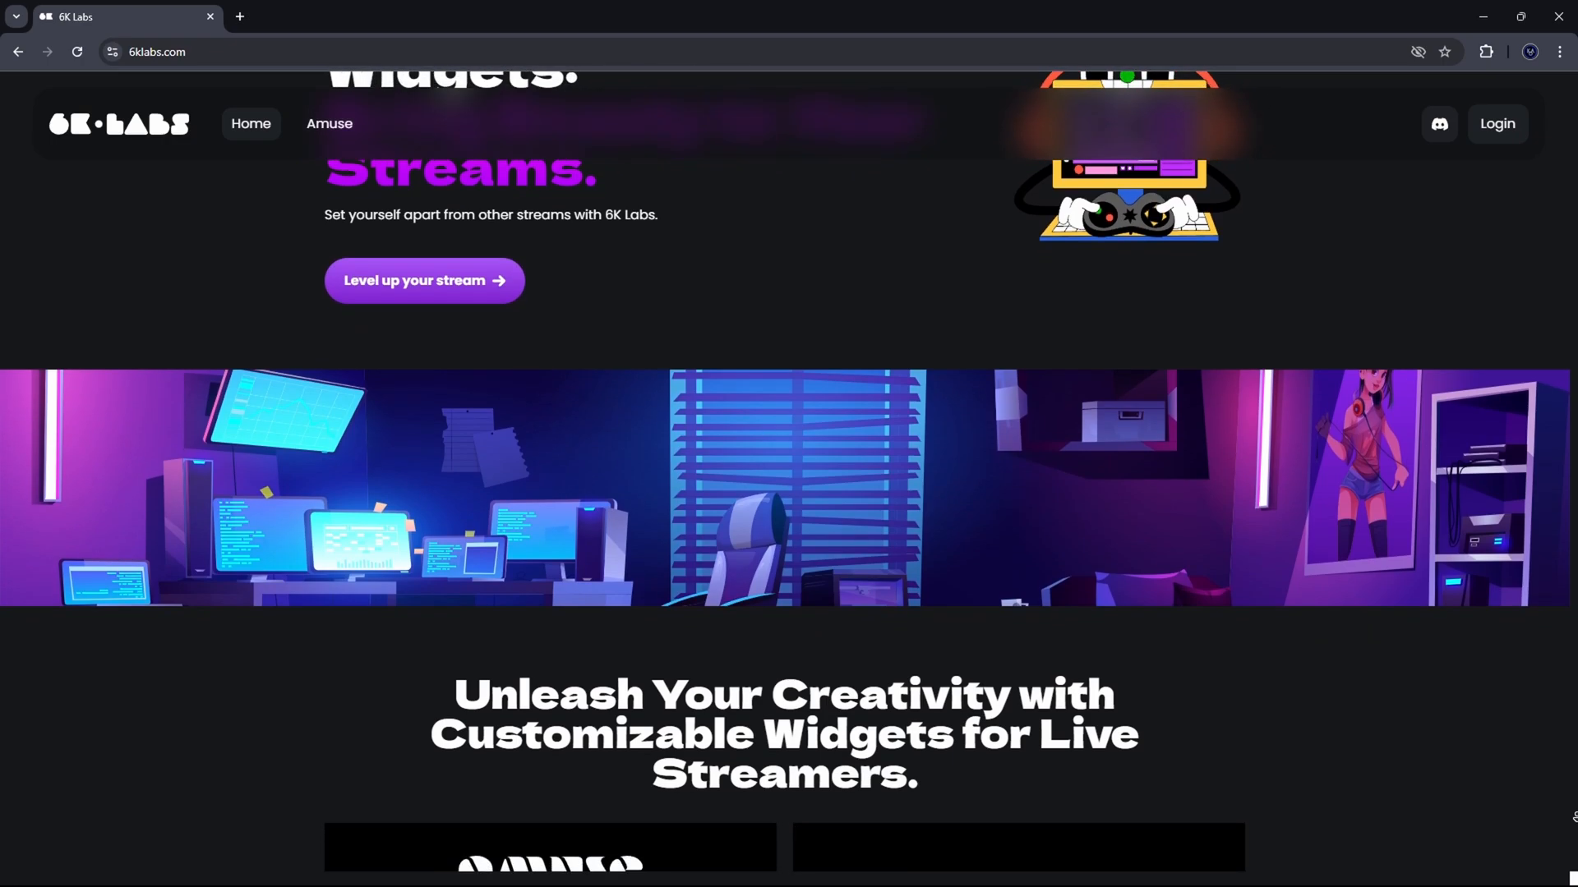
{"action": "scroll", "scroll_direction": "down", "scroll_amount": 3}
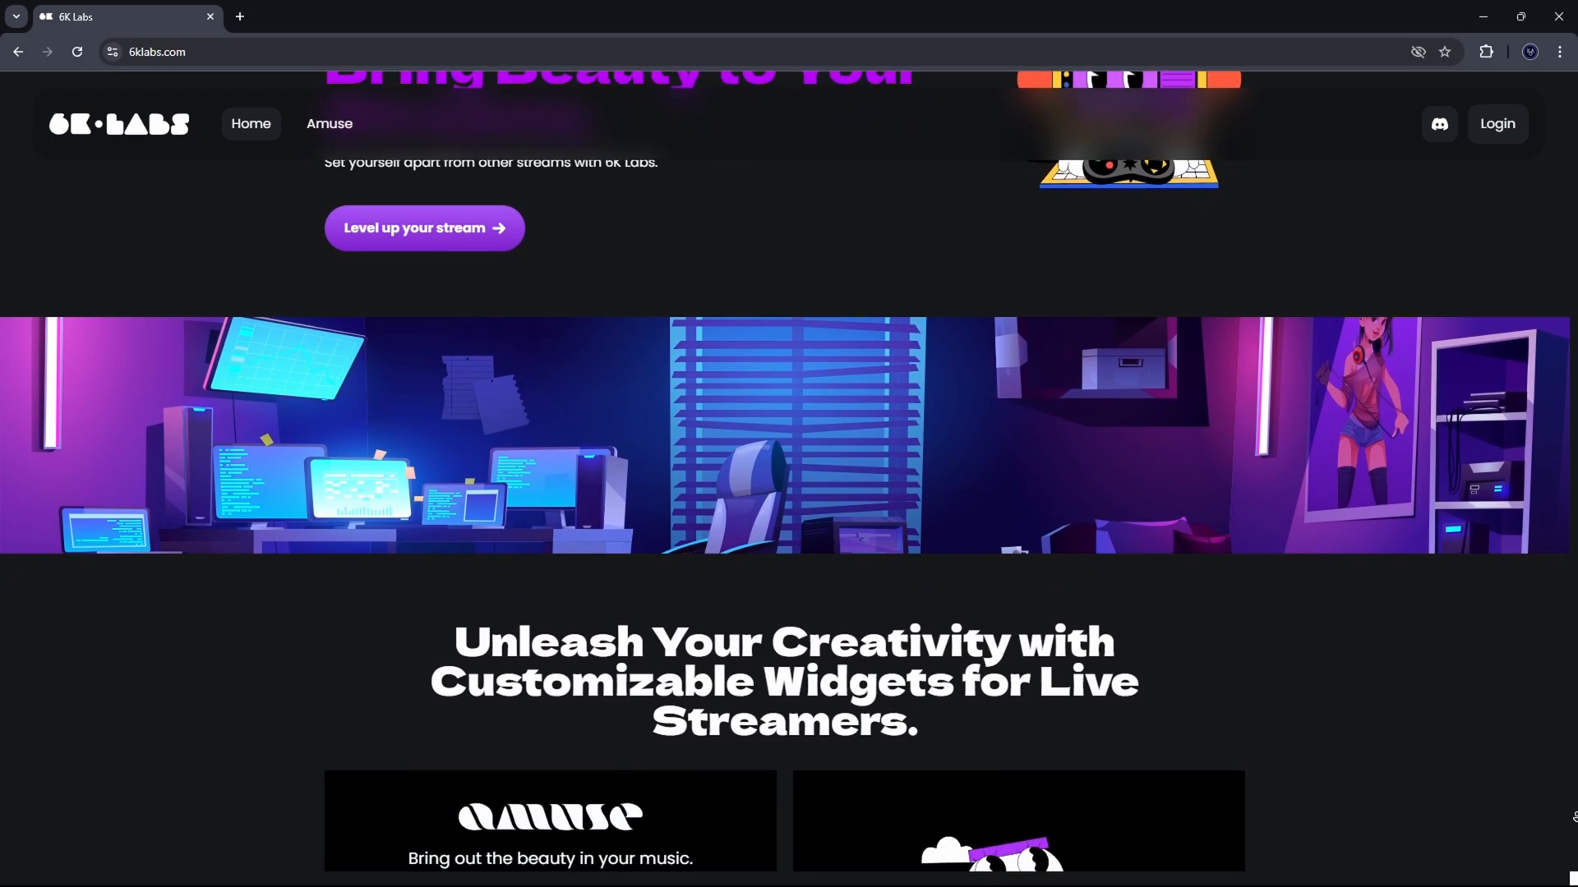
{"action": "scroll", "scroll_direction": "down", "scroll_amount": 3}
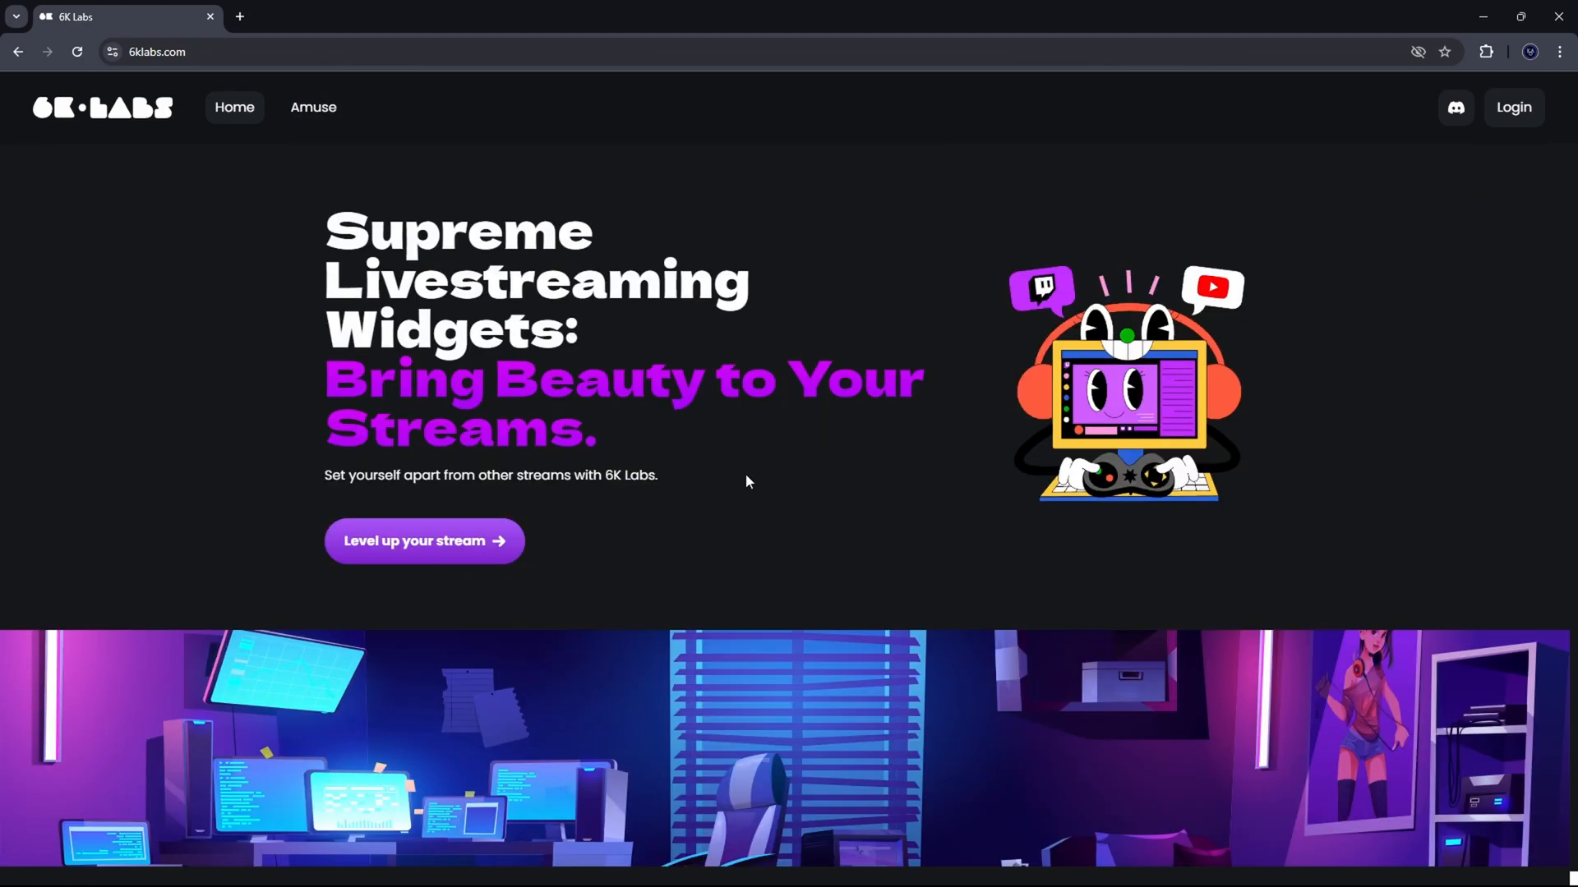
{"action": "mouse_move", "coordinate": [1512, 107]}
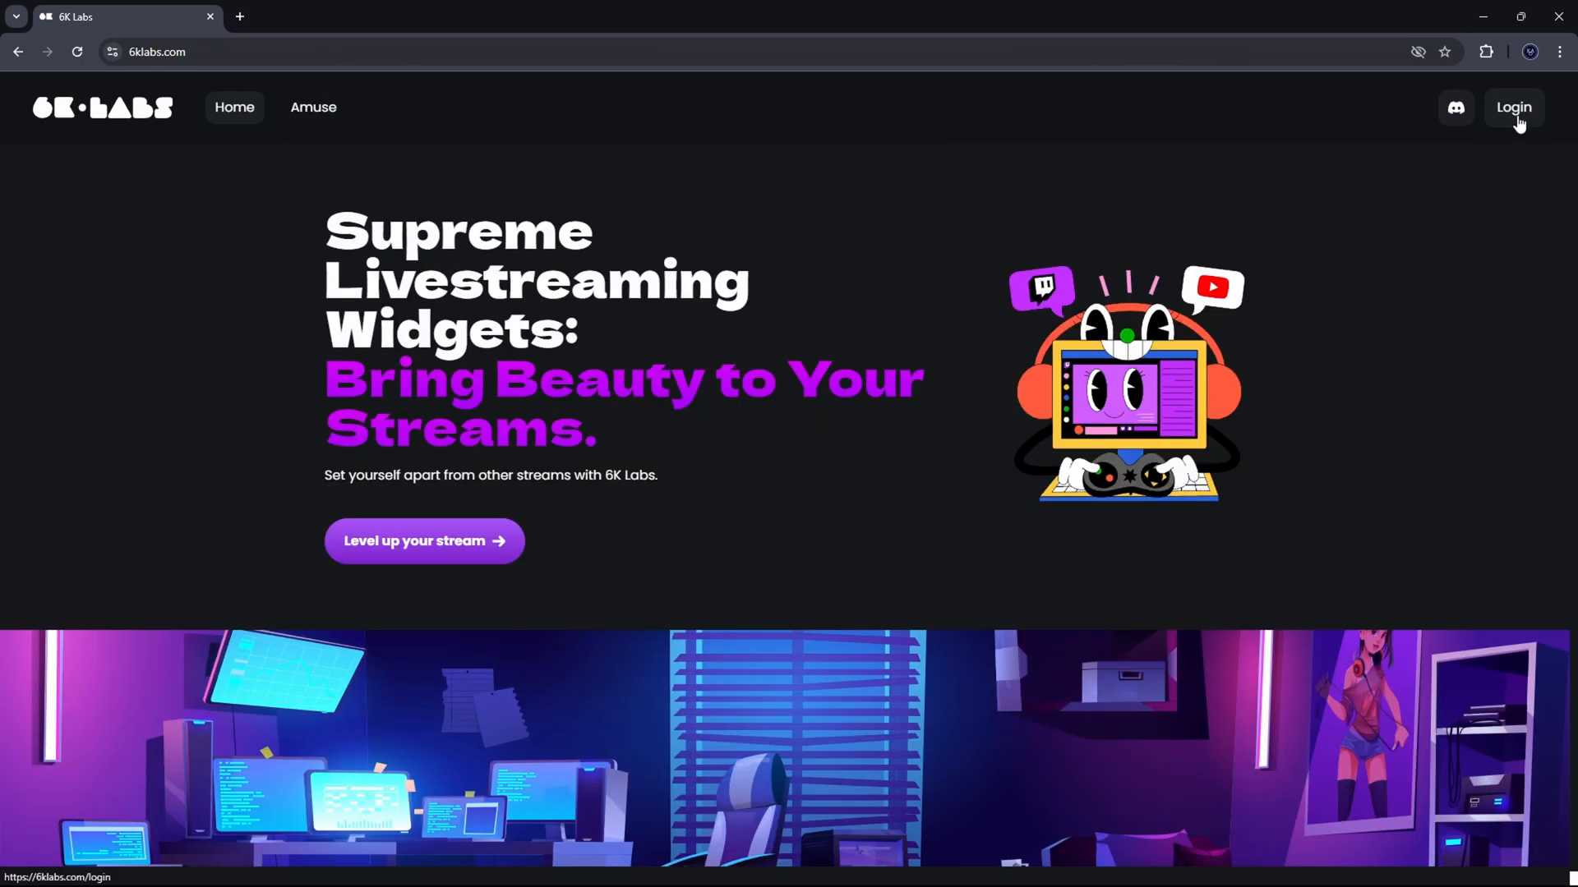
{"action": "left_click", "coordinate": [1511, 108]}
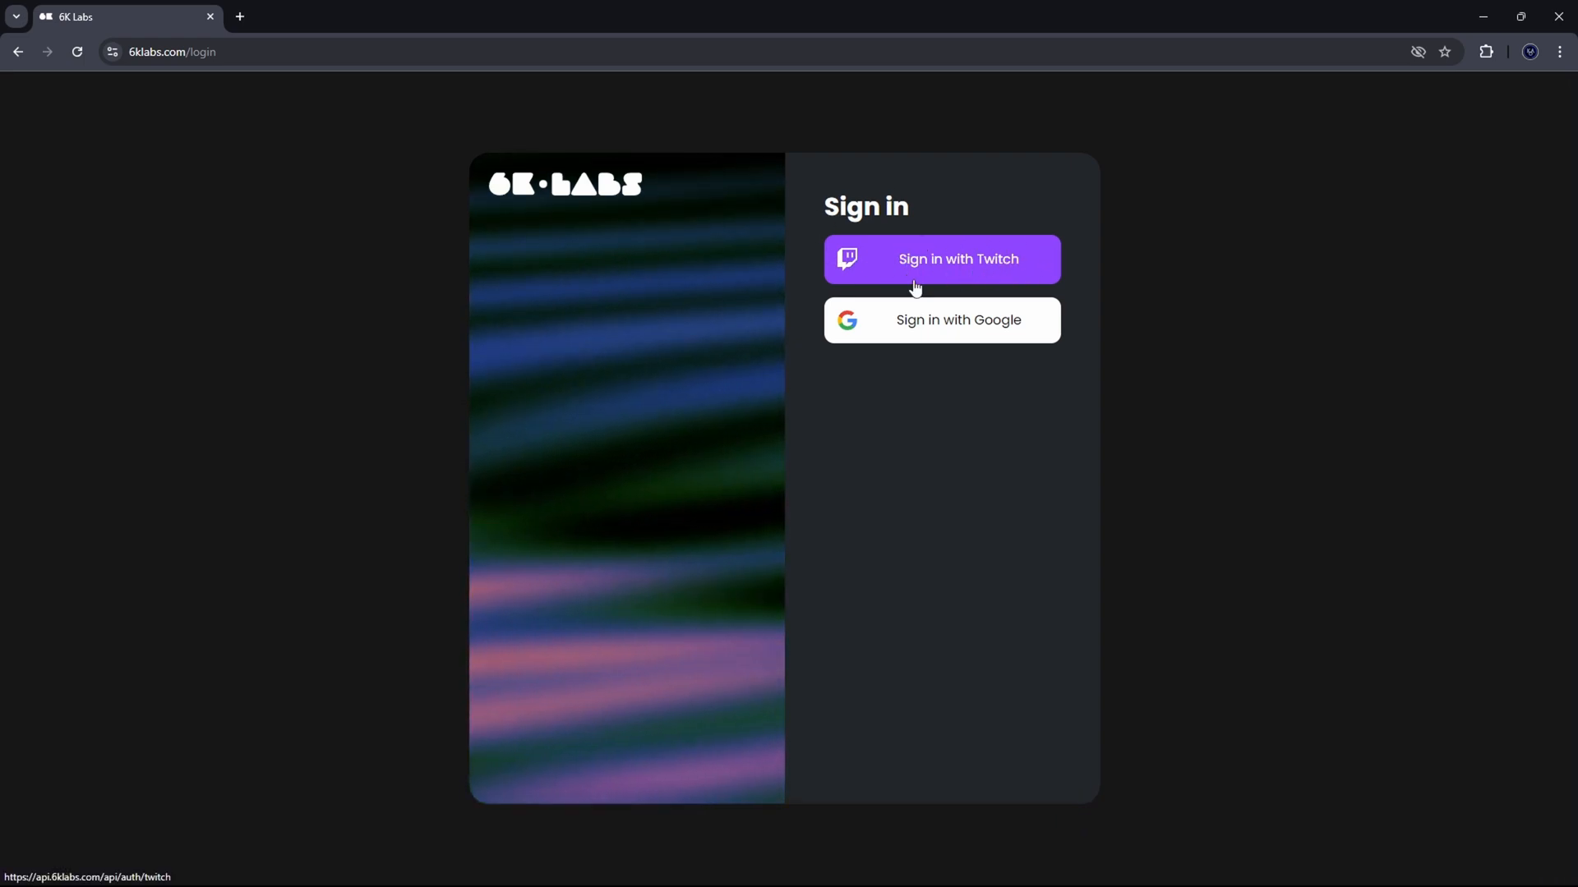
{"action": "left_click", "coordinate": [939, 259]}
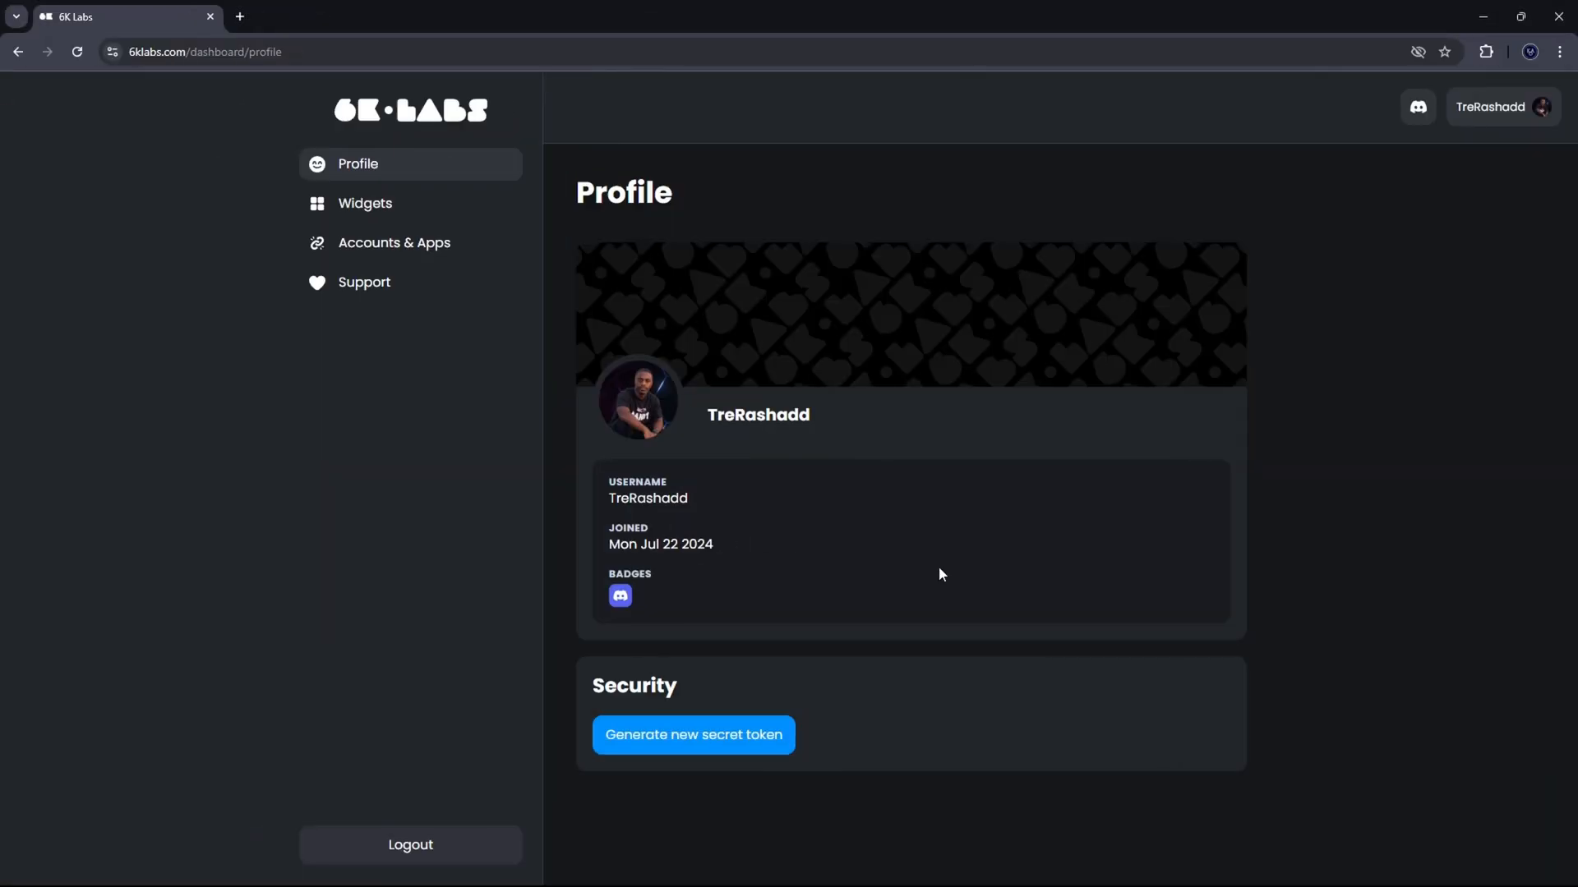
{"action": "mouse_move", "coordinate": [857, 373]}
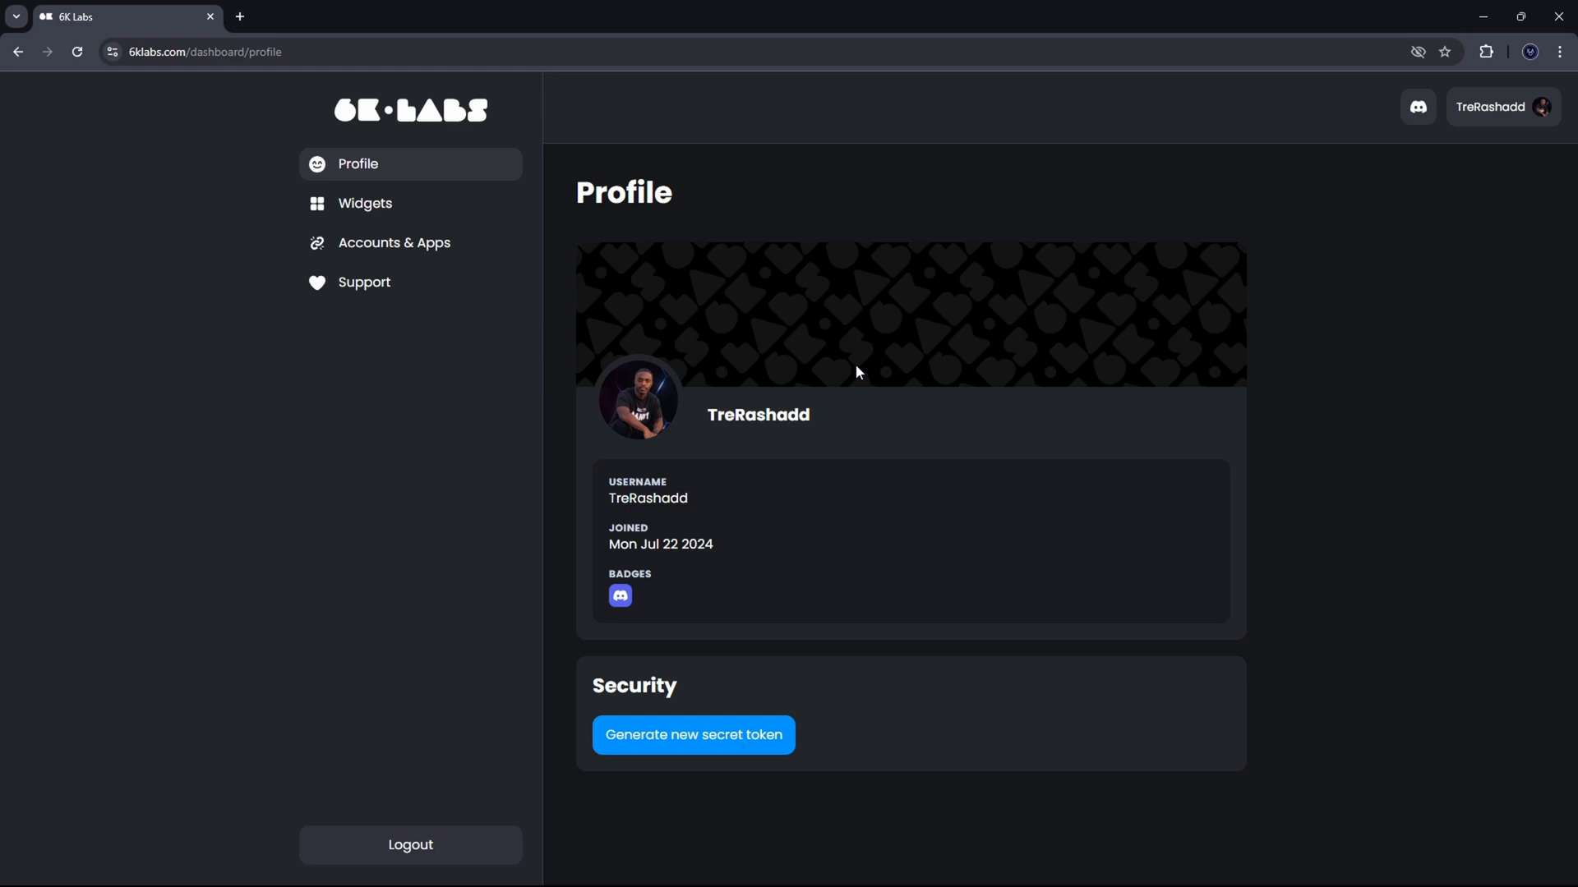
{"action": "mouse_move", "coordinate": [843, 380]}
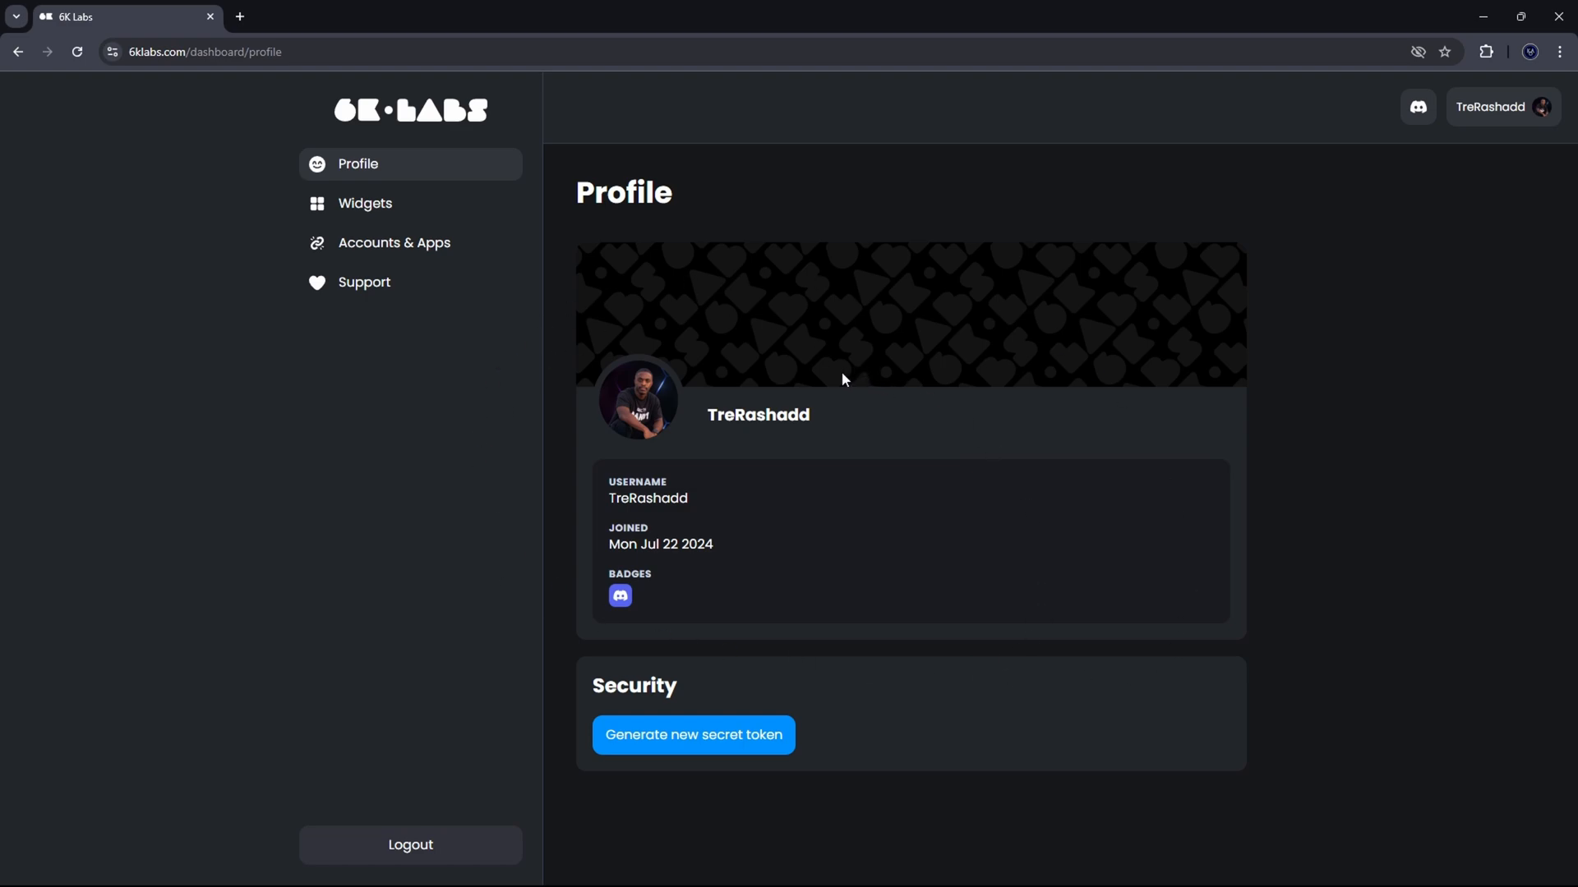
{"action": "mouse_move", "coordinate": [400, 208]}
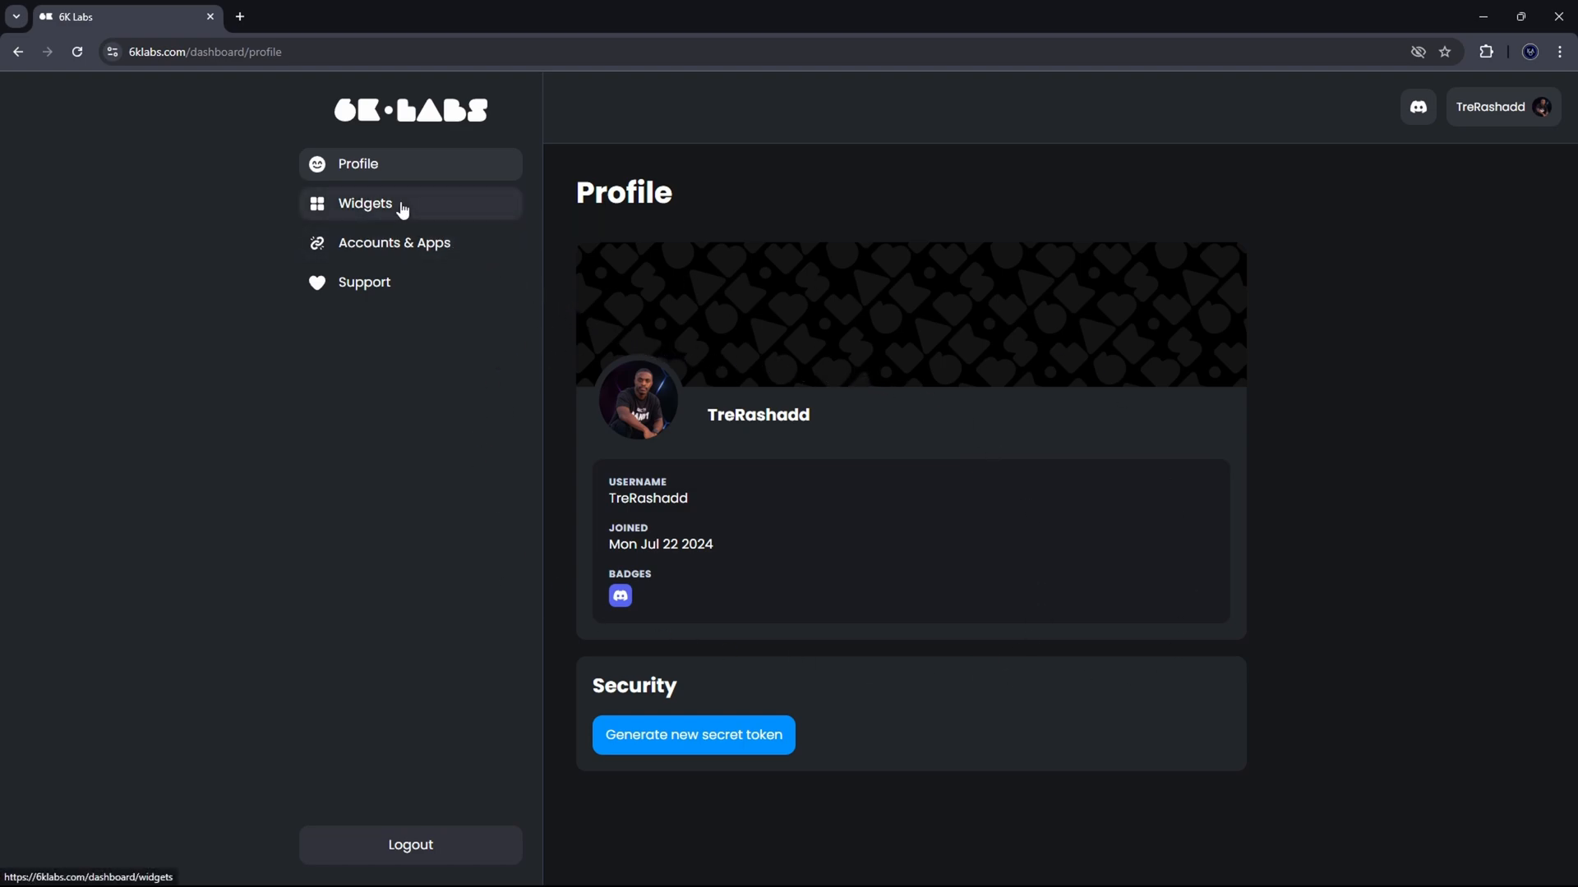
Step: Open the Amuse widget page from the Widgets sidebar entry
{"action": "left_click", "coordinate": [364, 203]}
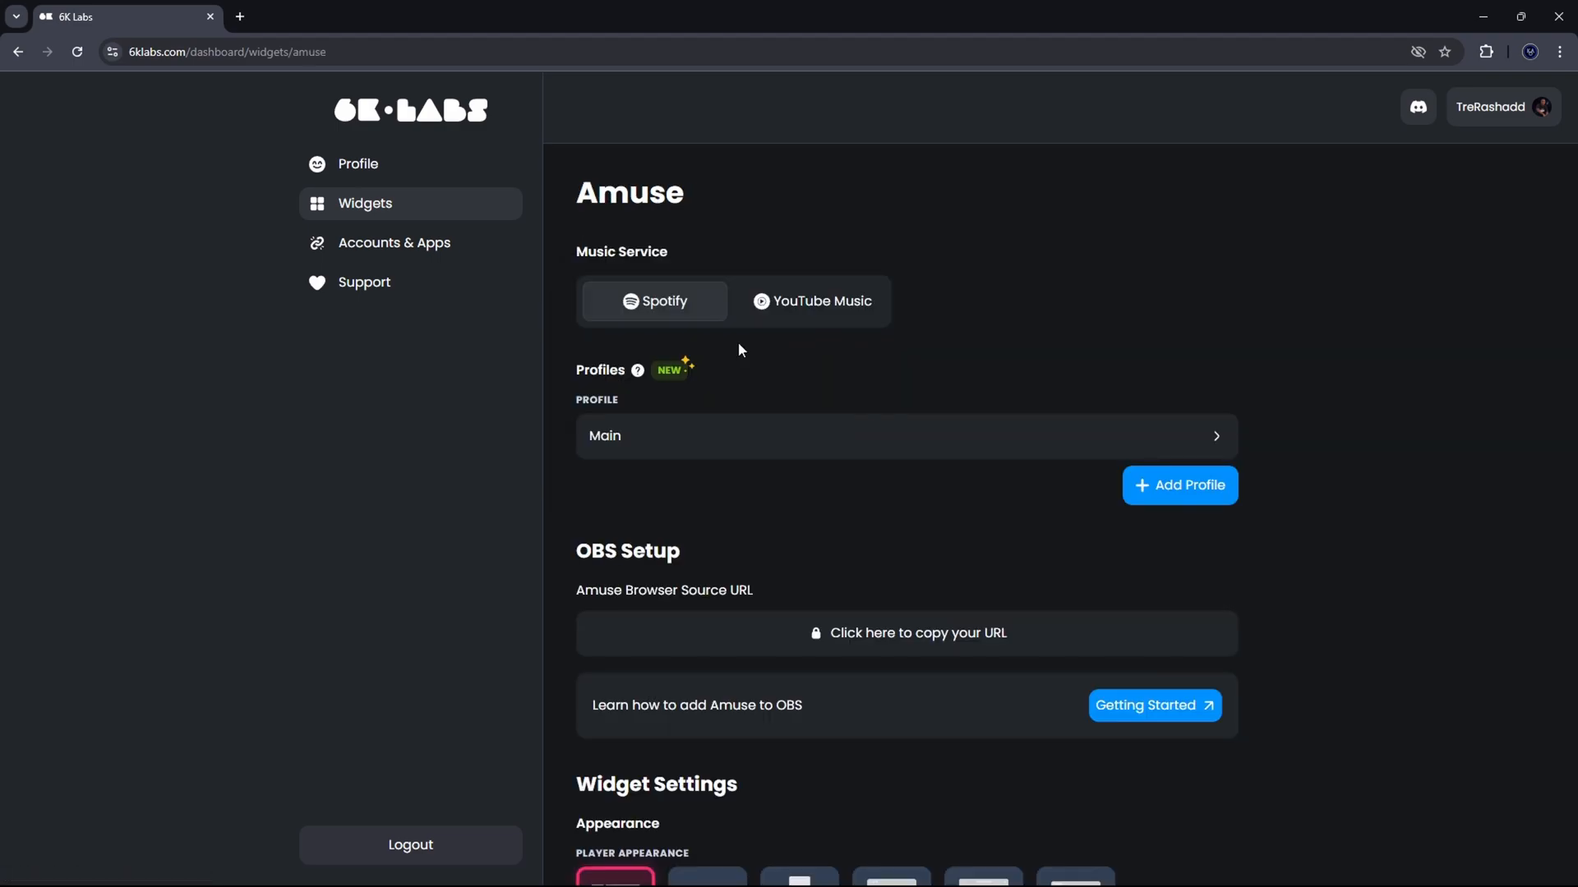
{"action": "mouse_move", "coordinate": [749, 234]}
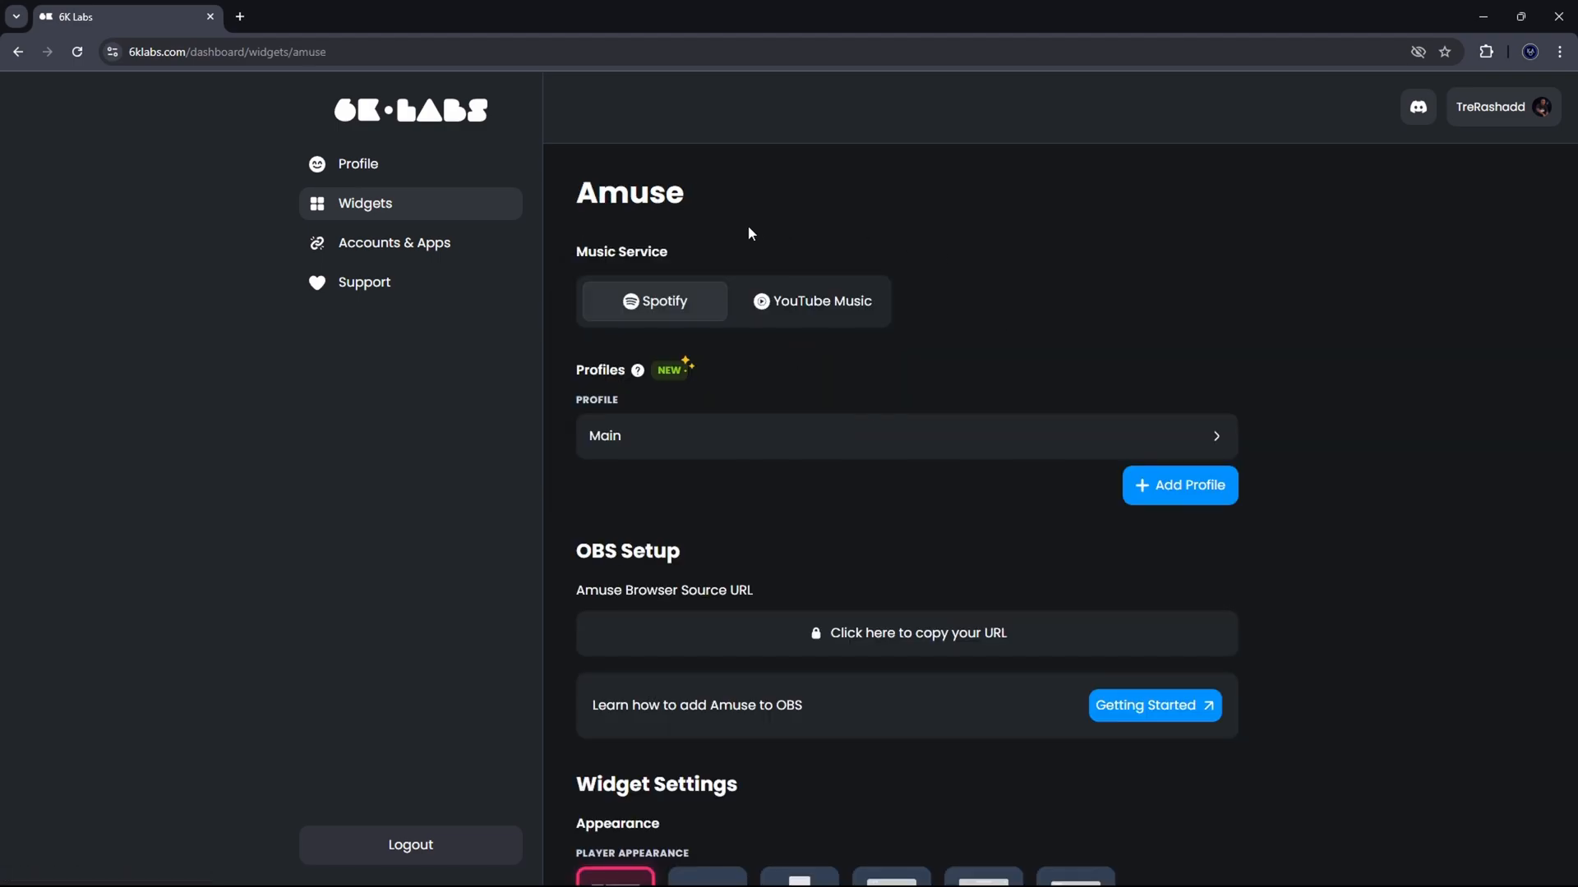
{"action": "mouse_move", "coordinate": [703, 323]}
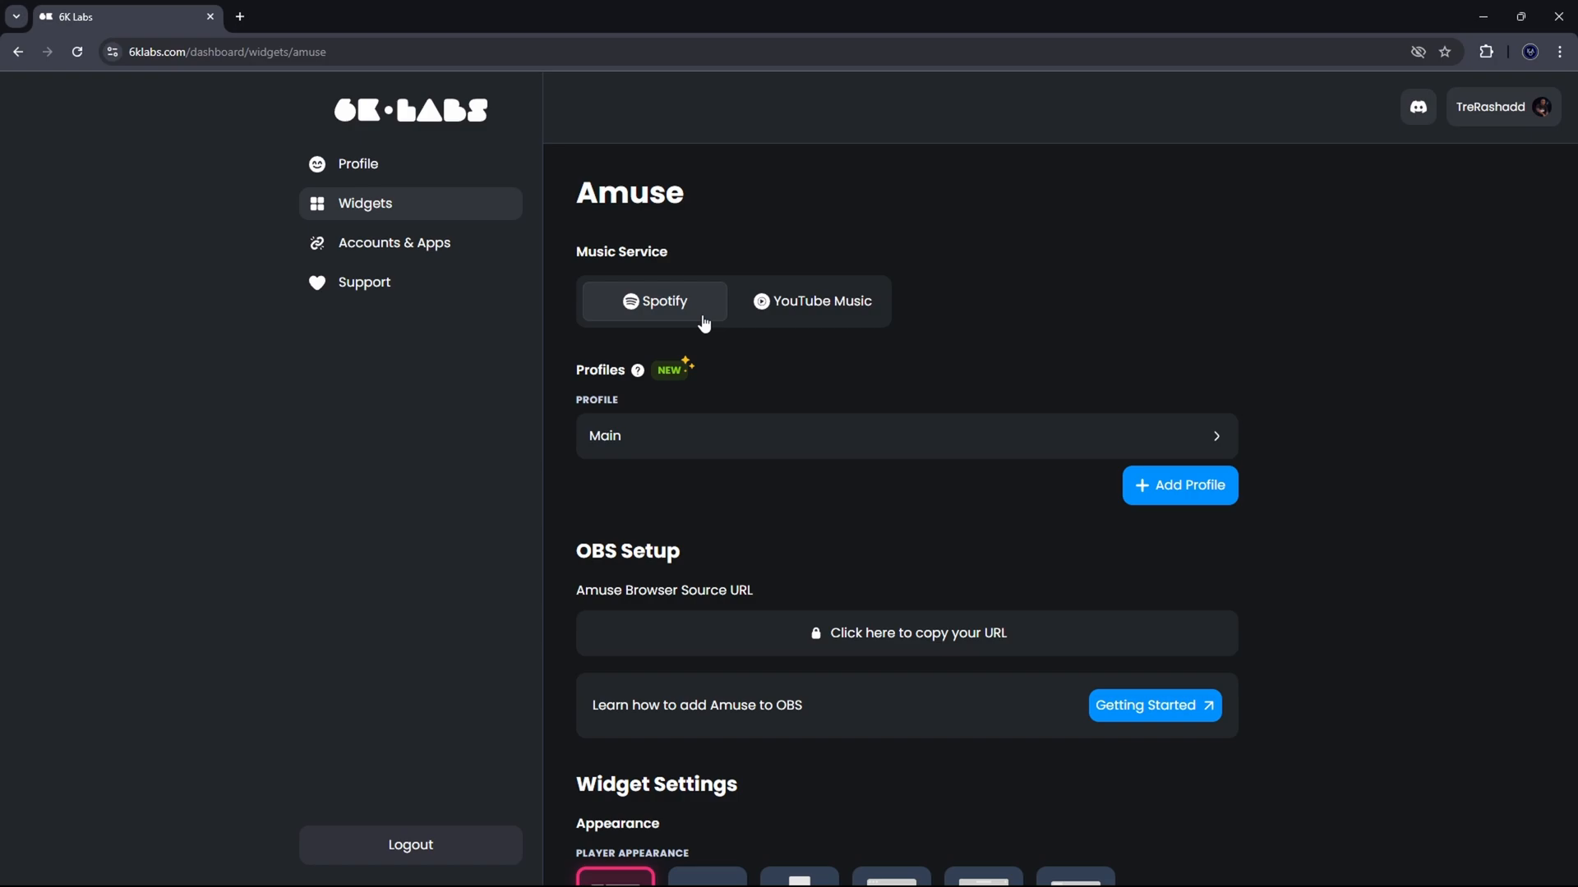
{"action": "mouse_move", "coordinate": [821, 329]}
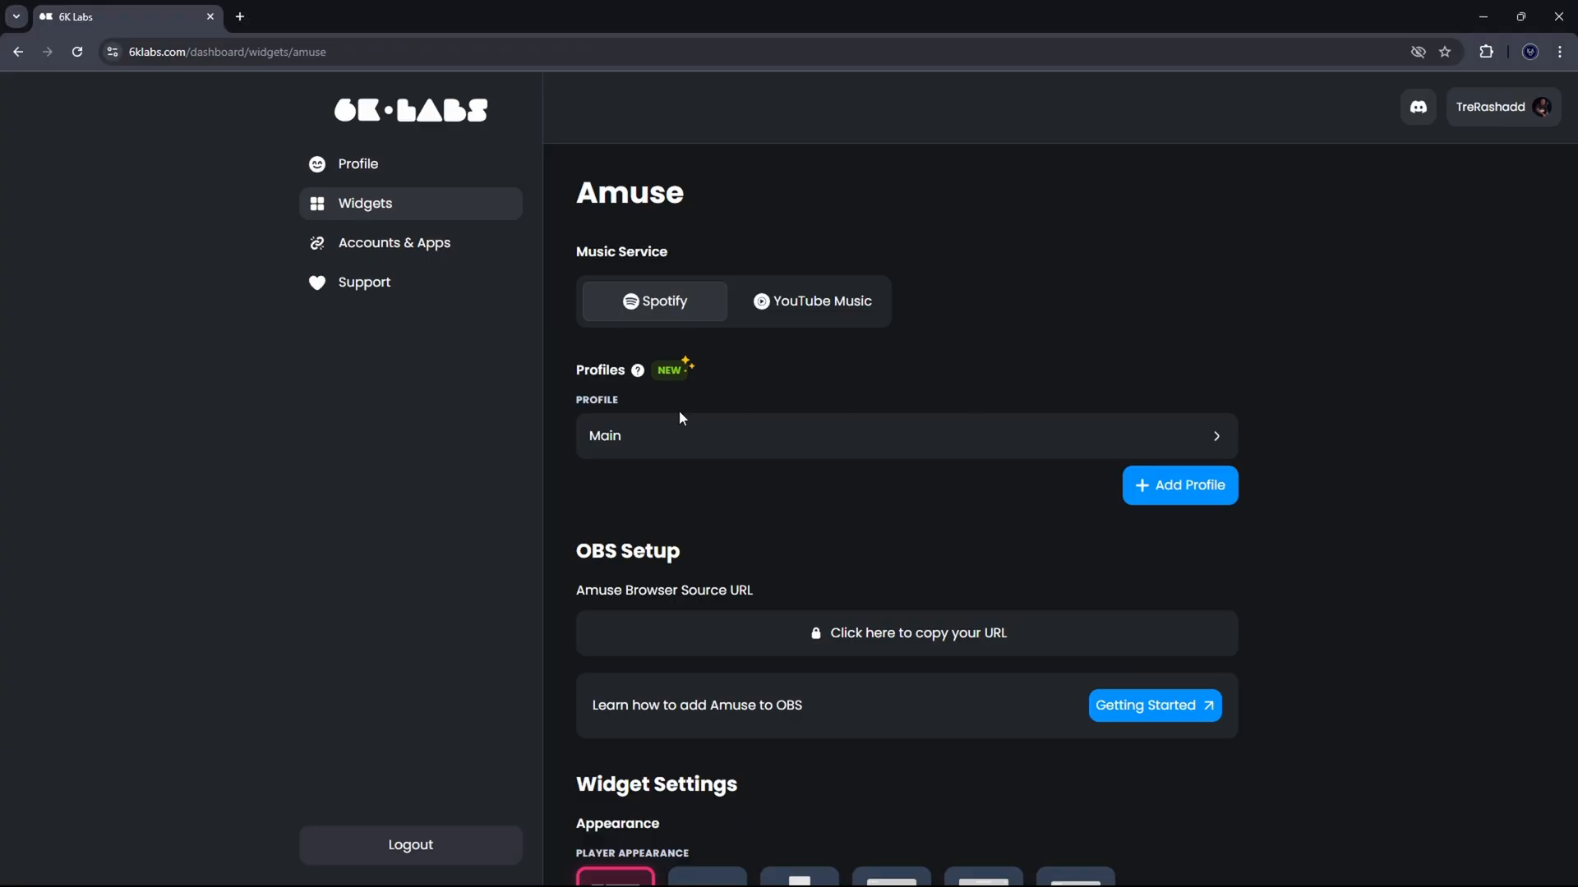
{"action": "mouse_move", "coordinate": [685, 455]}
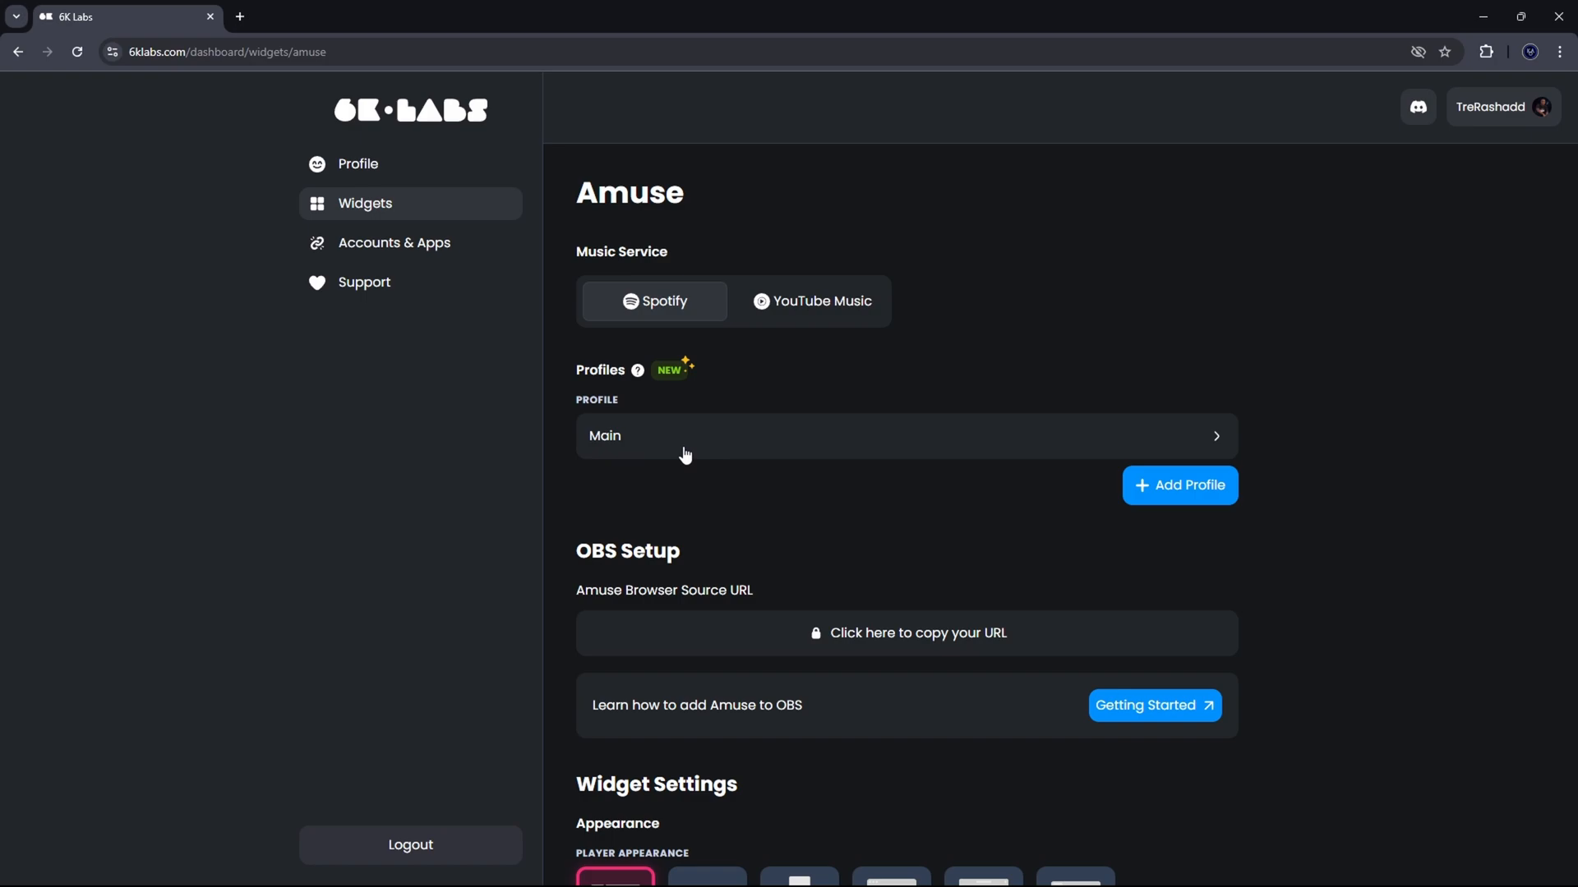
{"action": "mouse_move", "coordinate": [596, 552]}
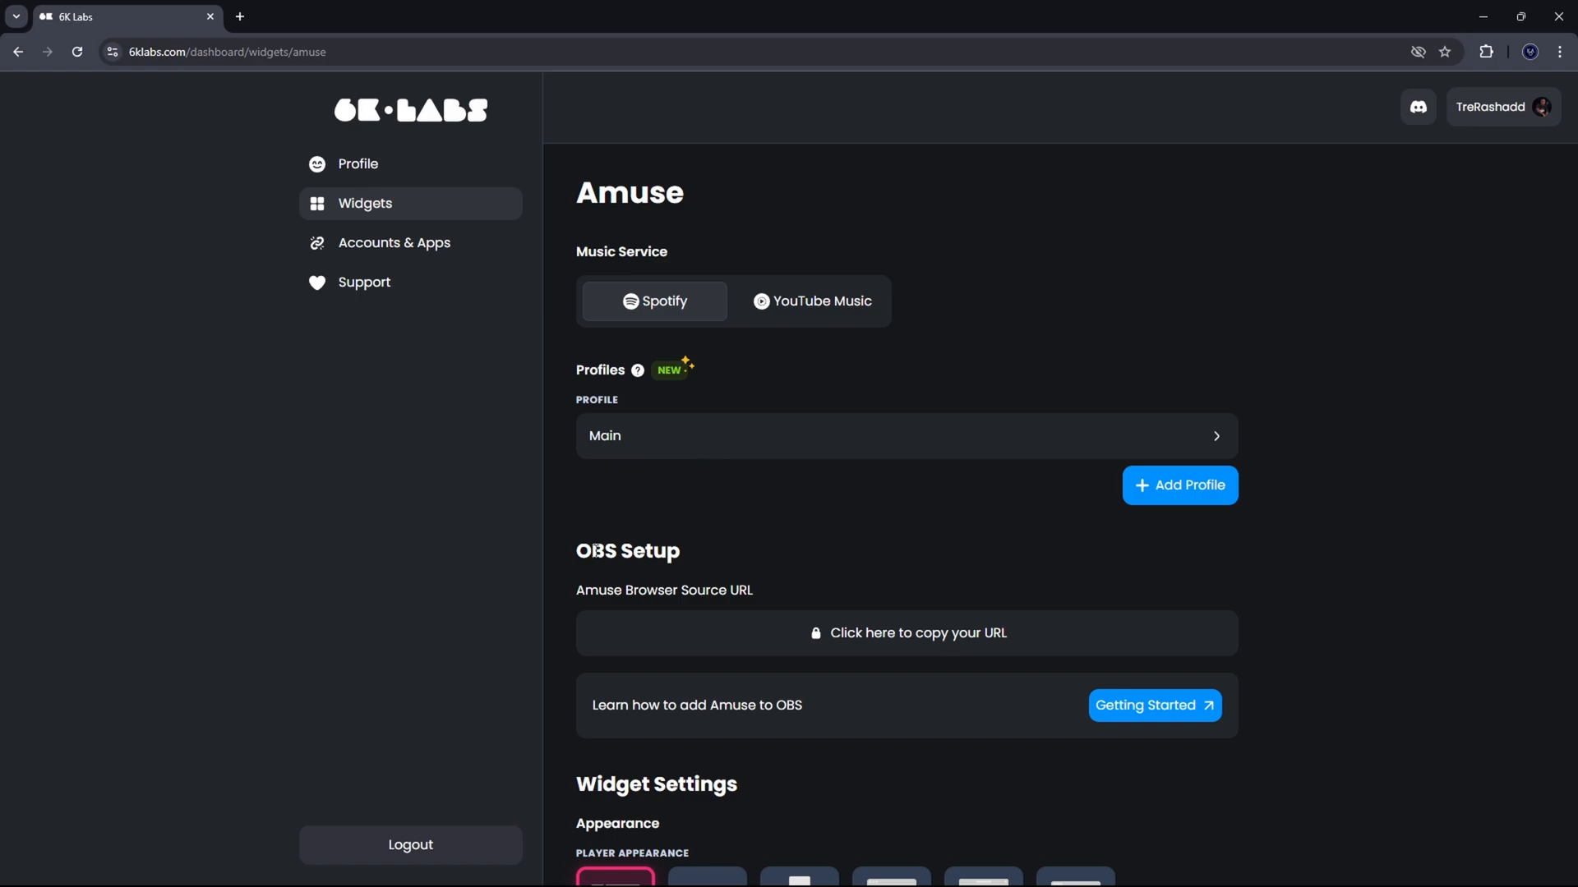
{"action": "mouse_move", "coordinate": [633, 602]}
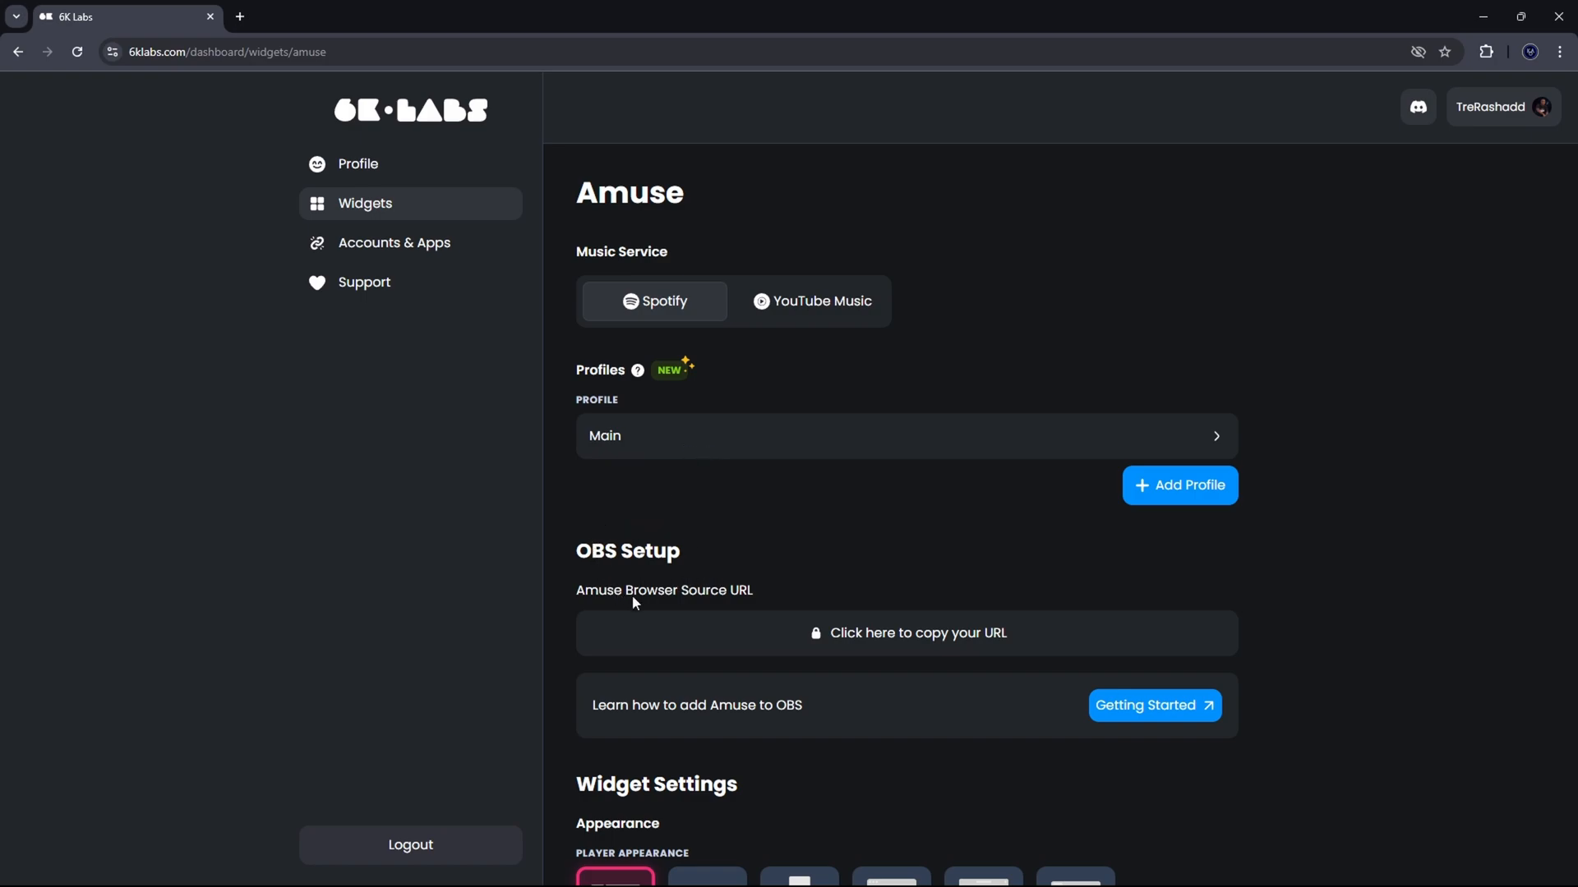
{"action": "mouse_move", "coordinate": [642, 629]}
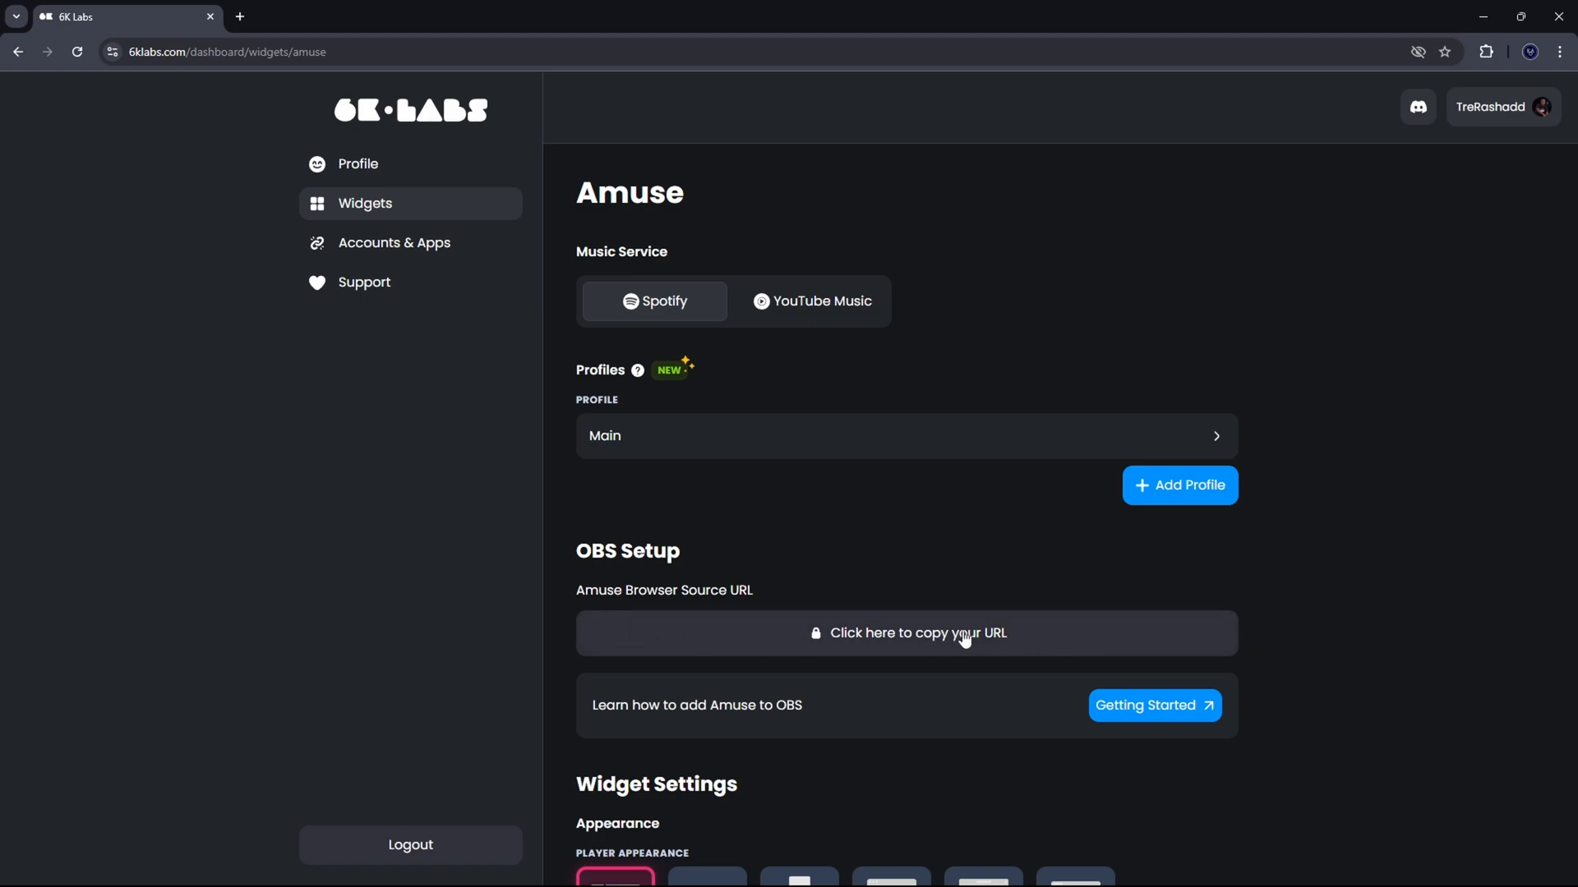
{"action": "mouse_move", "coordinate": [1177, 636]}
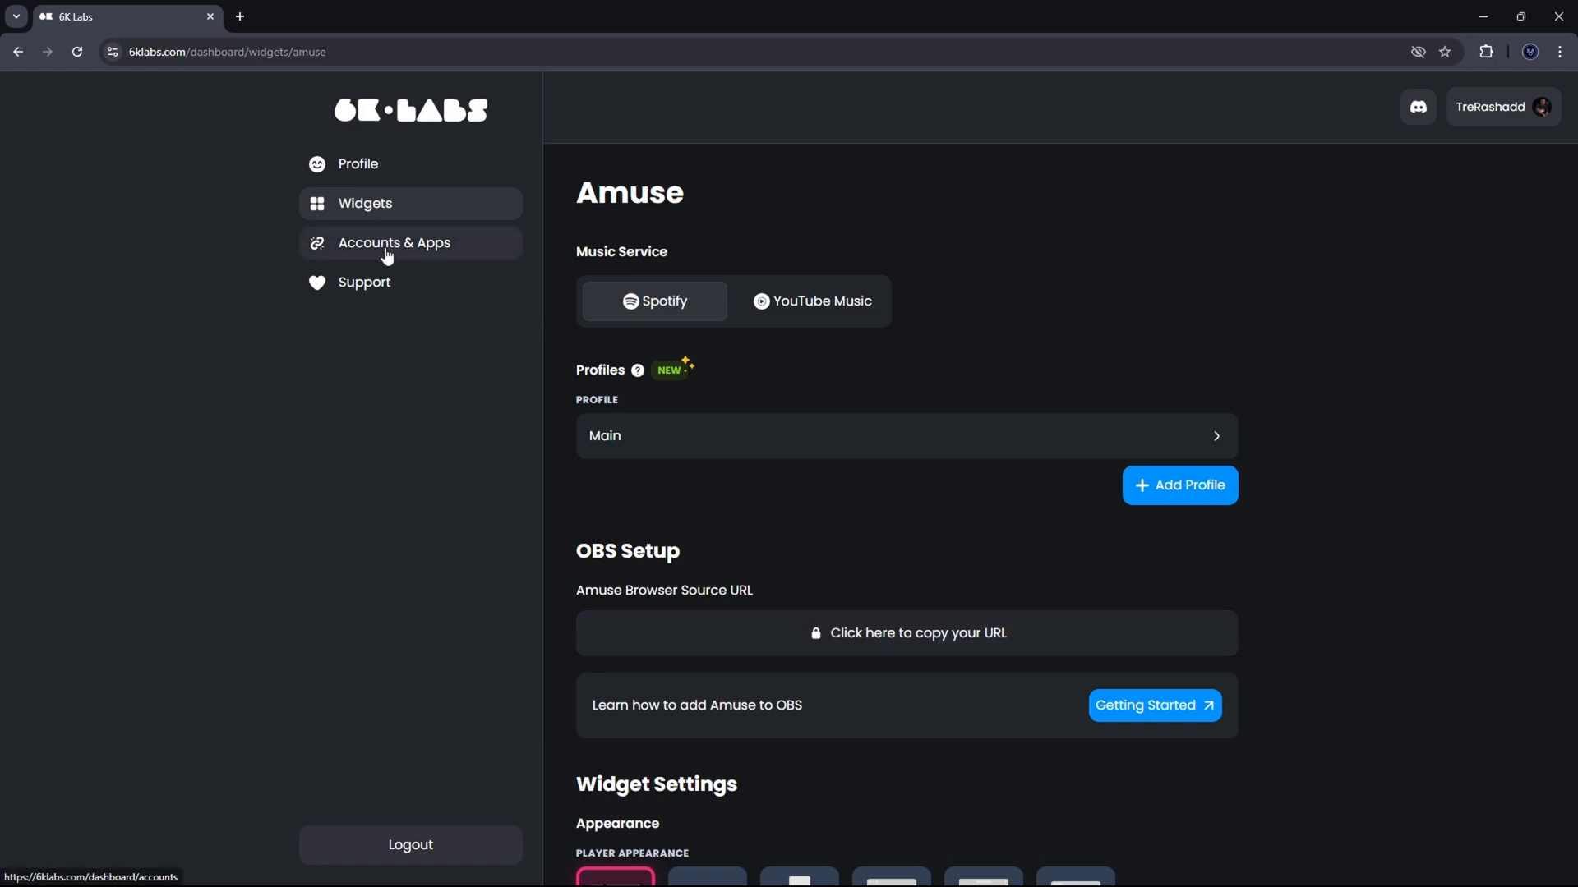
Step: Open the Accounts & Apps page listing the linked Spotify and Discord accounts
{"action": "left_click", "coordinate": [394, 243]}
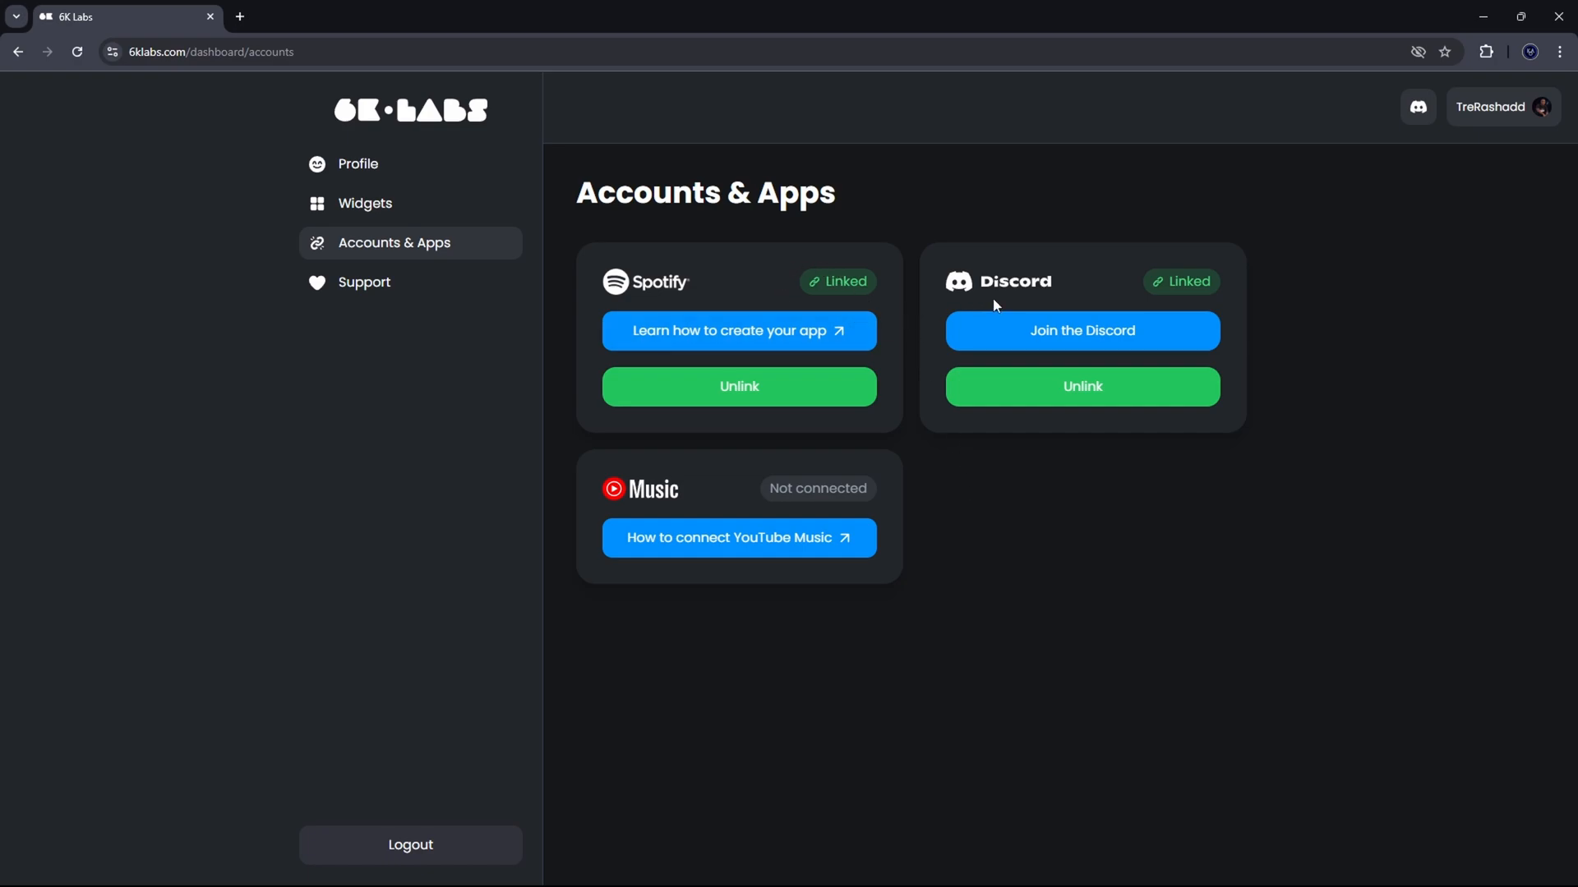
{"action": "mouse_move", "coordinate": [899, 396]}
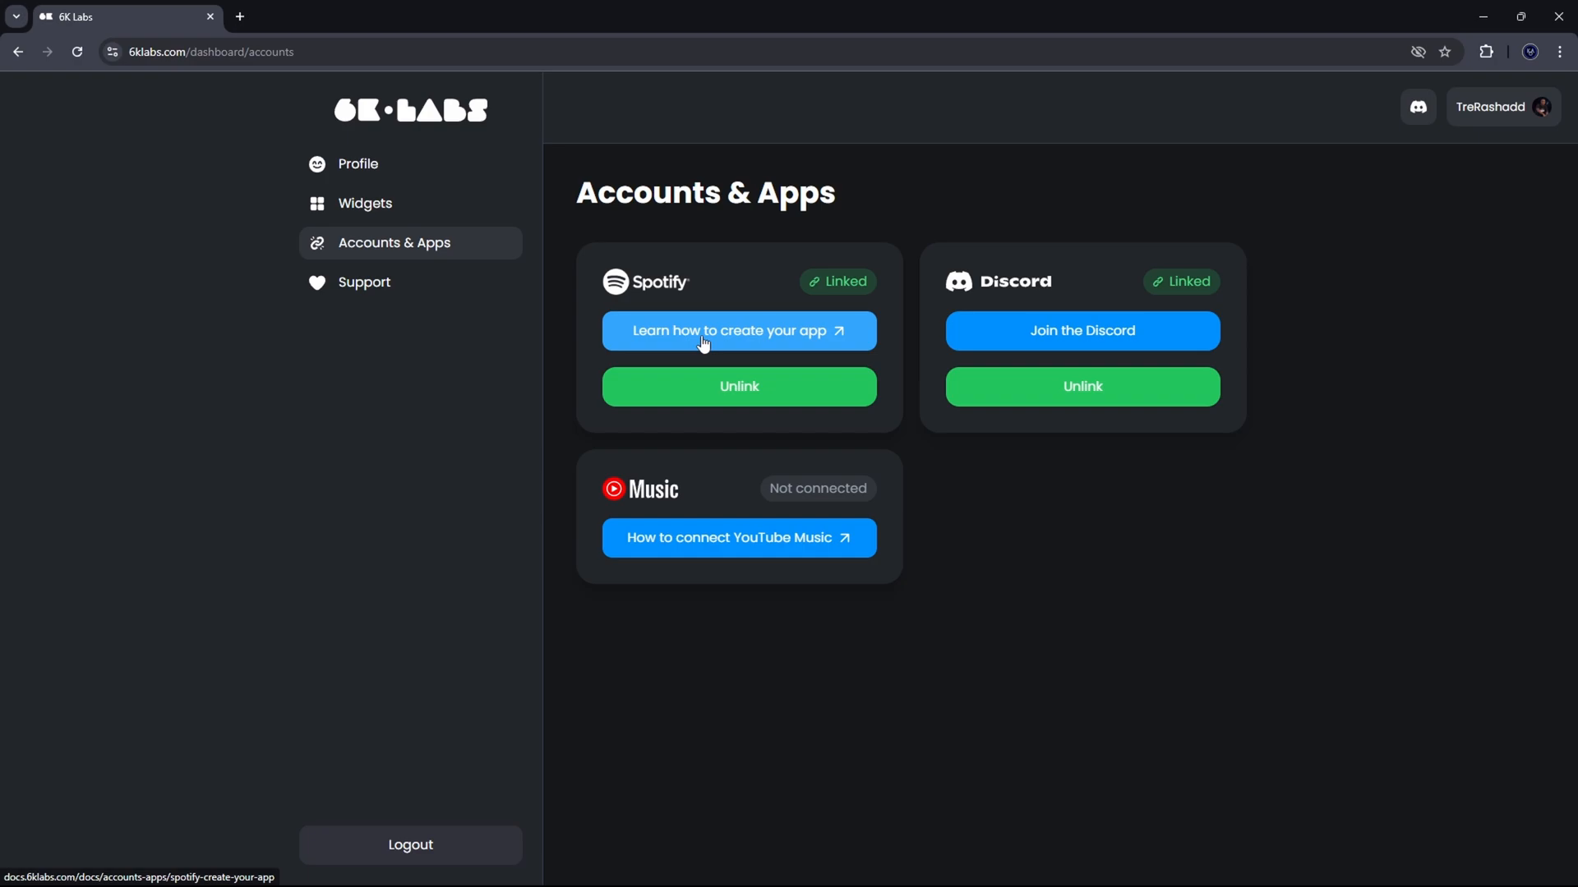
{"action": "mouse_move", "coordinate": [829, 341]}
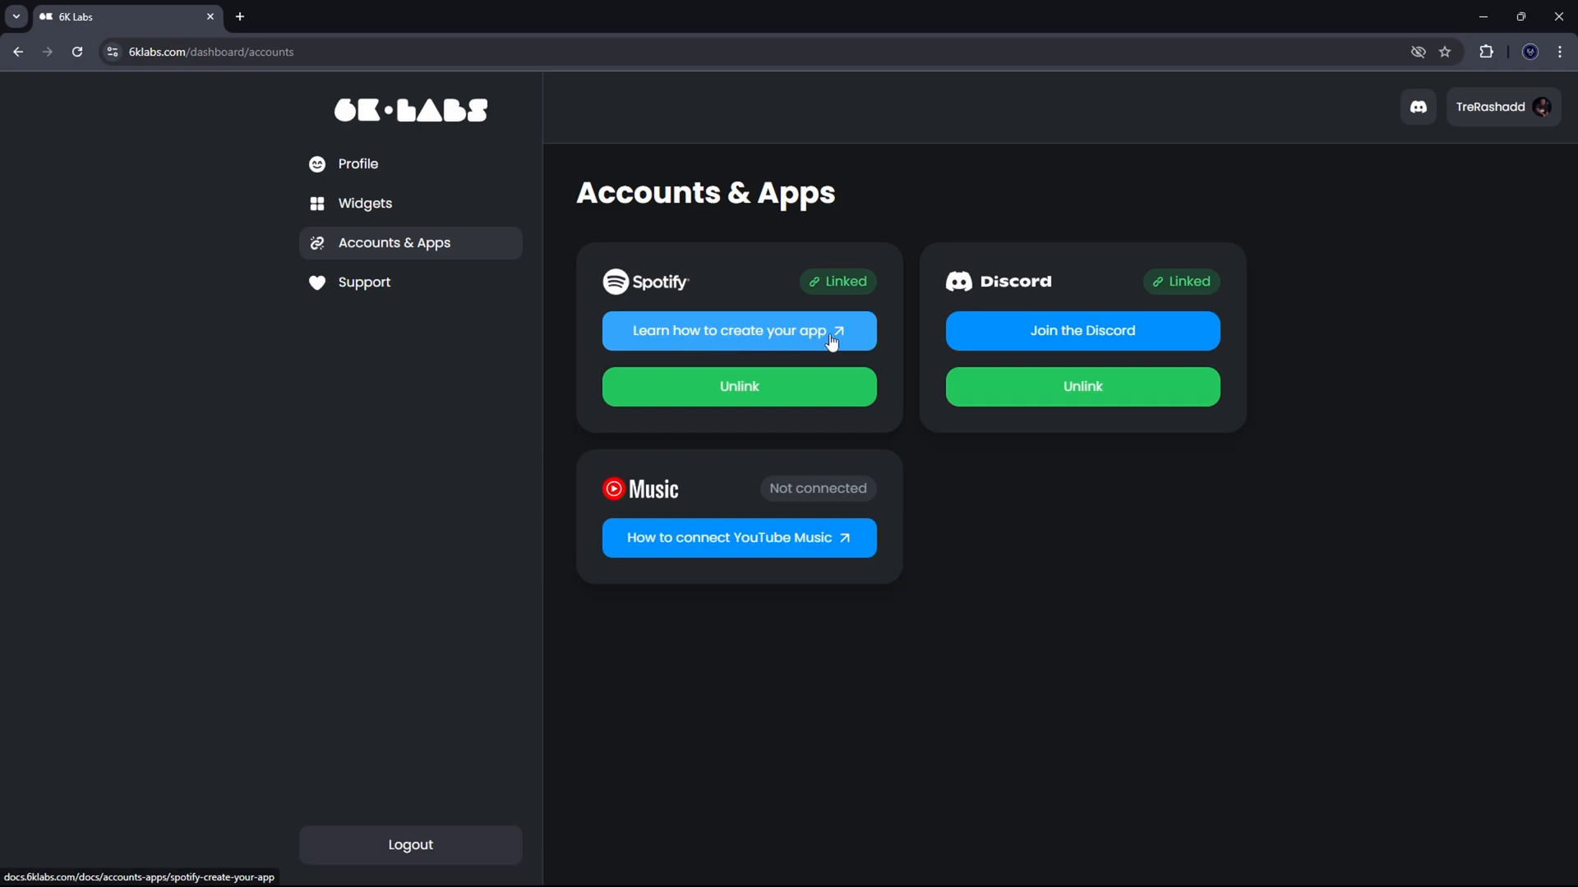
Step: Open the docs tutorial on creating a Spotify app and follow its Developer Dashboard link
{"action": "left_click", "coordinate": [732, 330]}
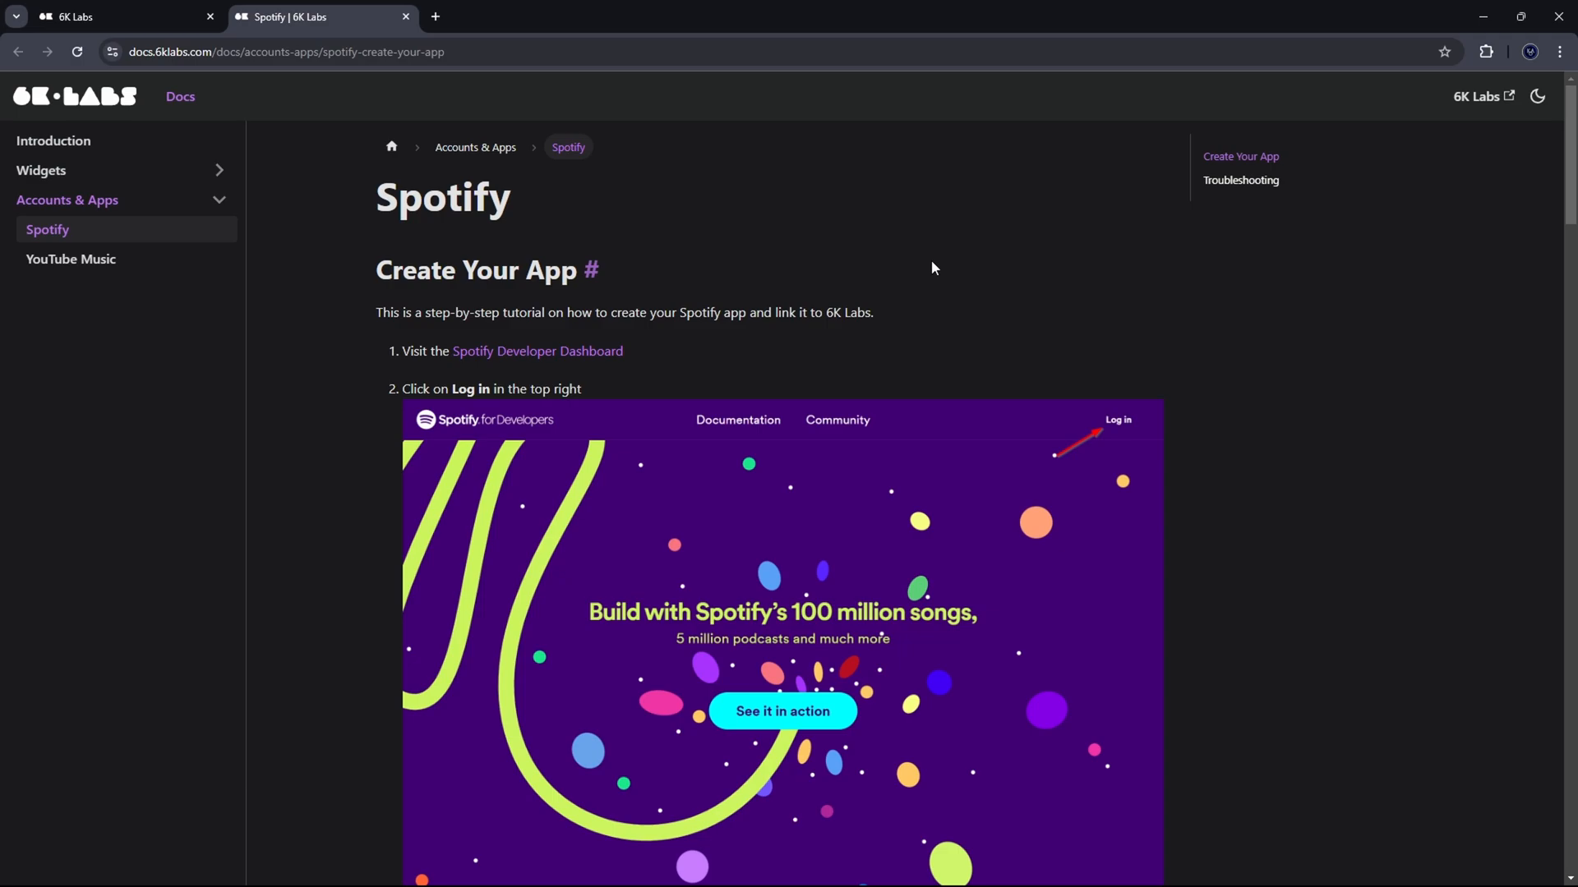
{"action": "mouse_move", "coordinate": [536, 351]}
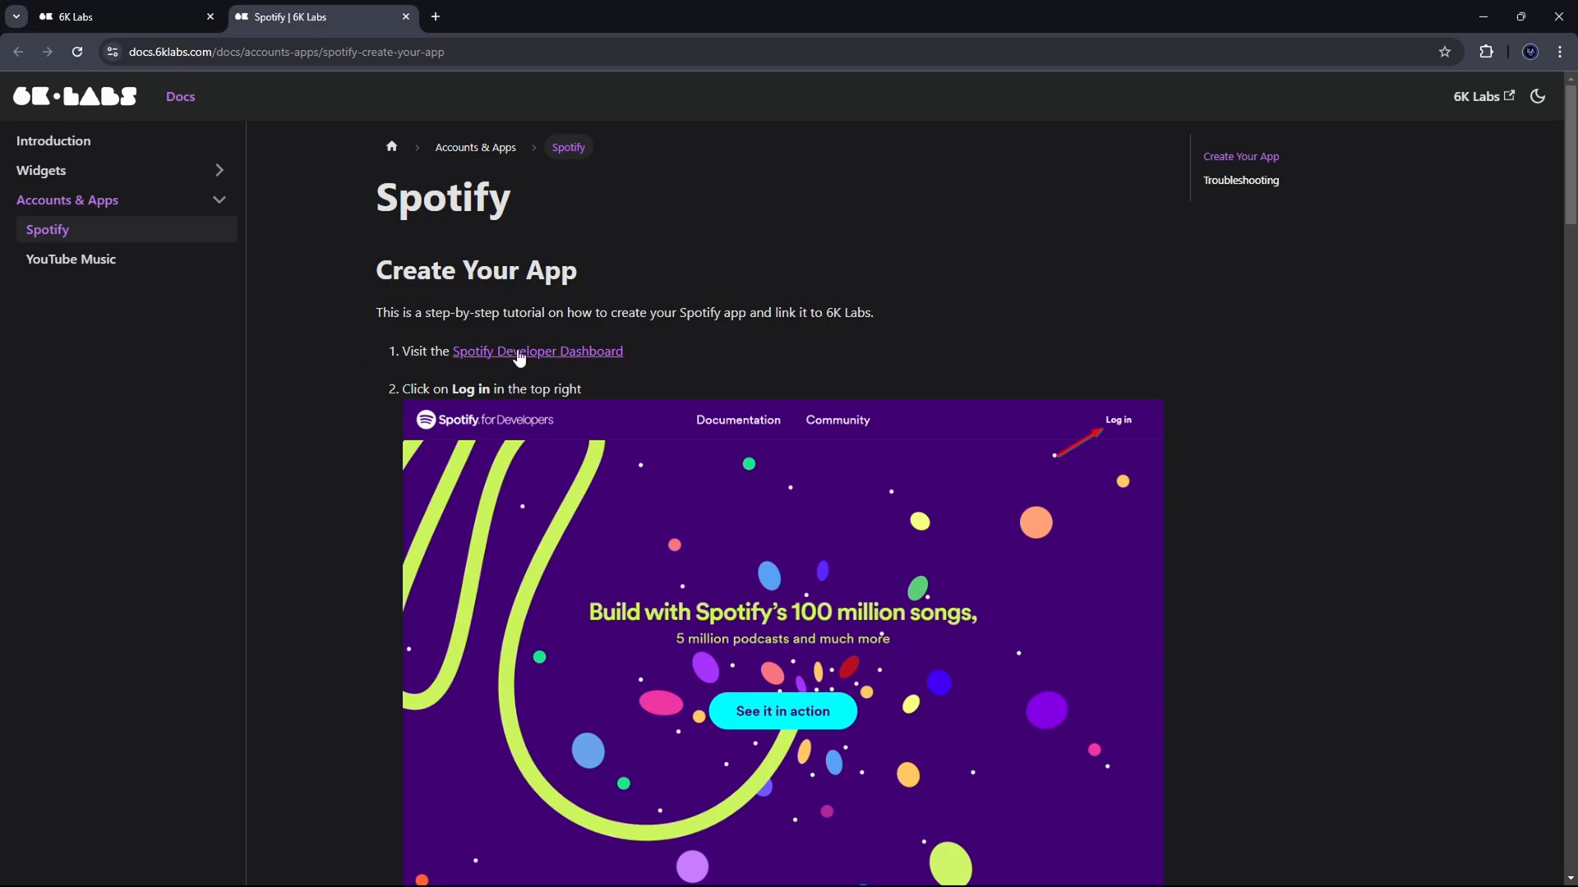
{"action": "mouse_move", "coordinate": [597, 359]}
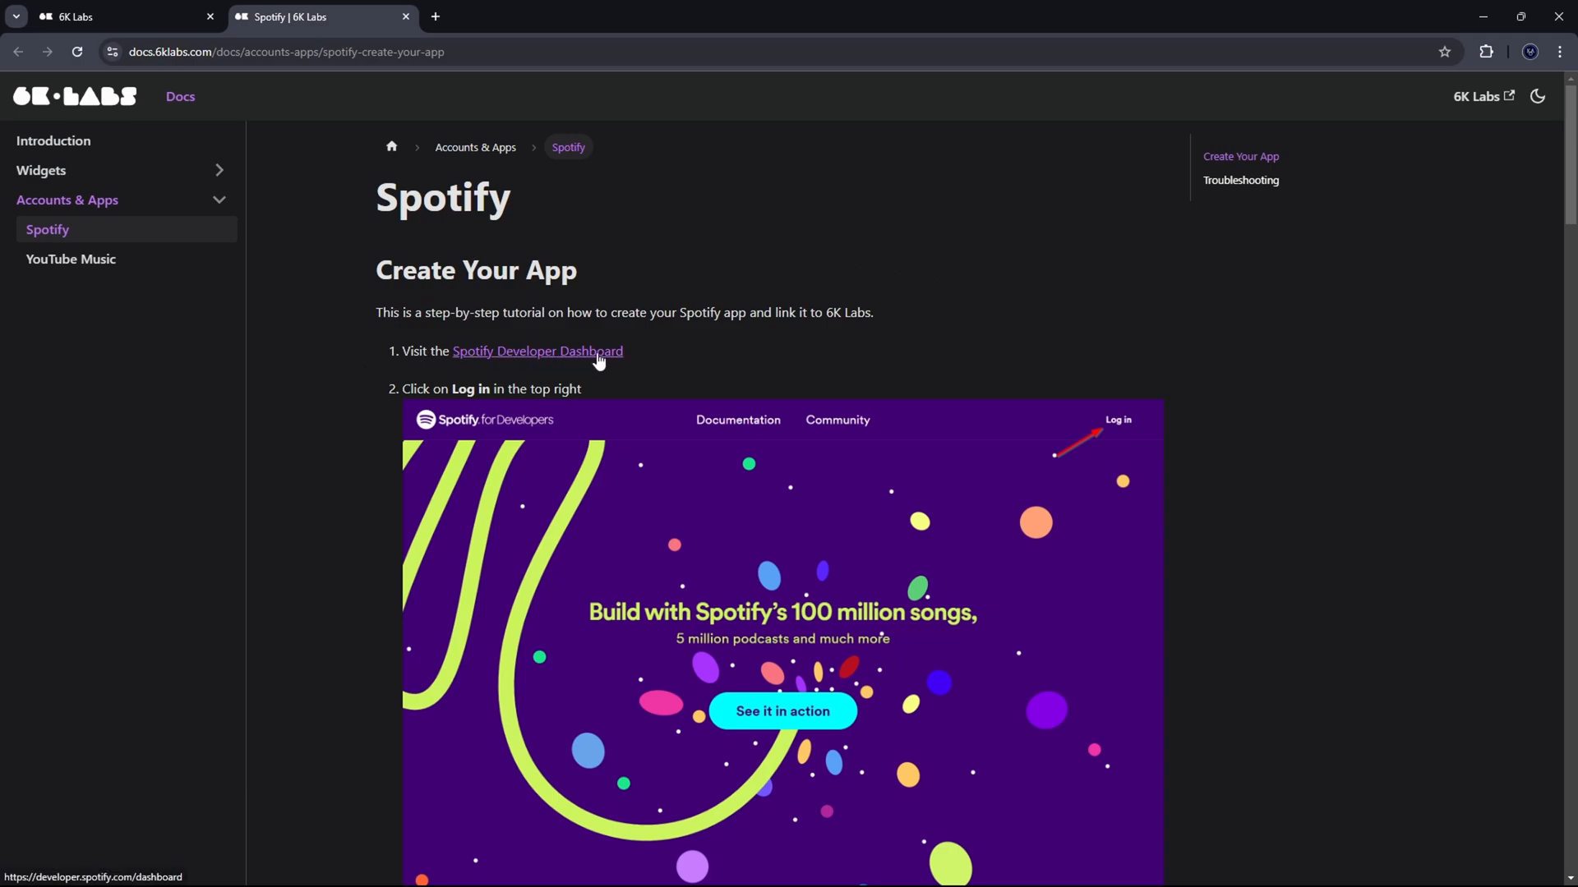
{"action": "left_click", "coordinate": [537, 350]}
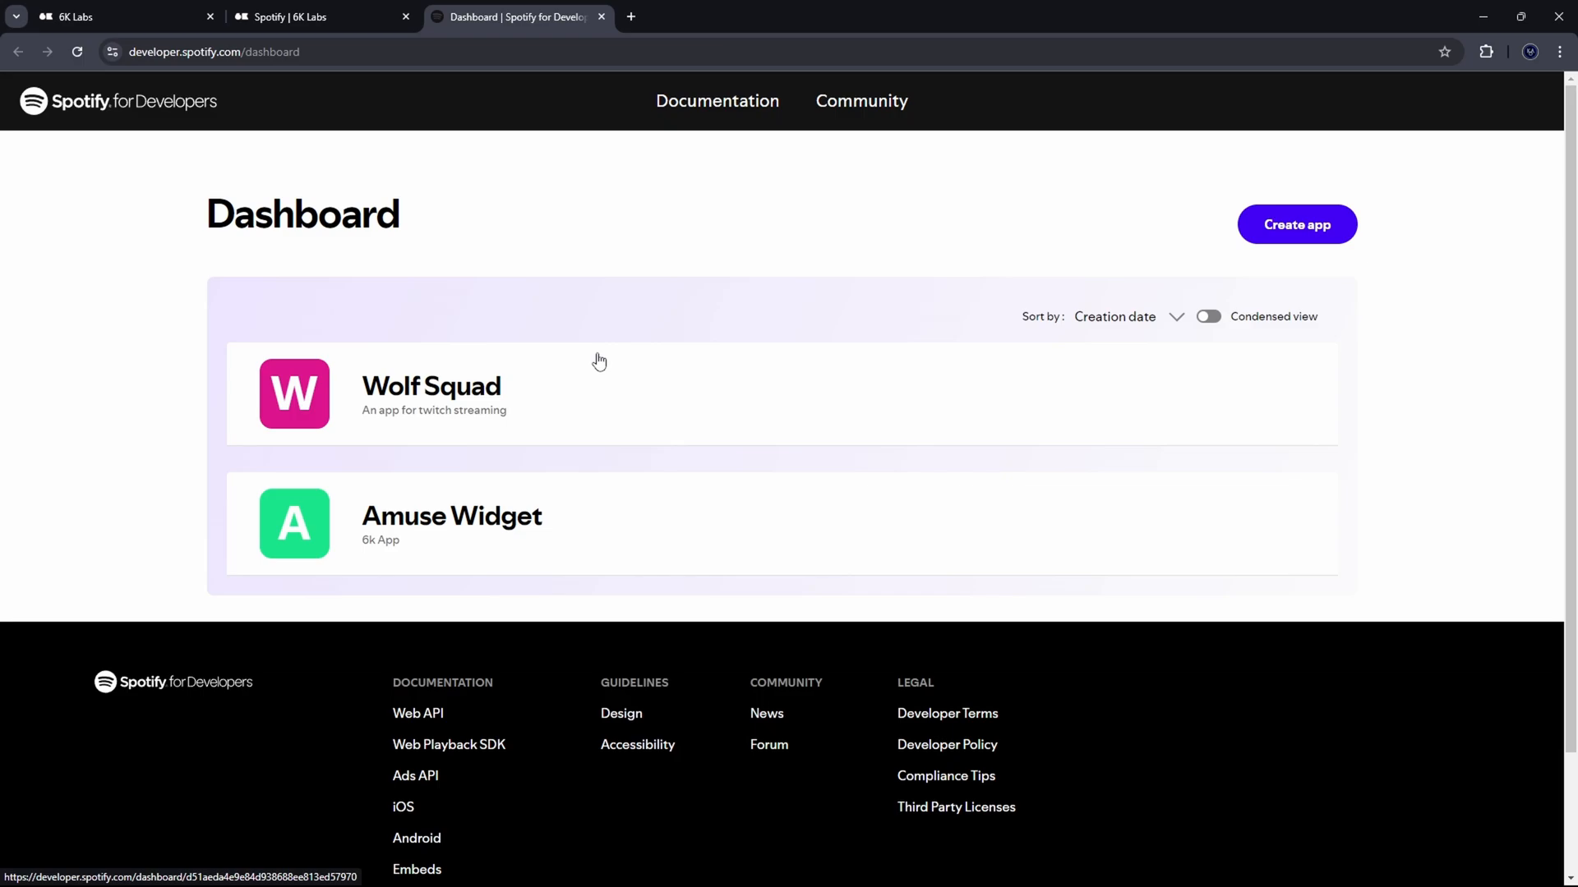
{"action": "mouse_move", "coordinate": [813, 157]}
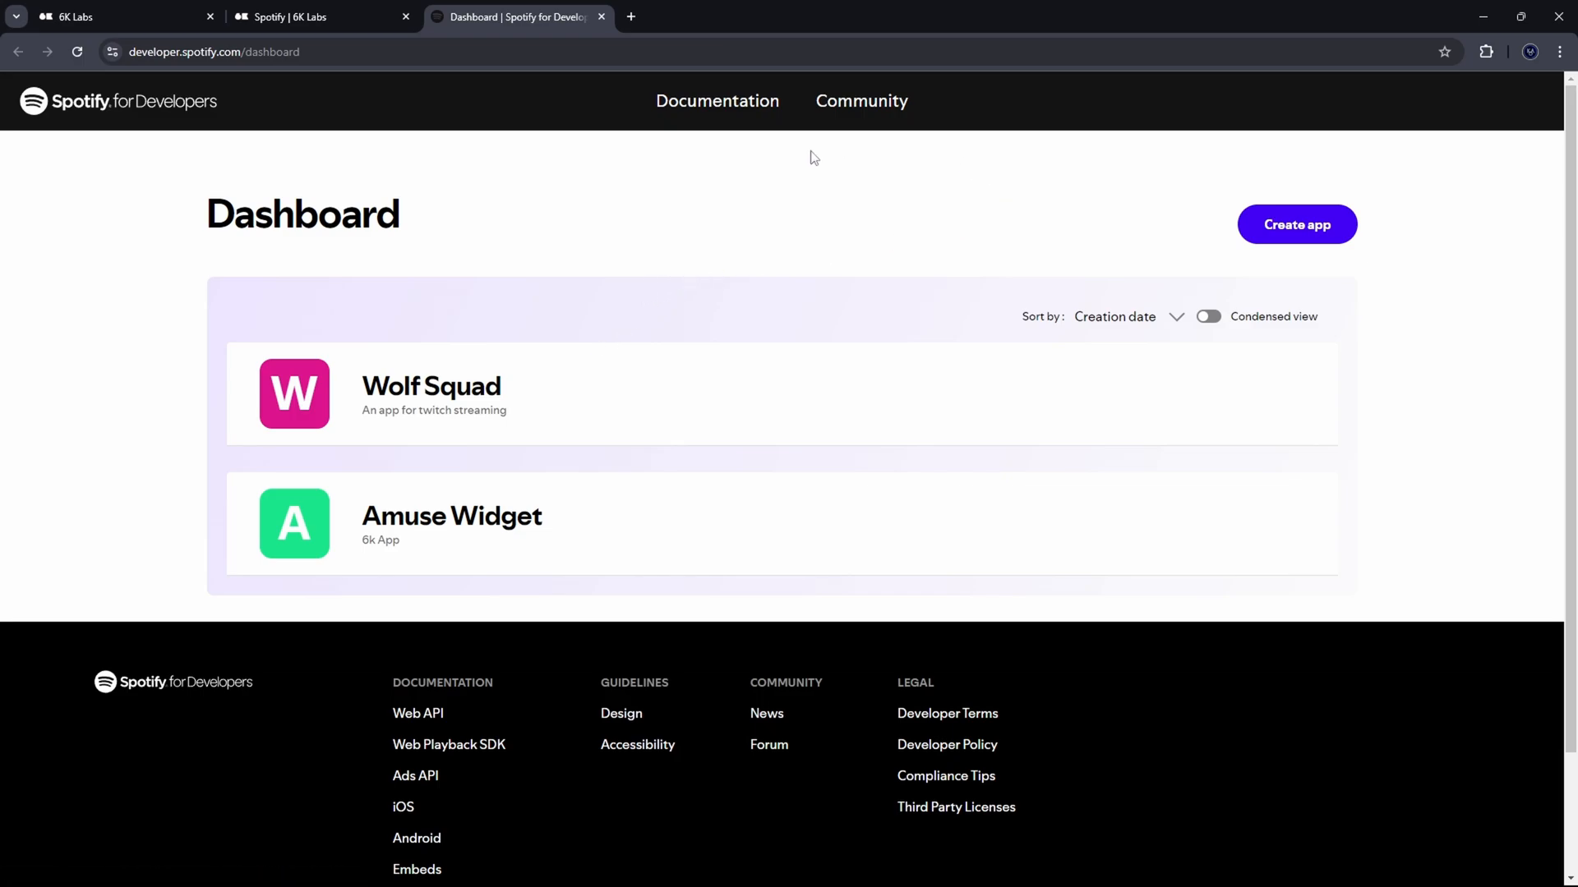
Step: Start a Spotify app named 'Amuse Widget', described 'this is an app for 6k labs widget'
{"action": "left_click", "coordinate": [1295, 224]}
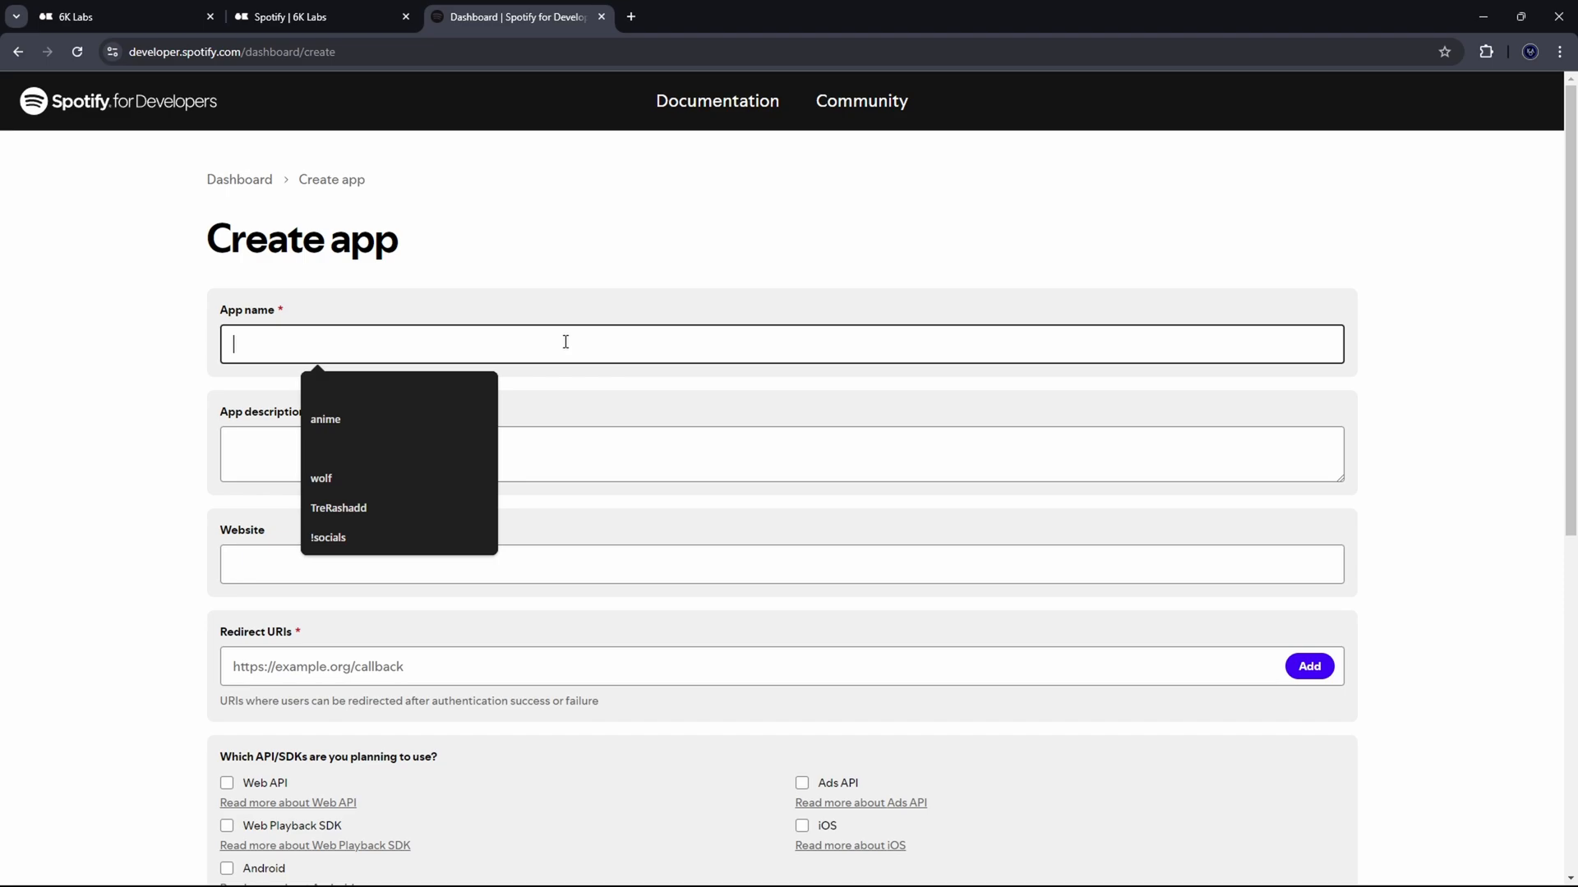
{"action": "type", "text": "Amus"}
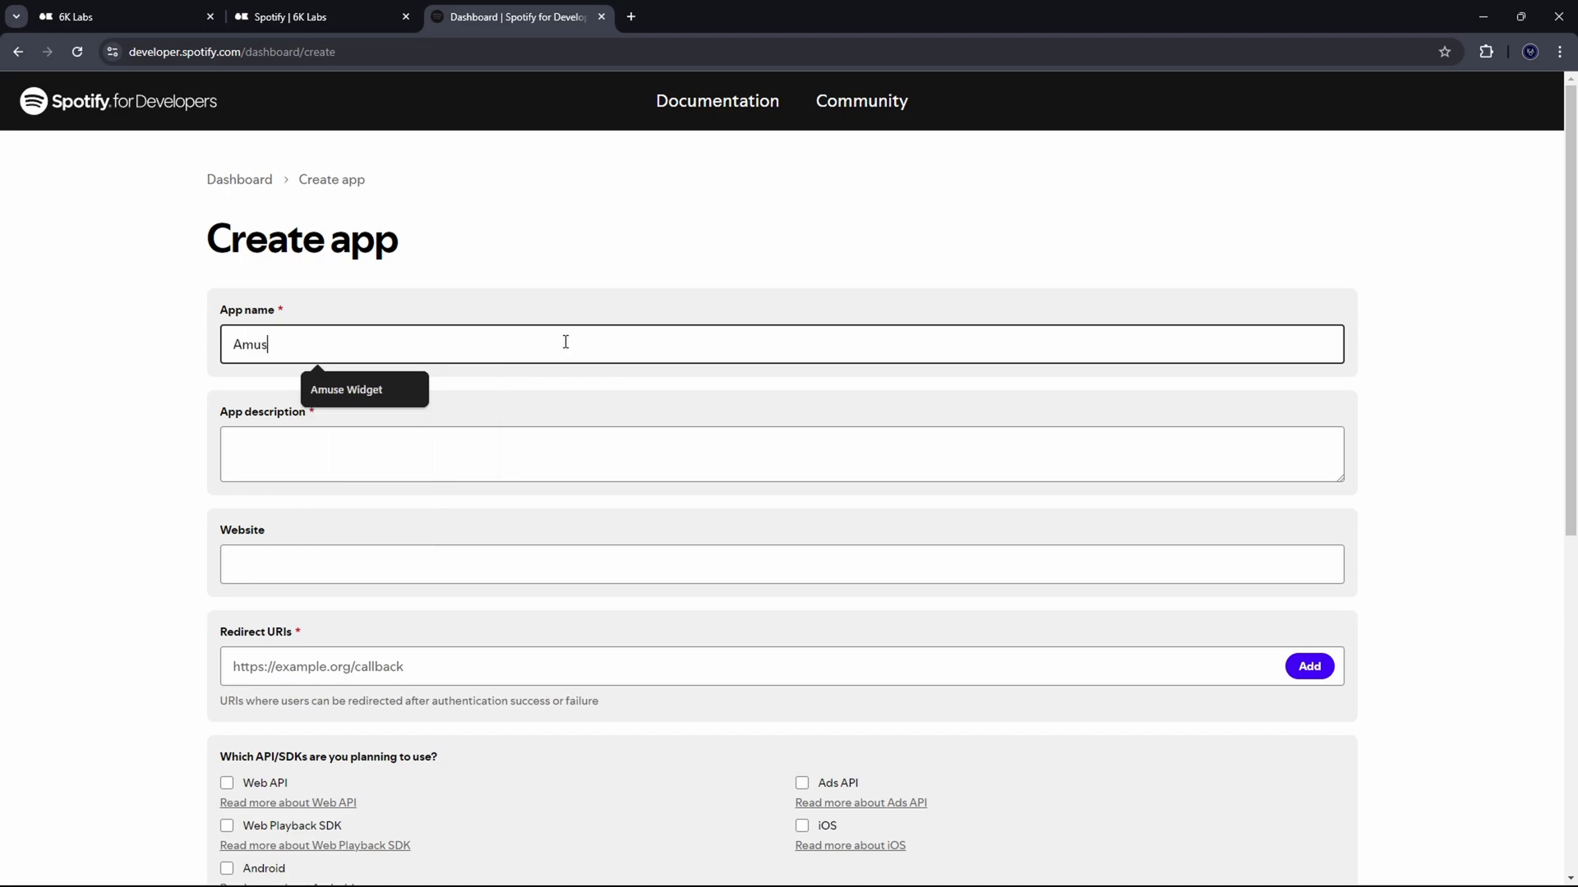
{"action": "left_click", "coordinate": [346, 390]}
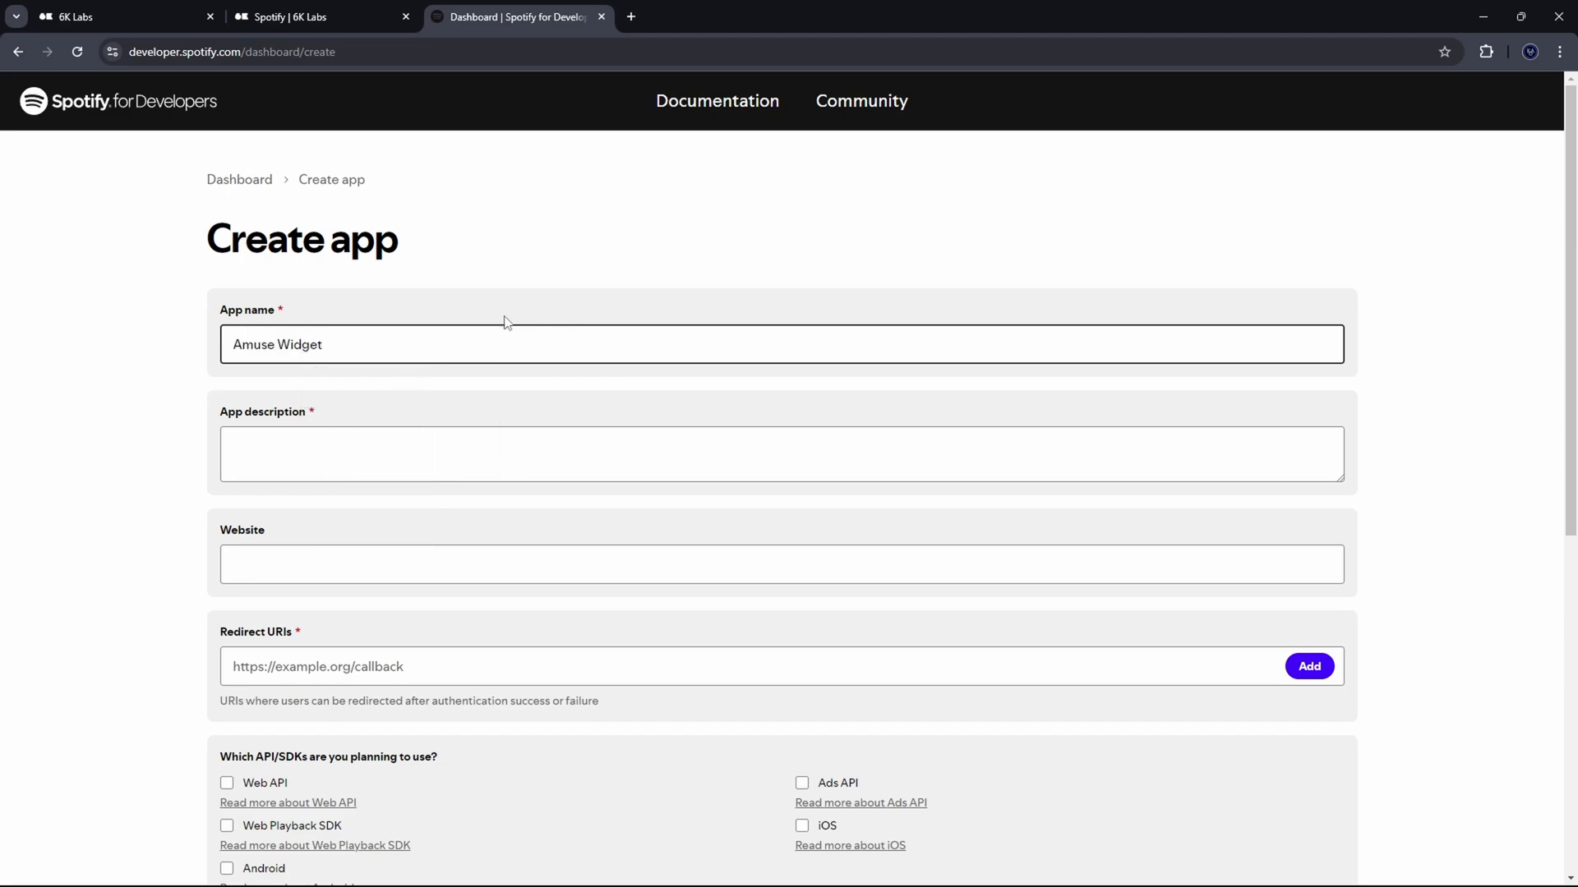
{"action": "left_click", "coordinate": [449, 453]}
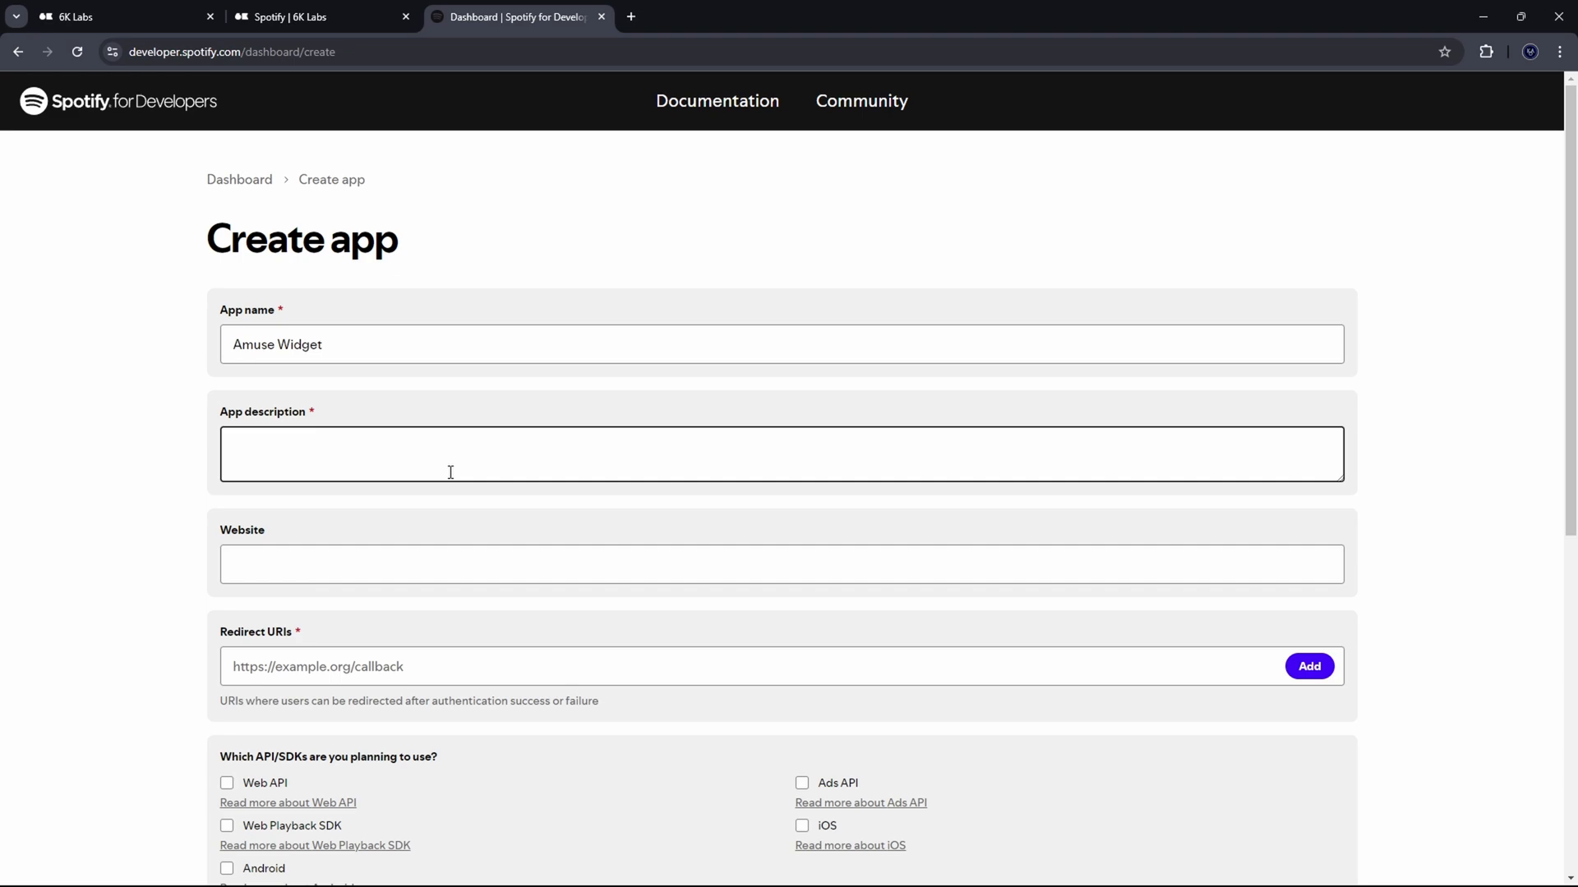
{"action": "type", "text": "this is an a"}
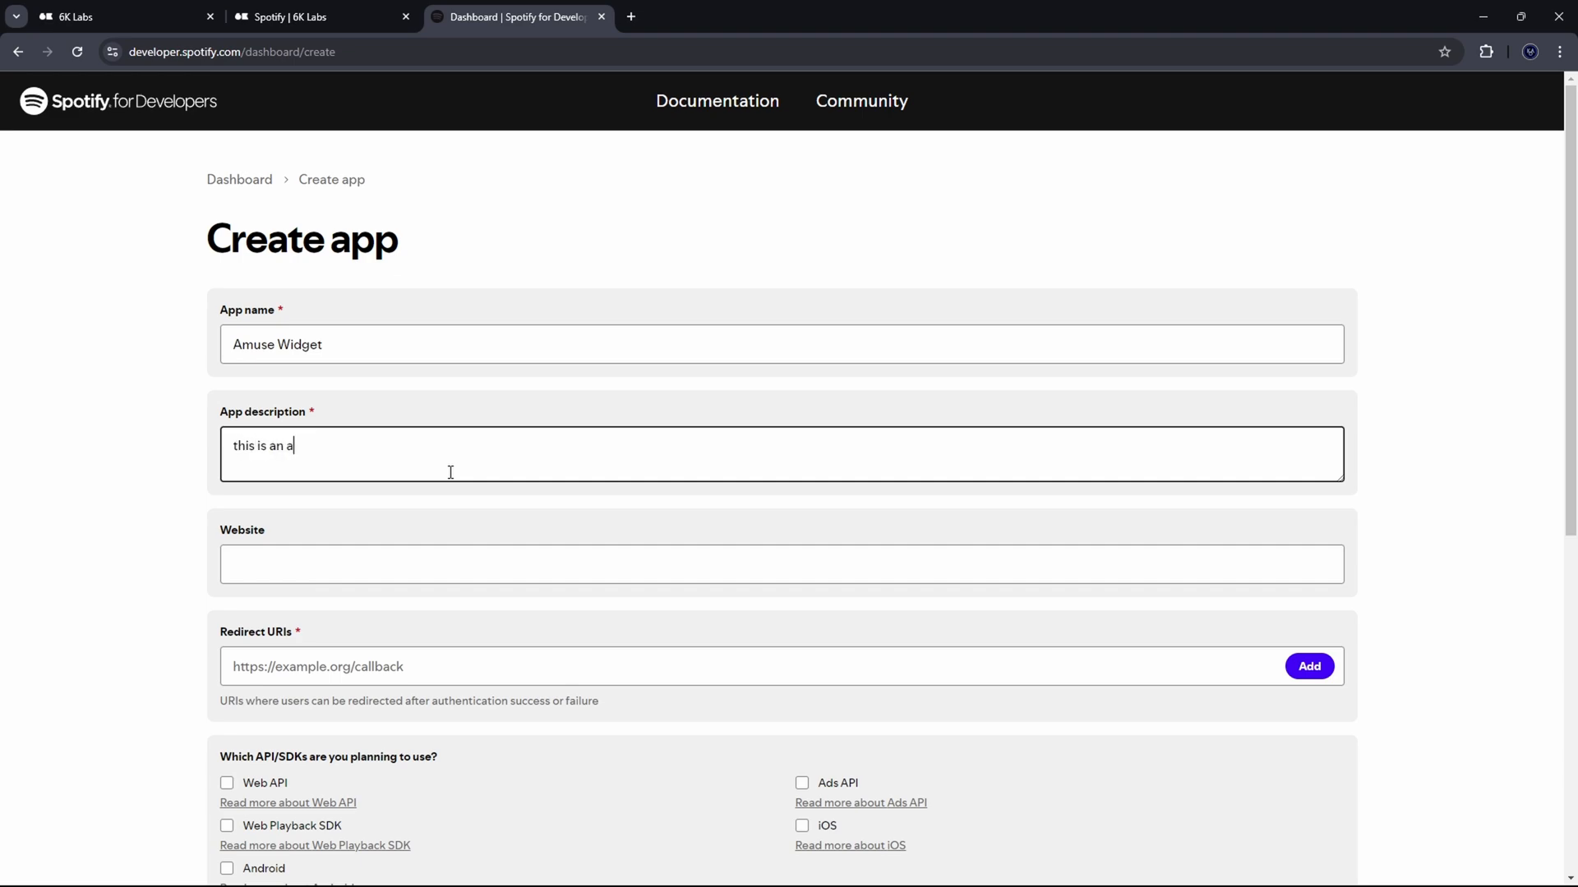
{"action": "type", "text": "pp for"}
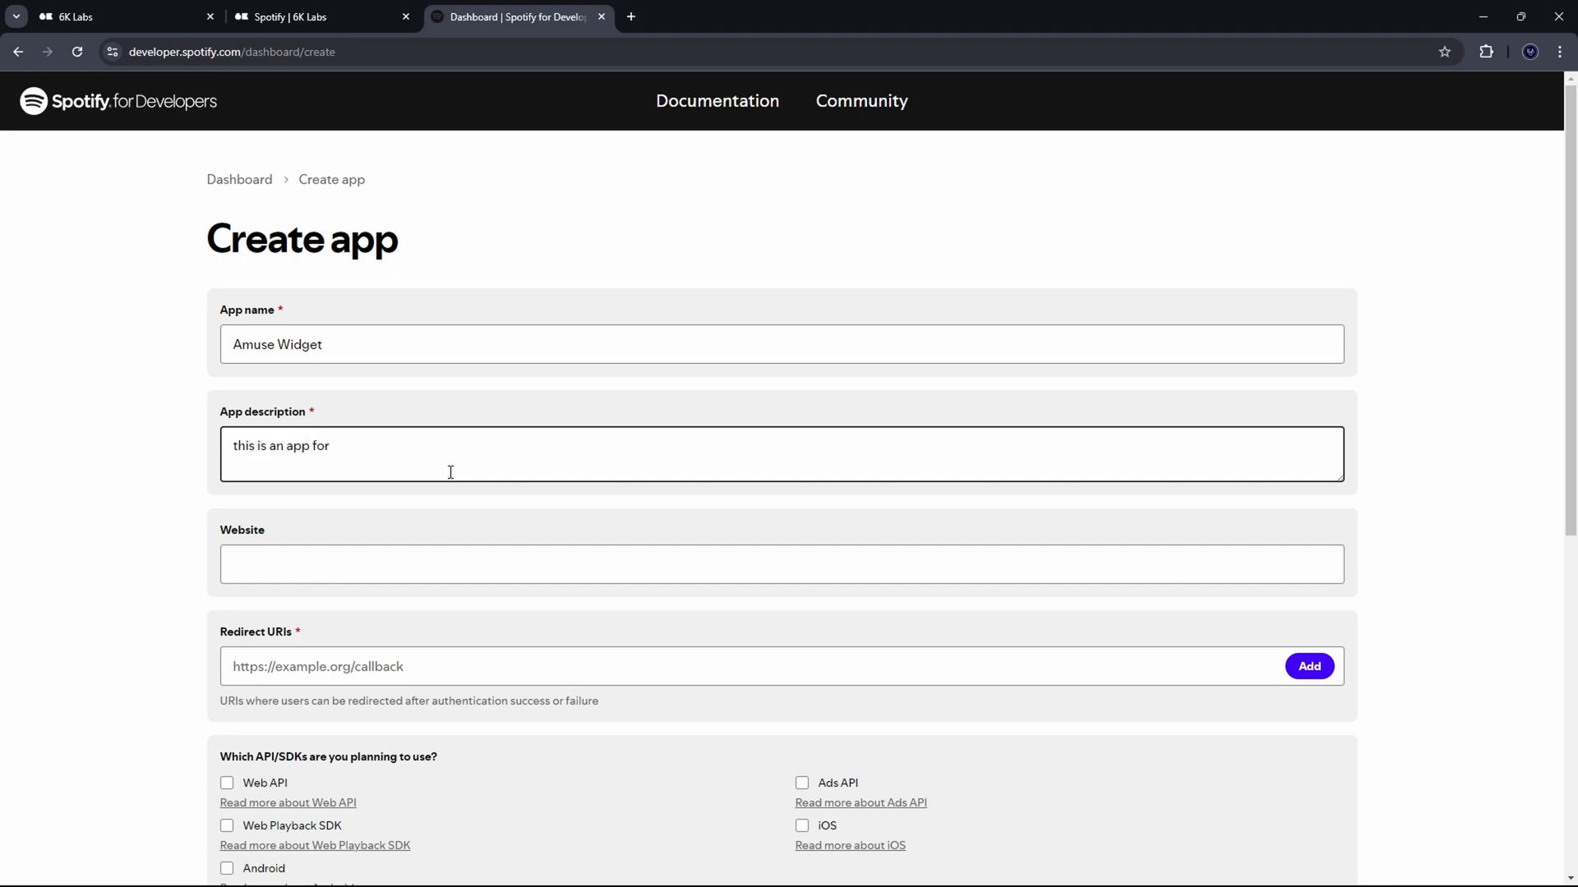
{"action": "type", "text": "6k labs widget"}
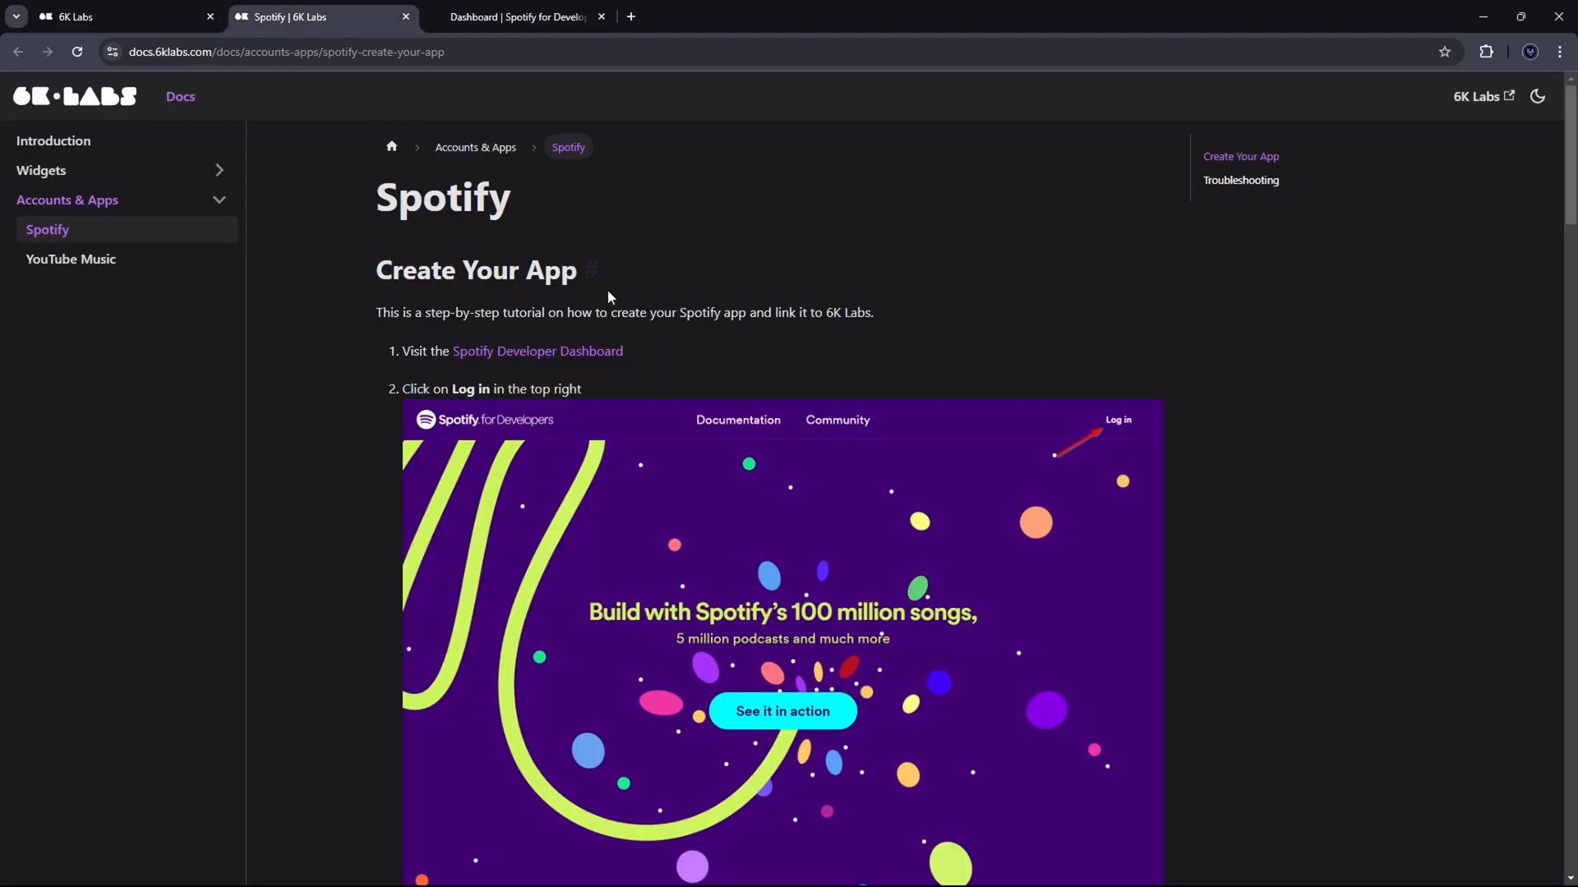
Step: Select the redirect URI callback address in the docs guide and return to the app form
{"action": "scroll", "scroll_direction": "down", "scroll_amount": 3}
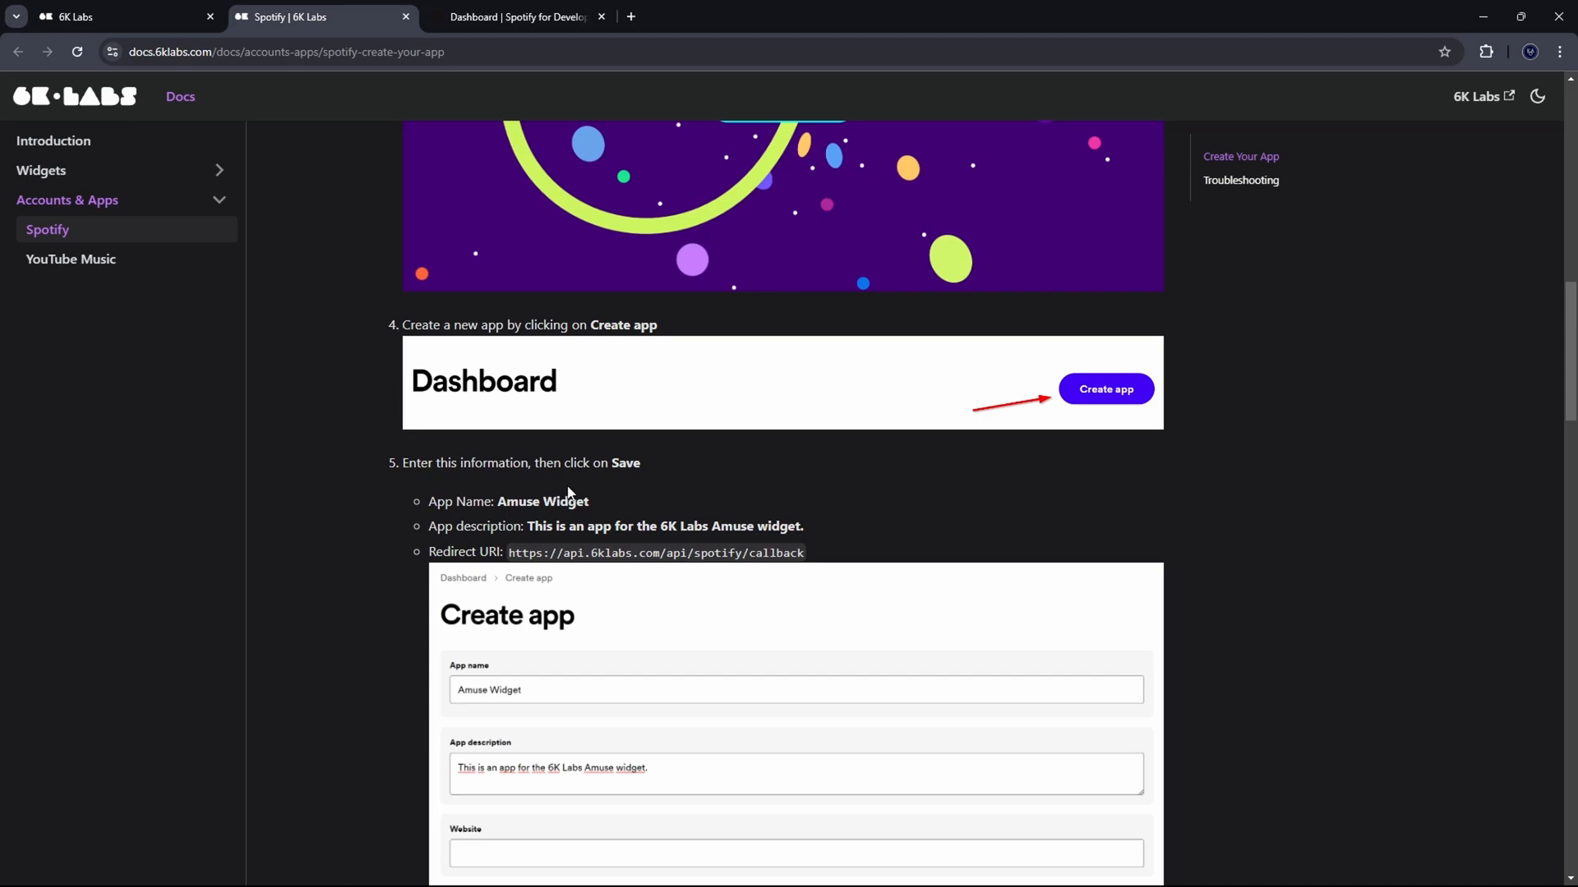
{"action": "left_click_drag", "start_coordinate": [510, 553], "coordinate": [804, 552]}
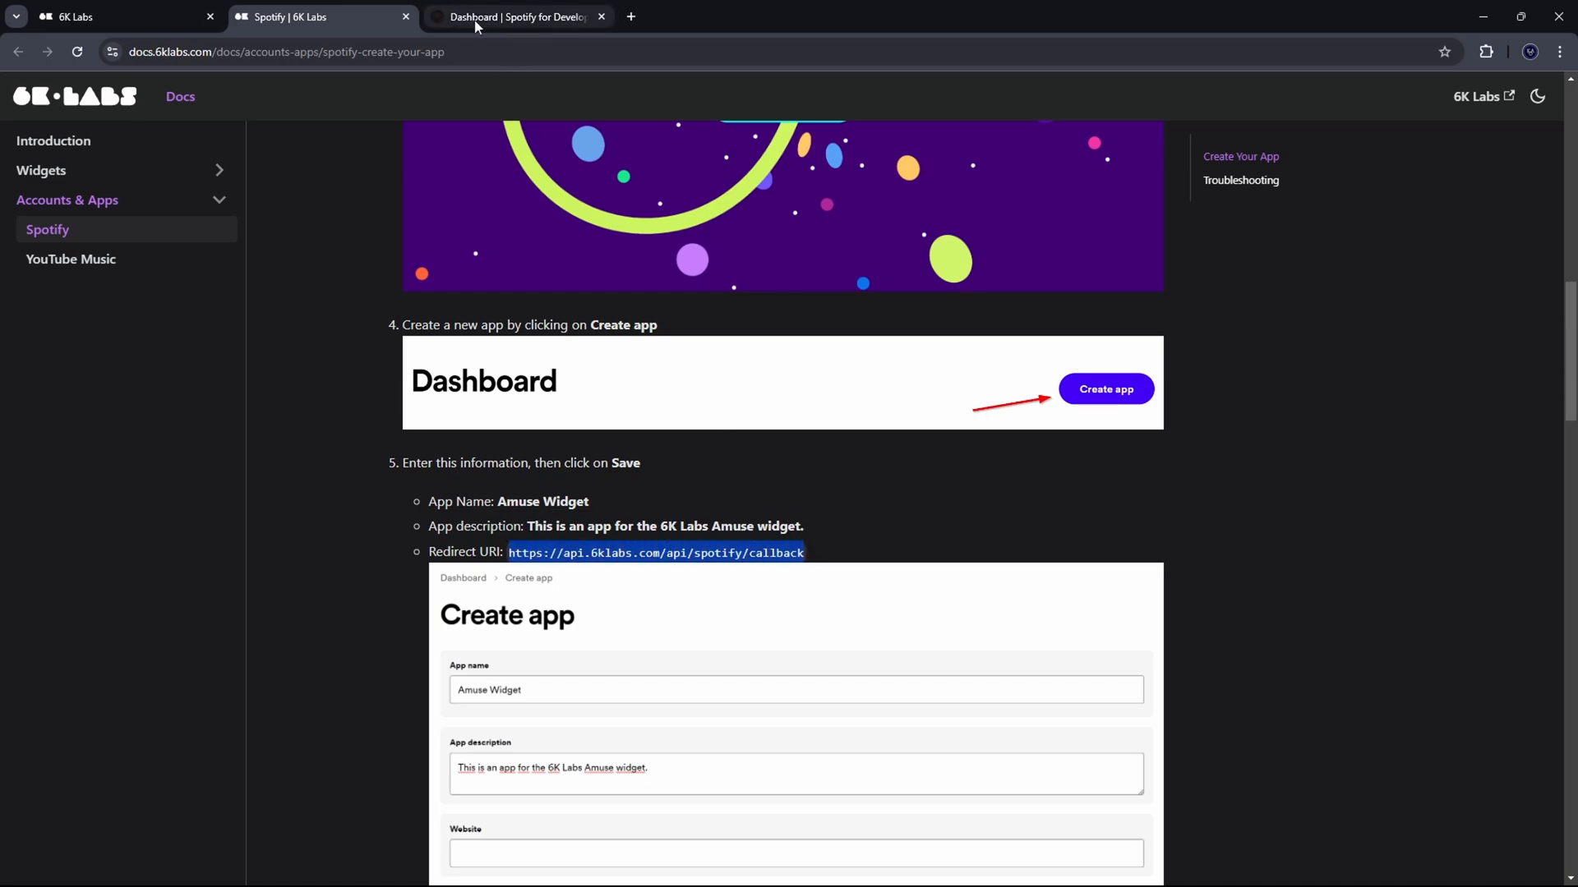
{"action": "left_click", "coordinate": [519, 16]}
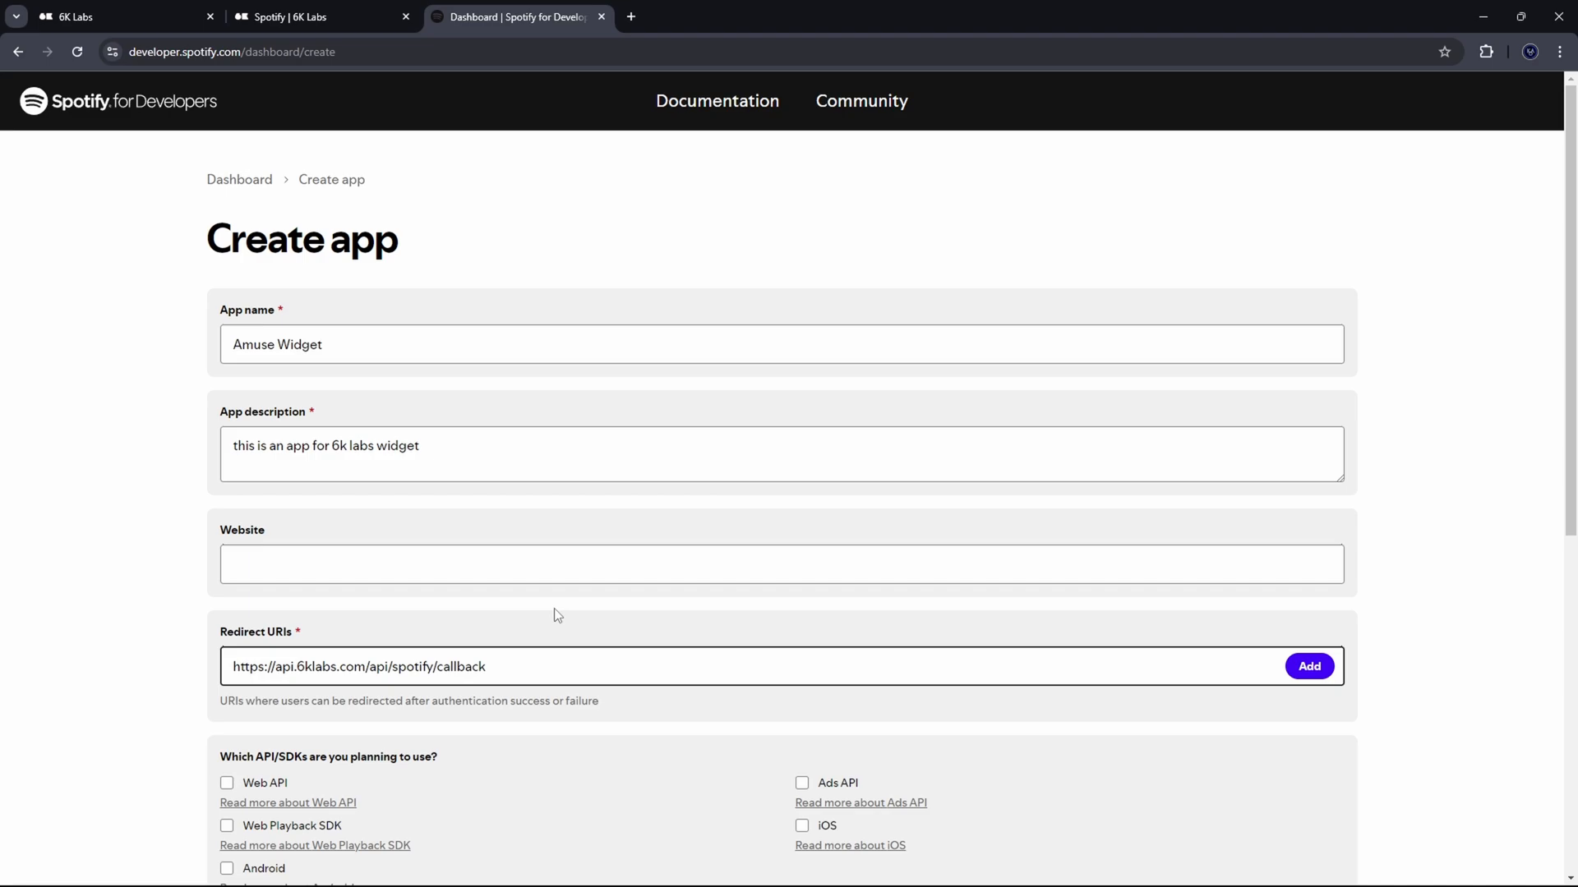
Step: Accept Spotify's developer terms, then return to the dashboard and open the Amuse Widget app
{"action": "scroll", "scroll_direction": "down", "scroll_amount": 3}
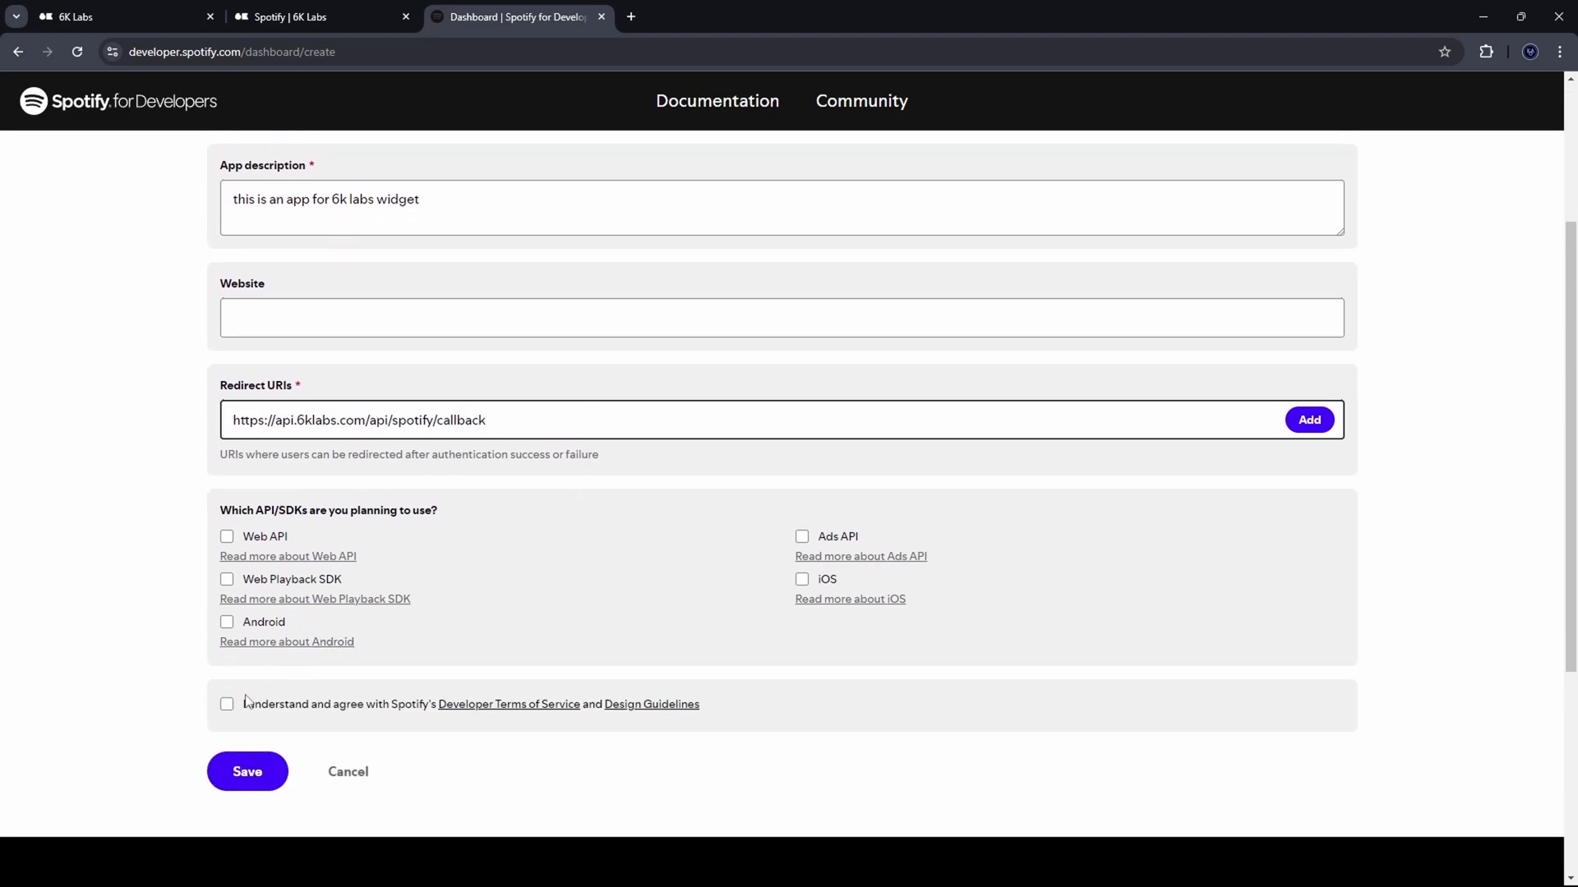
{"action": "left_click", "coordinate": [227, 704]}
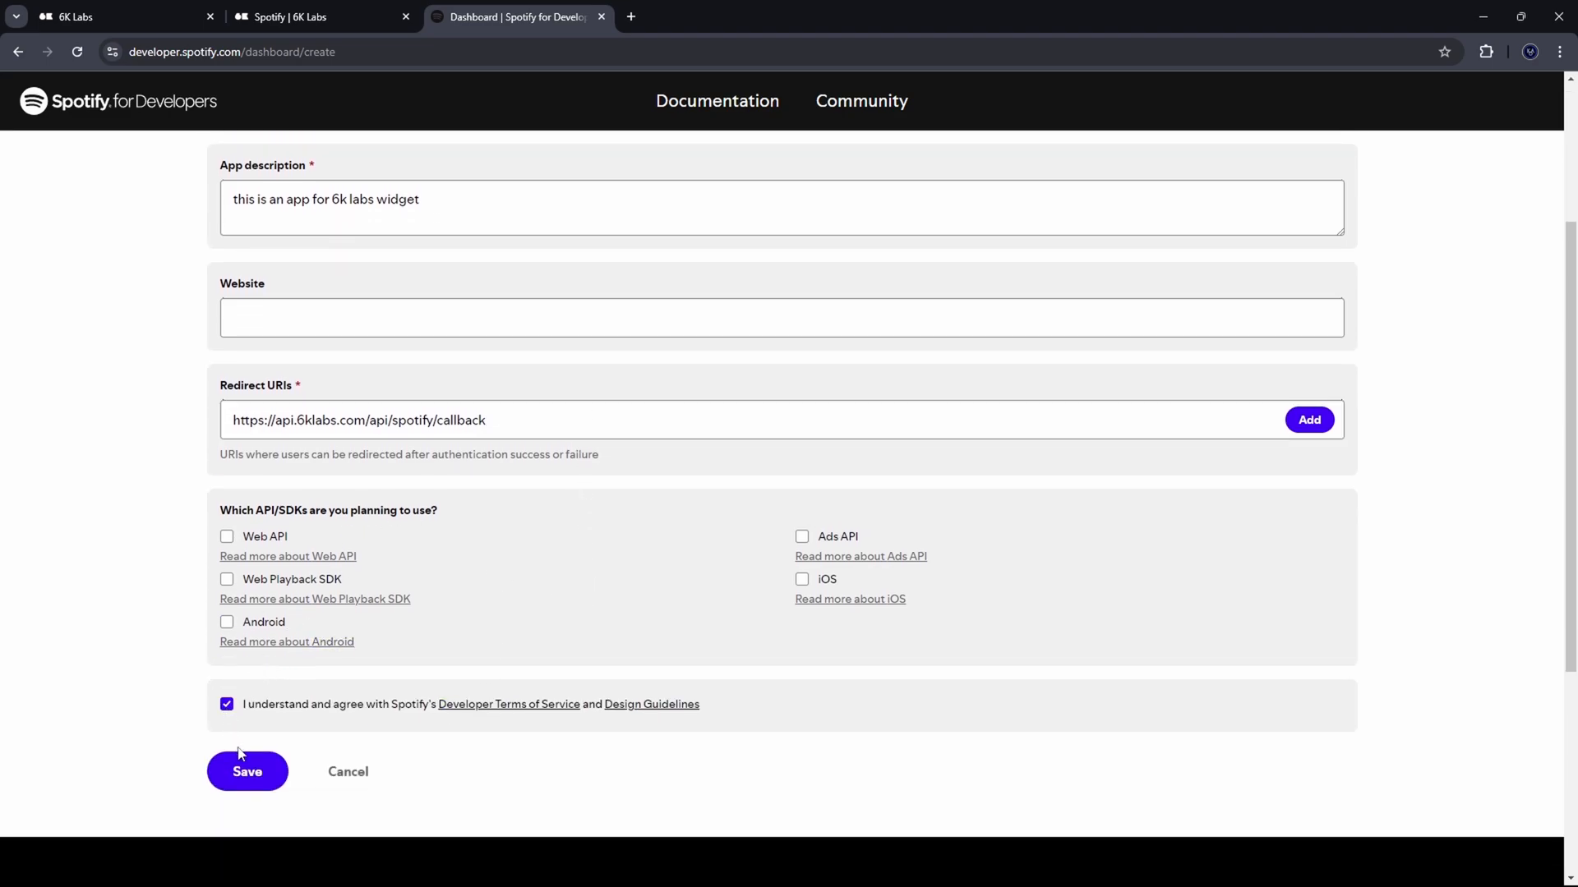
{"action": "scroll", "scroll_direction": "up", "scroll_amount": 3}
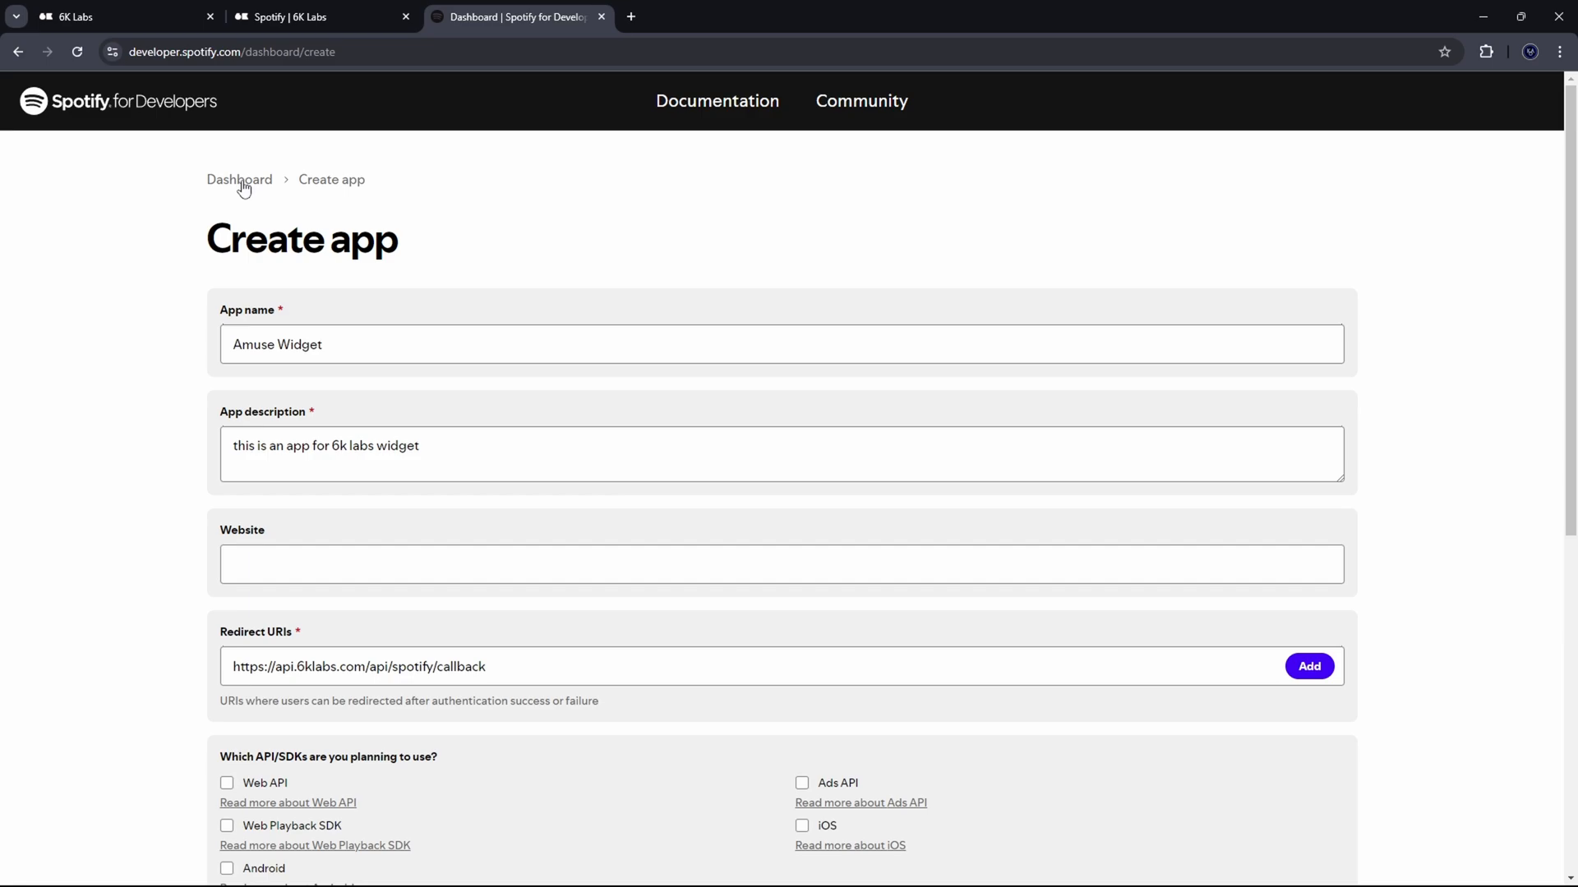
{"action": "left_click", "coordinate": [239, 180]}
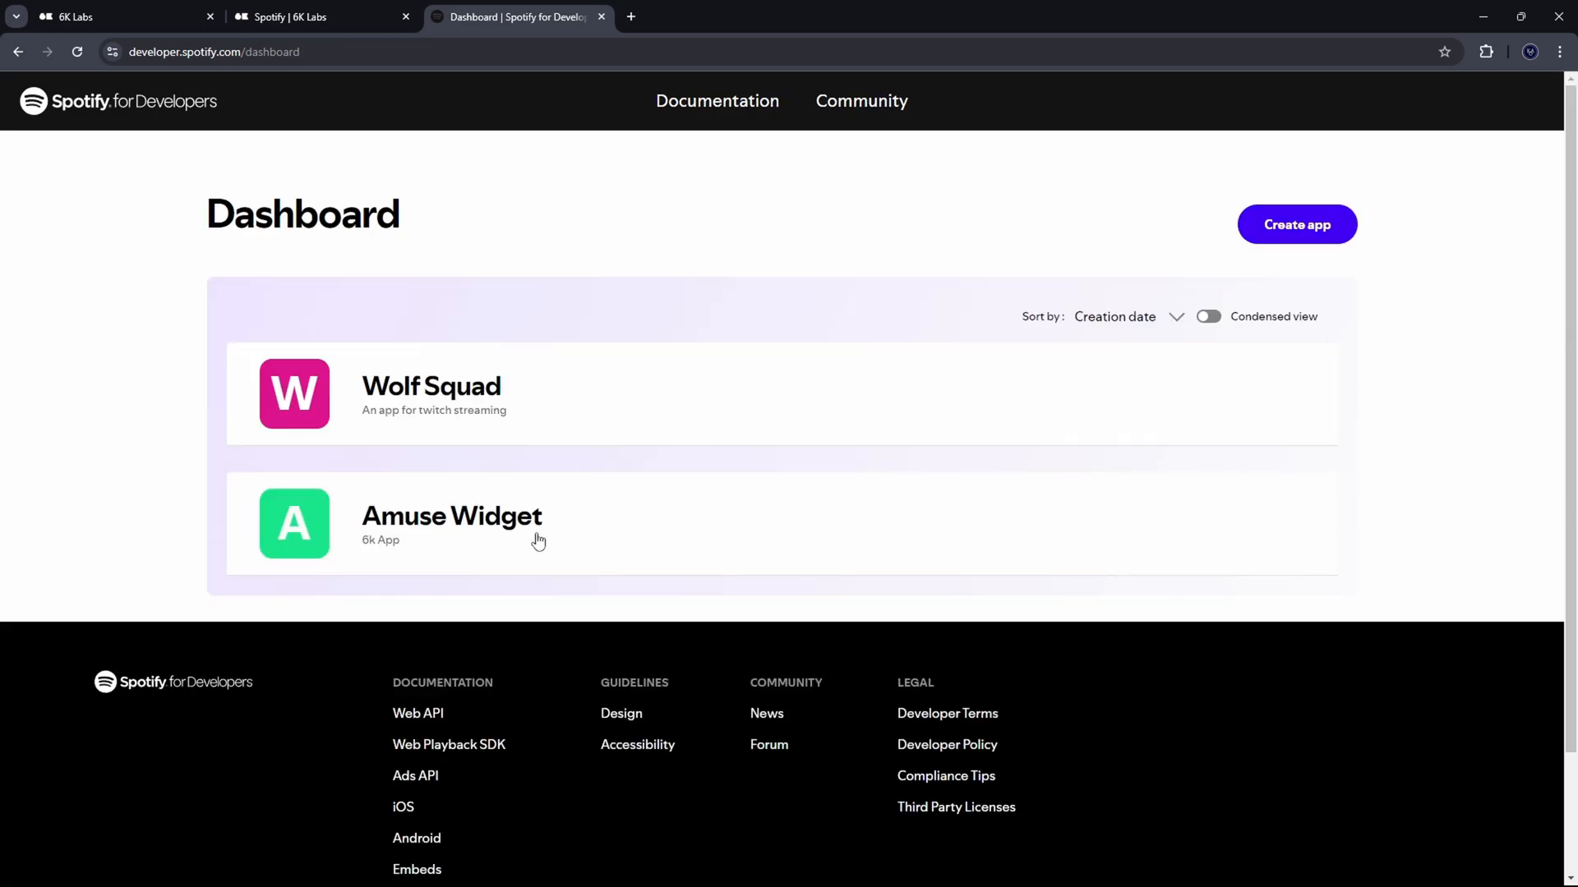
{"action": "left_click", "coordinate": [452, 516]}
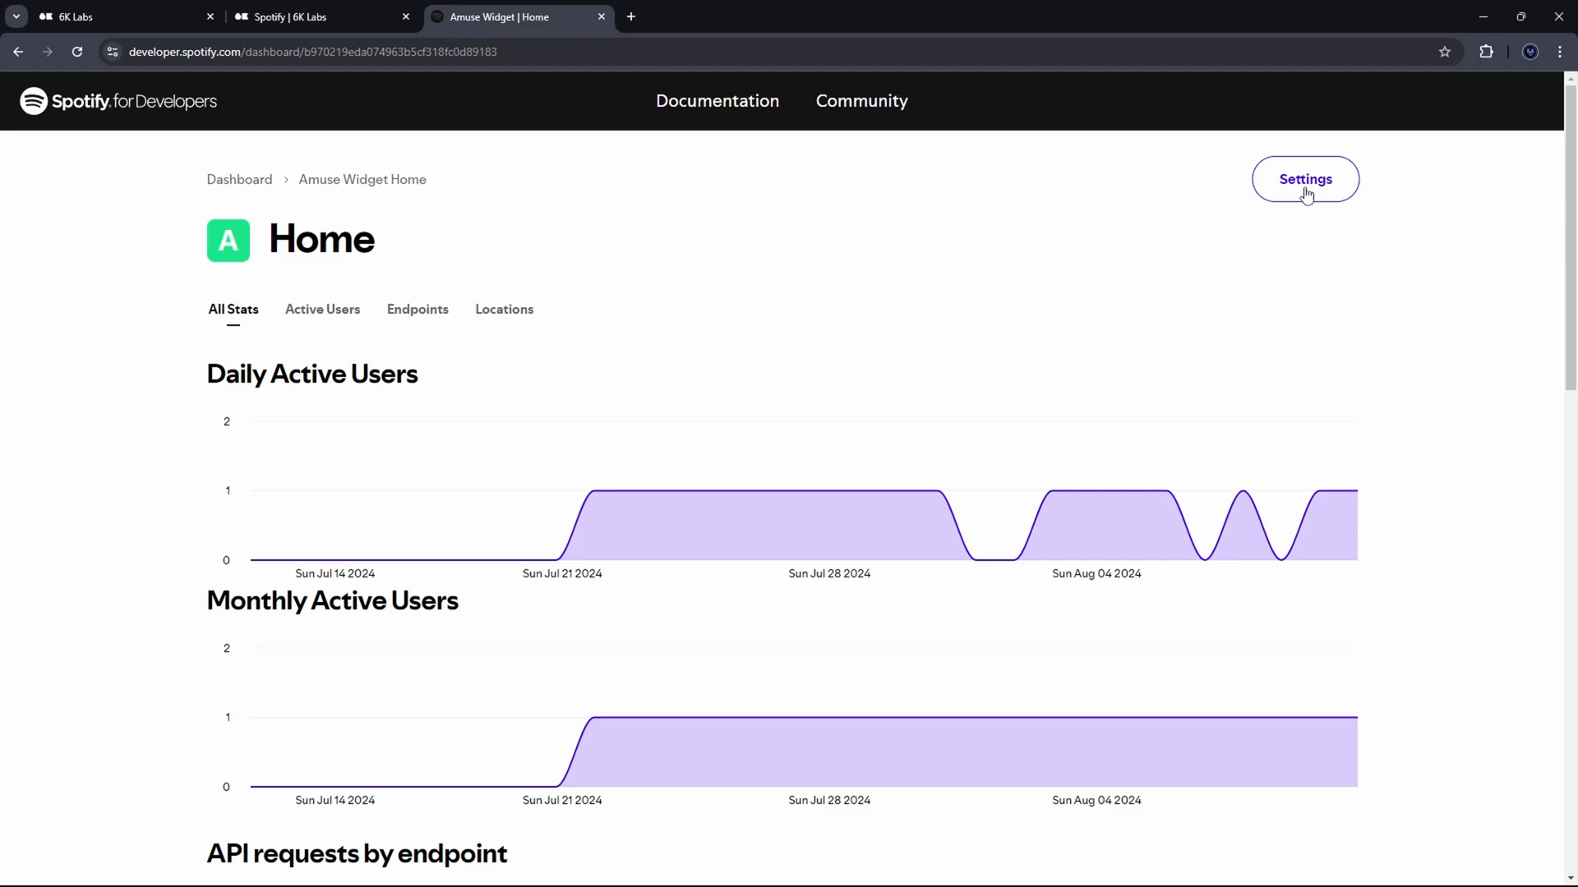
Step: In the Amuse Widget settings, reveal then hide the client secret, and copy the client ID
{"action": "left_click", "coordinate": [1305, 179]}
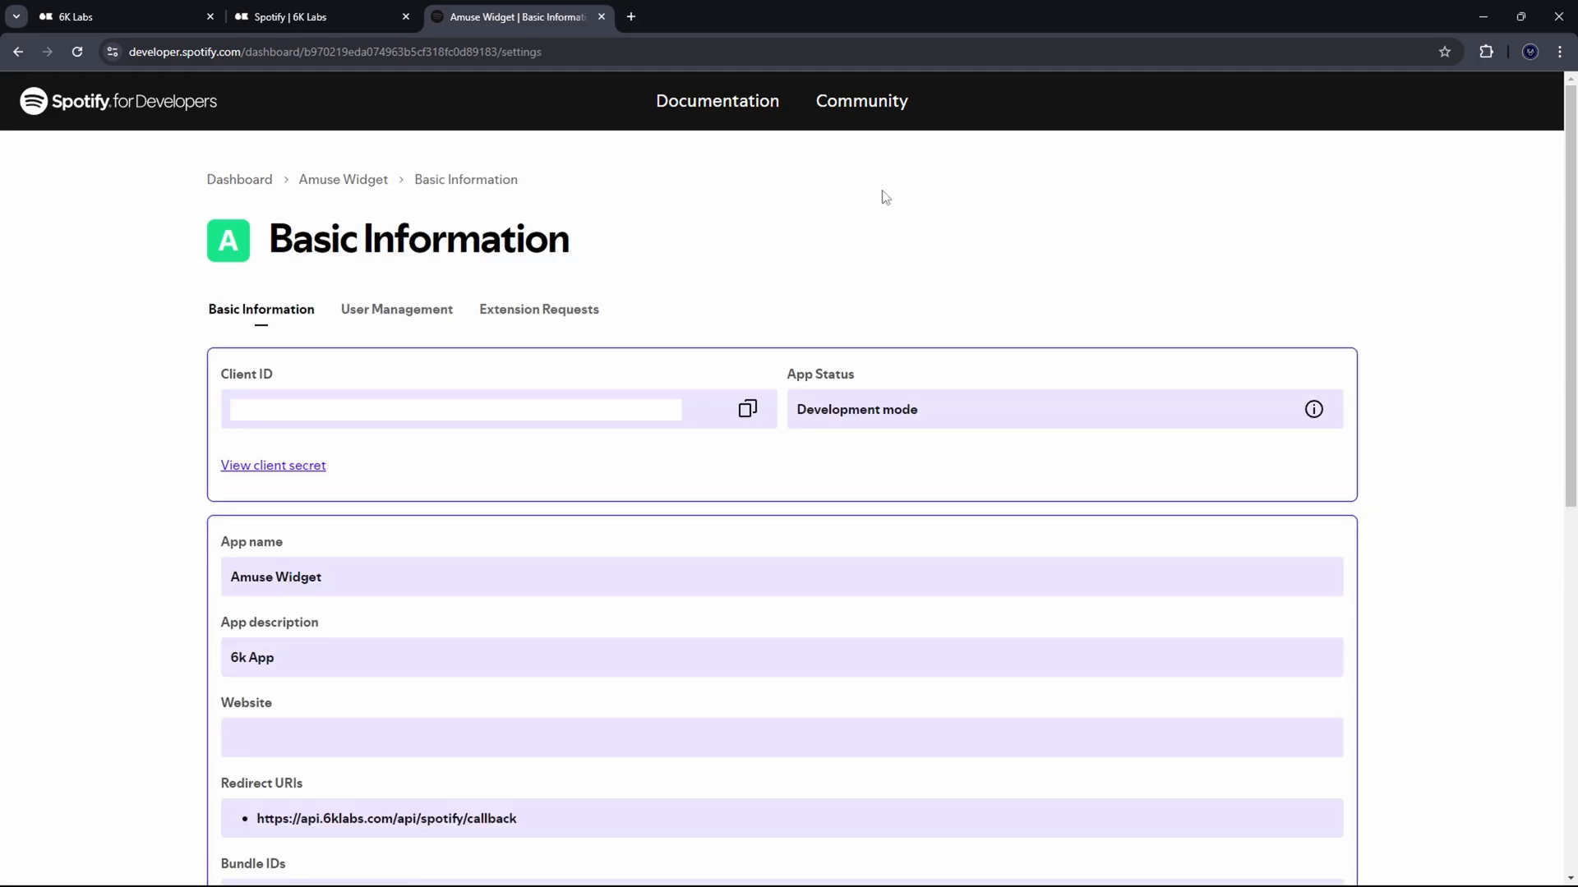
{"action": "mouse_move", "coordinate": [295, 395]}
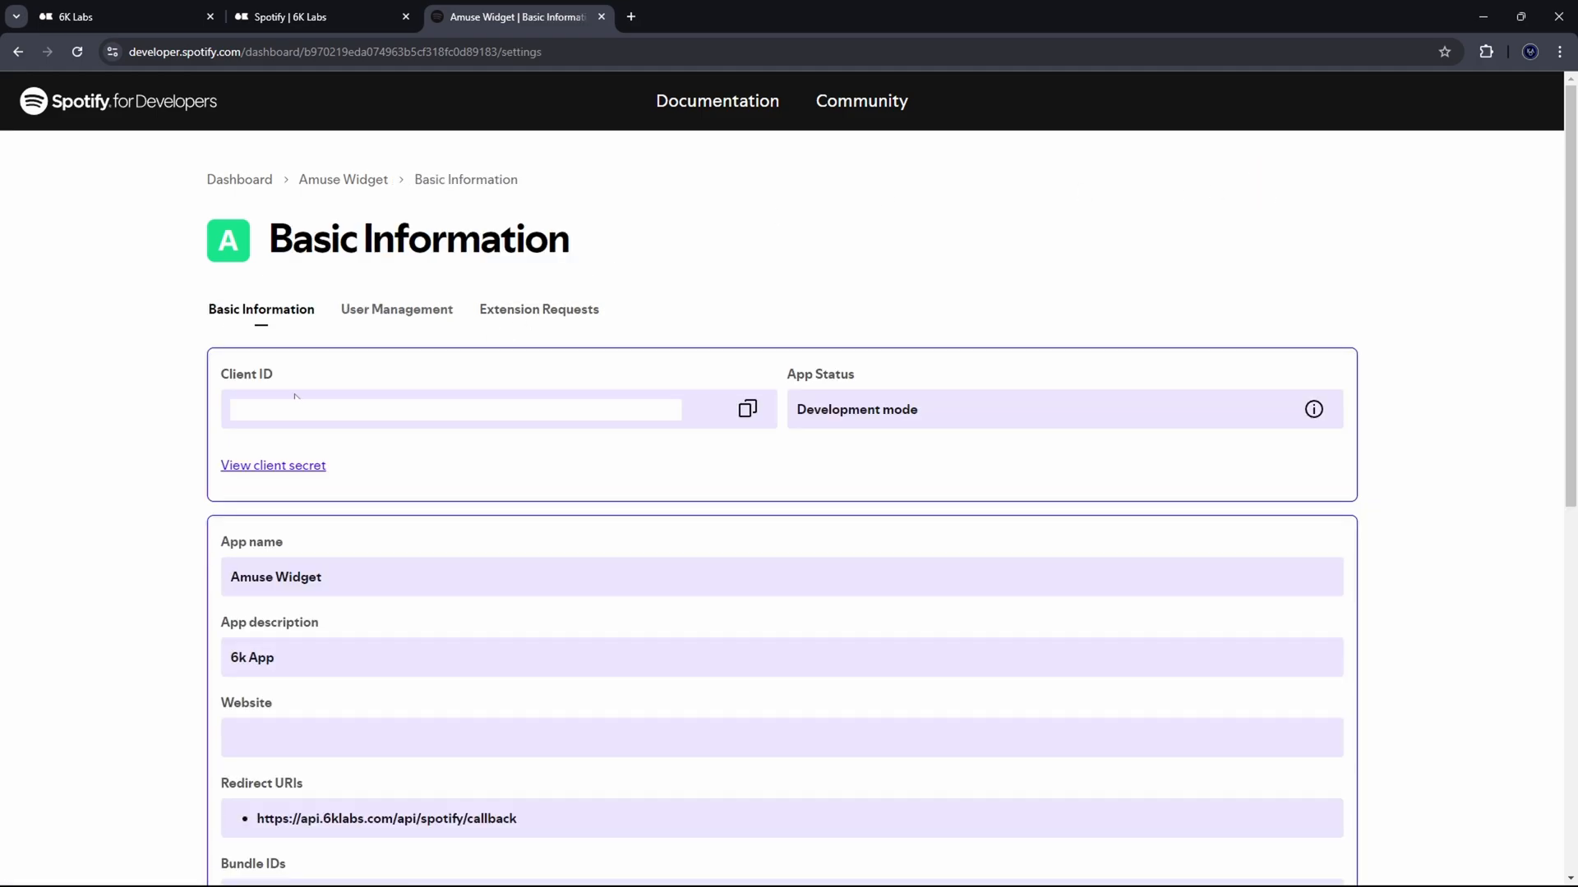
{"action": "left_click", "coordinate": [273, 465]}
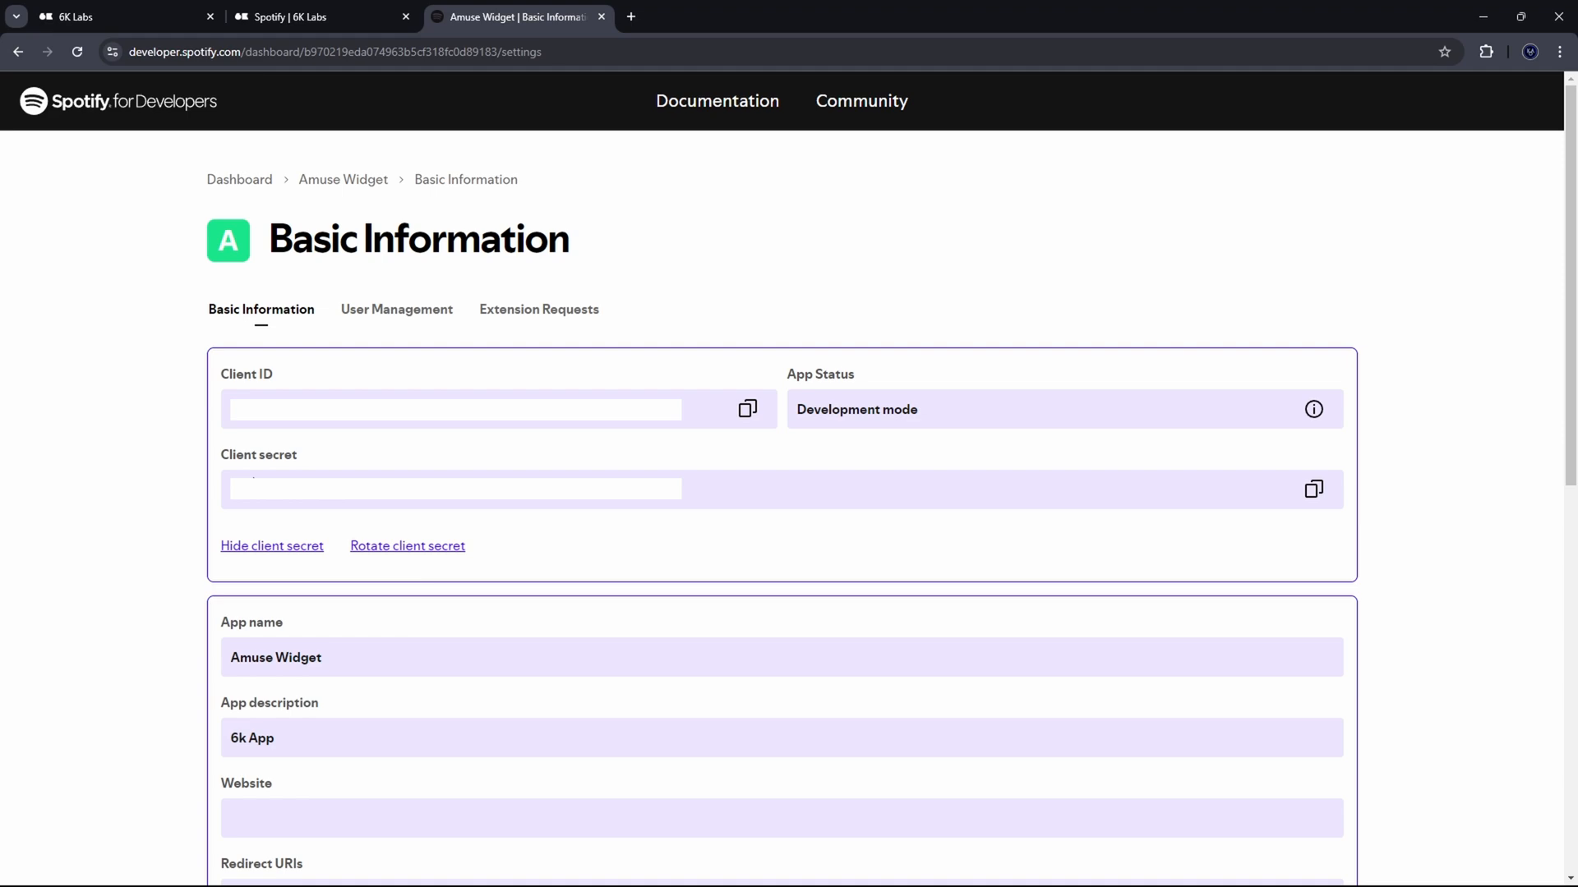
{"action": "left_click", "coordinate": [271, 546]}
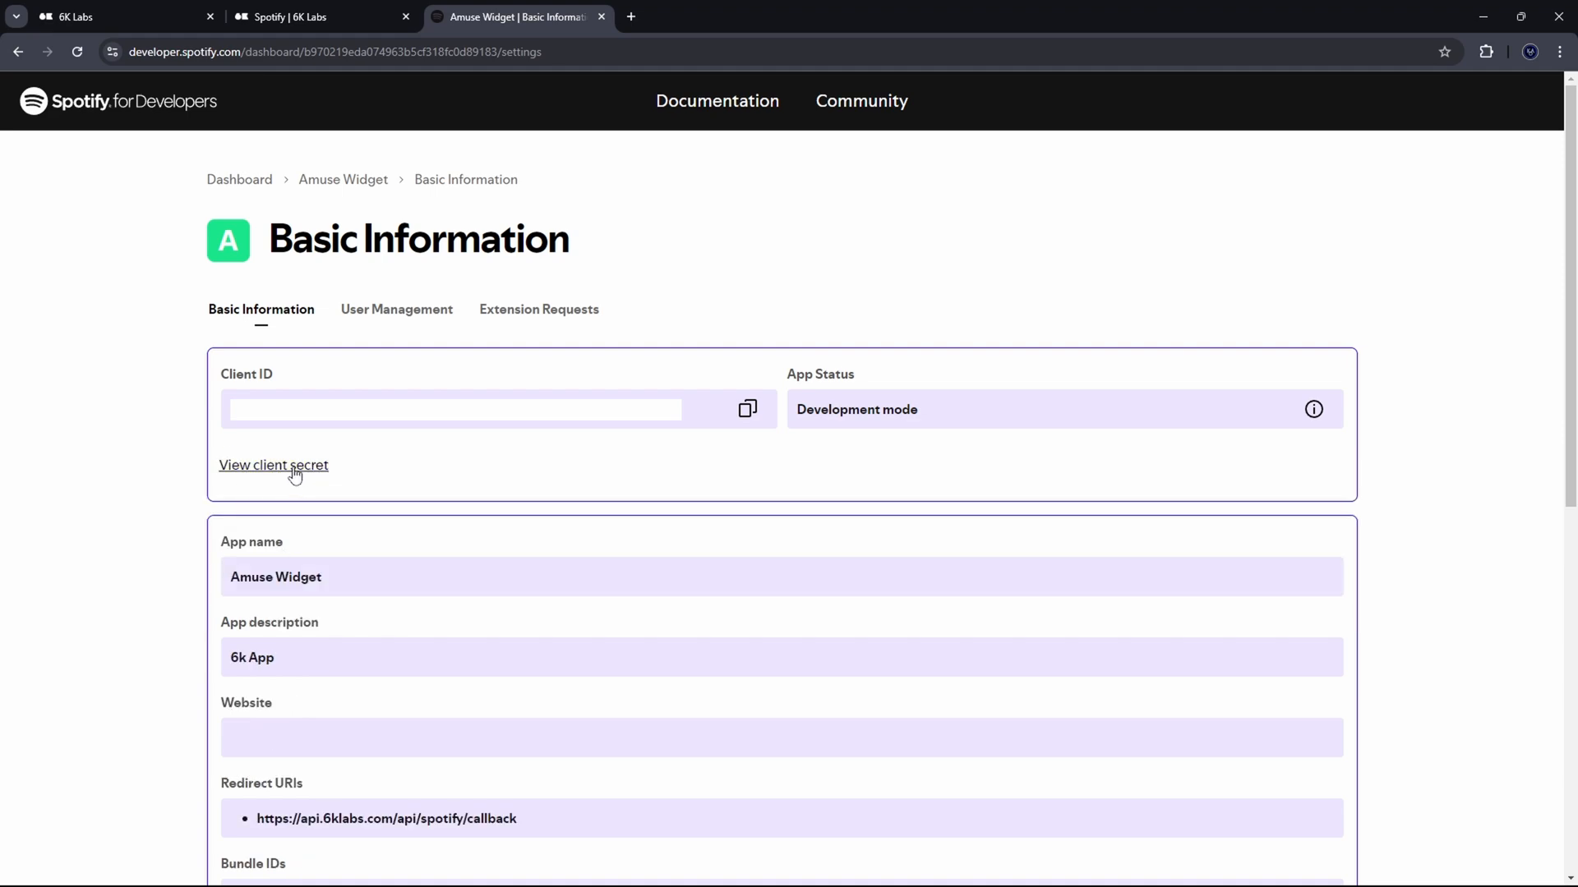
{"action": "mouse_move", "coordinate": [278, 474]}
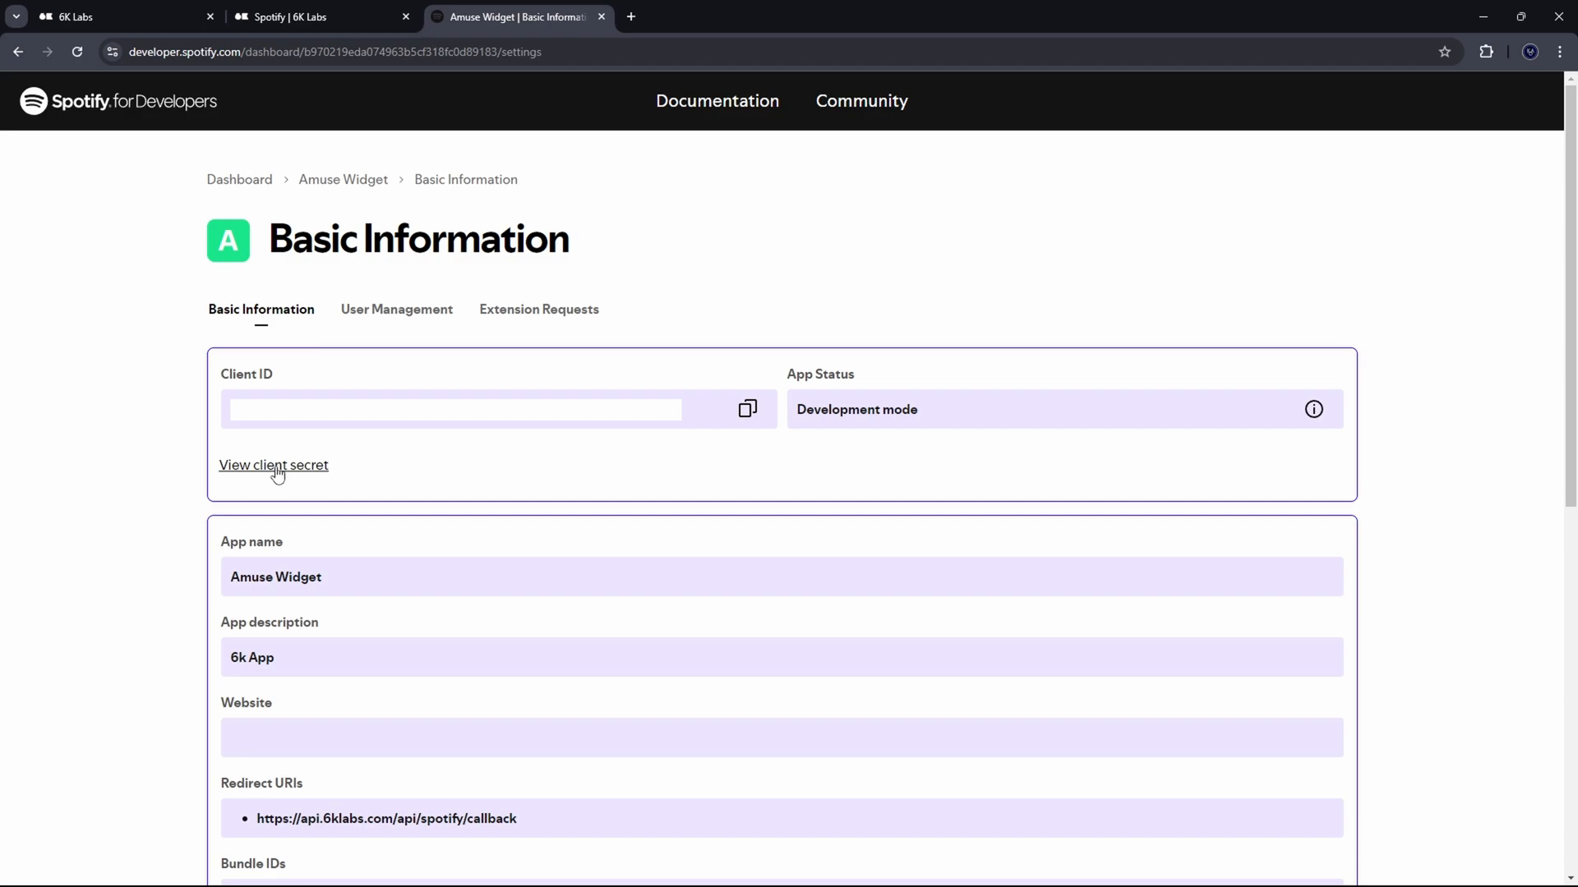
{"action": "left_click", "coordinate": [745, 409]}
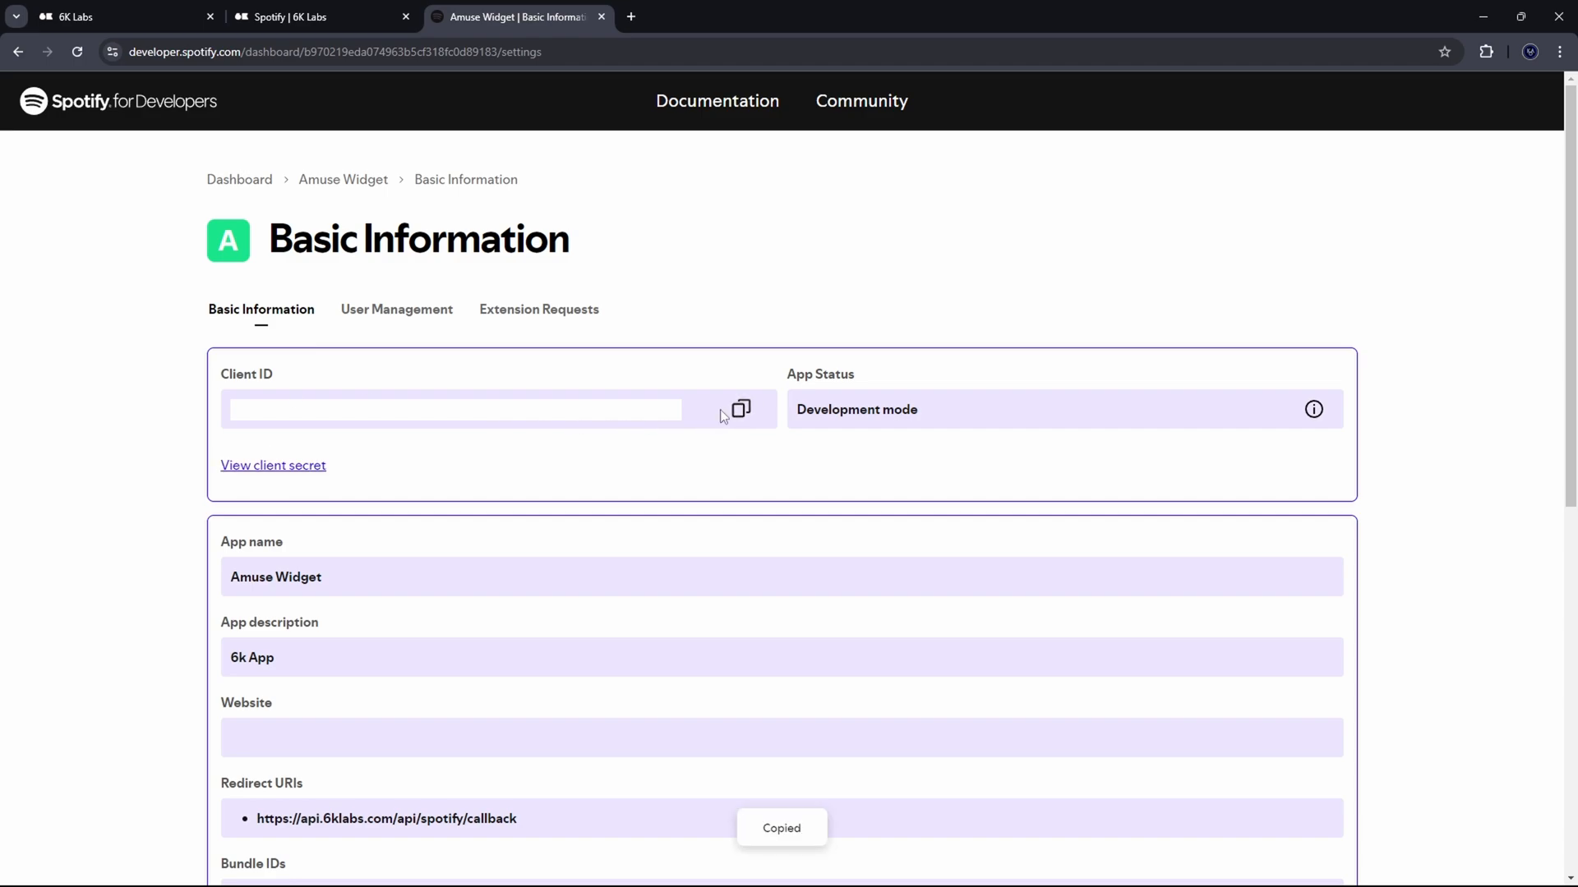
{"action": "mouse_move", "coordinate": [156, 16]}
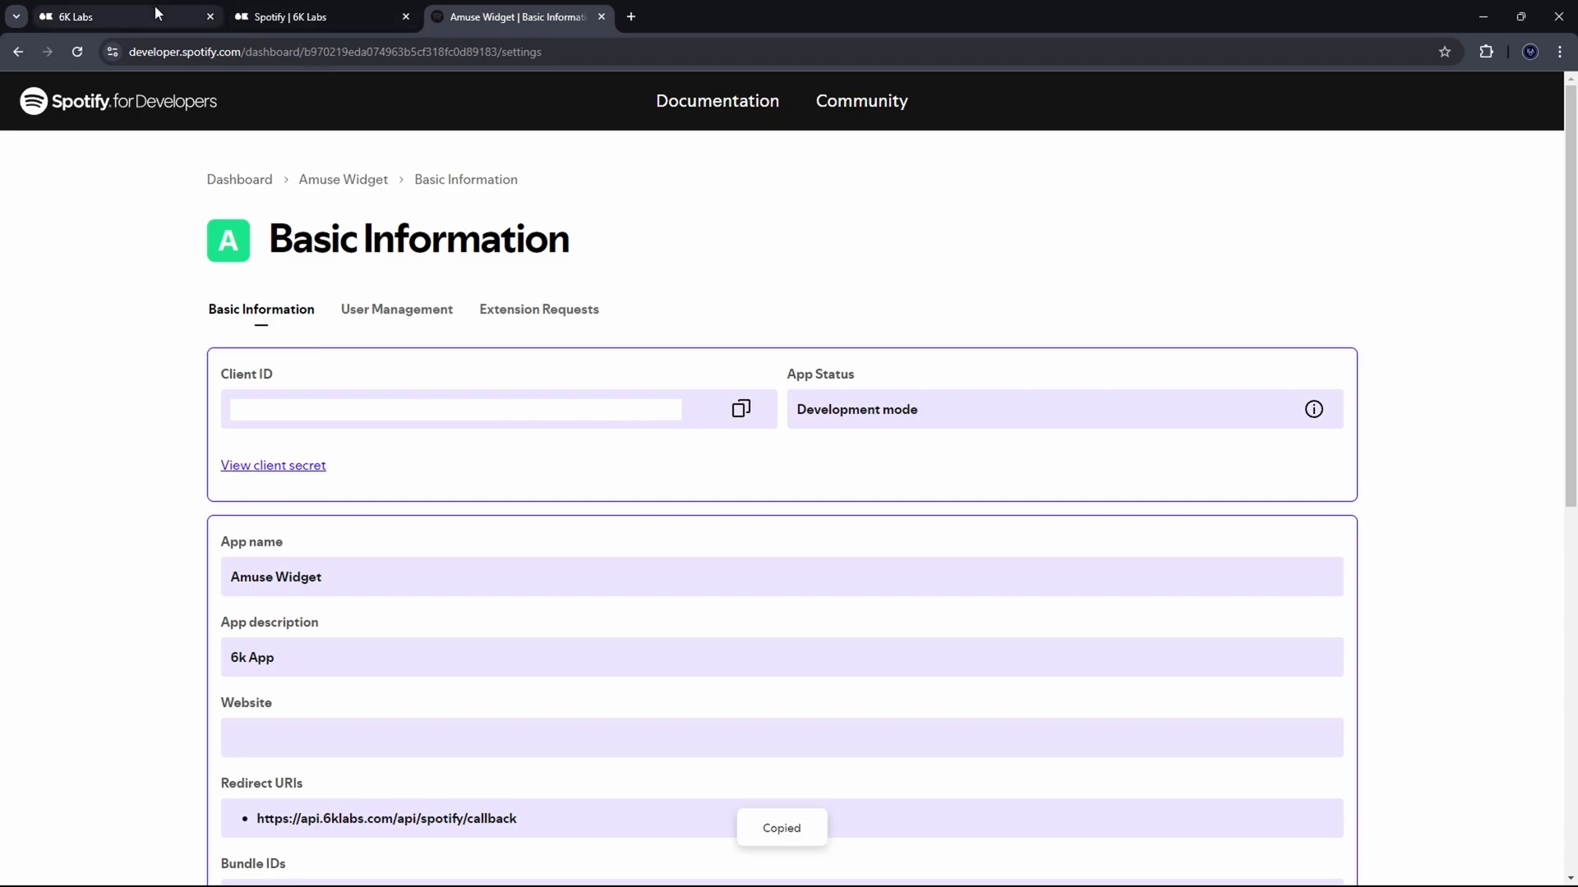
Step: Enter the Spotify client ID and secret in 6K Labs, connect, and reopen Amuse settings
{"action": "left_click", "coordinate": [121, 16]}
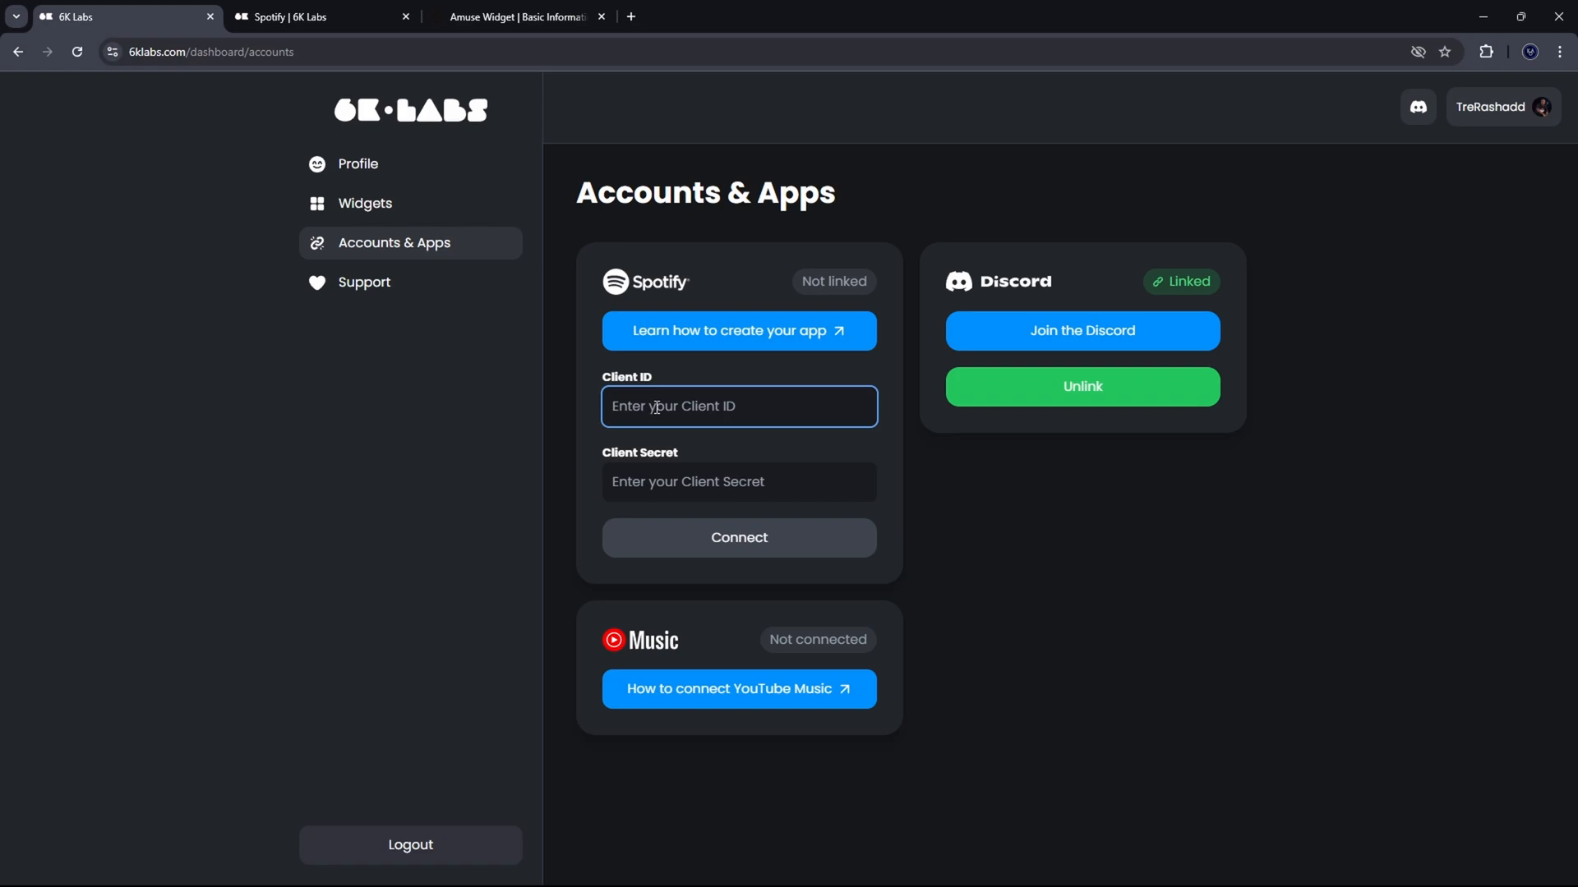
{"action": "left_click", "coordinate": [738, 407]}
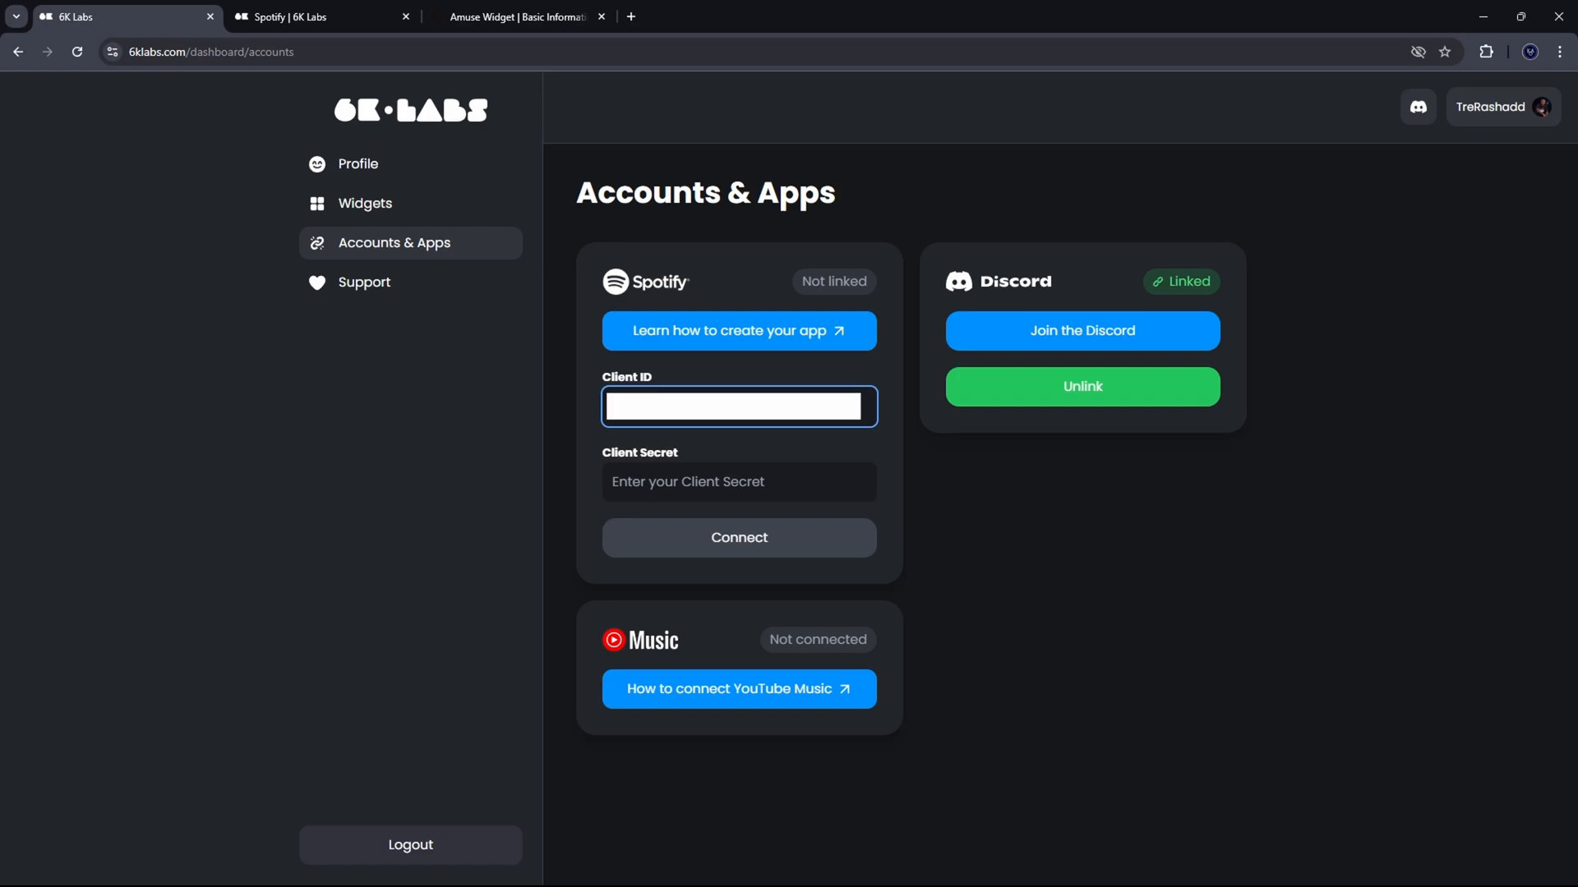
{"action": "left_click", "coordinate": [518, 16]}
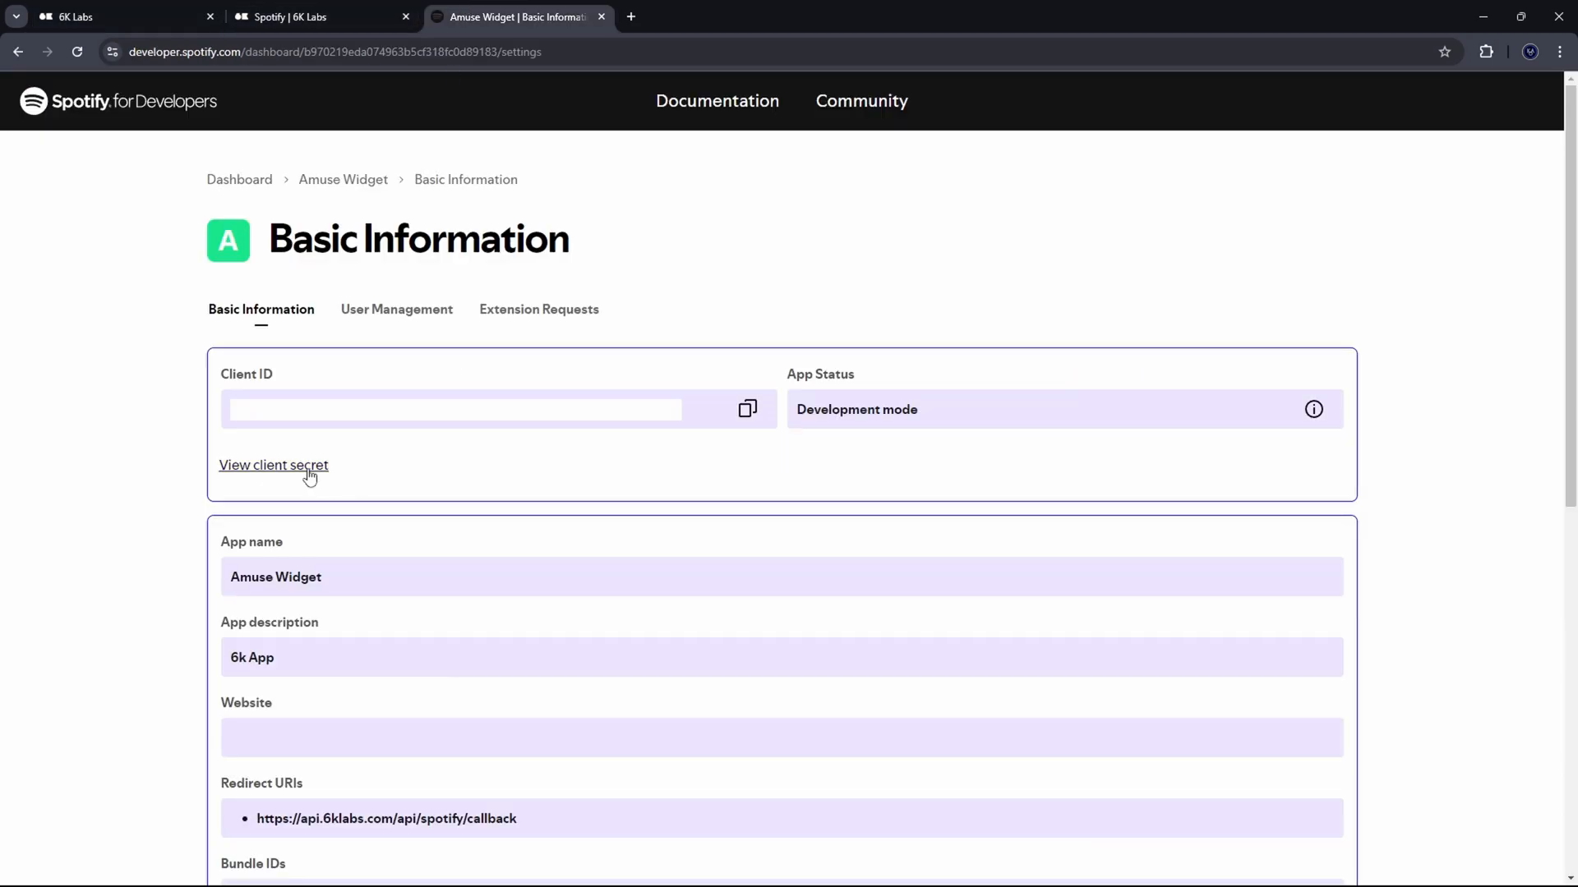
{"action": "left_click", "coordinate": [273, 466]}
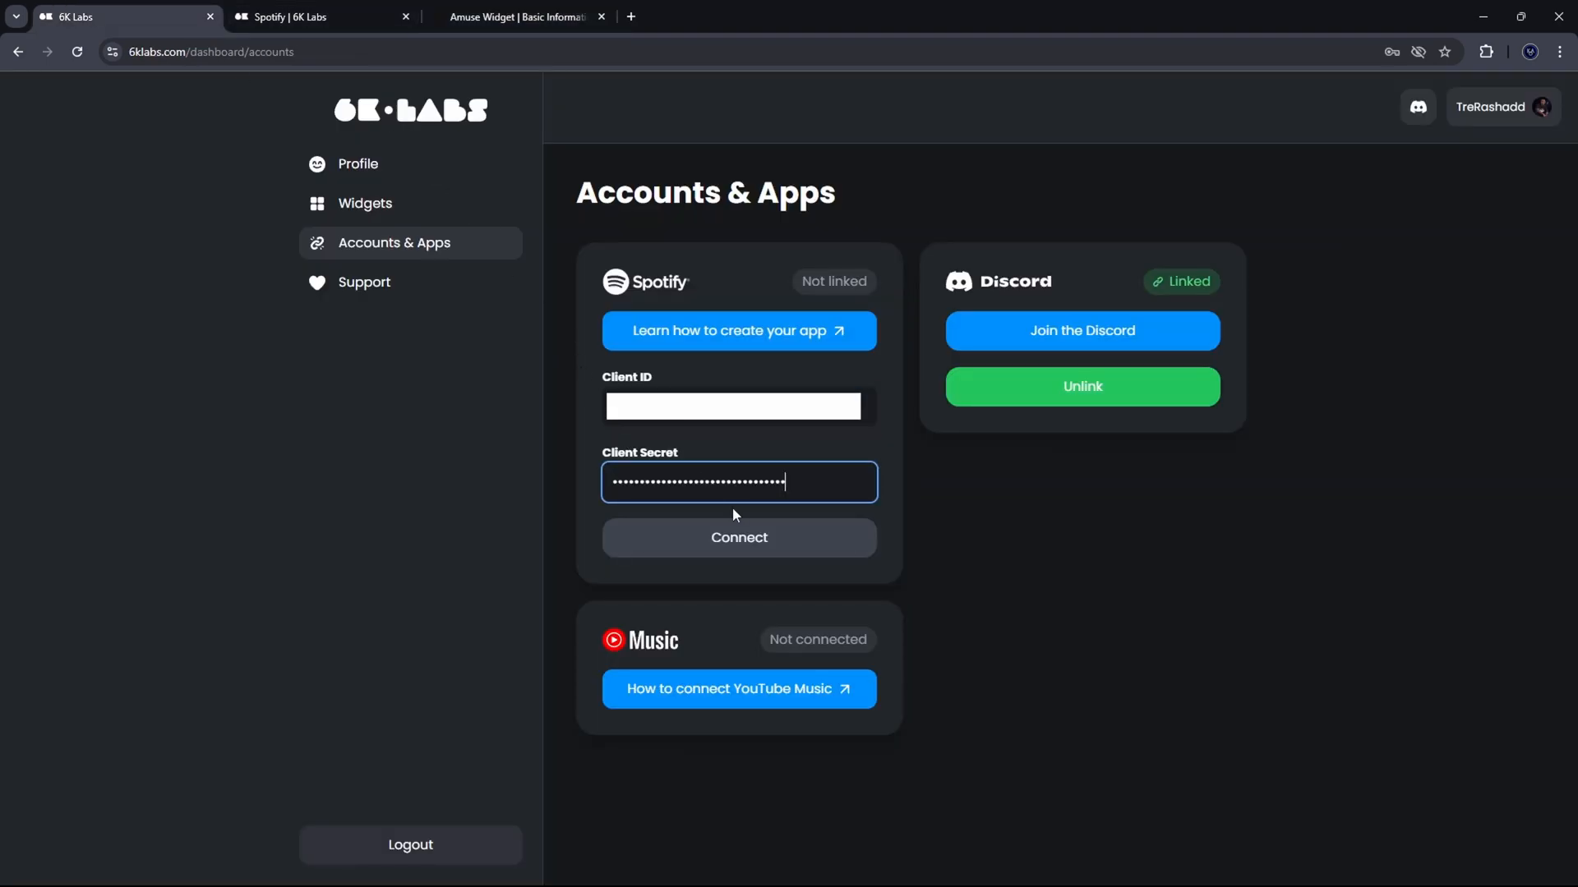
{"action": "left_click", "coordinate": [739, 538]}
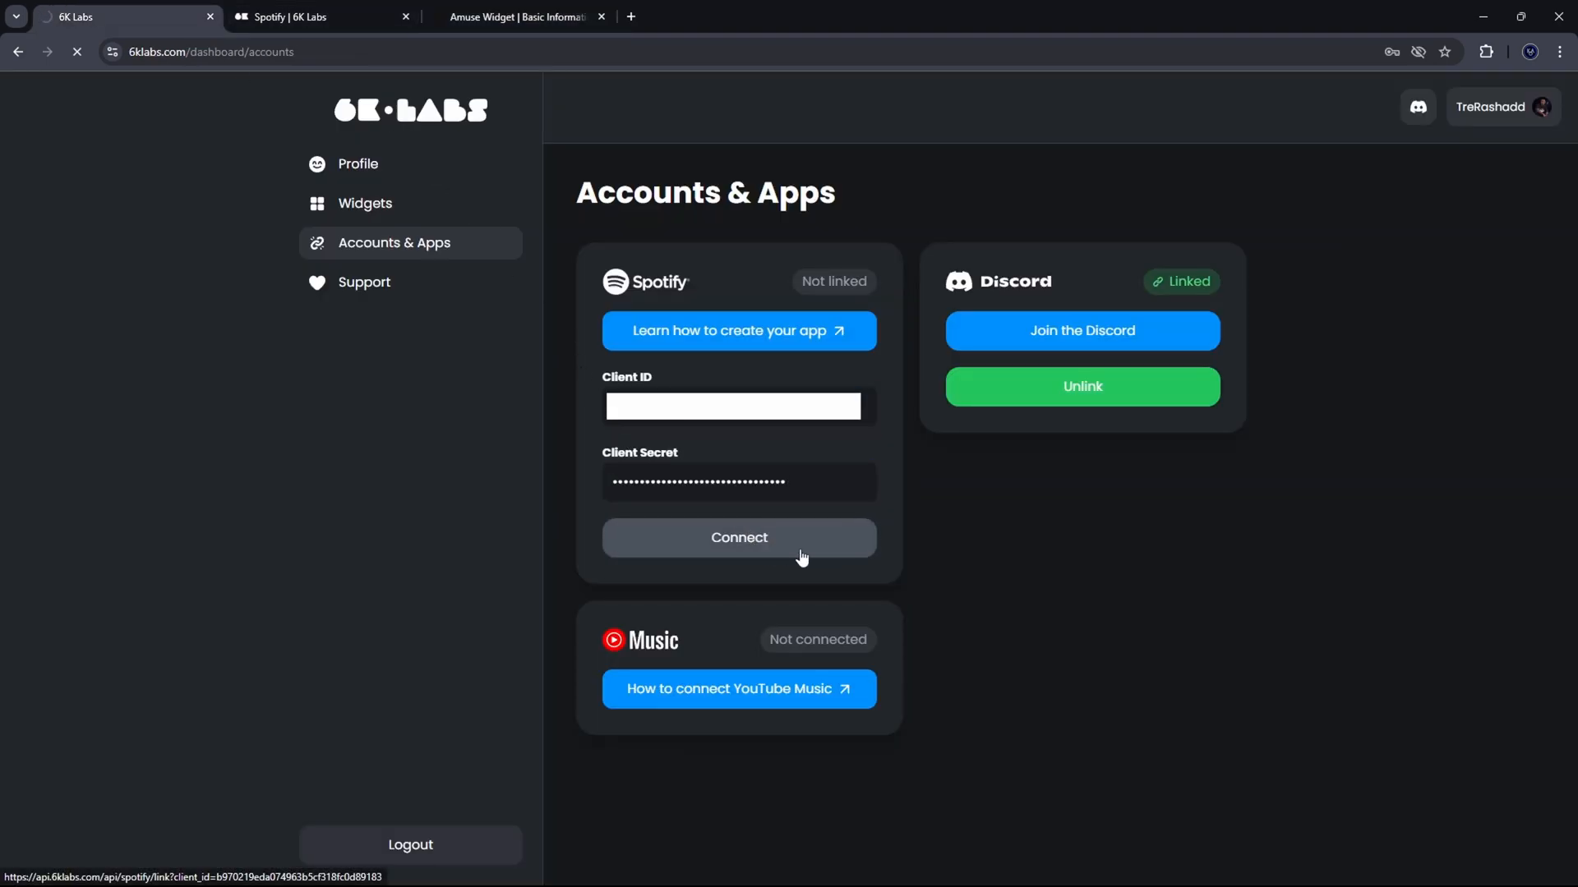
{"action": "left_click", "coordinate": [738, 538]}
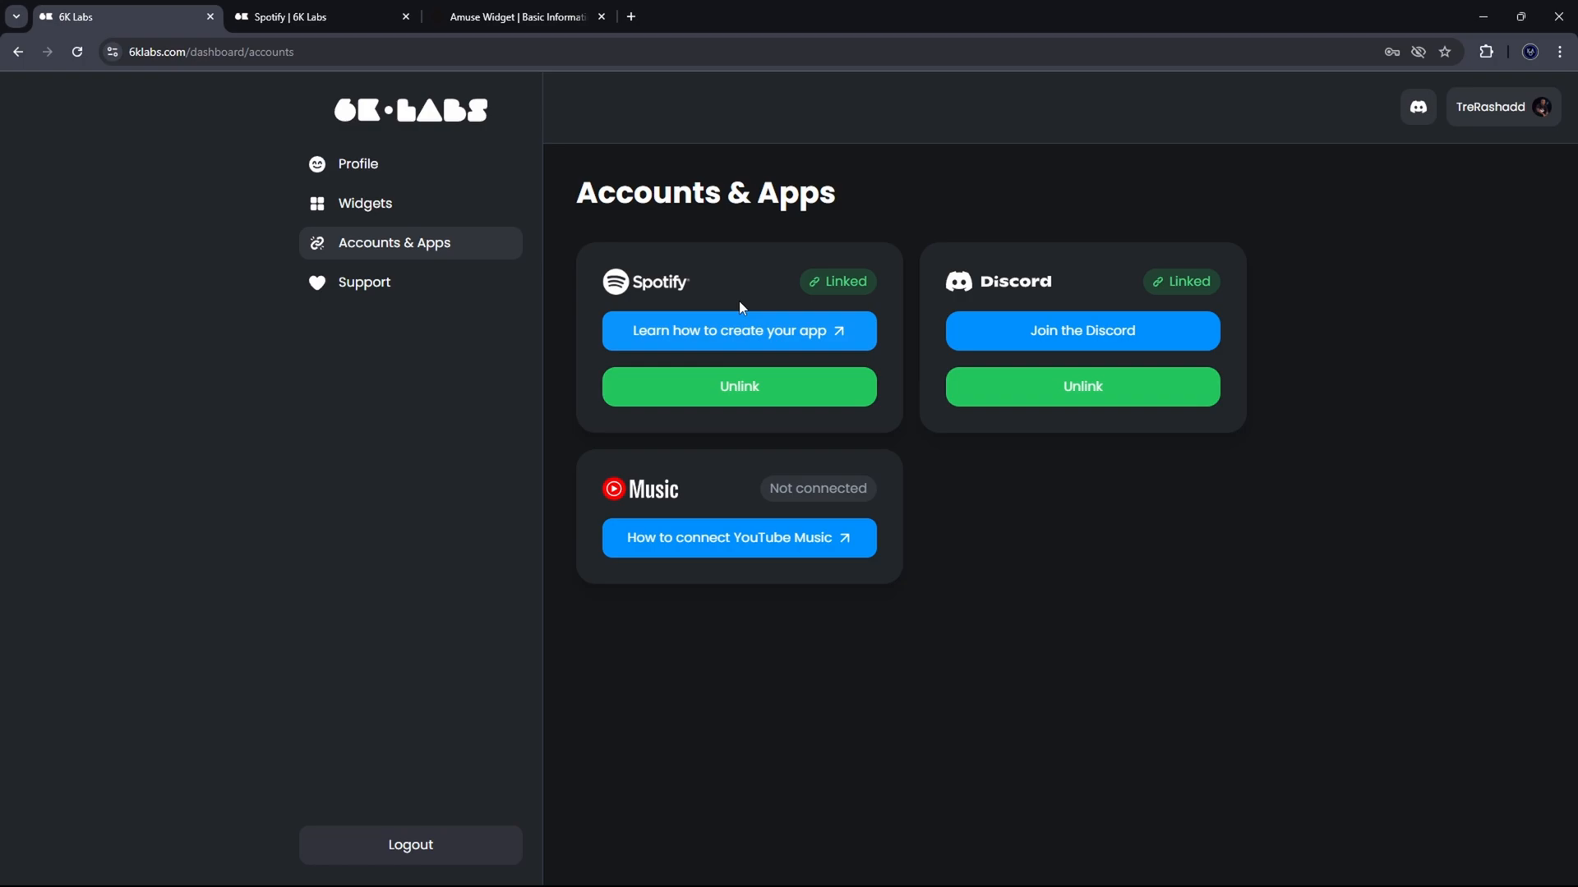
{"action": "mouse_move", "coordinate": [692, 395]}
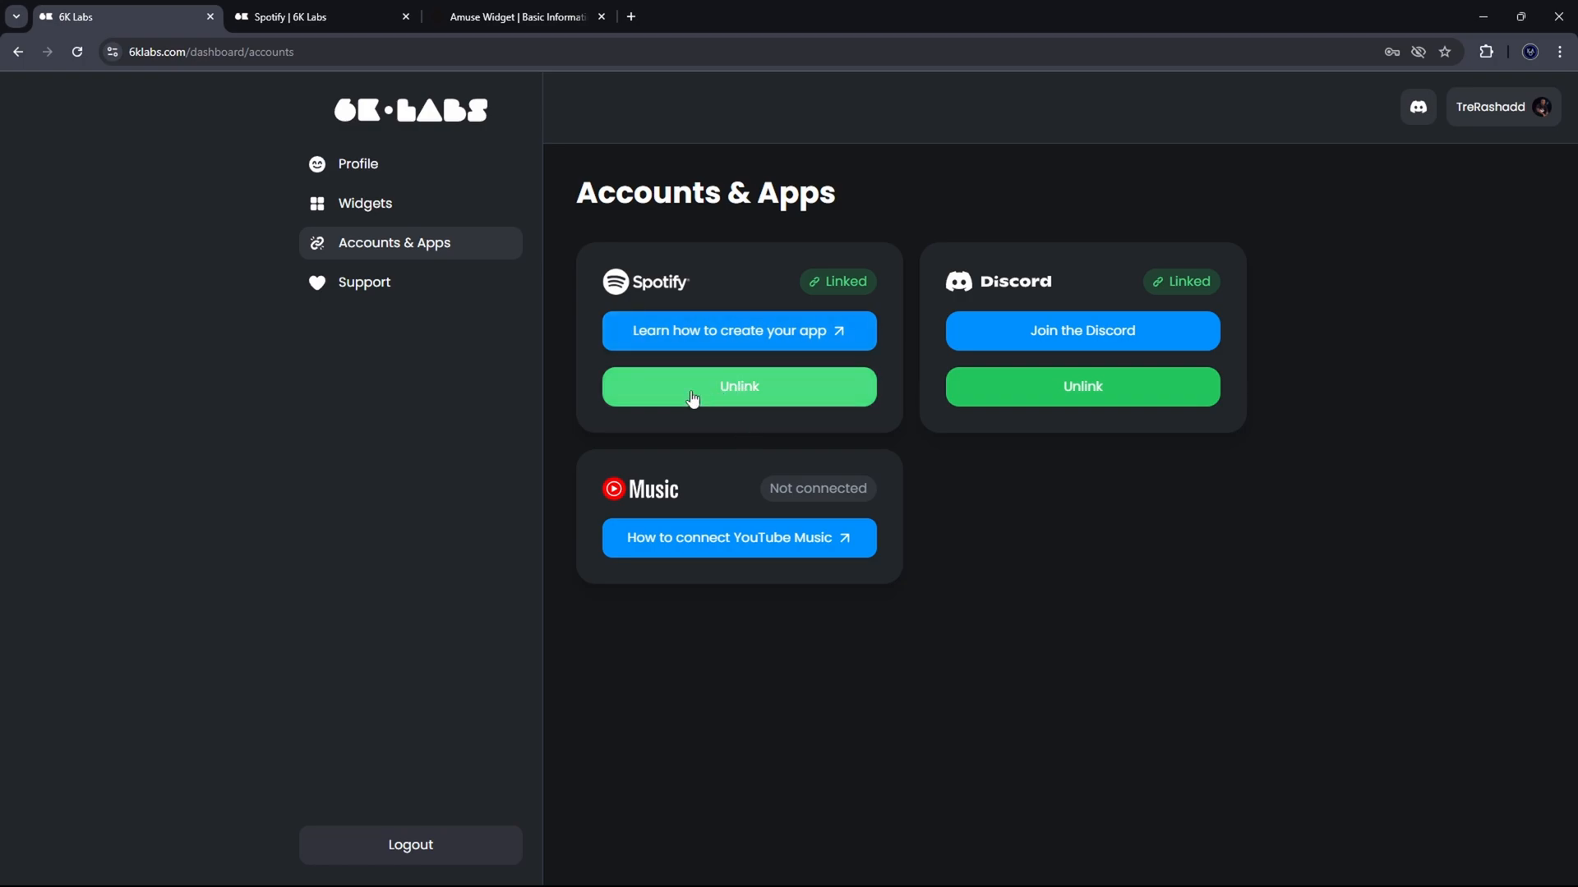
{"action": "left_click", "coordinate": [364, 203]}
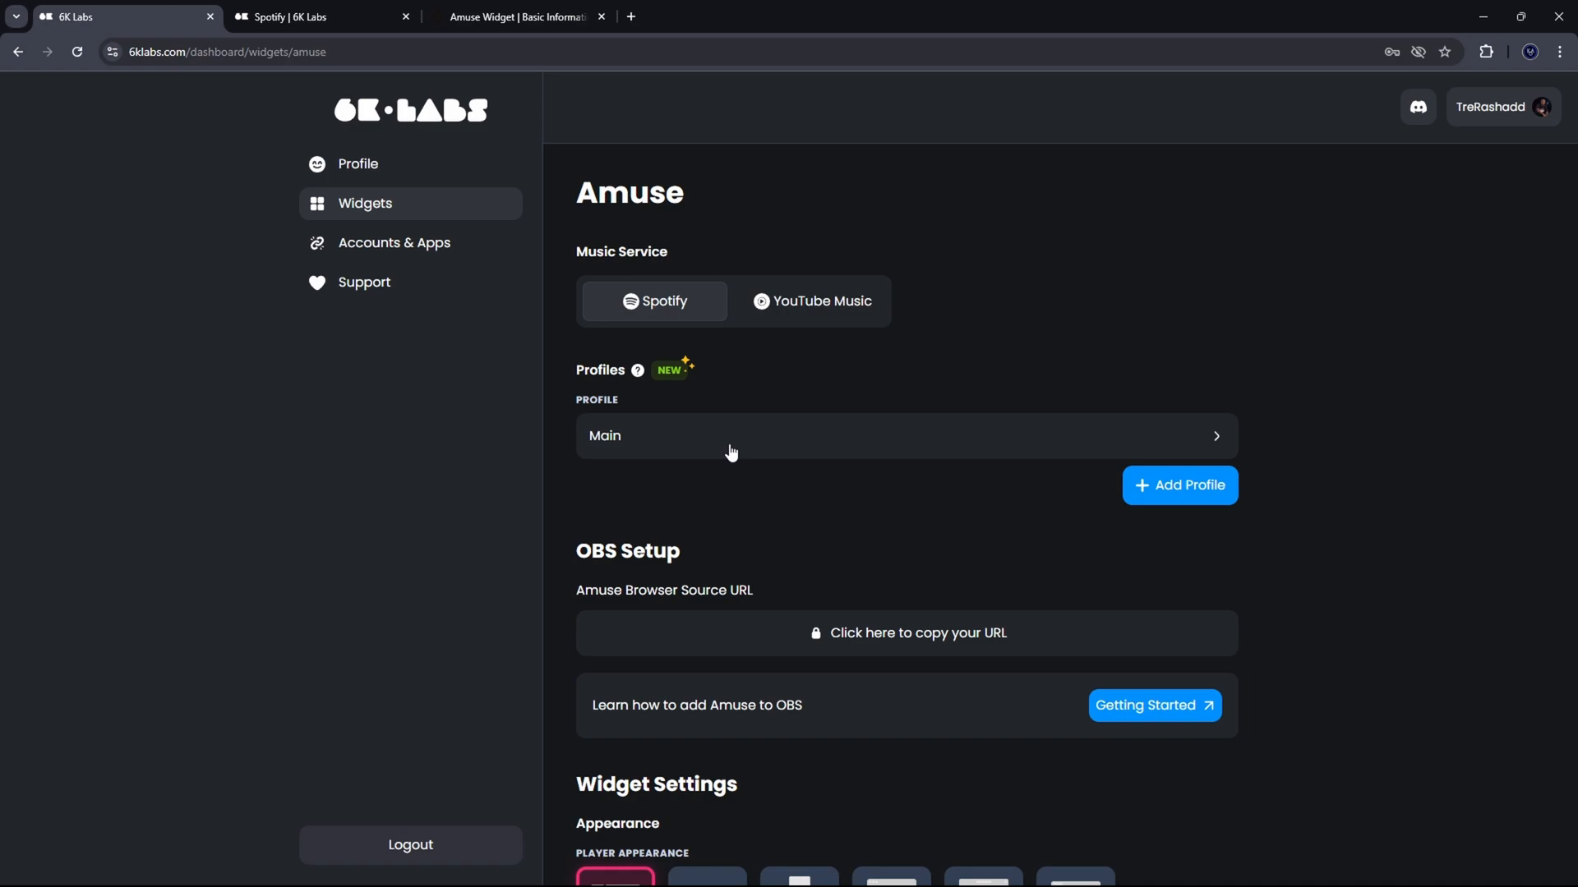
{"action": "mouse_move", "coordinate": [871, 664]}
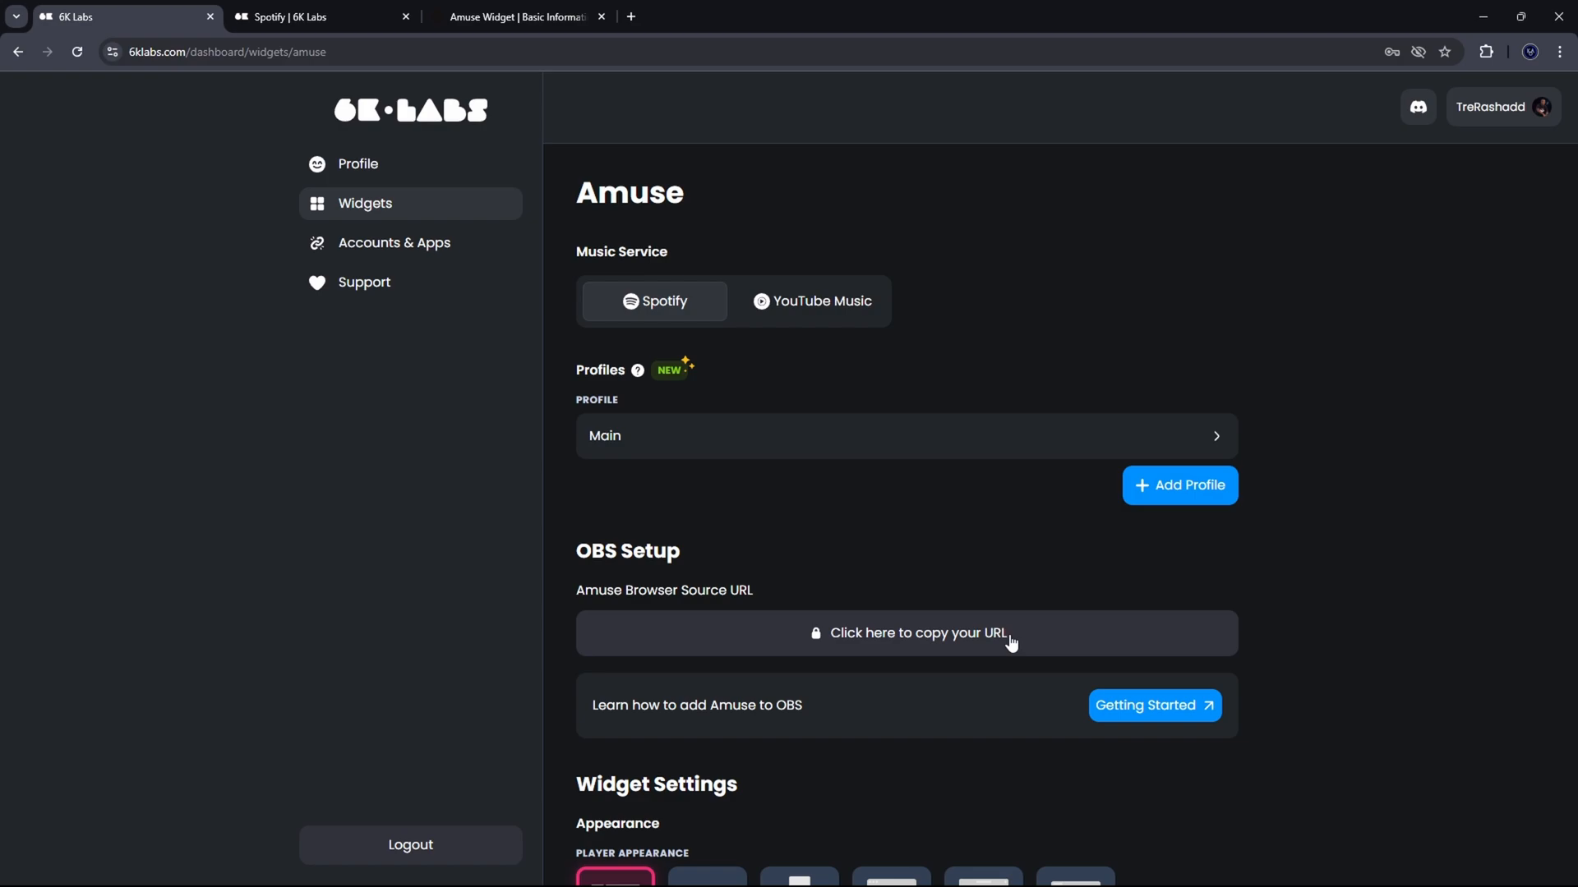
{"action": "mouse_move", "coordinate": [910, 639]}
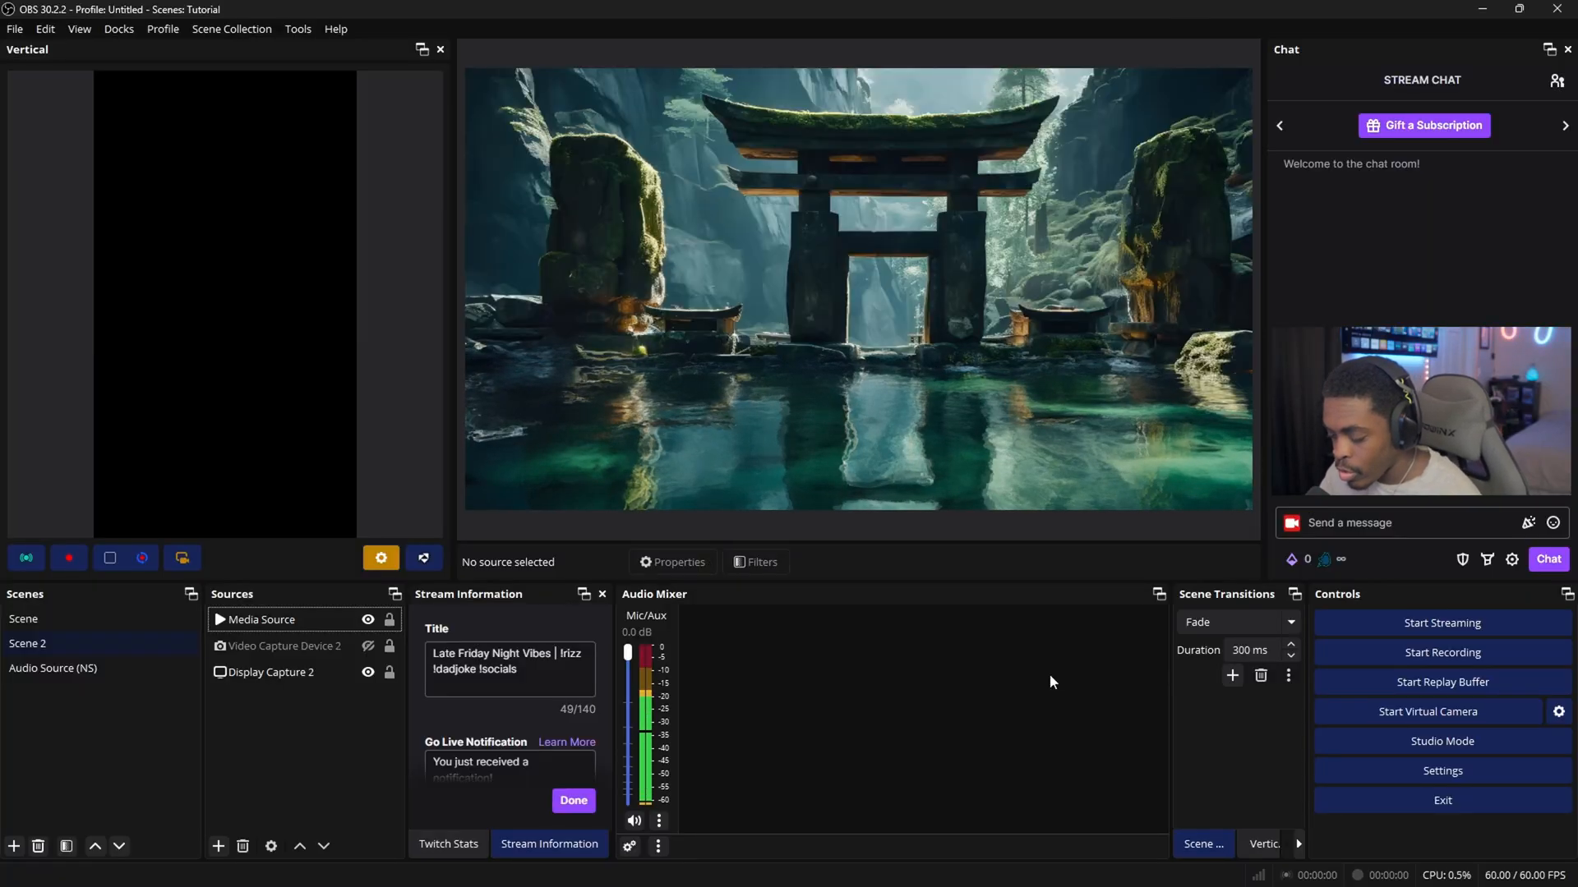
{"action": "mouse_move", "coordinate": [128, 712]}
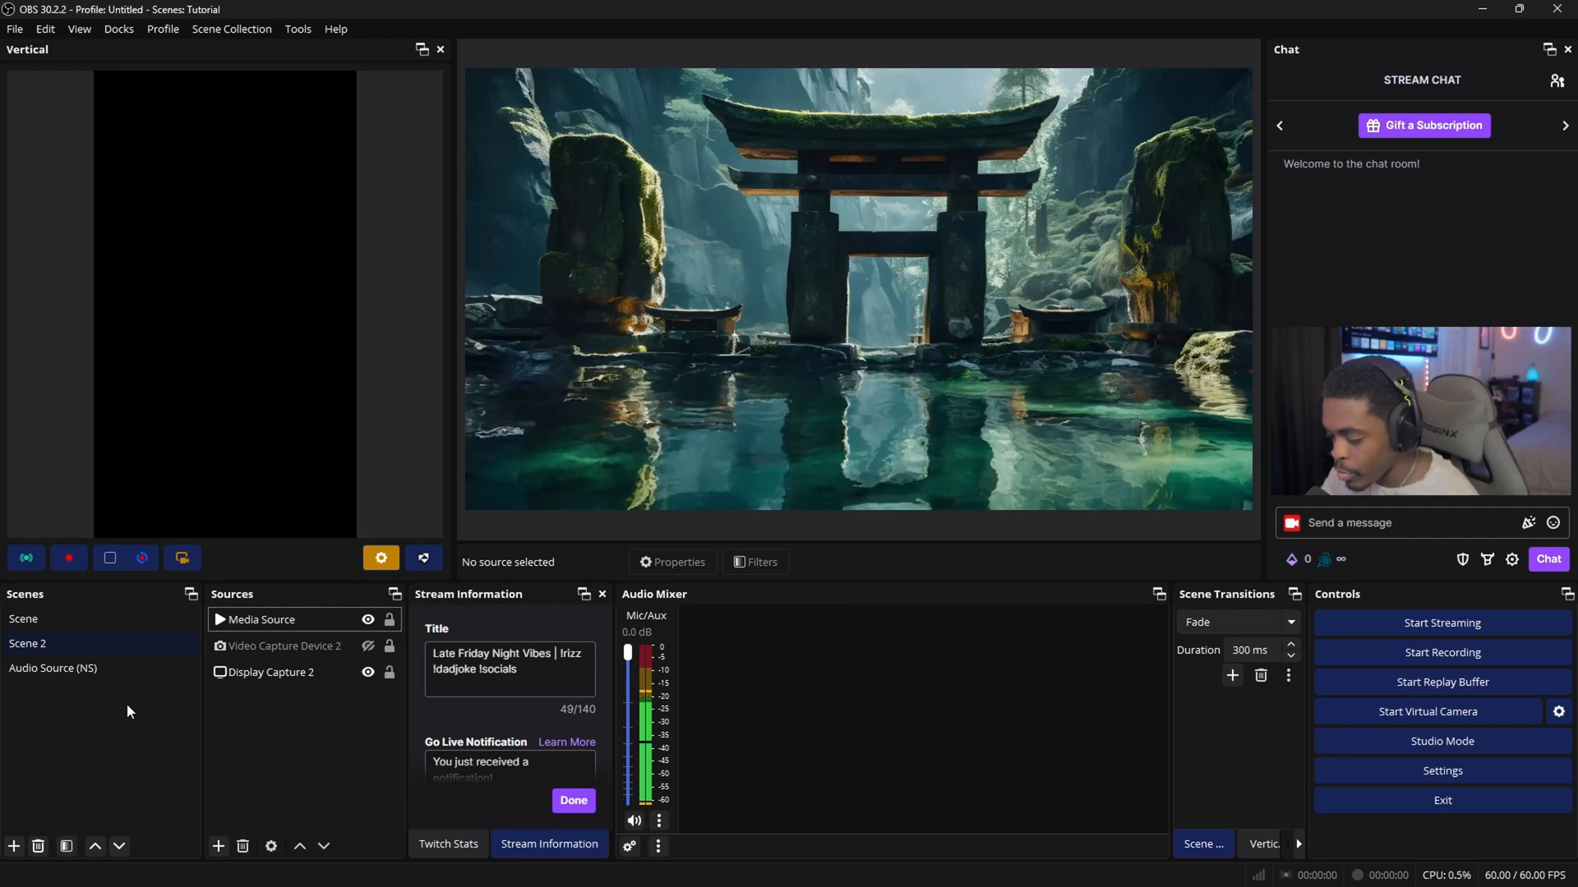
Step: Switch to OBS Studio, showing Scene 2 with its media, video and display capture sources
{"action": "left_click", "coordinate": [28, 644]}
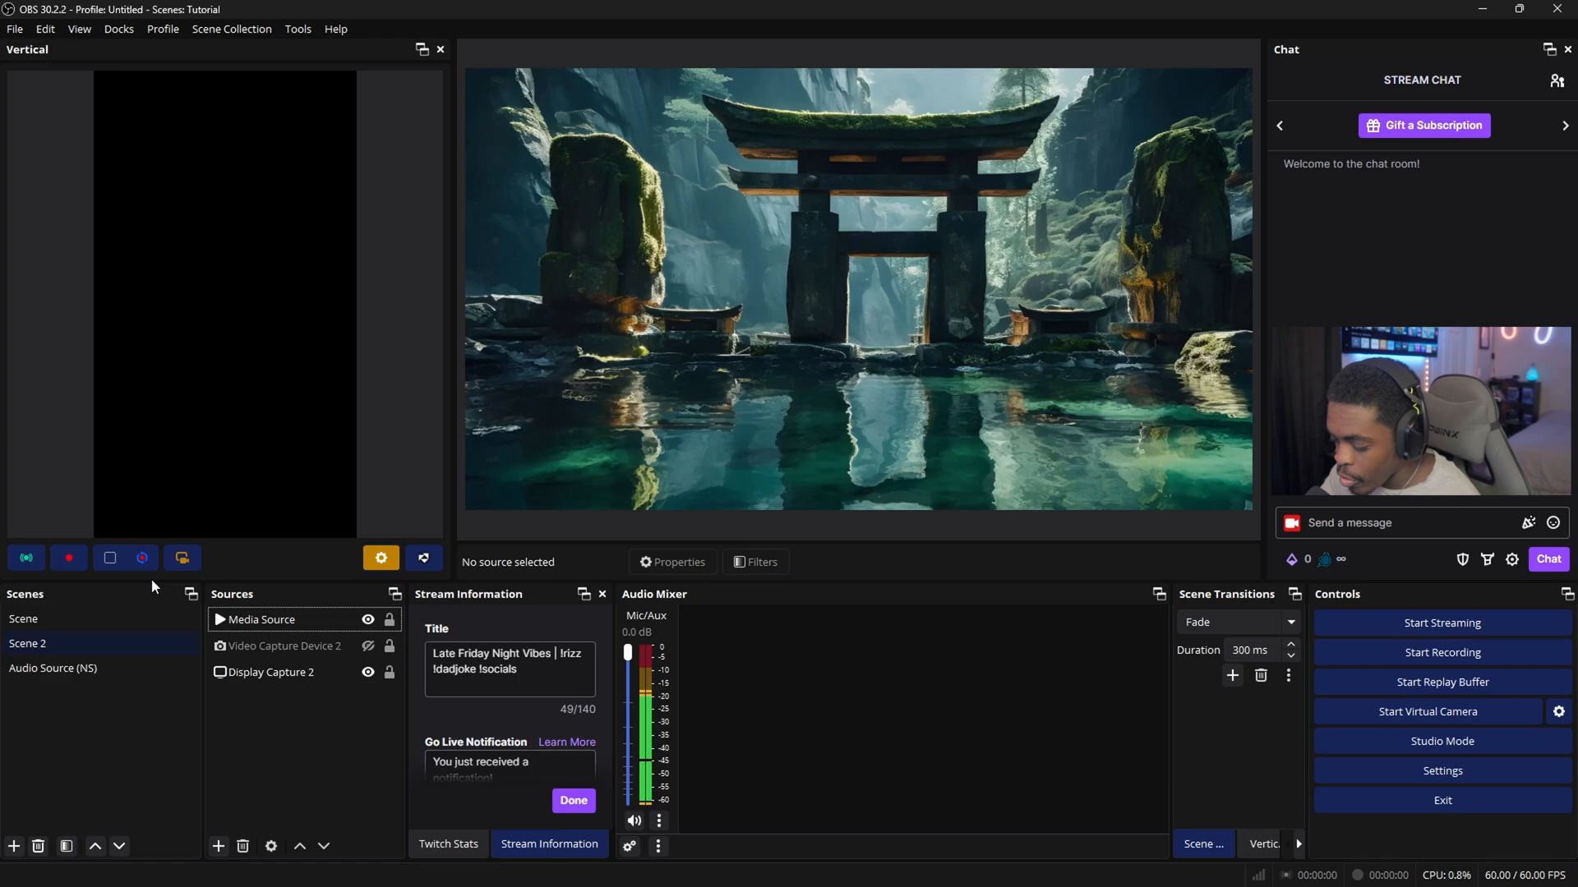
{"action": "mouse_move", "coordinate": [220, 878]}
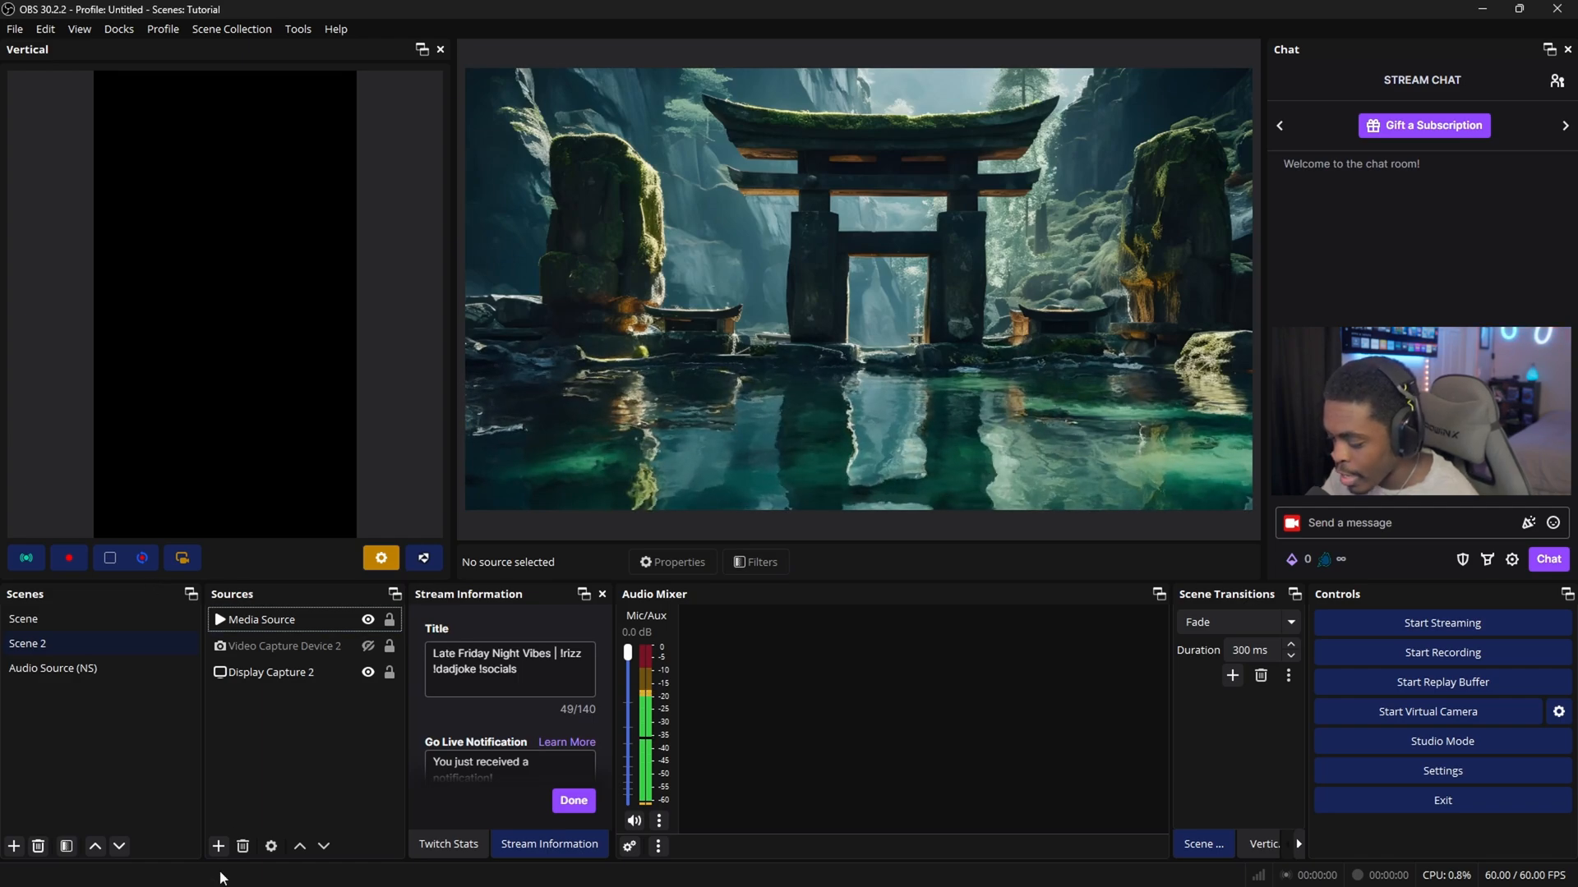
Step: Add a new Browser source named 'Amuse' to Scene 2
{"action": "left_click", "coordinate": [217, 846]}
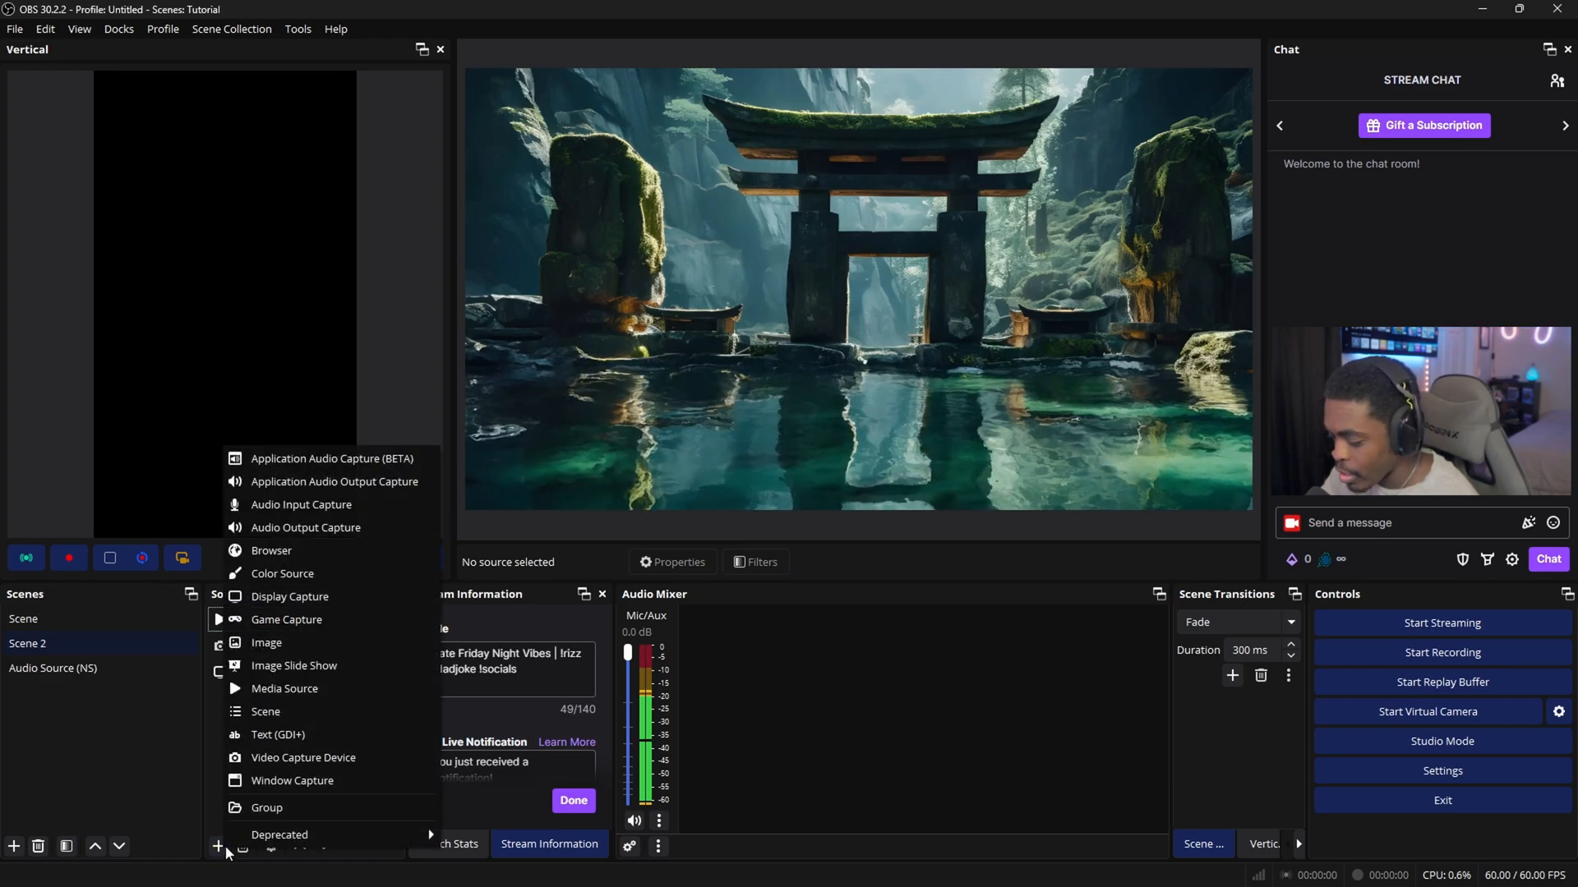
{"action": "left_click", "coordinate": [271, 550]}
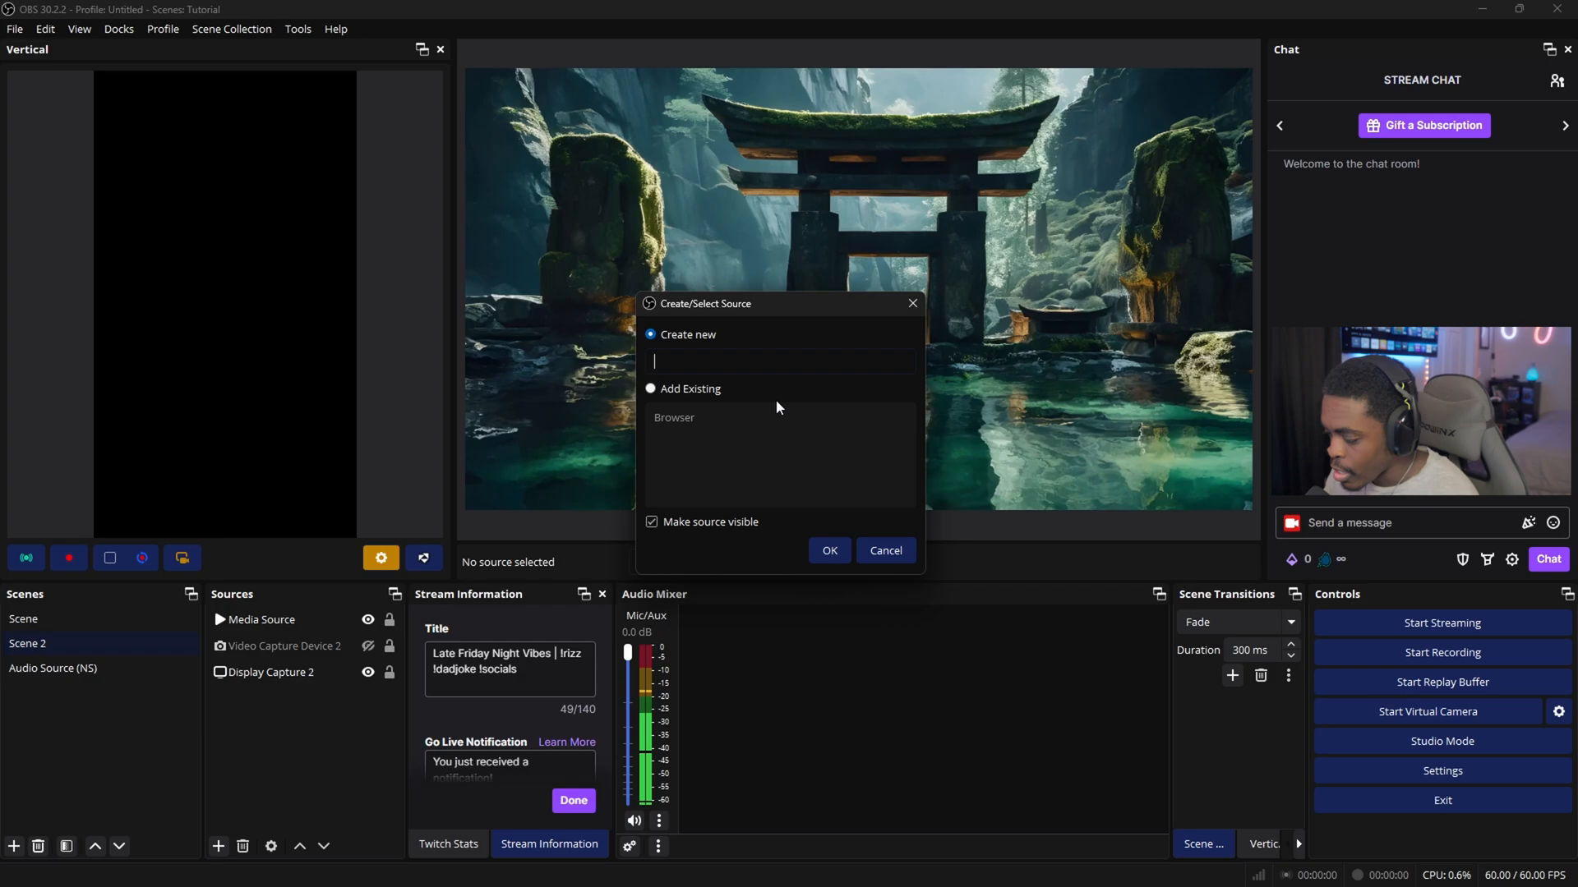
{"action": "type", "text": "Amuse"}
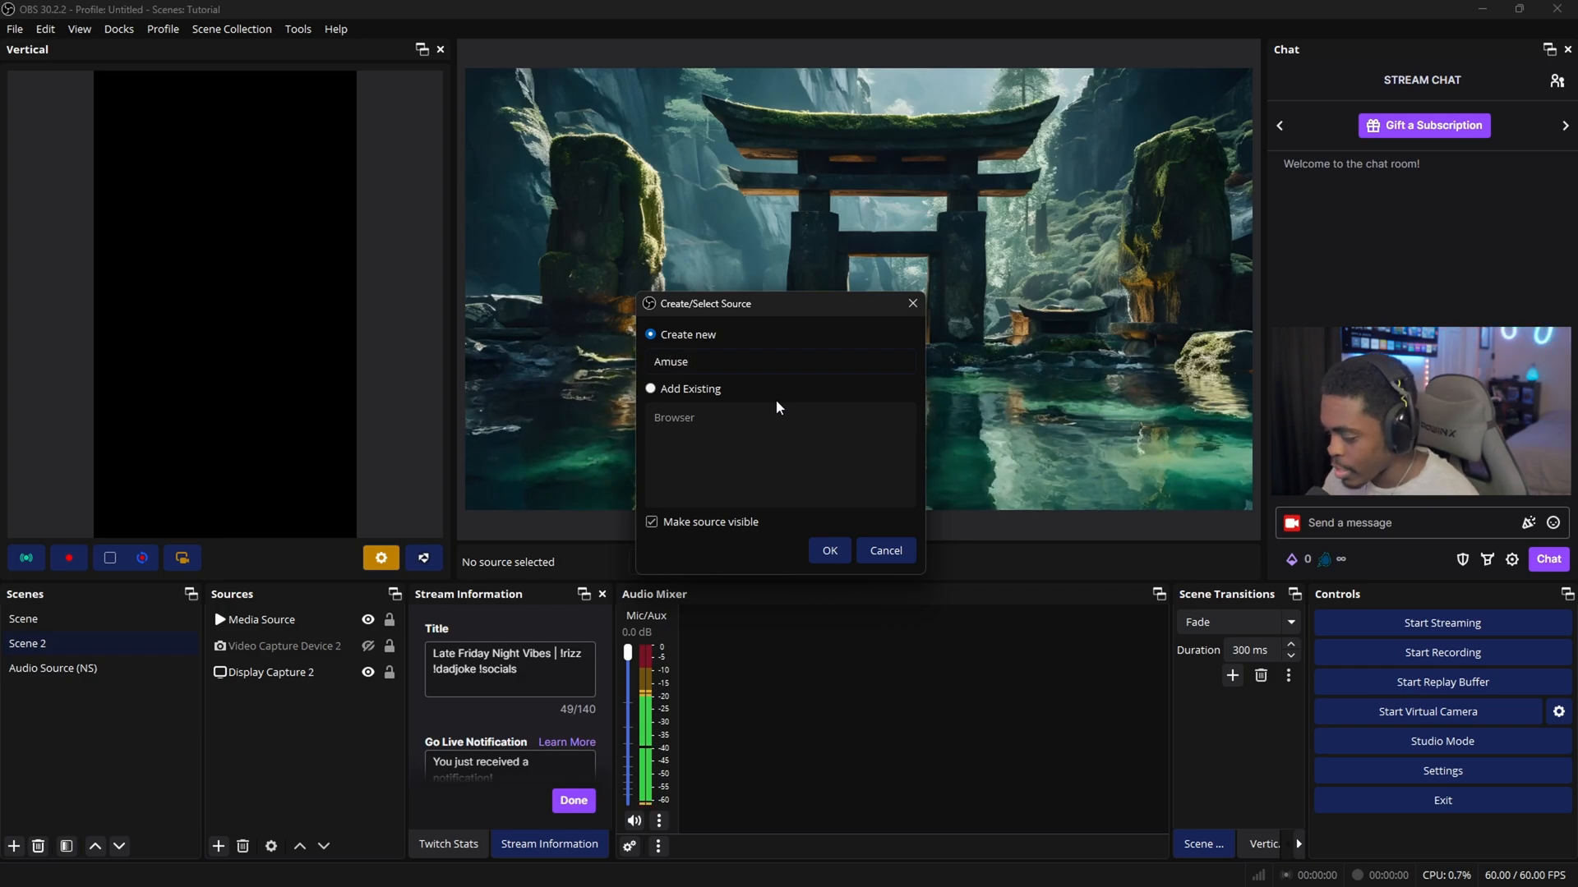
{"action": "left_click", "coordinate": [828, 550]}
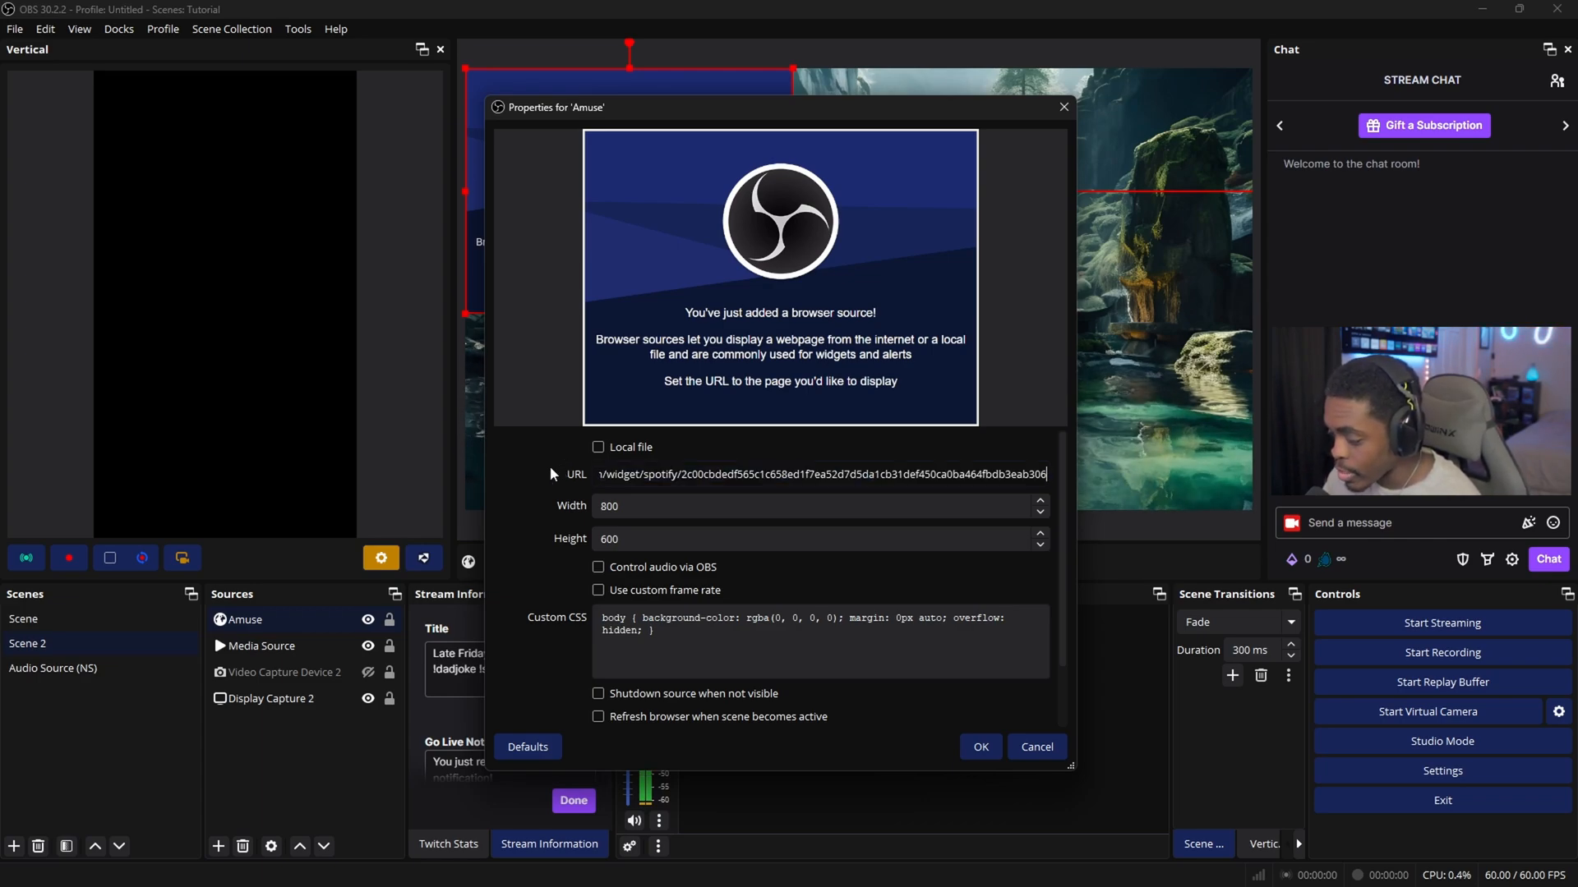
Step: Refresh the Amuse page cache so the Spotify now-playing widget renders
{"action": "scroll", "scroll_direction": "down", "scroll_amount": 3}
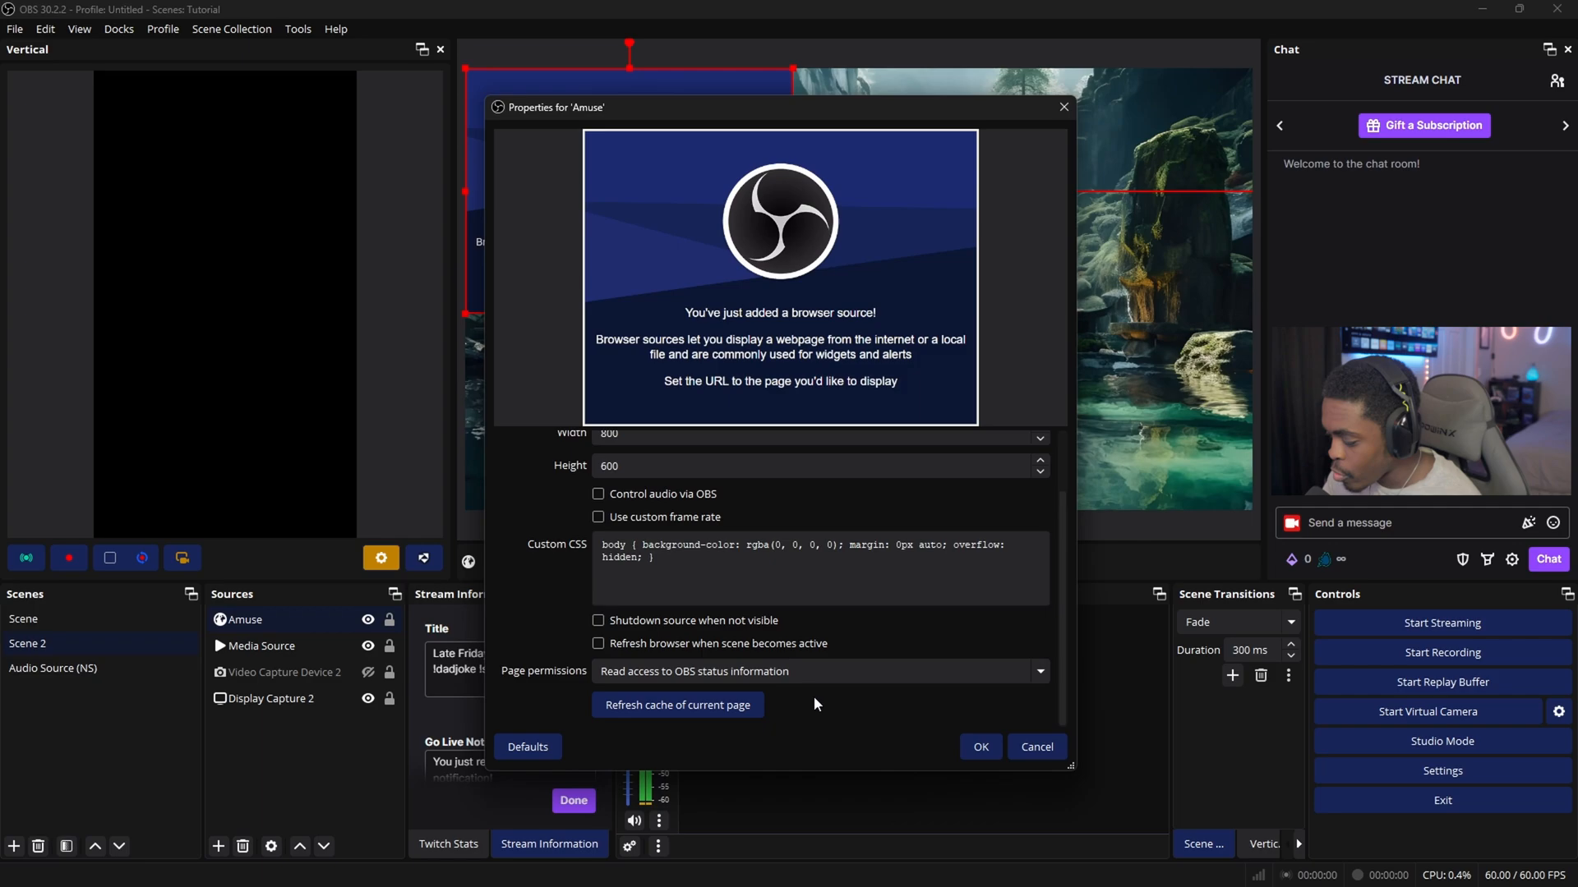
{"action": "left_click", "coordinate": [977, 746]}
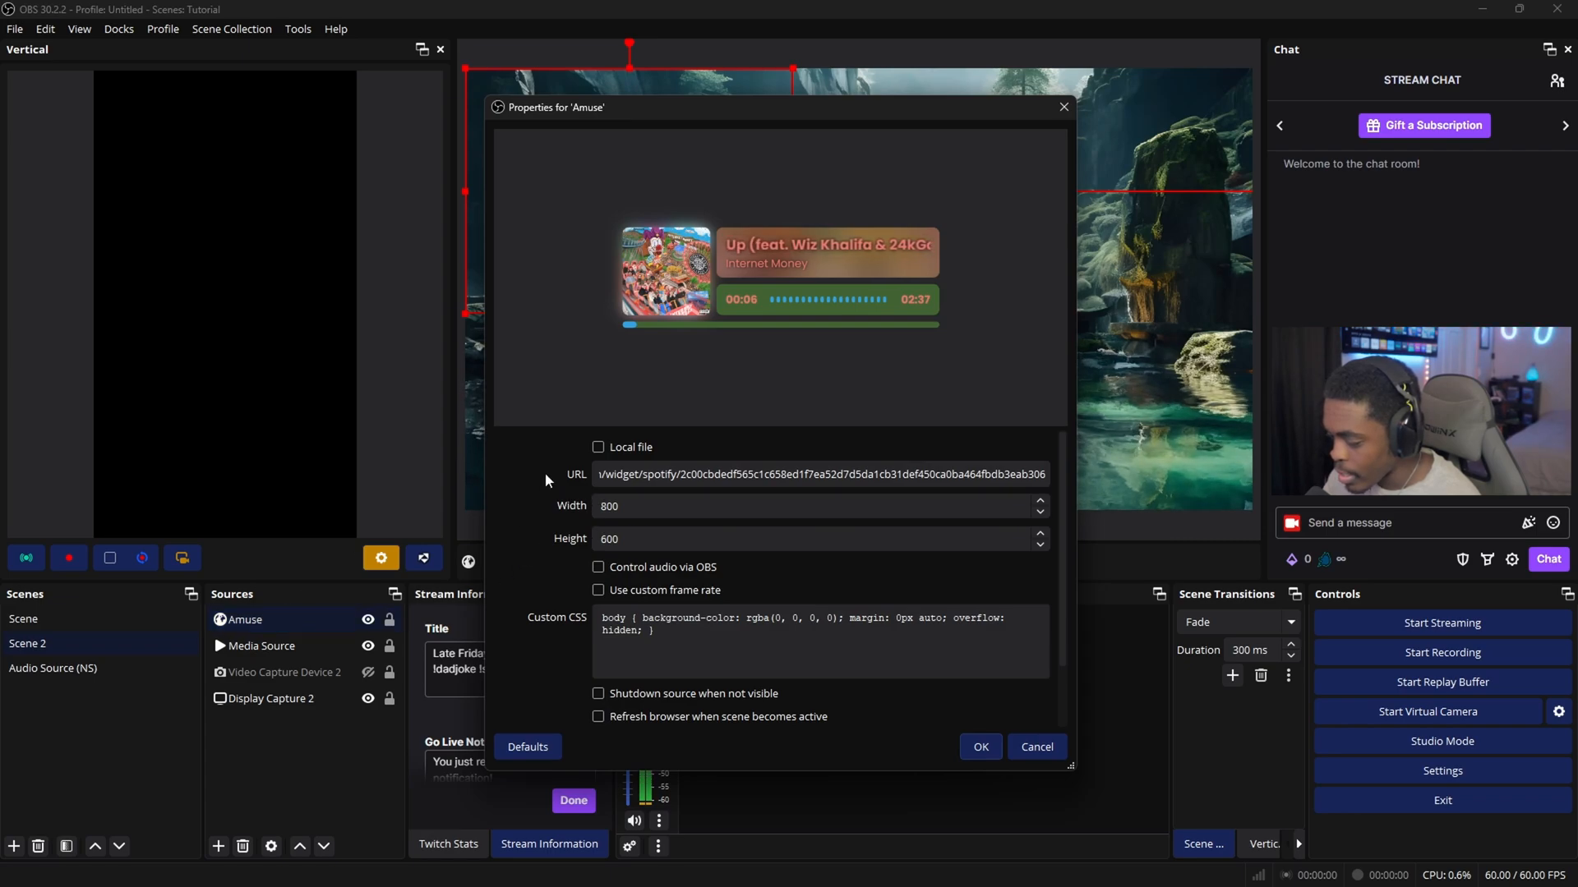
Step: Keep read access to OBS status information and confirm the Amuse source properties
{"action": "scroll", "scroll_direction": "down", "scroll_amount": 3}
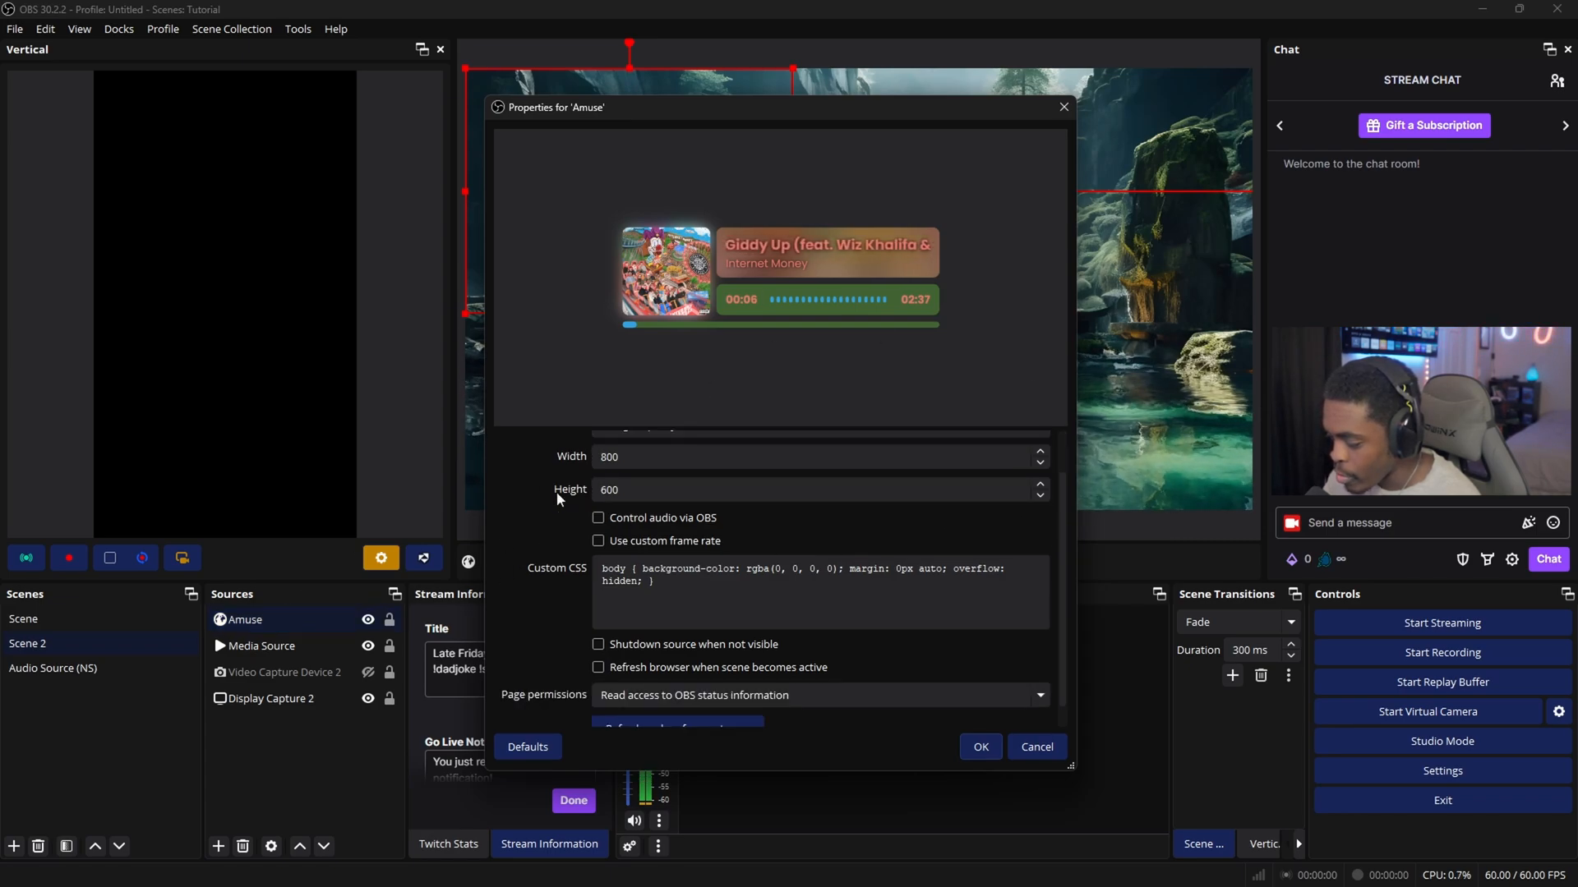
{"action": "scroll", "scroll_direction": "down", "scroll_amount": 3}
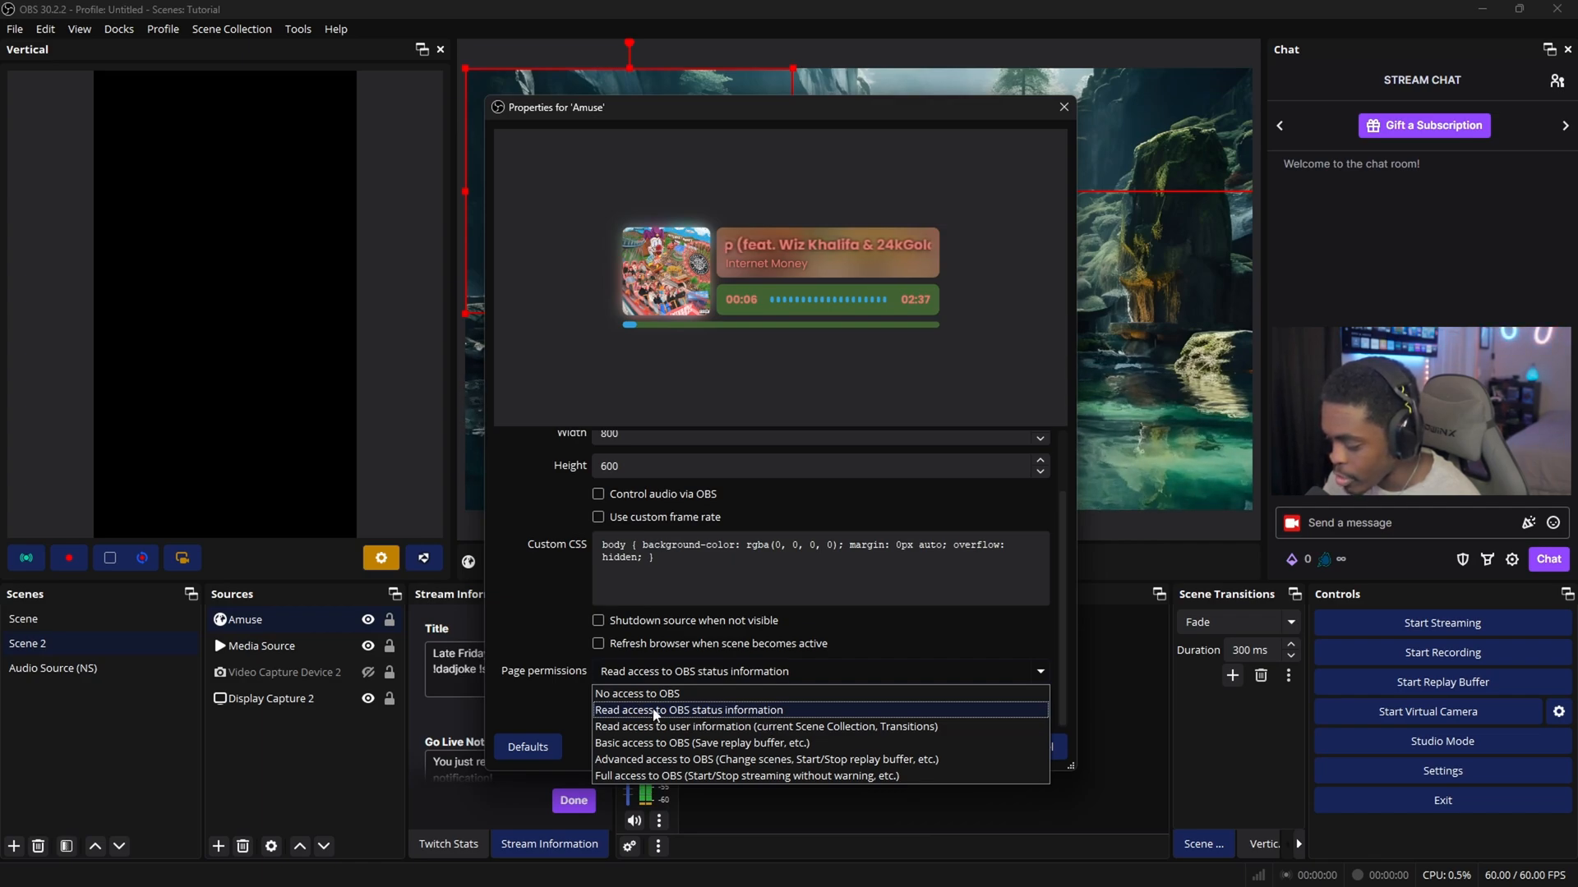
{"action": "mouse_move", "coordinate": [704, 726]}
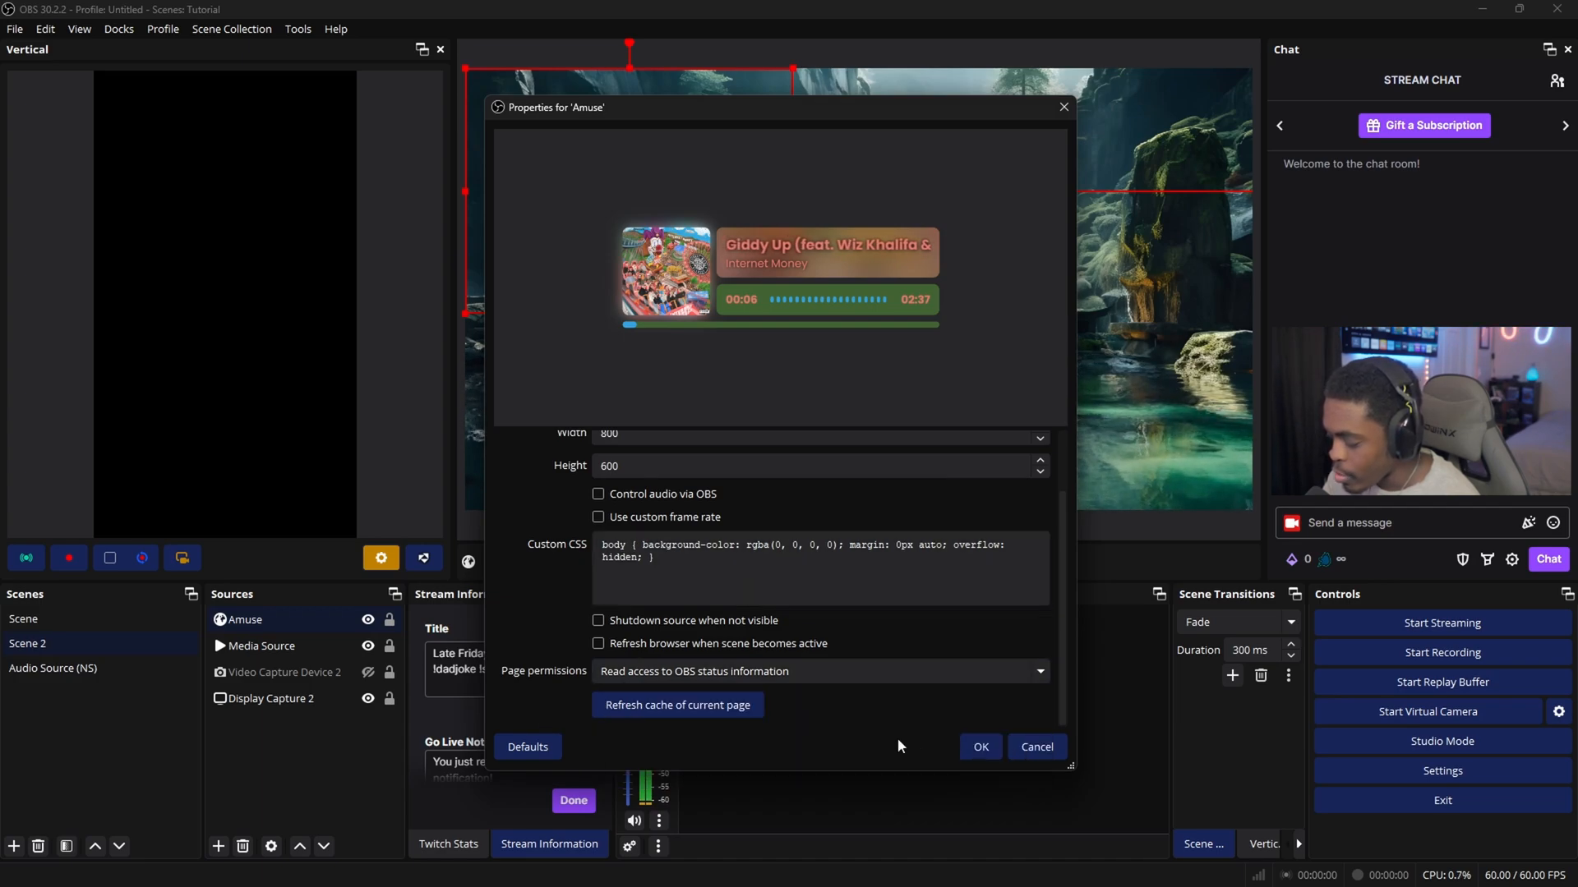
{"action": "left_click", "coordinate": [979, 747]}
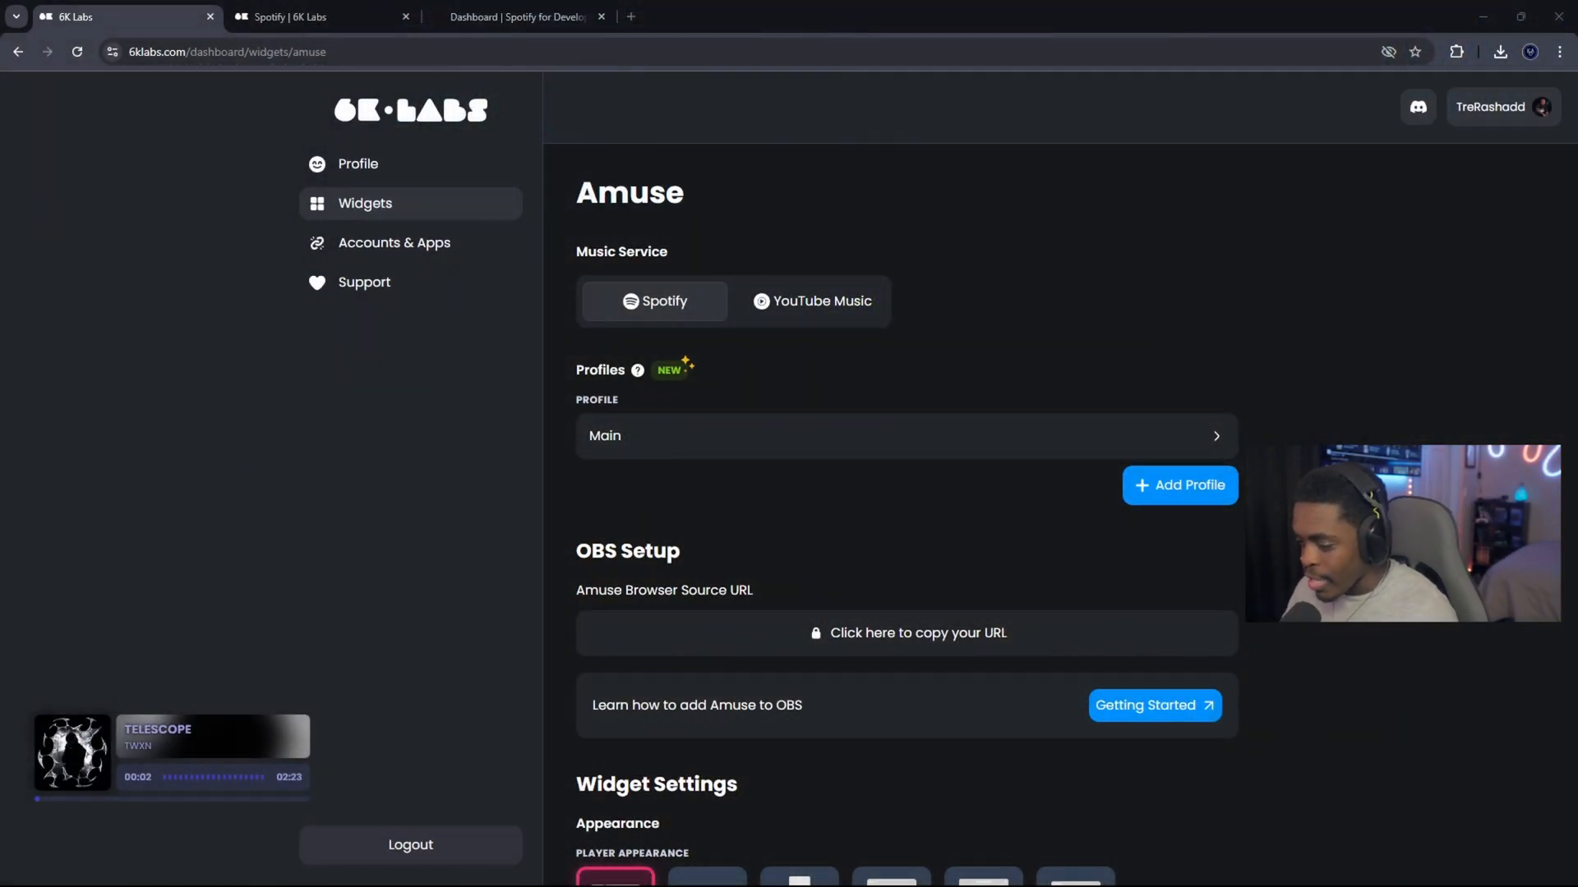
Step: Preview the Boxy, Gallery and Shell player styles, then select Discord
{"action": "scroll", "scroll_direction": "down", "scroll_amount": 3}
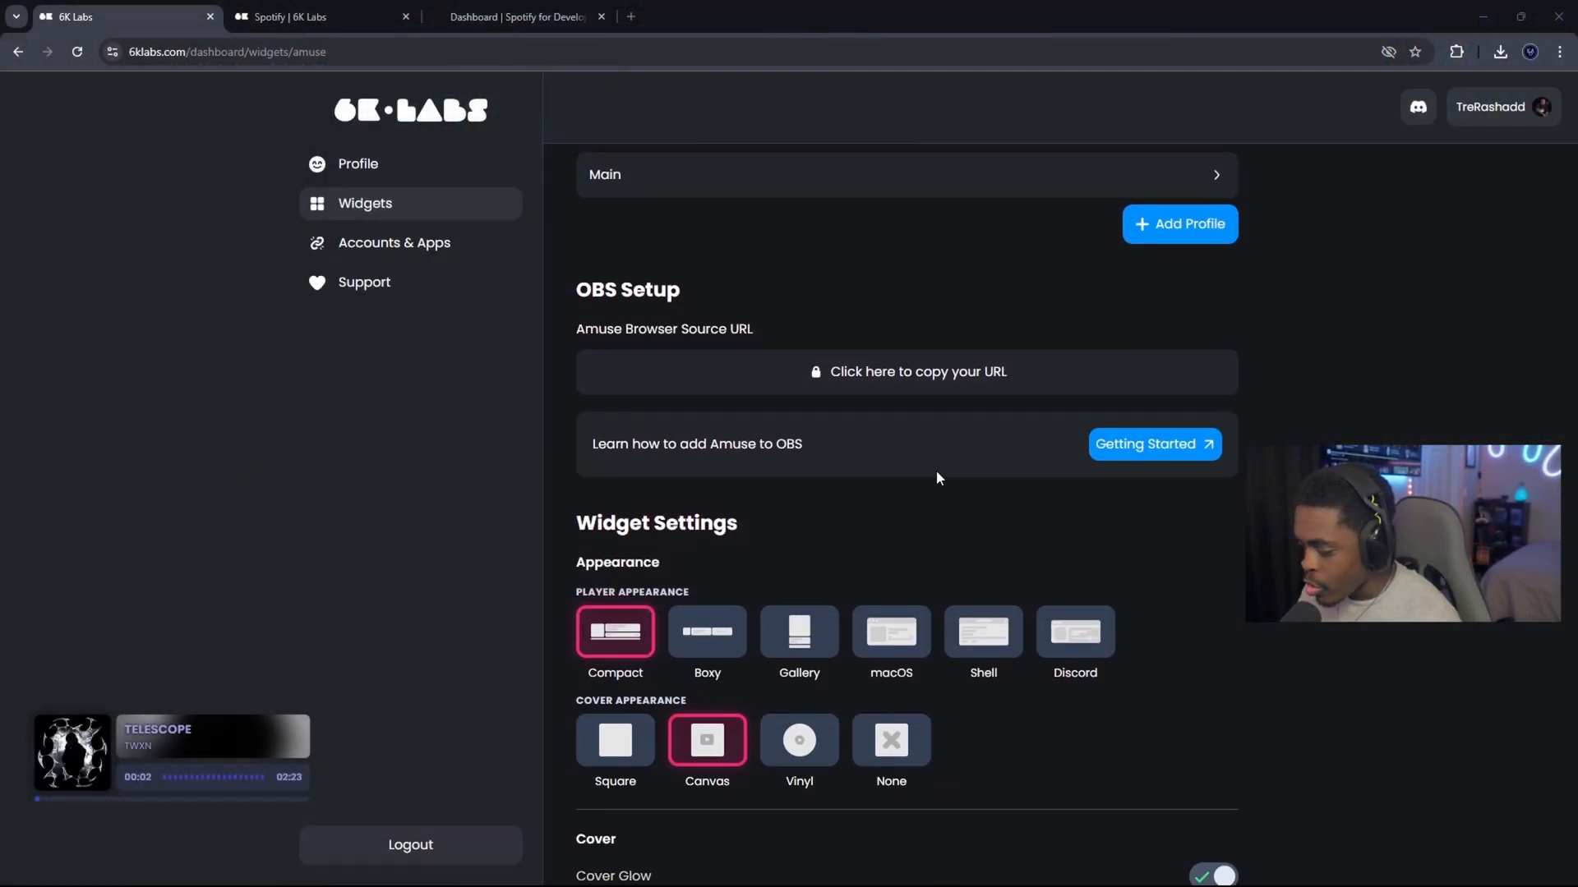
{"action": "scroll", "scroll_direction": "down", "scroll_amount": 3}
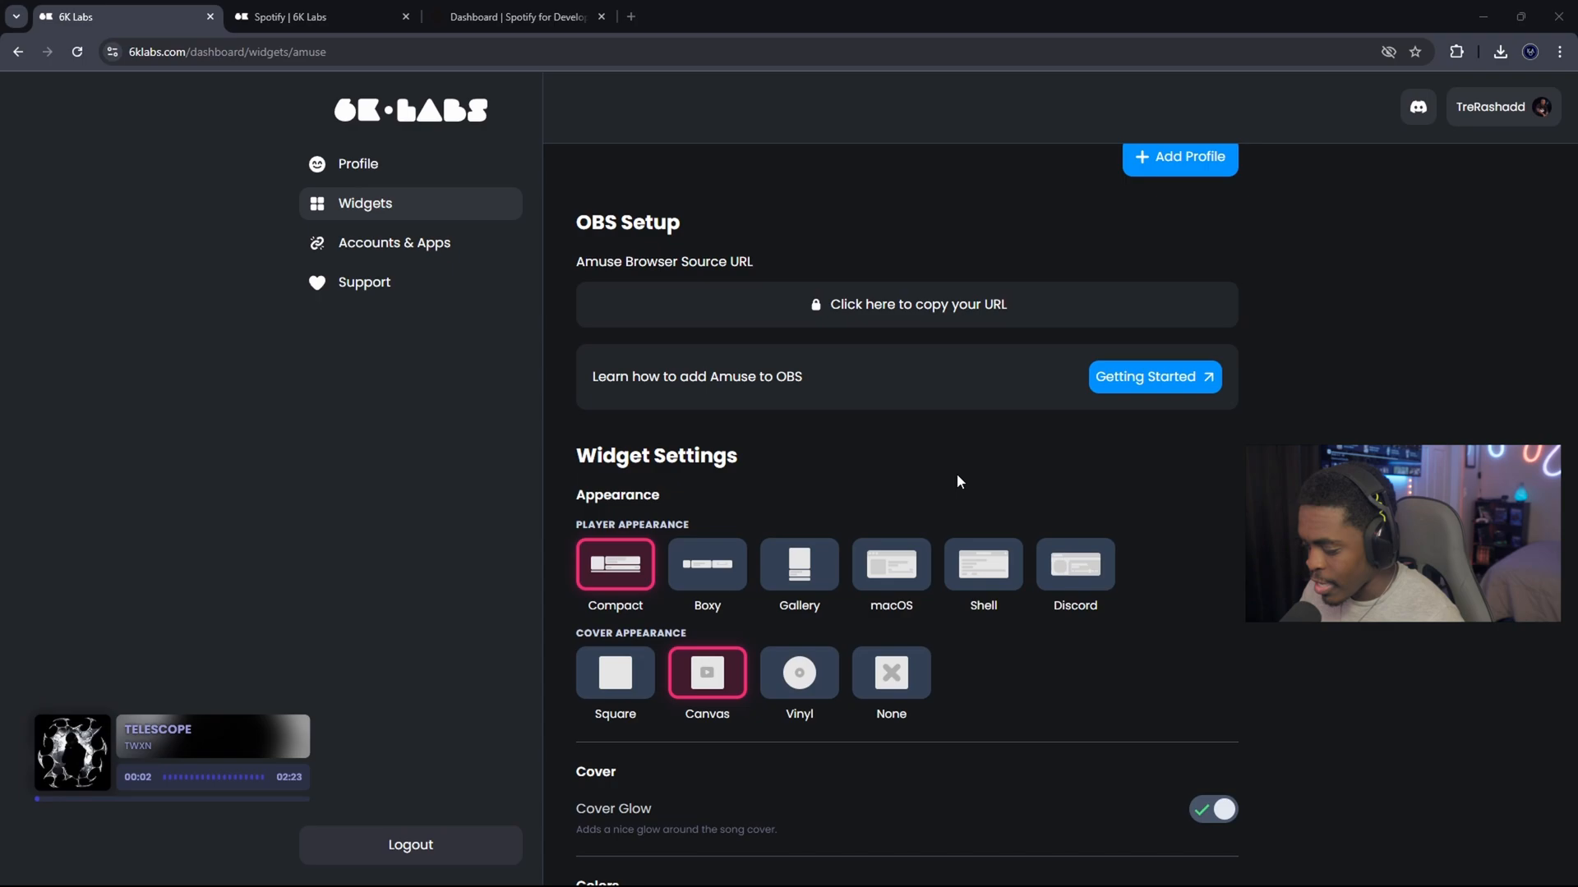
{"action": "mouse_move", "coordinate": [1018, 427]}
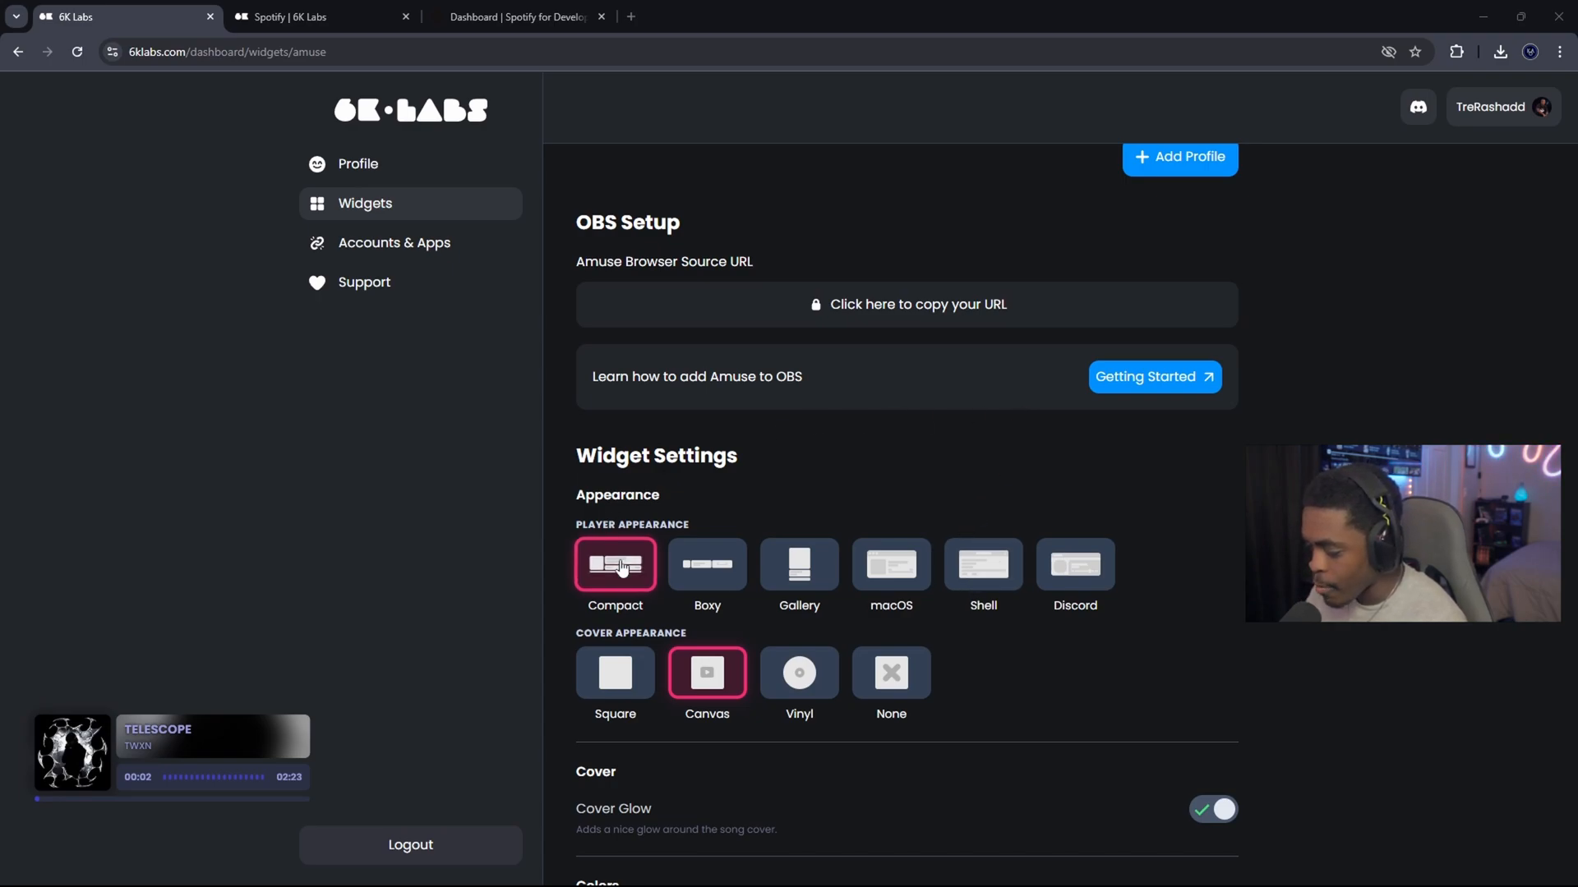
{"action": "left_click", "coordinate": [708, 564]}
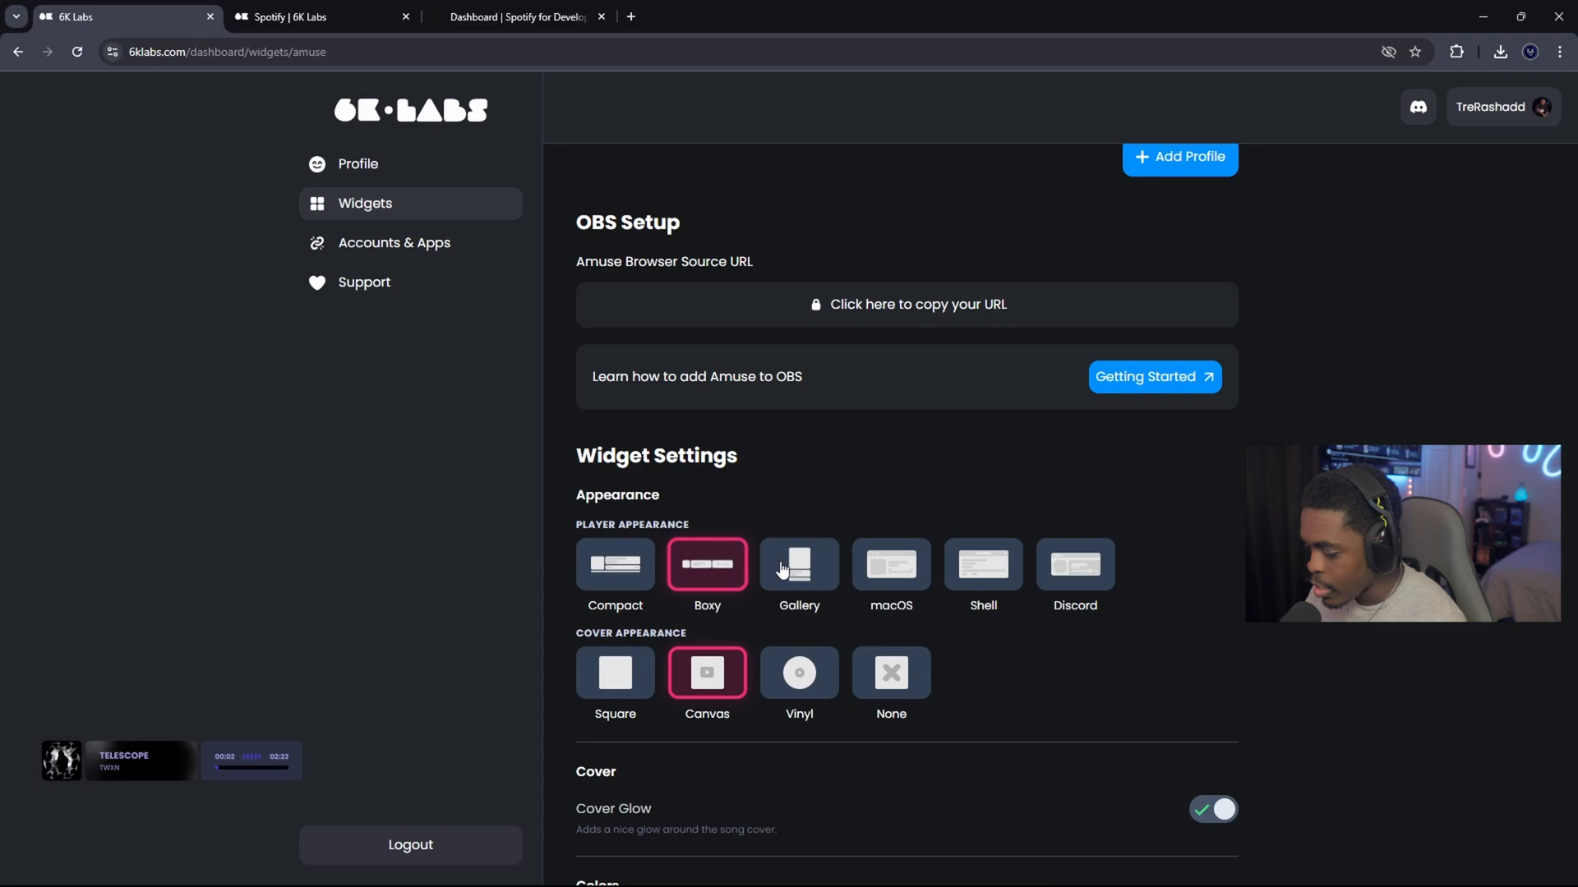
{"action": "left_click", "coordinate": [798, 564]}
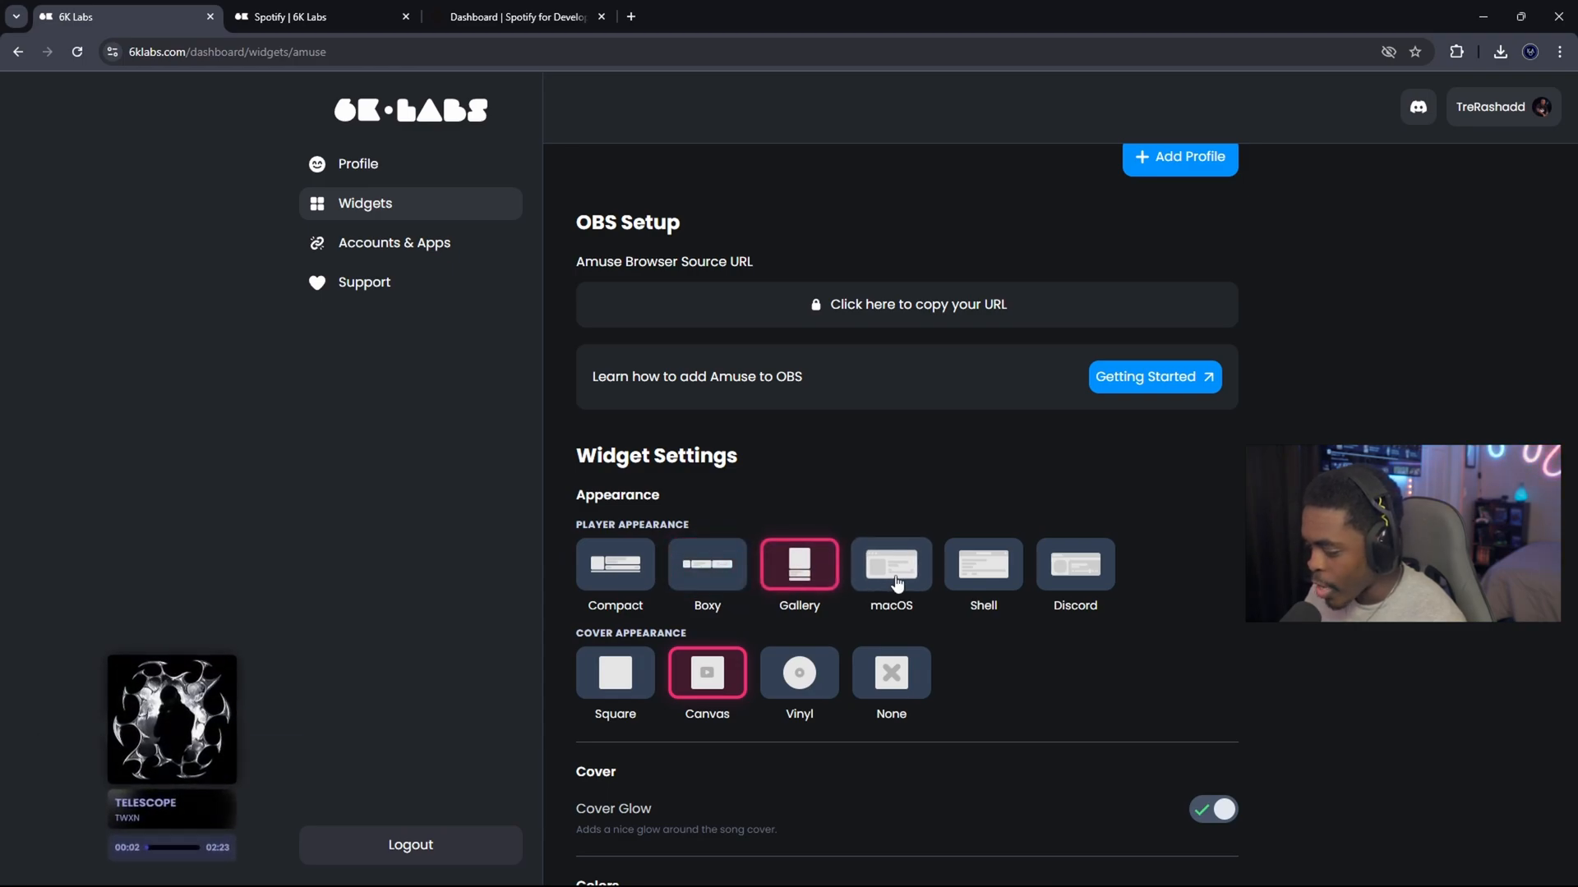
{"action": "left_click", "coordinate": [981, 564]}
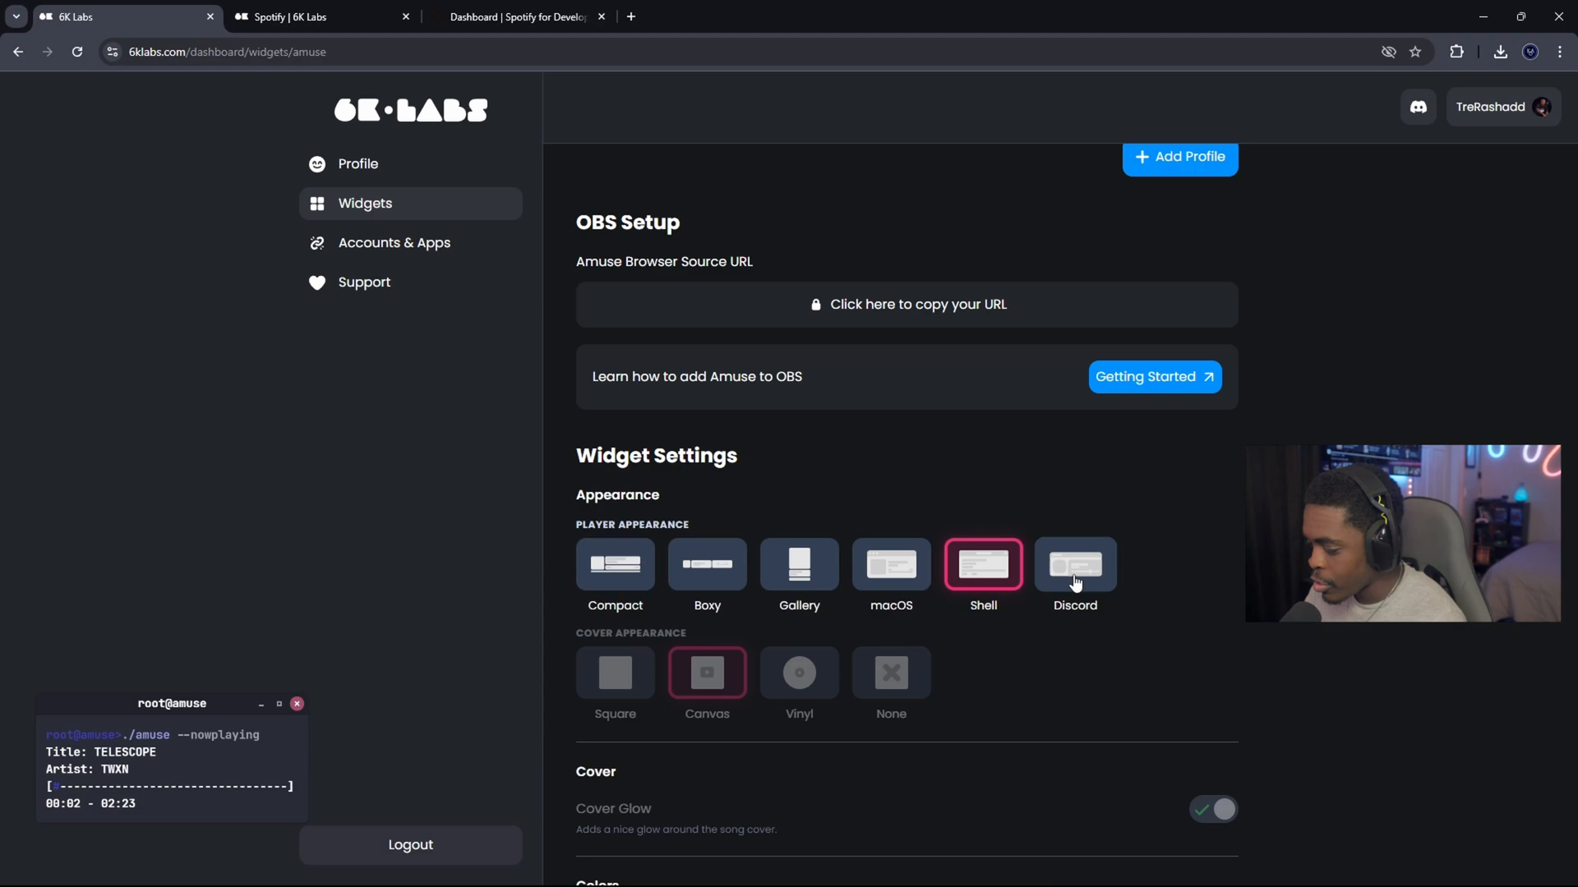
{"action": "left_click", "coordinate": [1074, 565]}
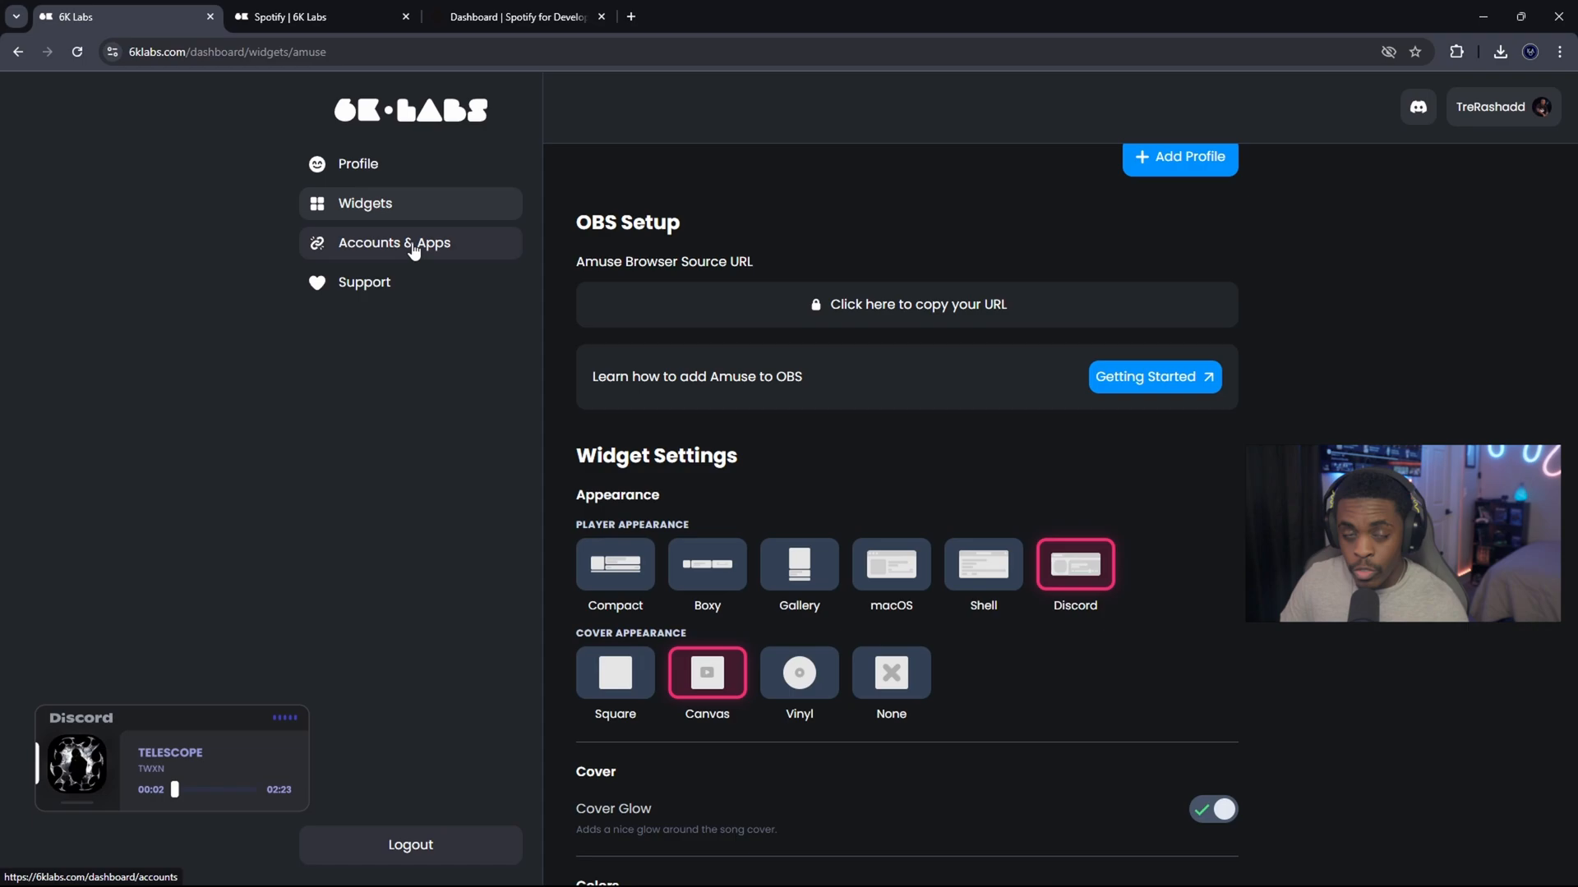
{"action": "left_click", "coordinate": [394, 243]}
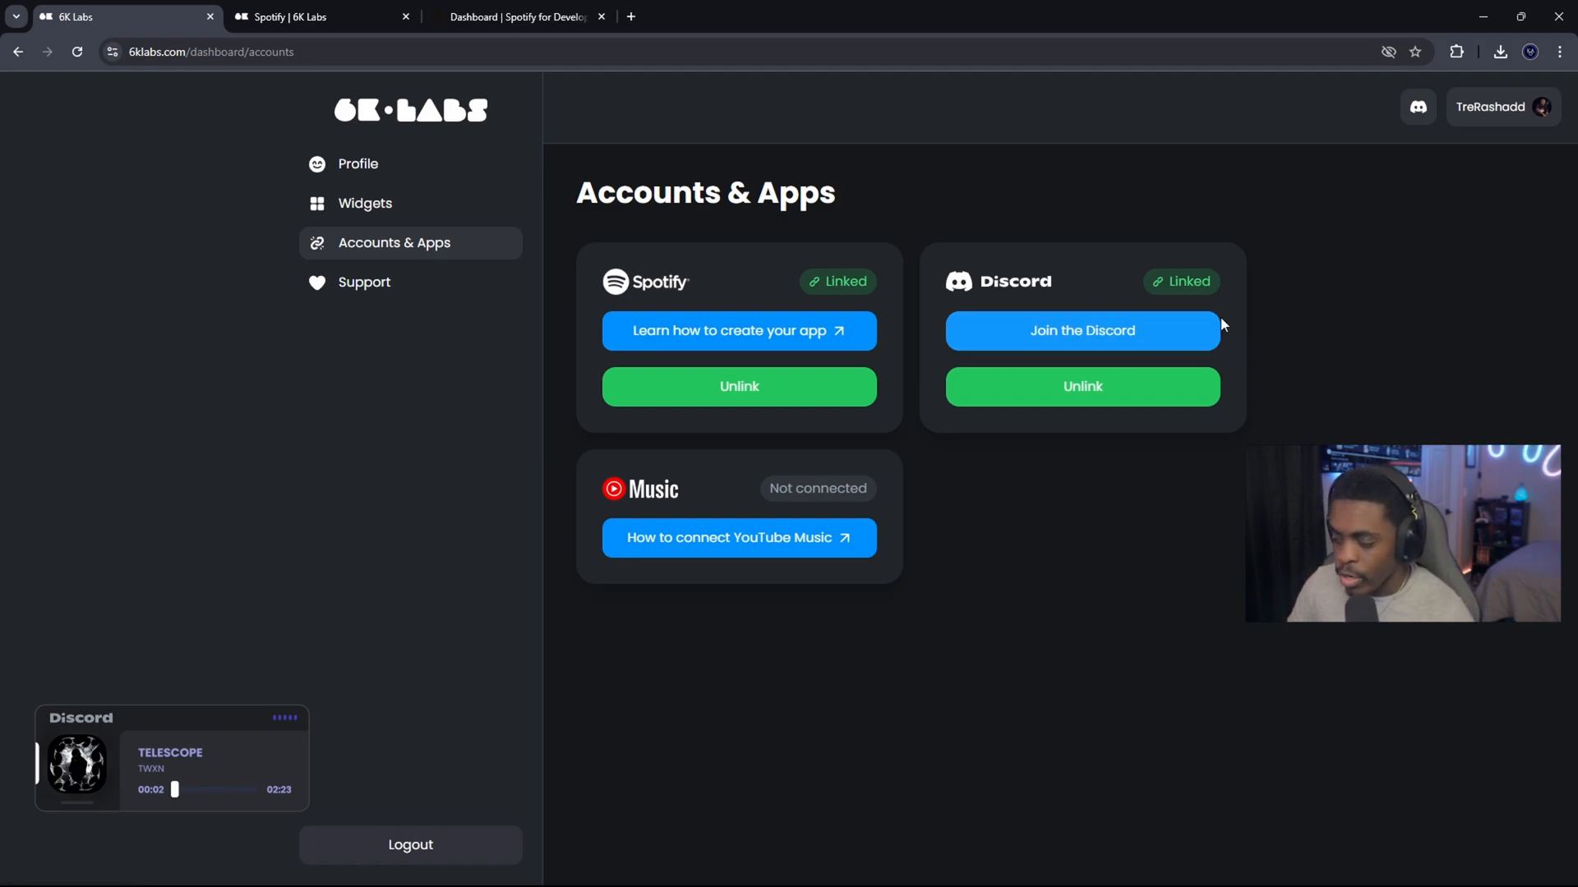
{"action": "left_click", "coordinate": [364, 203]}
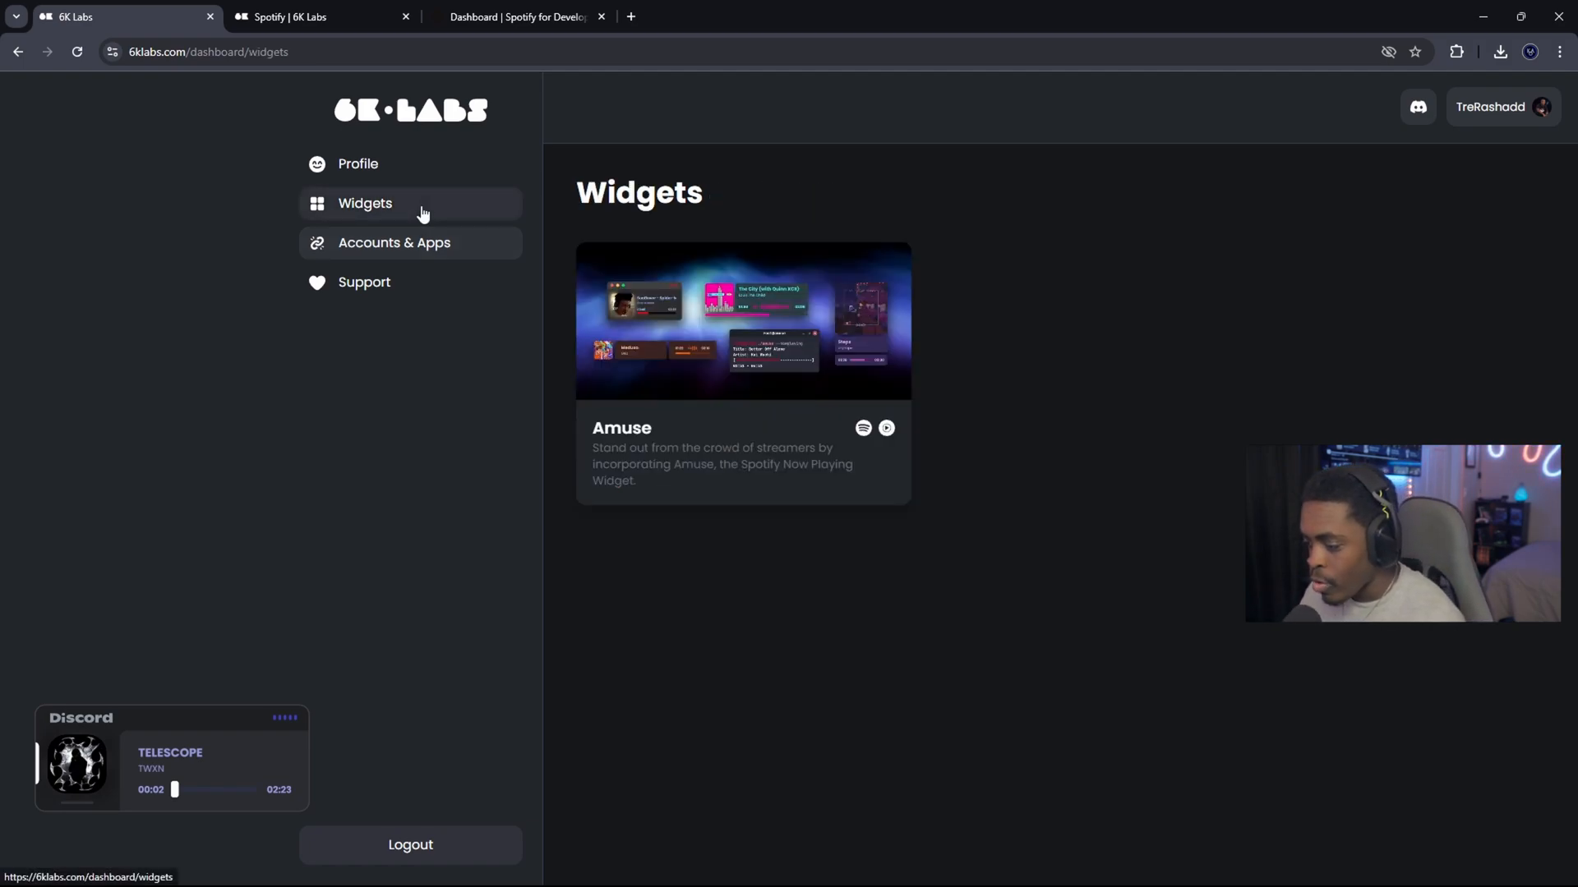
{"action": "left_click", "coordinate": [742, 322]}
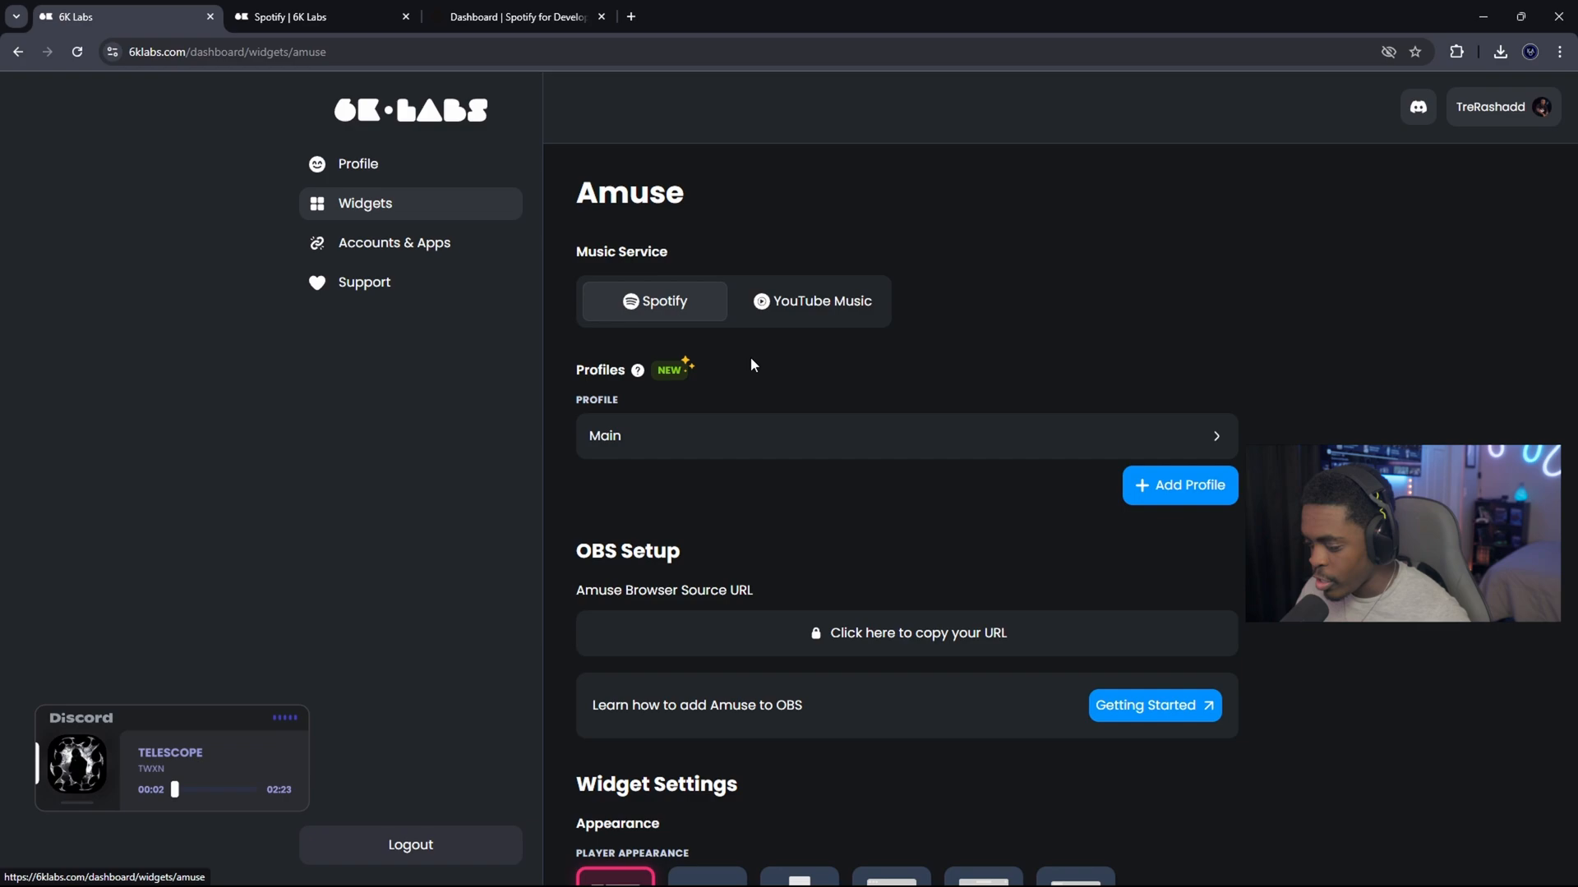
{"action": "scroll", "scroll_direction": "down", "scroll_amount": 3}
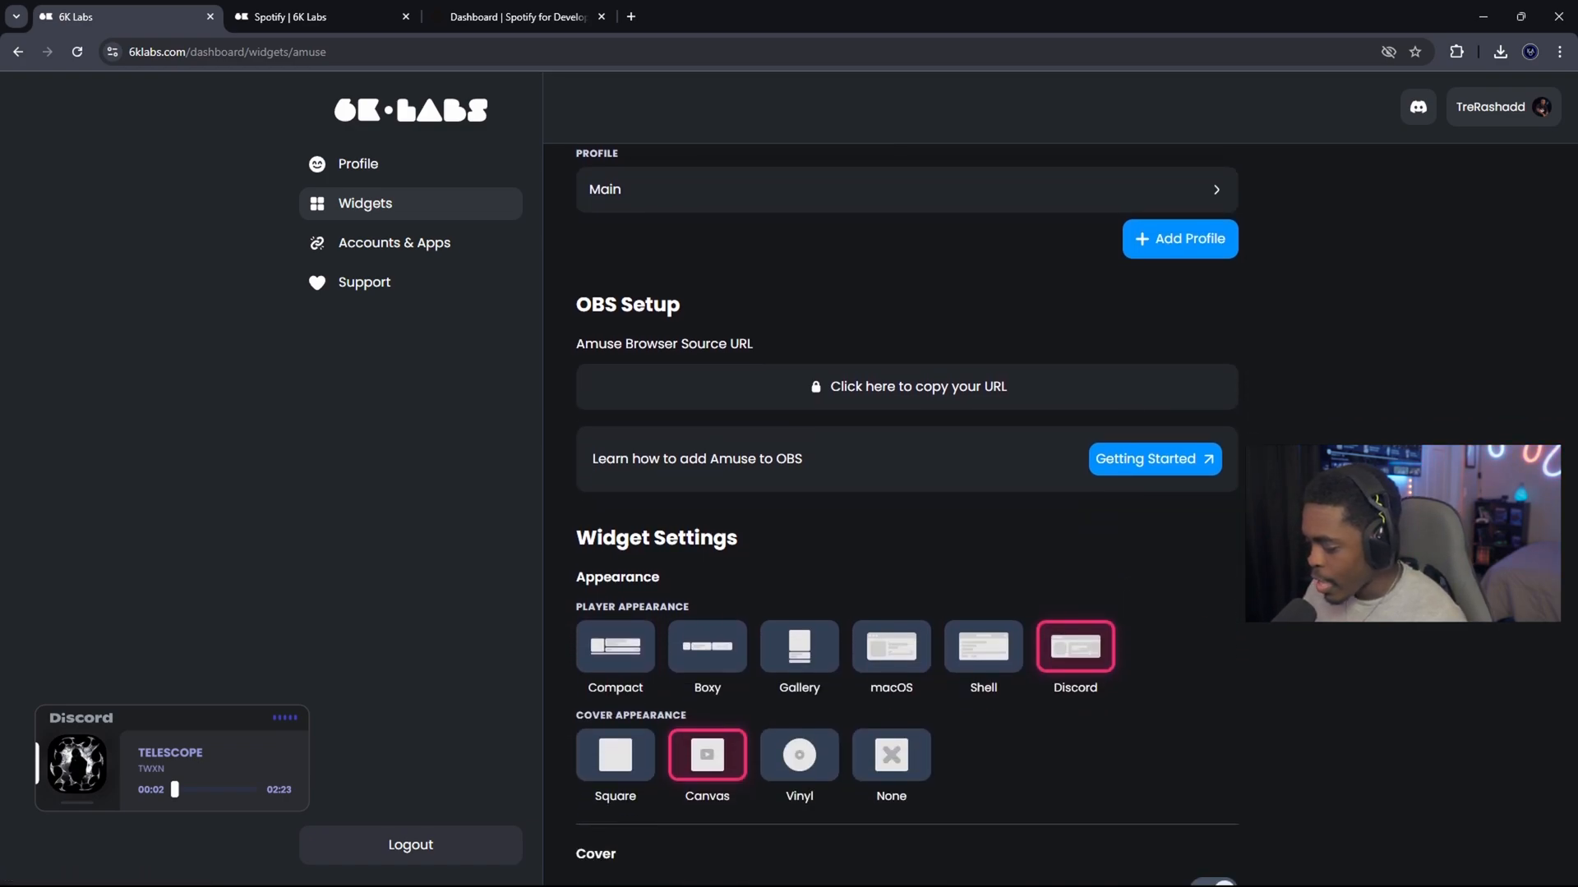
{"action": "mouse_move", "coordinate": [1074, 646]}
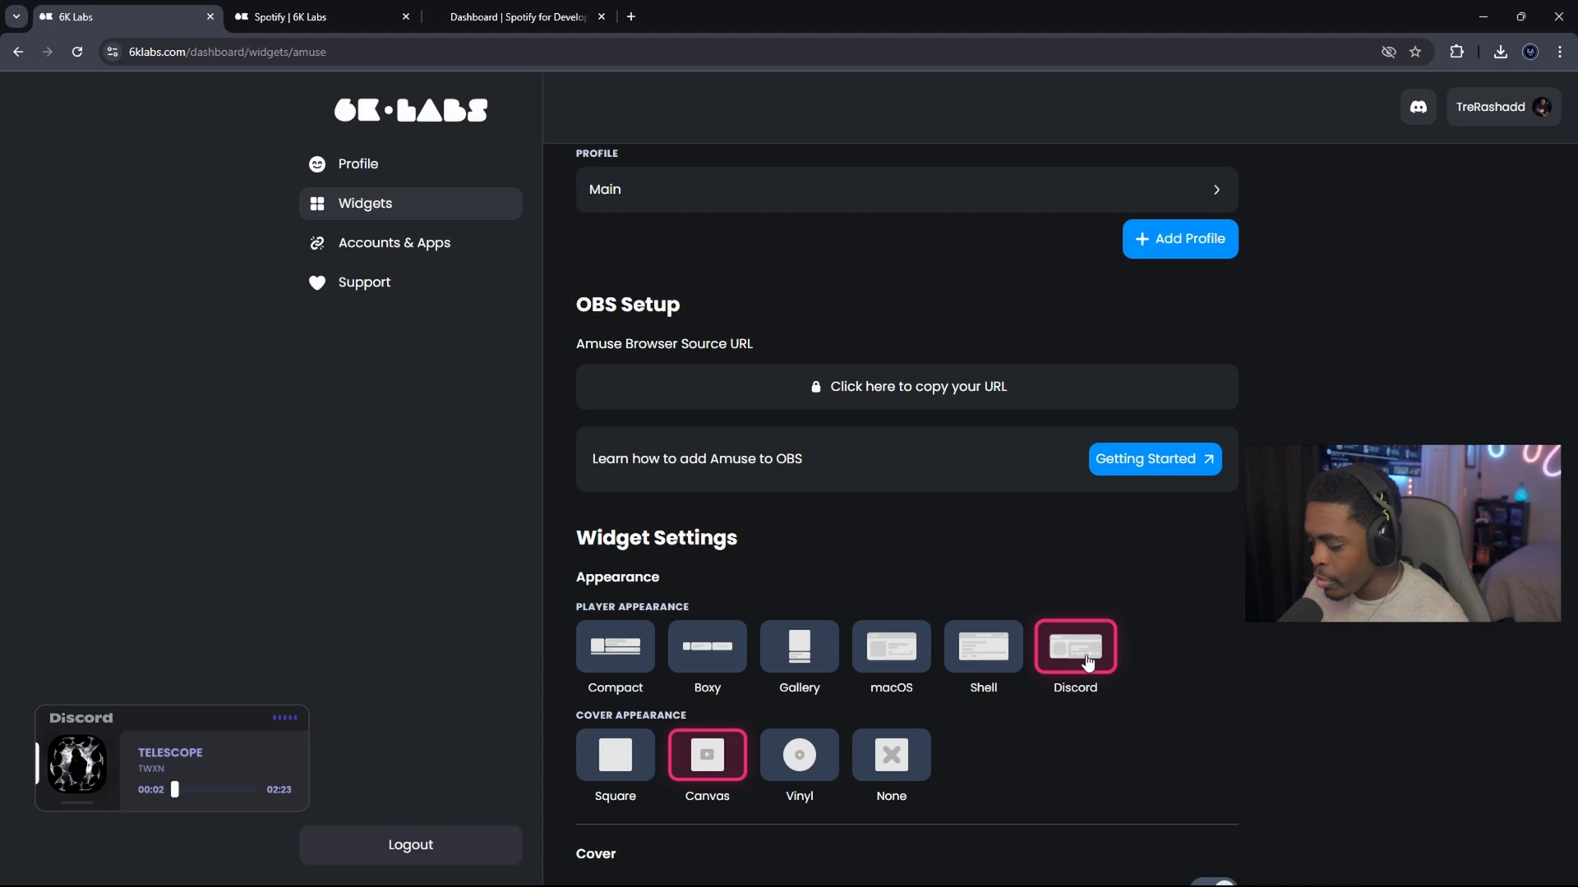
{"action": "scroll", "scroll_direction": "down", "scroll_amount": 3}
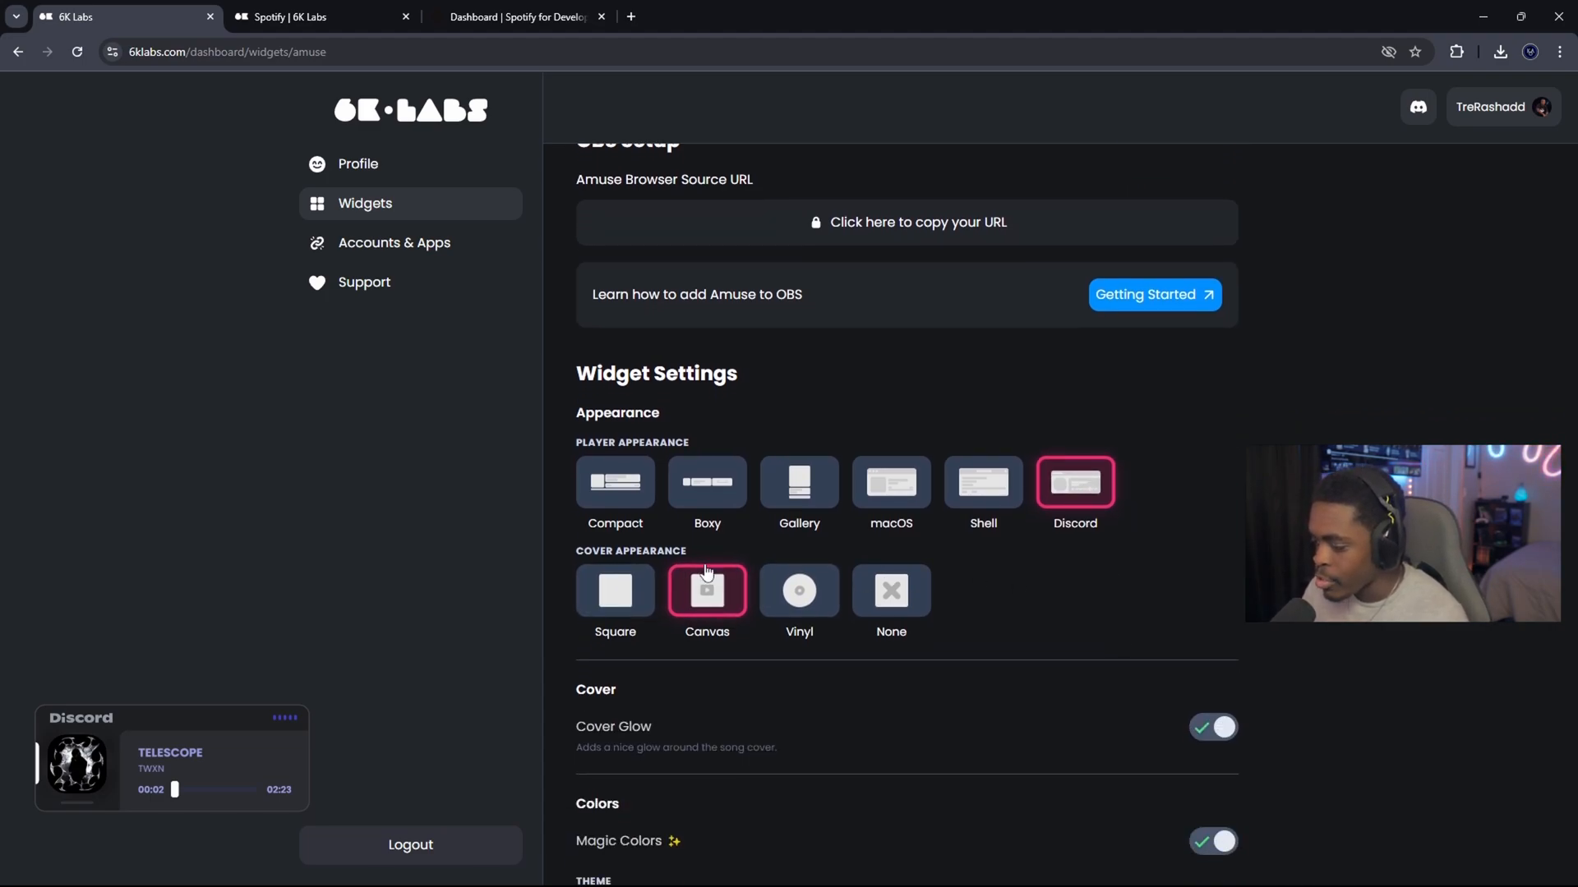
{"action": "mouse_move", "coordinate": [855, 596]}
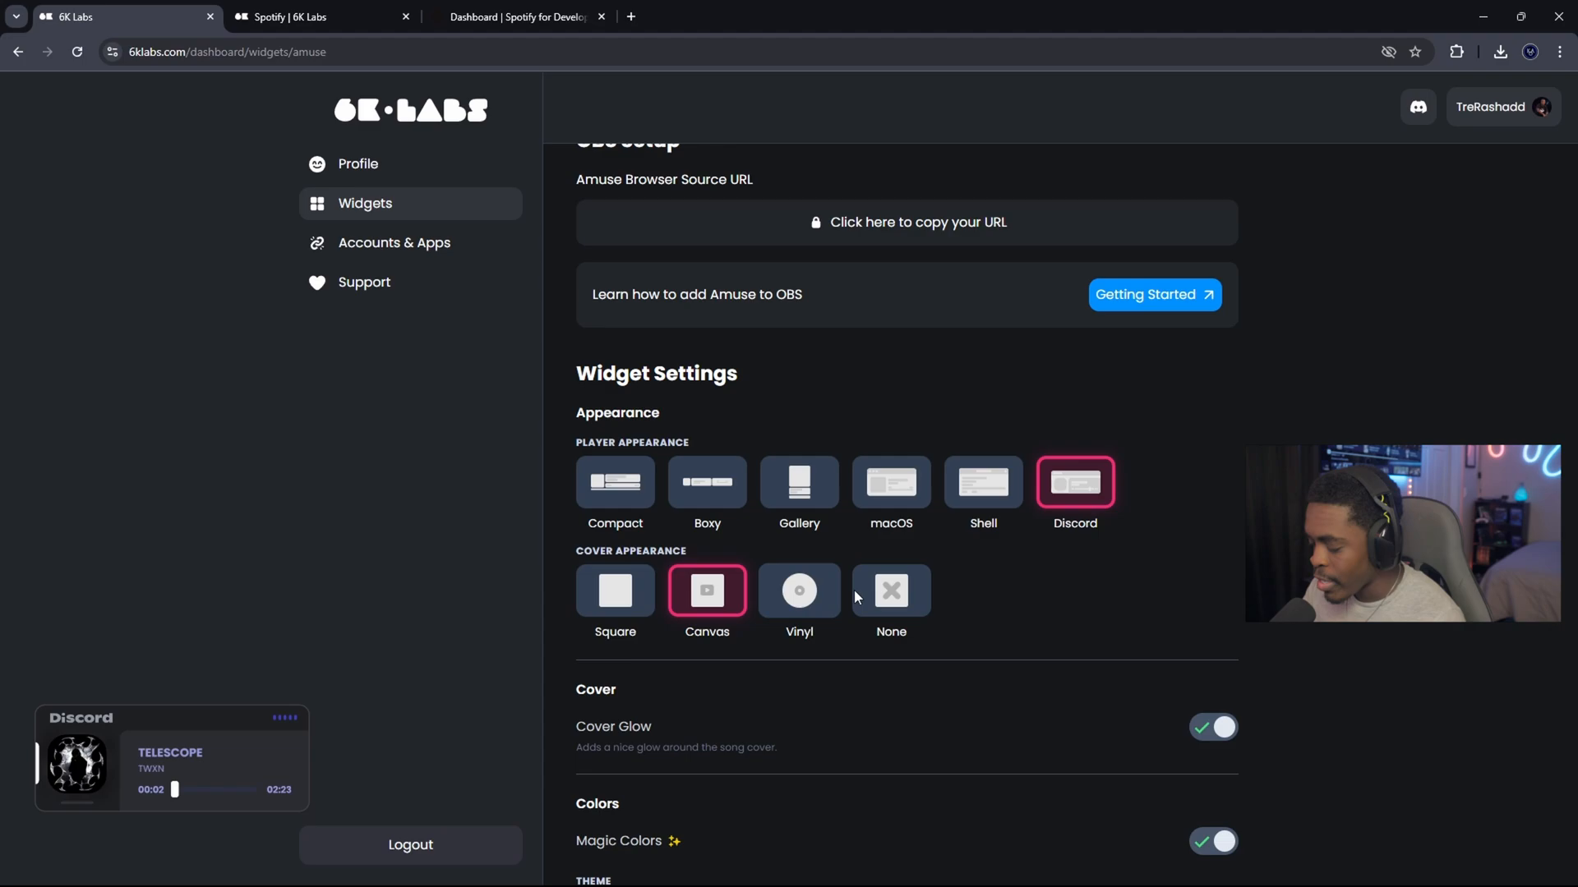
{"action": "left_click", "coordinate": [615, 591]}
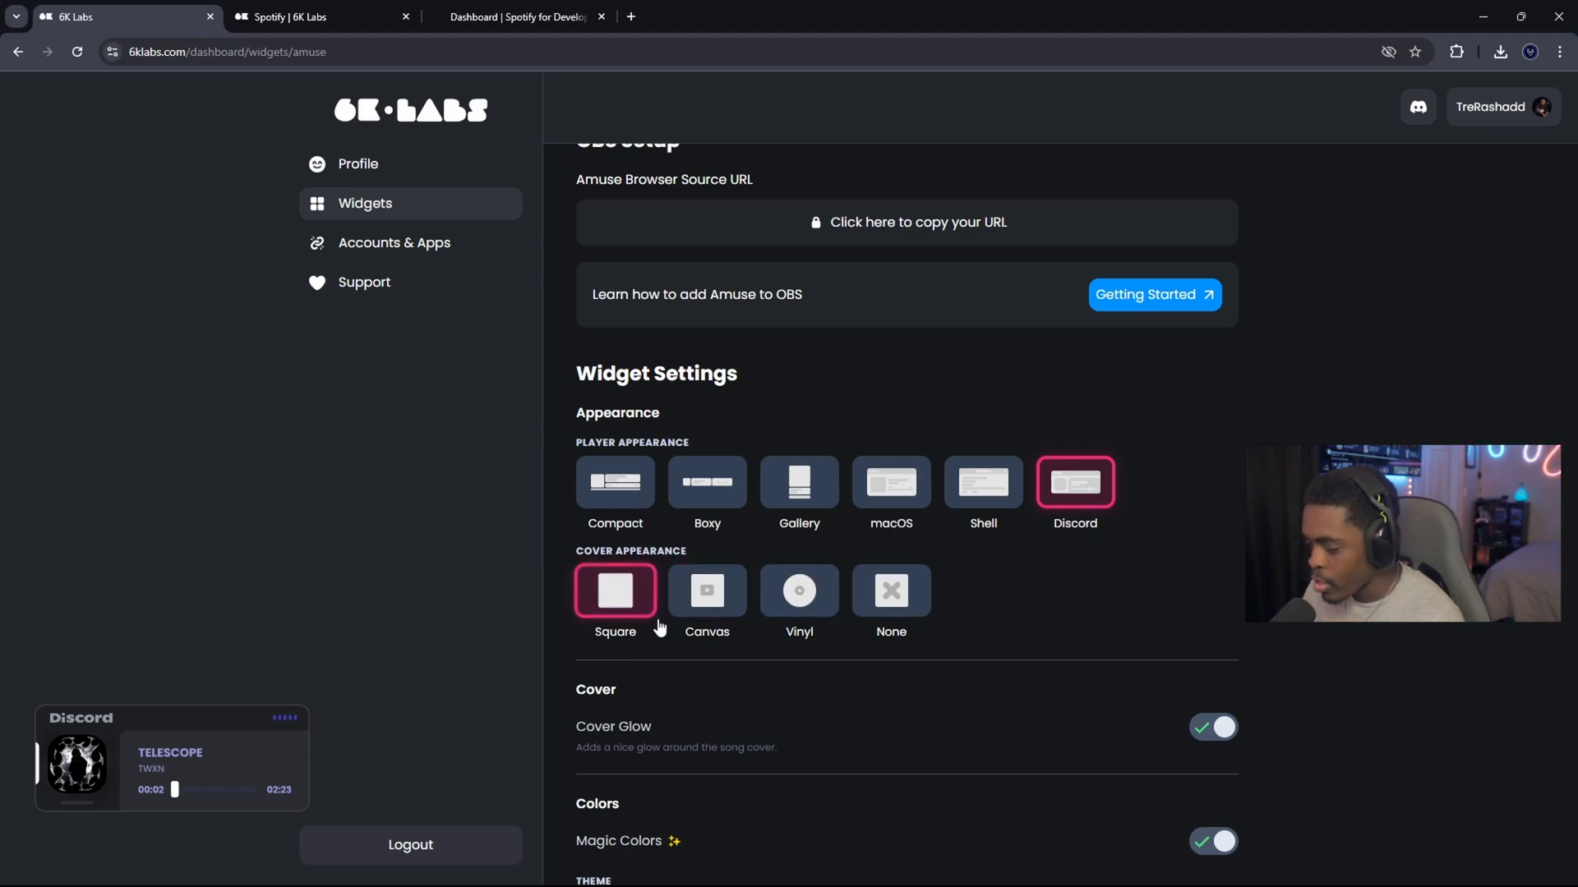
{"action": "left_click", "coordinate": [707, 591]}
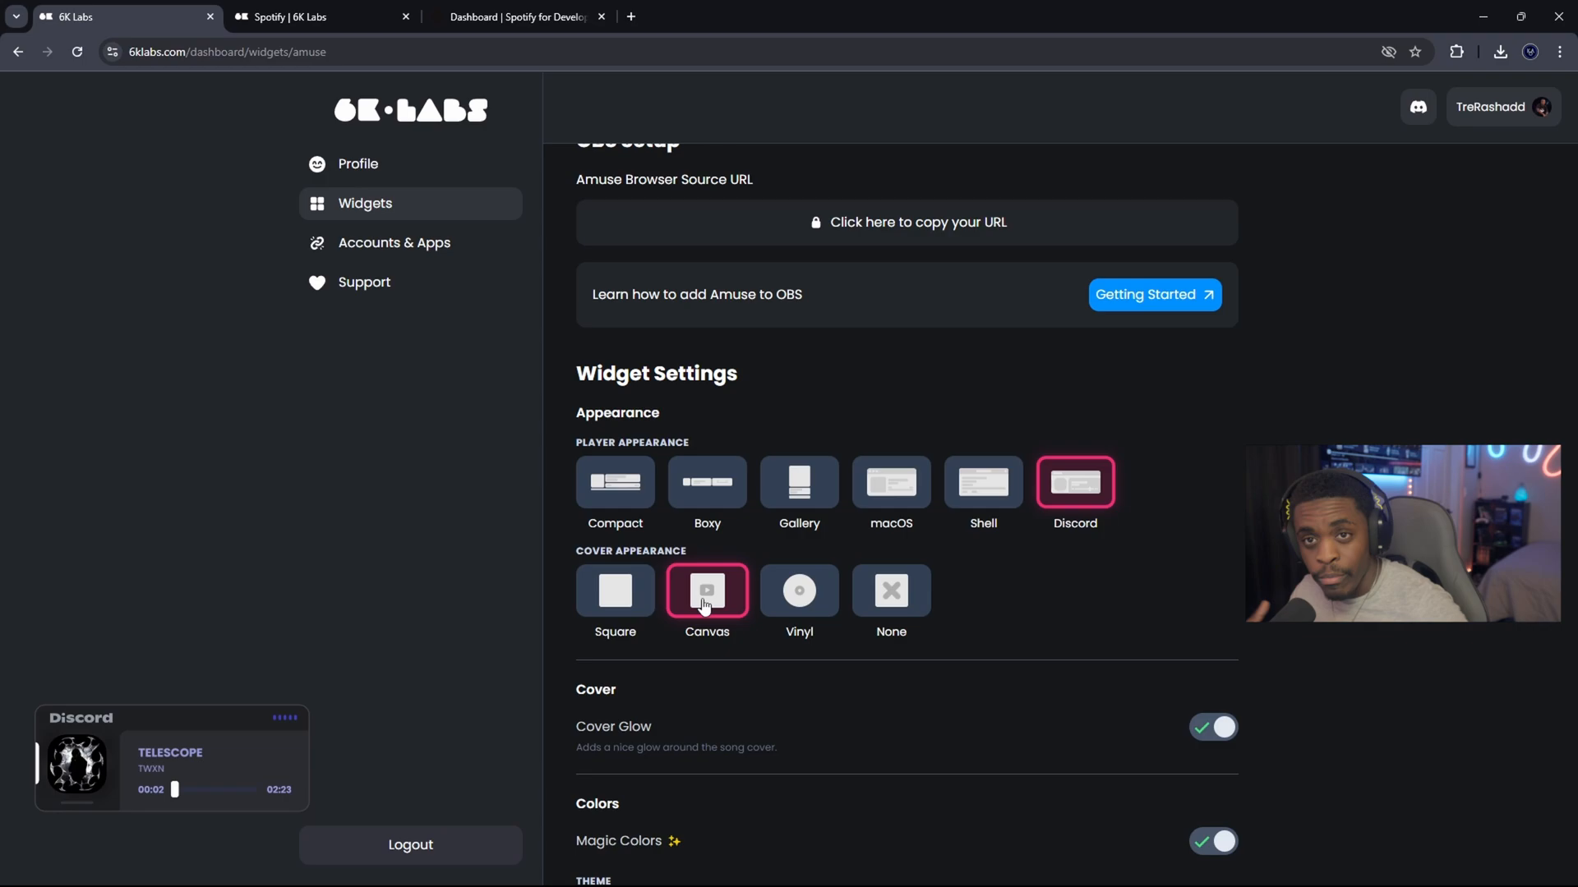
{"action": "left_click", "coordinate": [798, 591]}
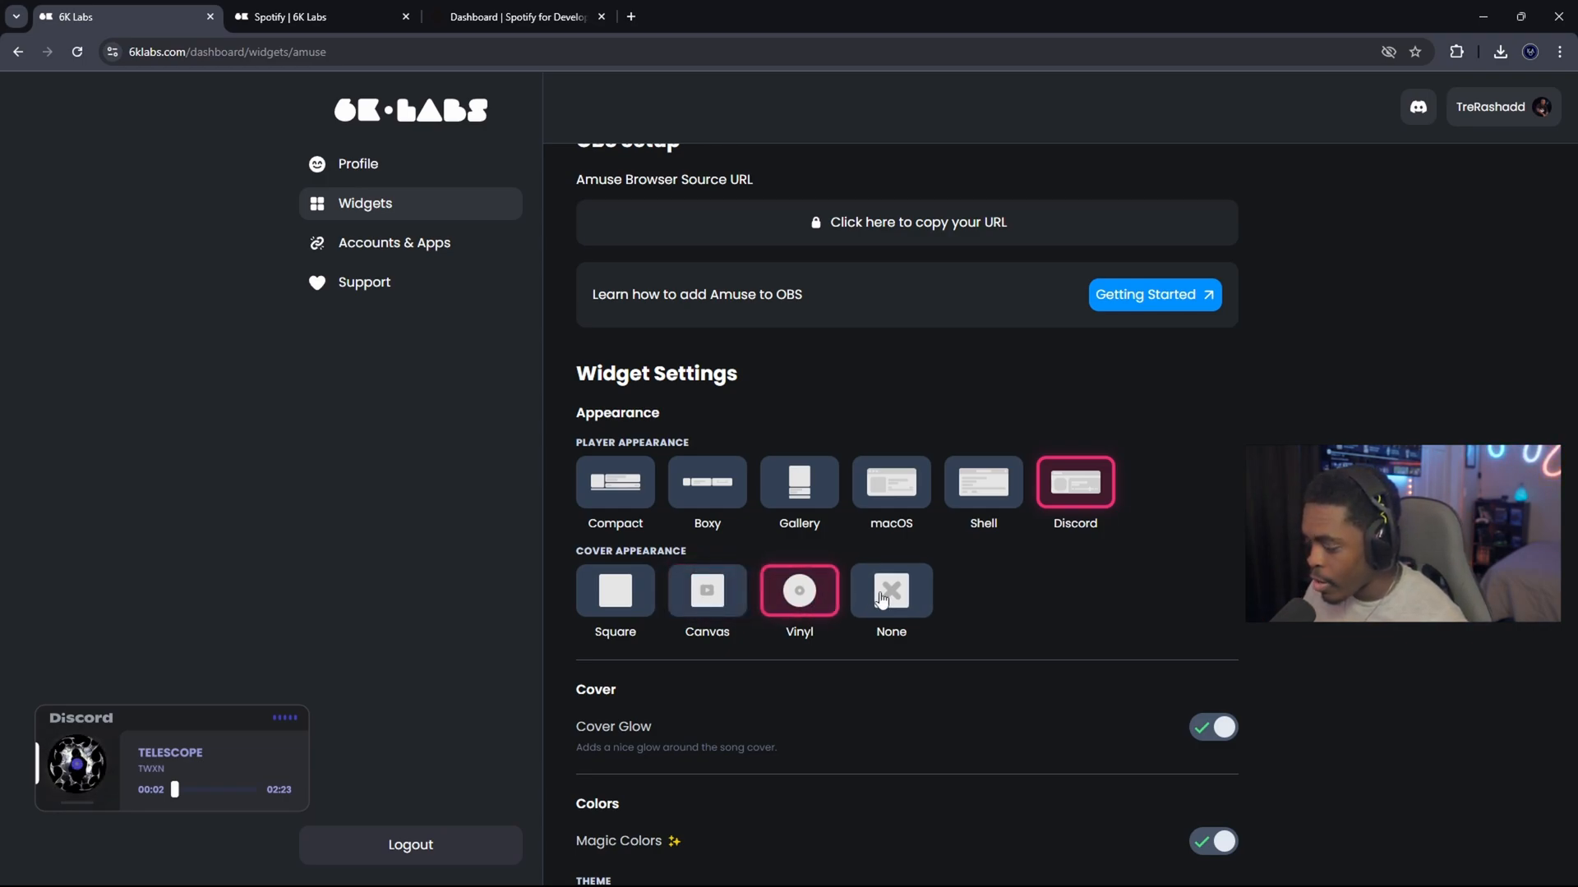
{"action": "left_click", "coordinate": [889, 591]}
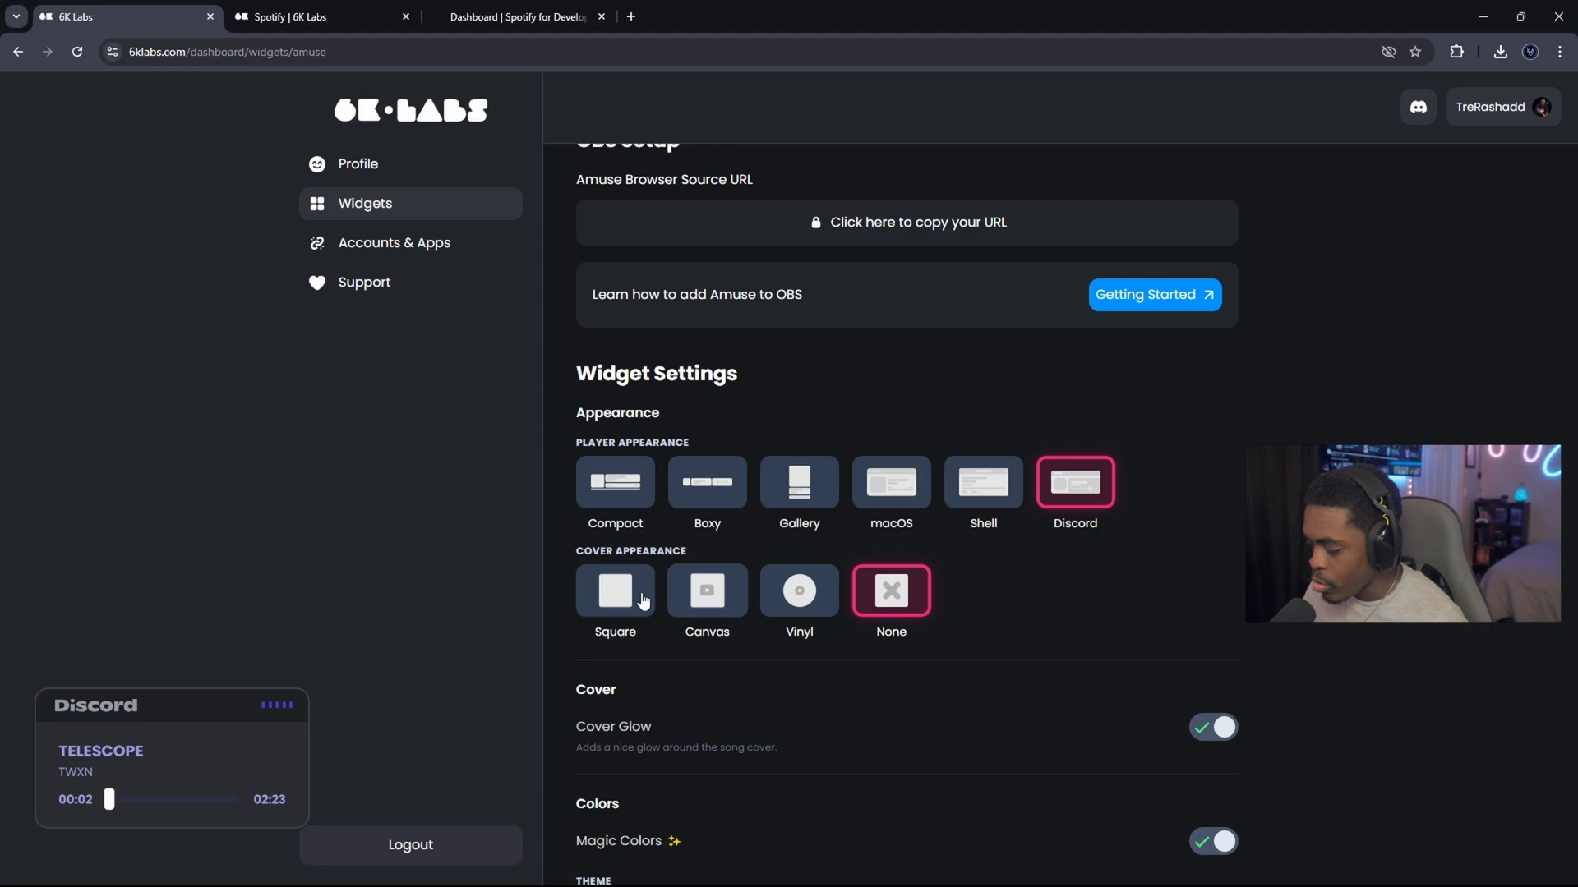
{"action": "left_click", "coordinate": [706, 591]}
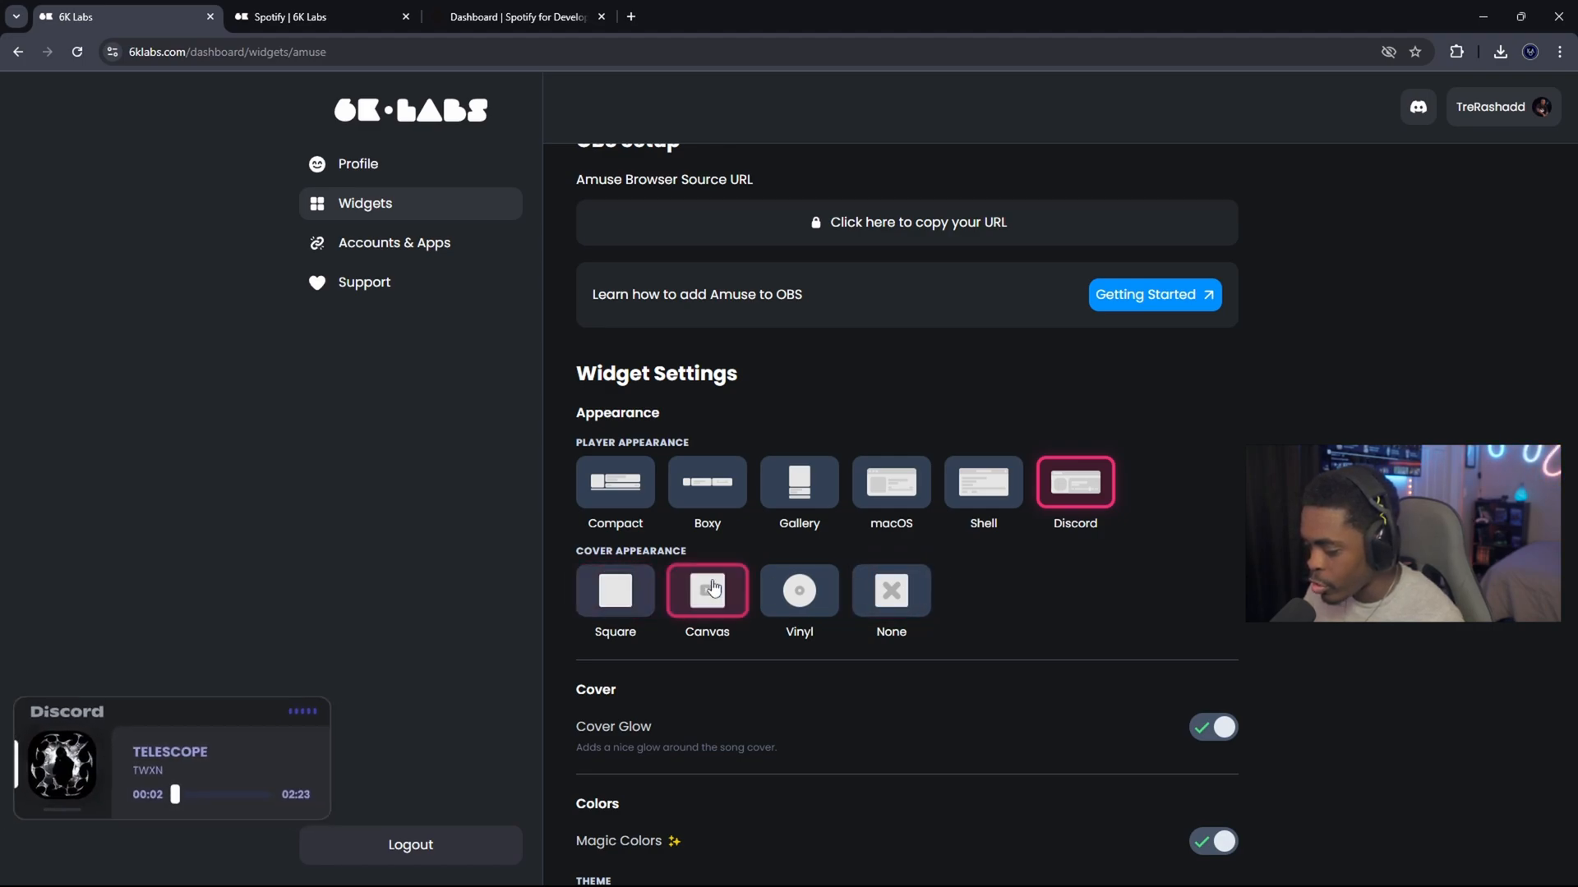
{"action": "scroll", "scroll_direction": "down", "scroll_amount": 3}
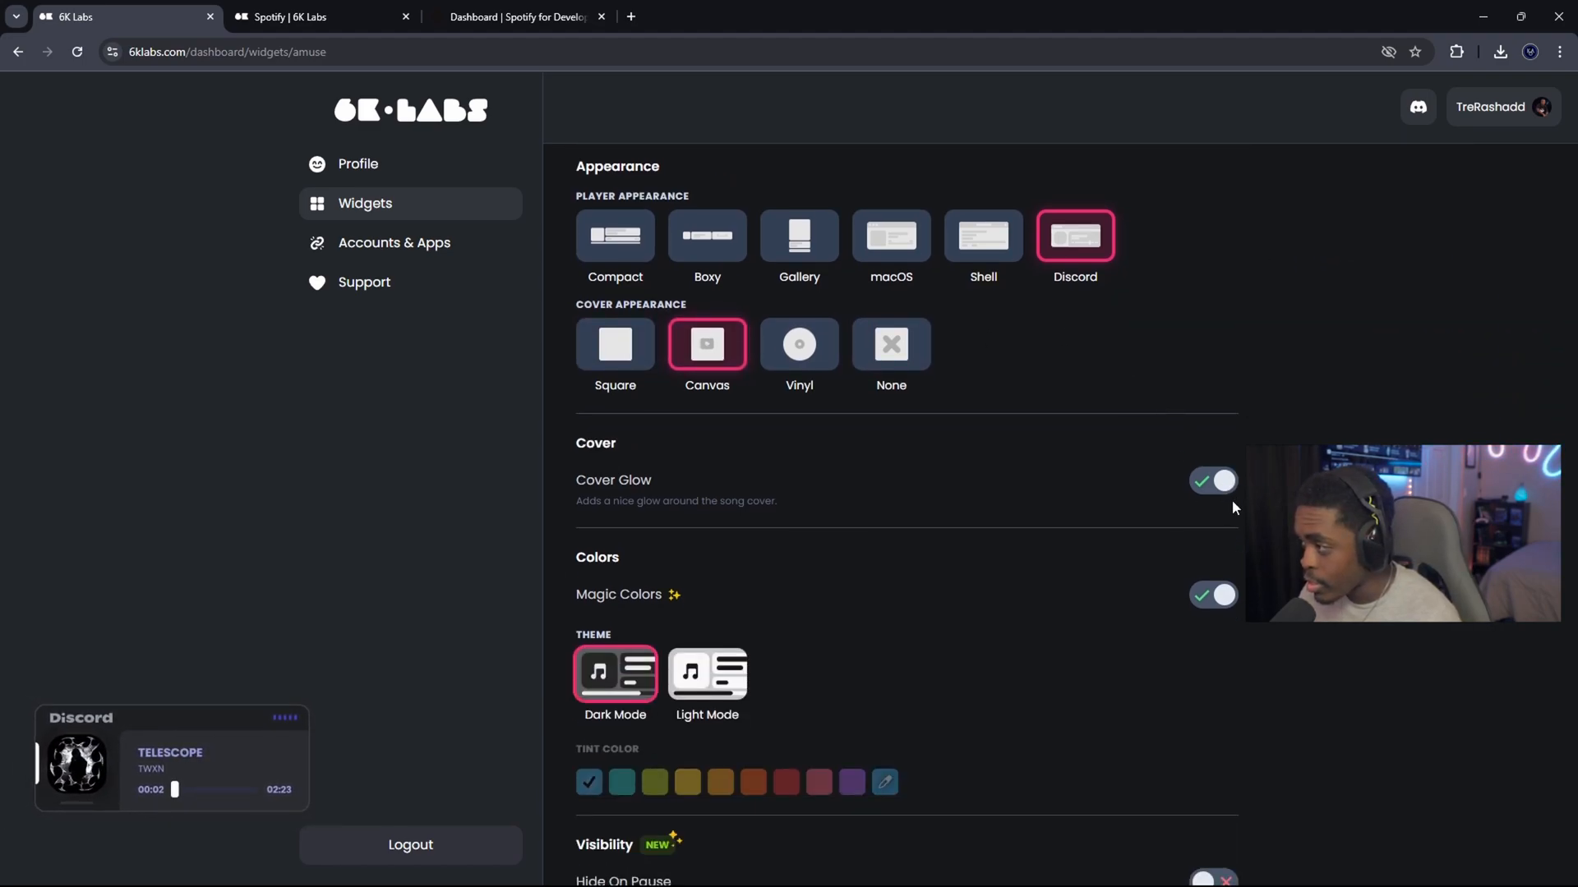
Step: Choose the Compact player, disable Magic Colors, apply a pink tint and Light Mode
{"action": "left_click", "coordinate": [614, 236]}
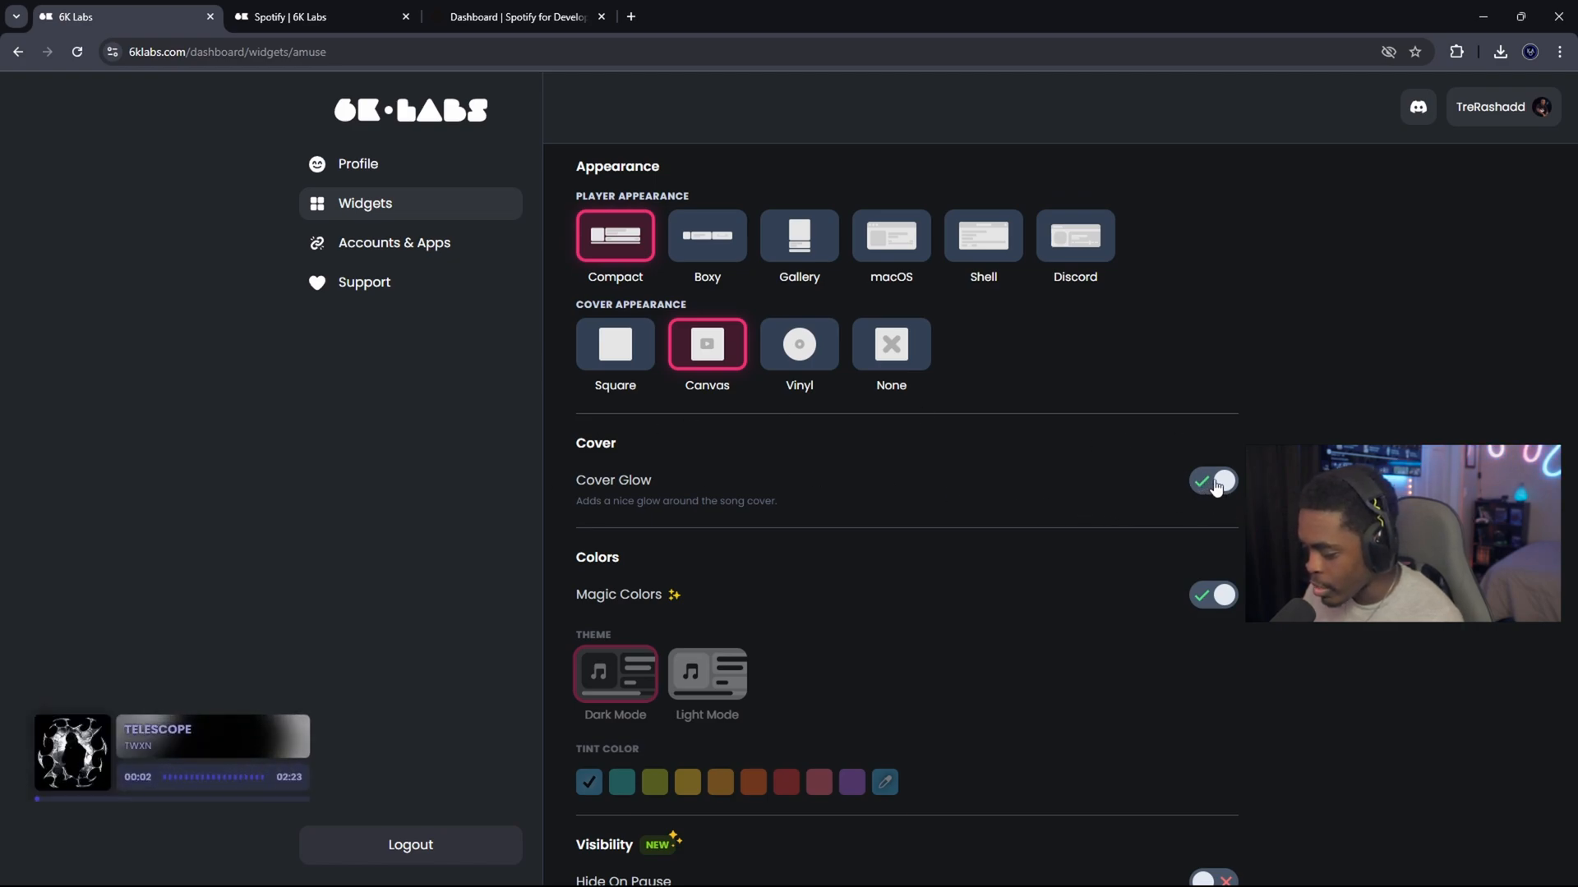
{"action": "scroll", "scroll_direction": "down", "scroll_amount": 3}
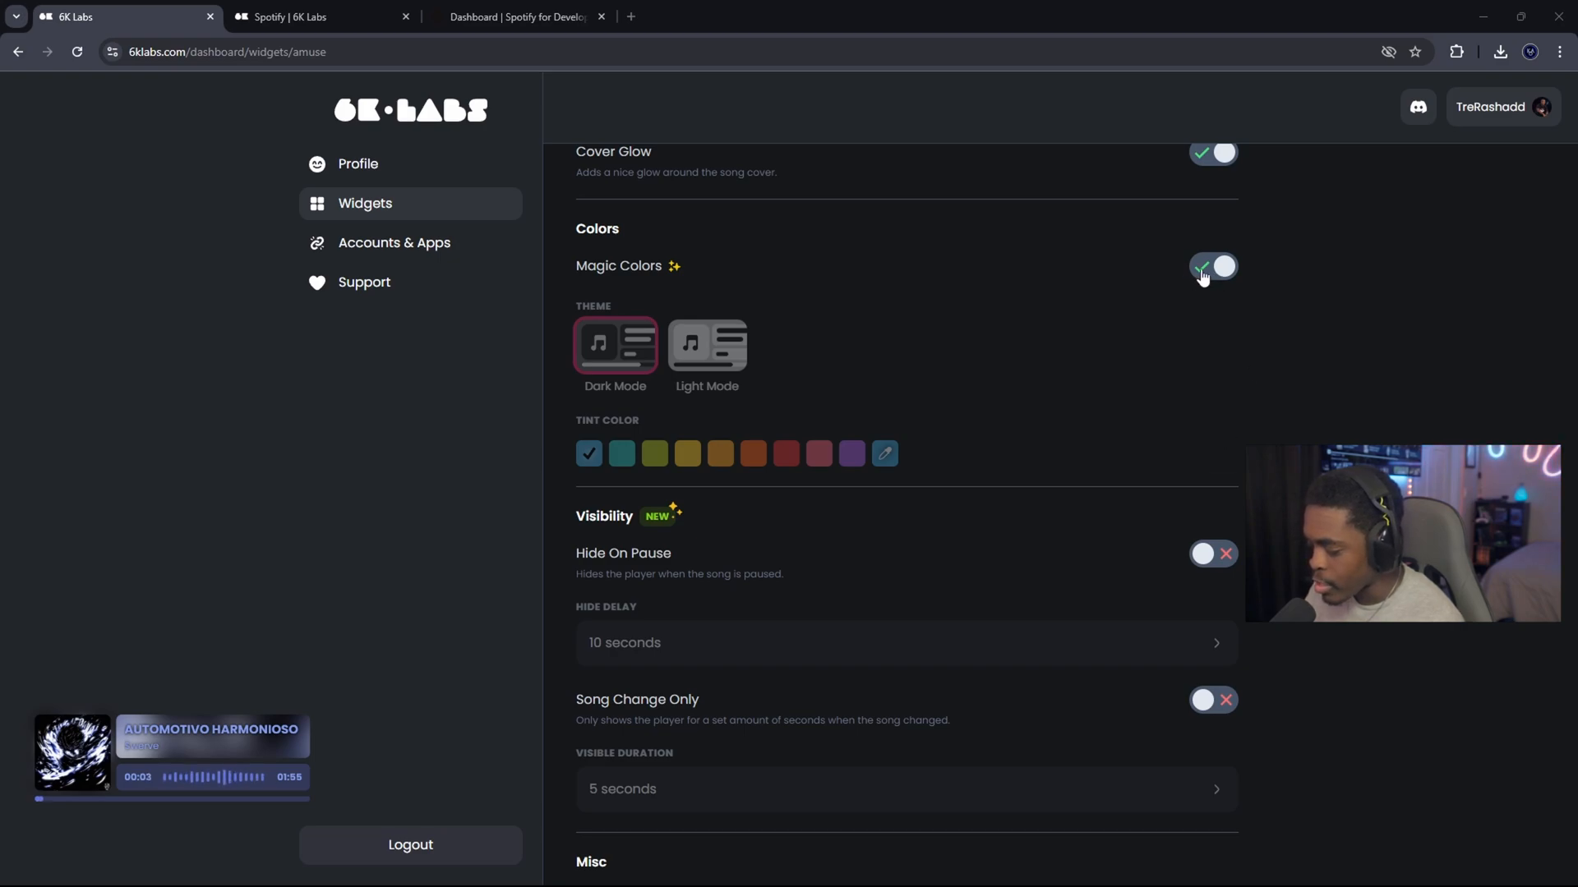
{"action": "left_click", "coordinate": [1211, 265]}
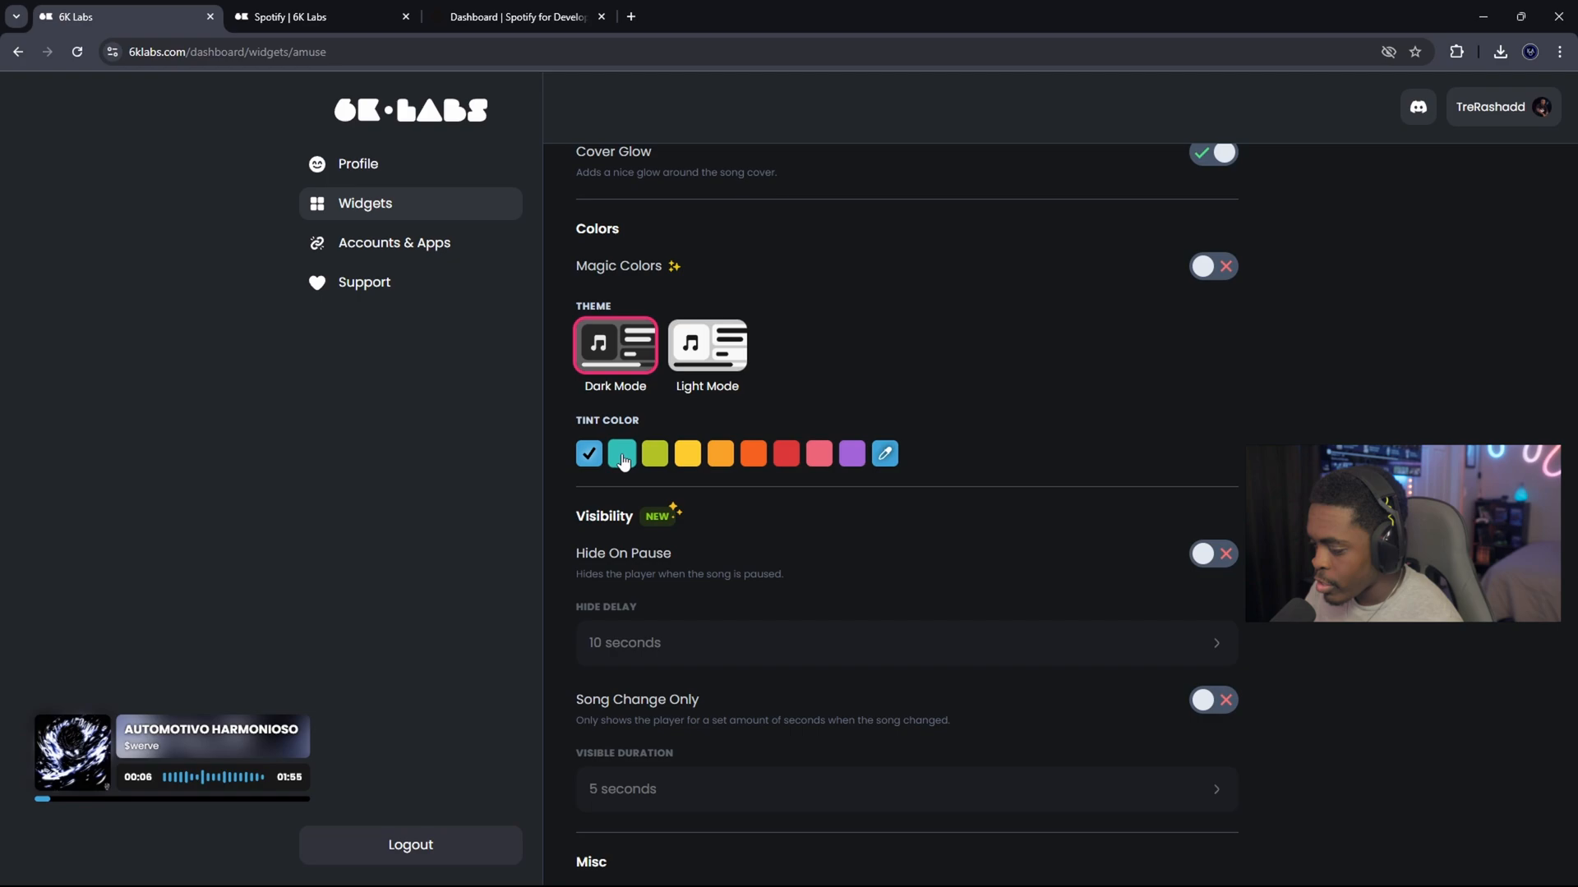
{"action": "left_click", "coordinate": [687, 453]}
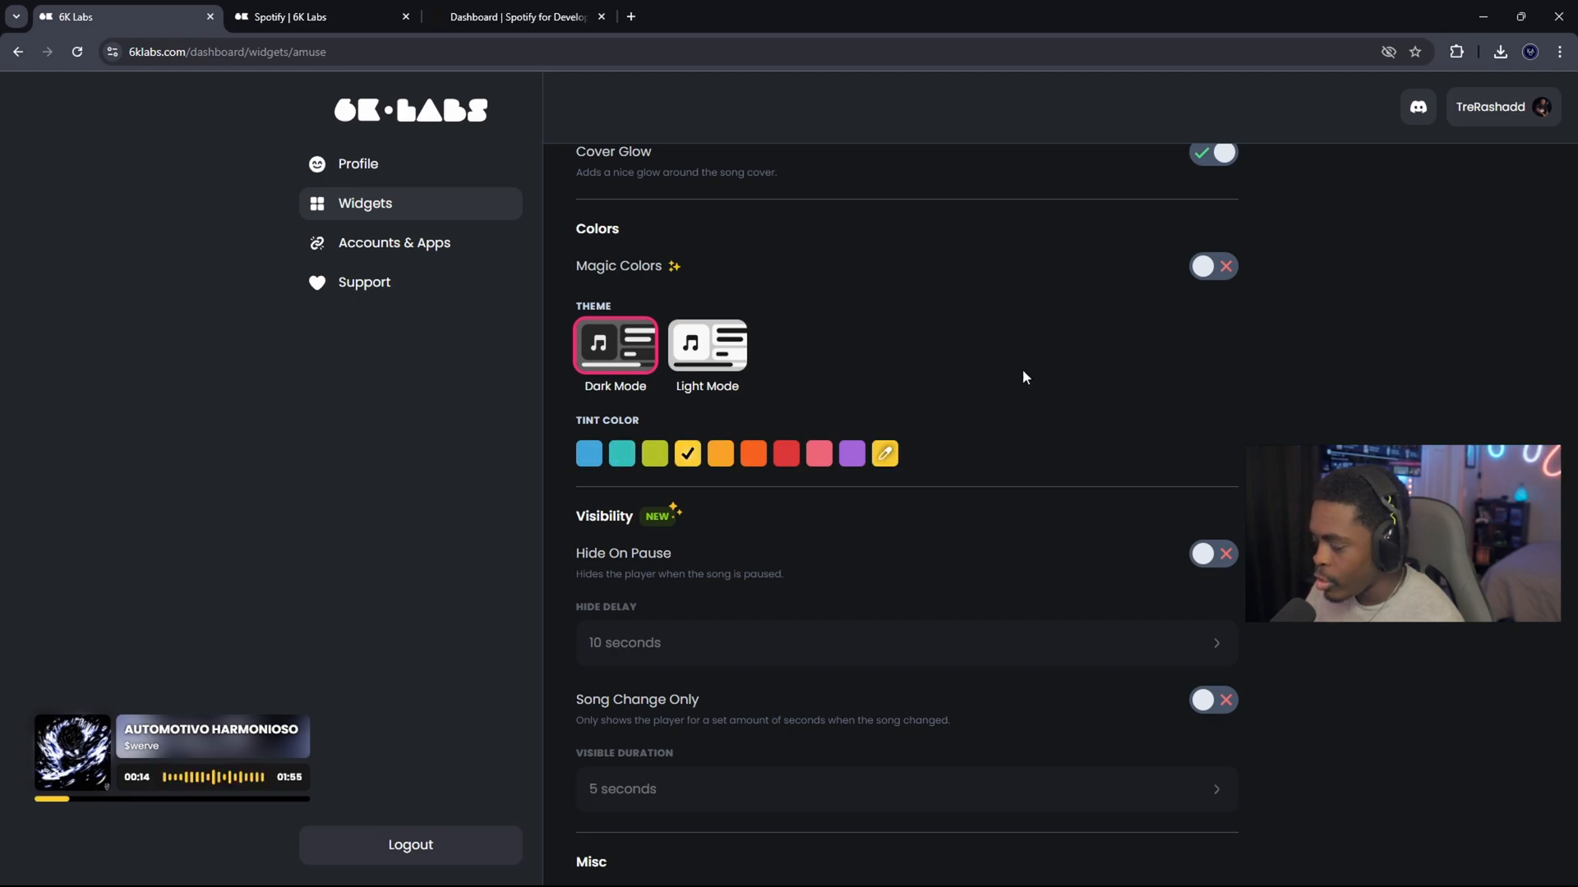
{"action": "mouse_move", "coordinate": [730, 490]}
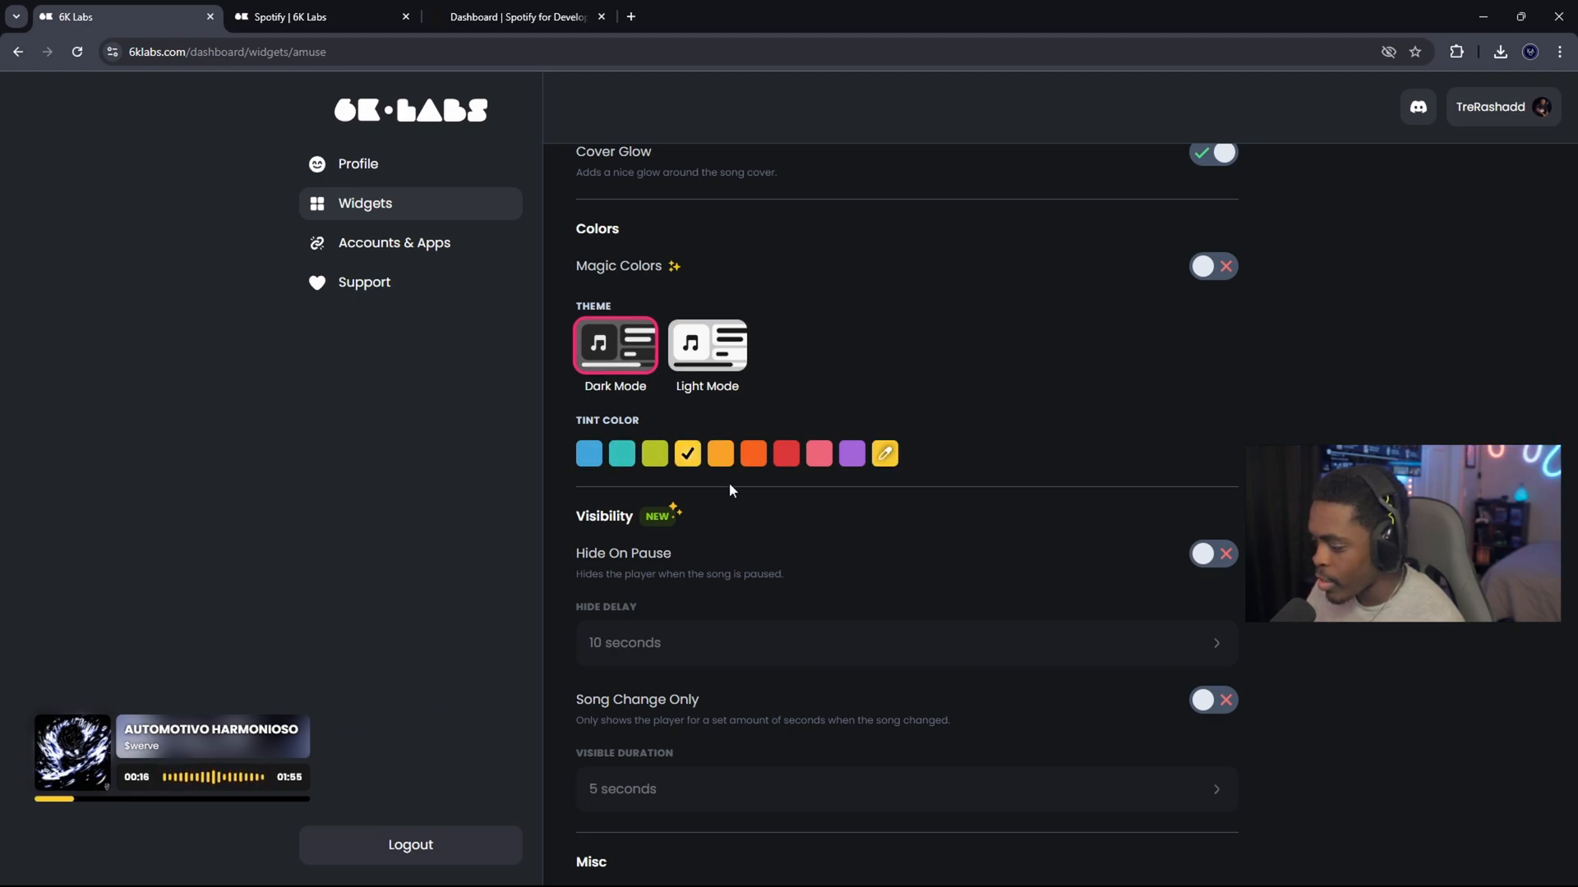
{"action": "left_click", "coordinate": [819, 453]}
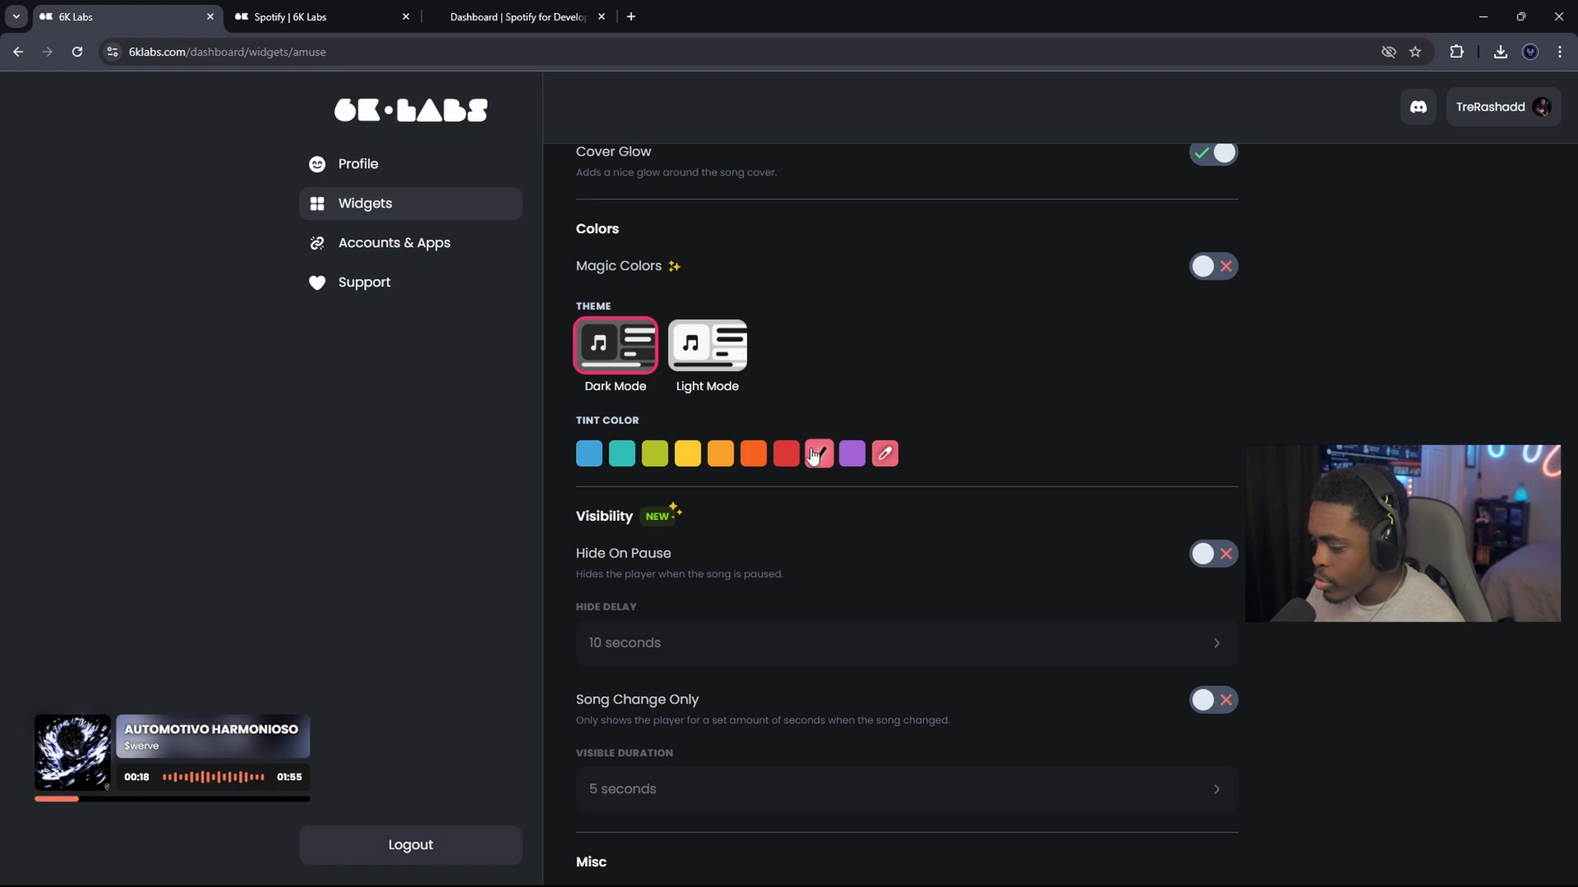
{"action": "left_click", "coordinate": [708, 346]}
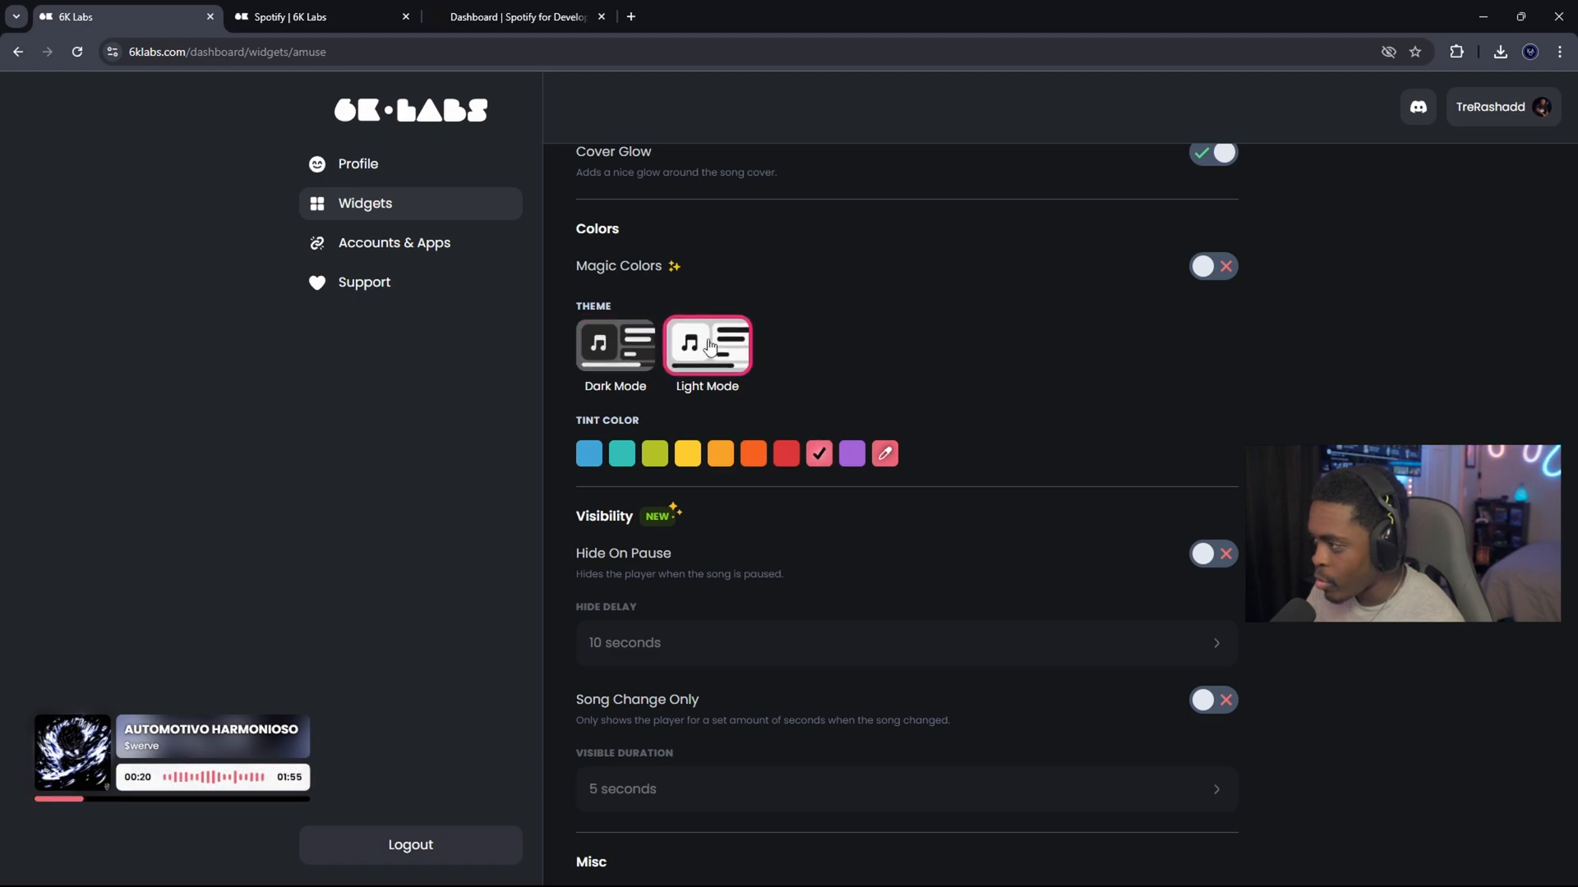